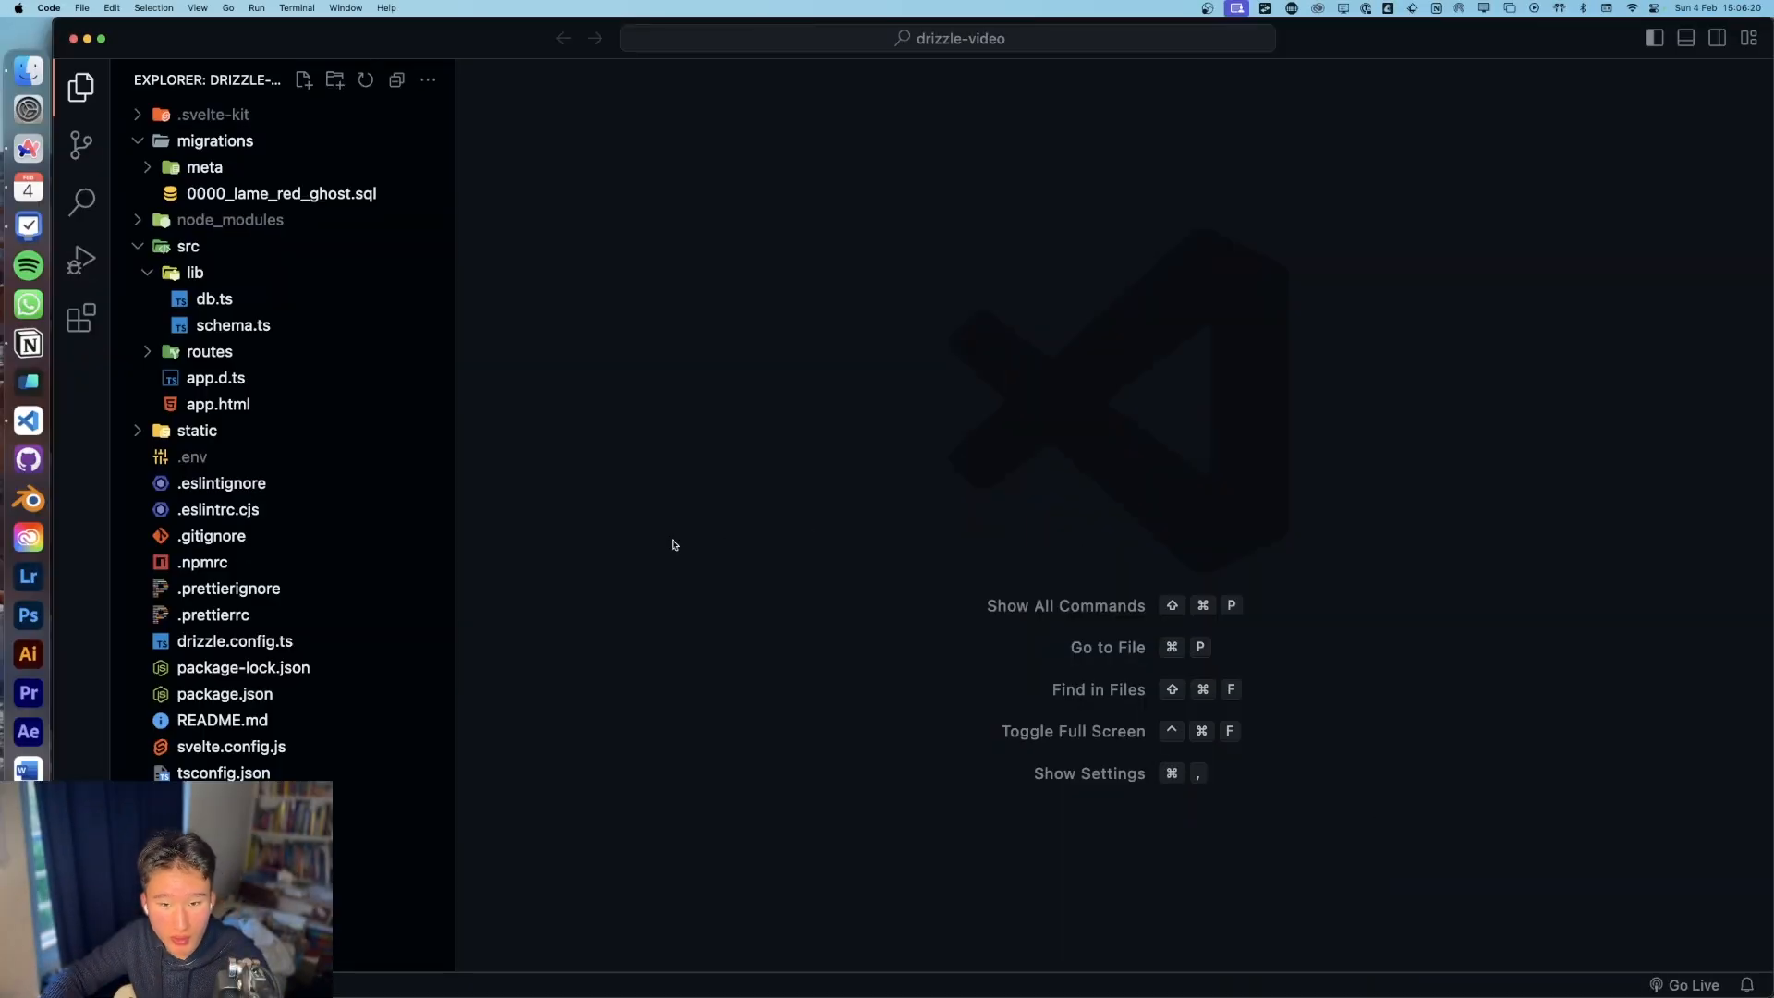
mouse_move(956, 503)
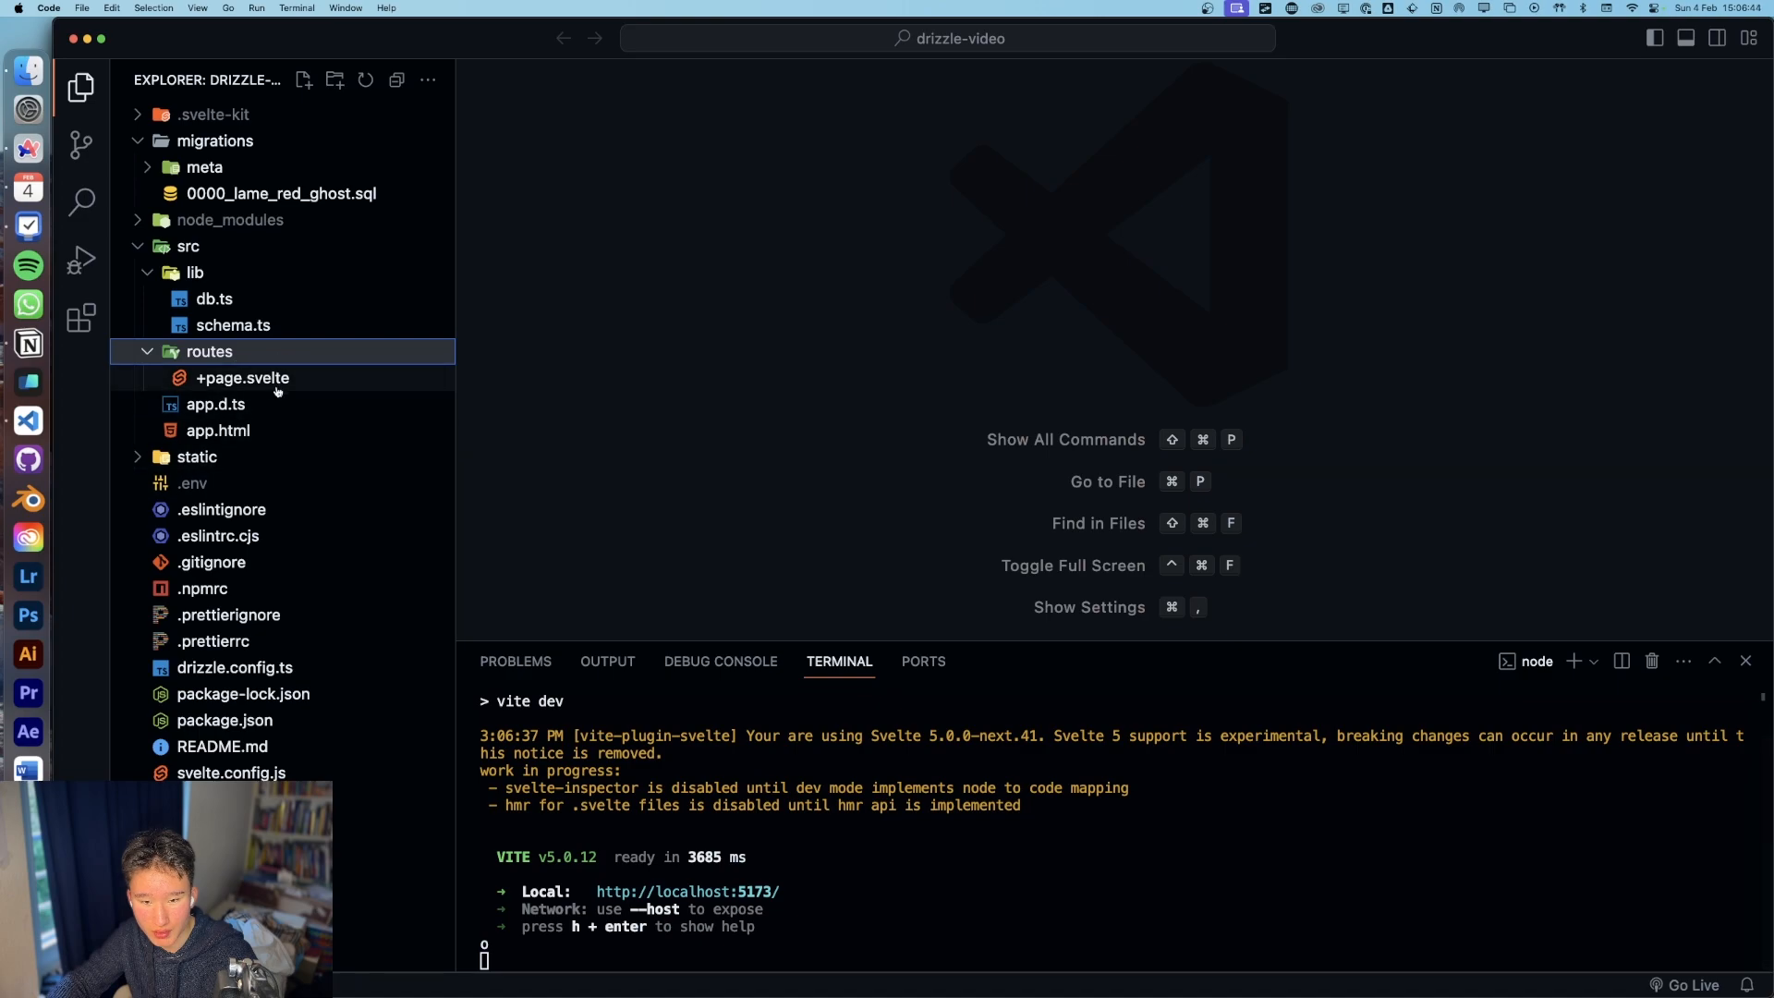
Step: Open the empty +page.svelte route and run npm run studio in a split terminal
click(242, 377)
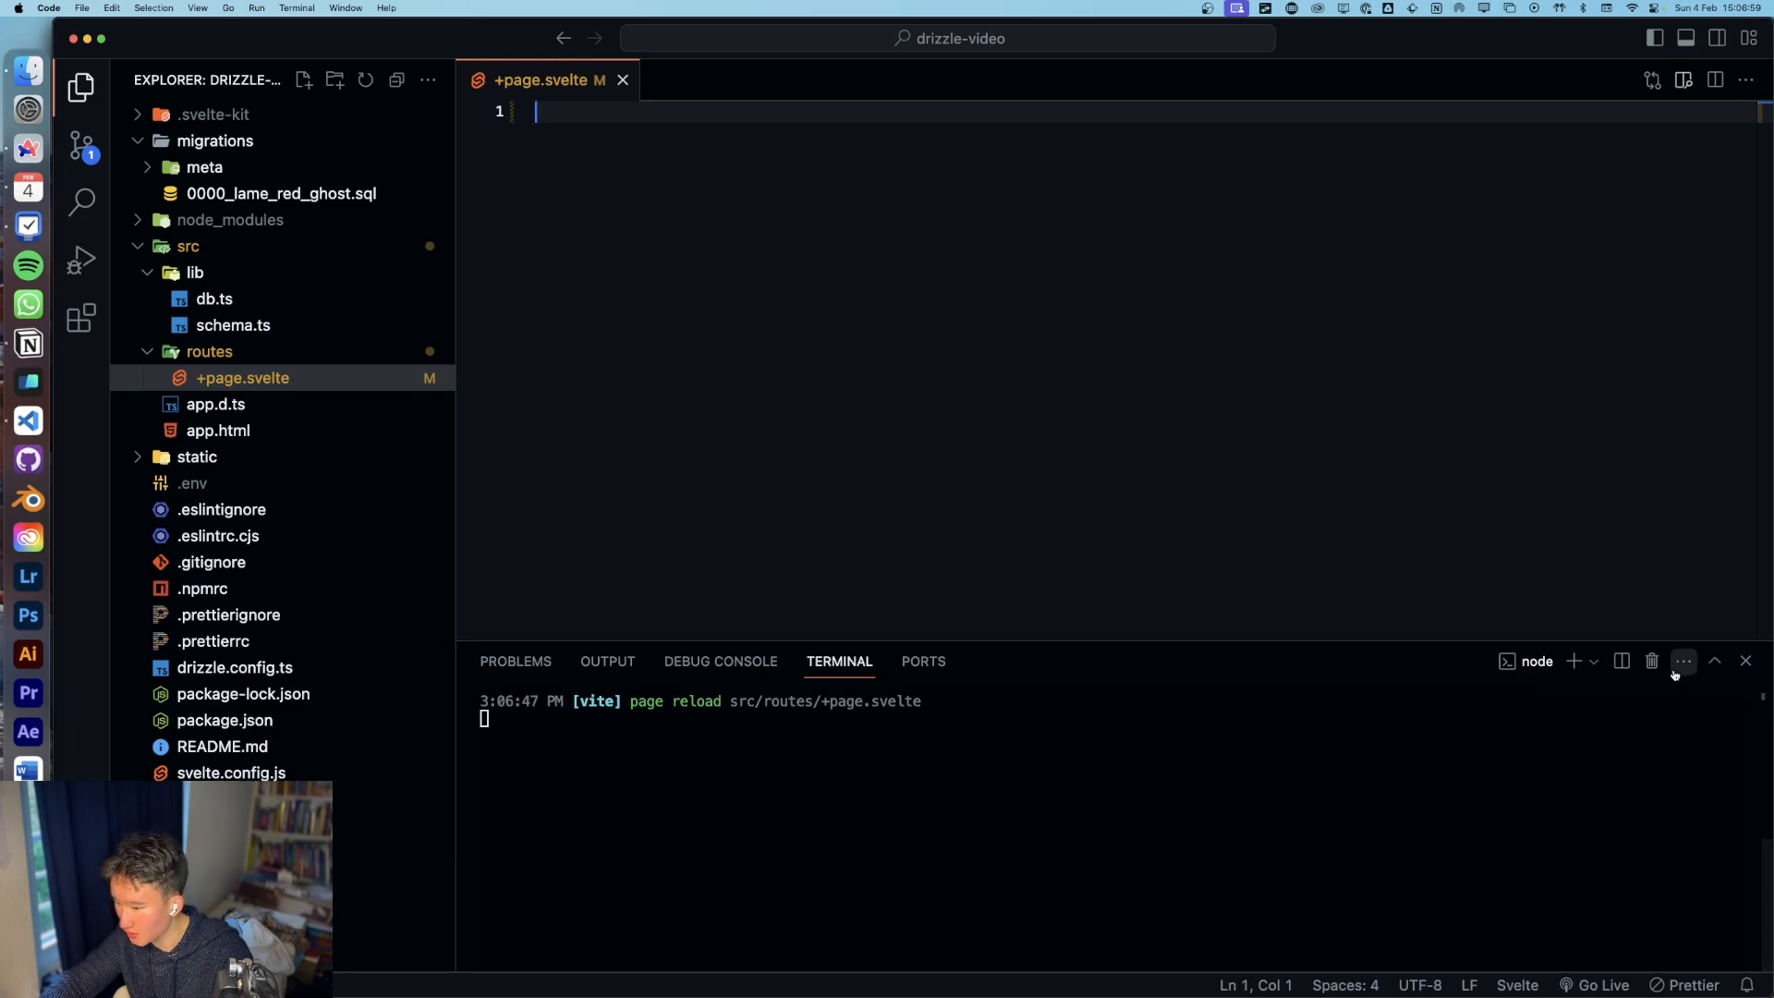
click(1572, 660)
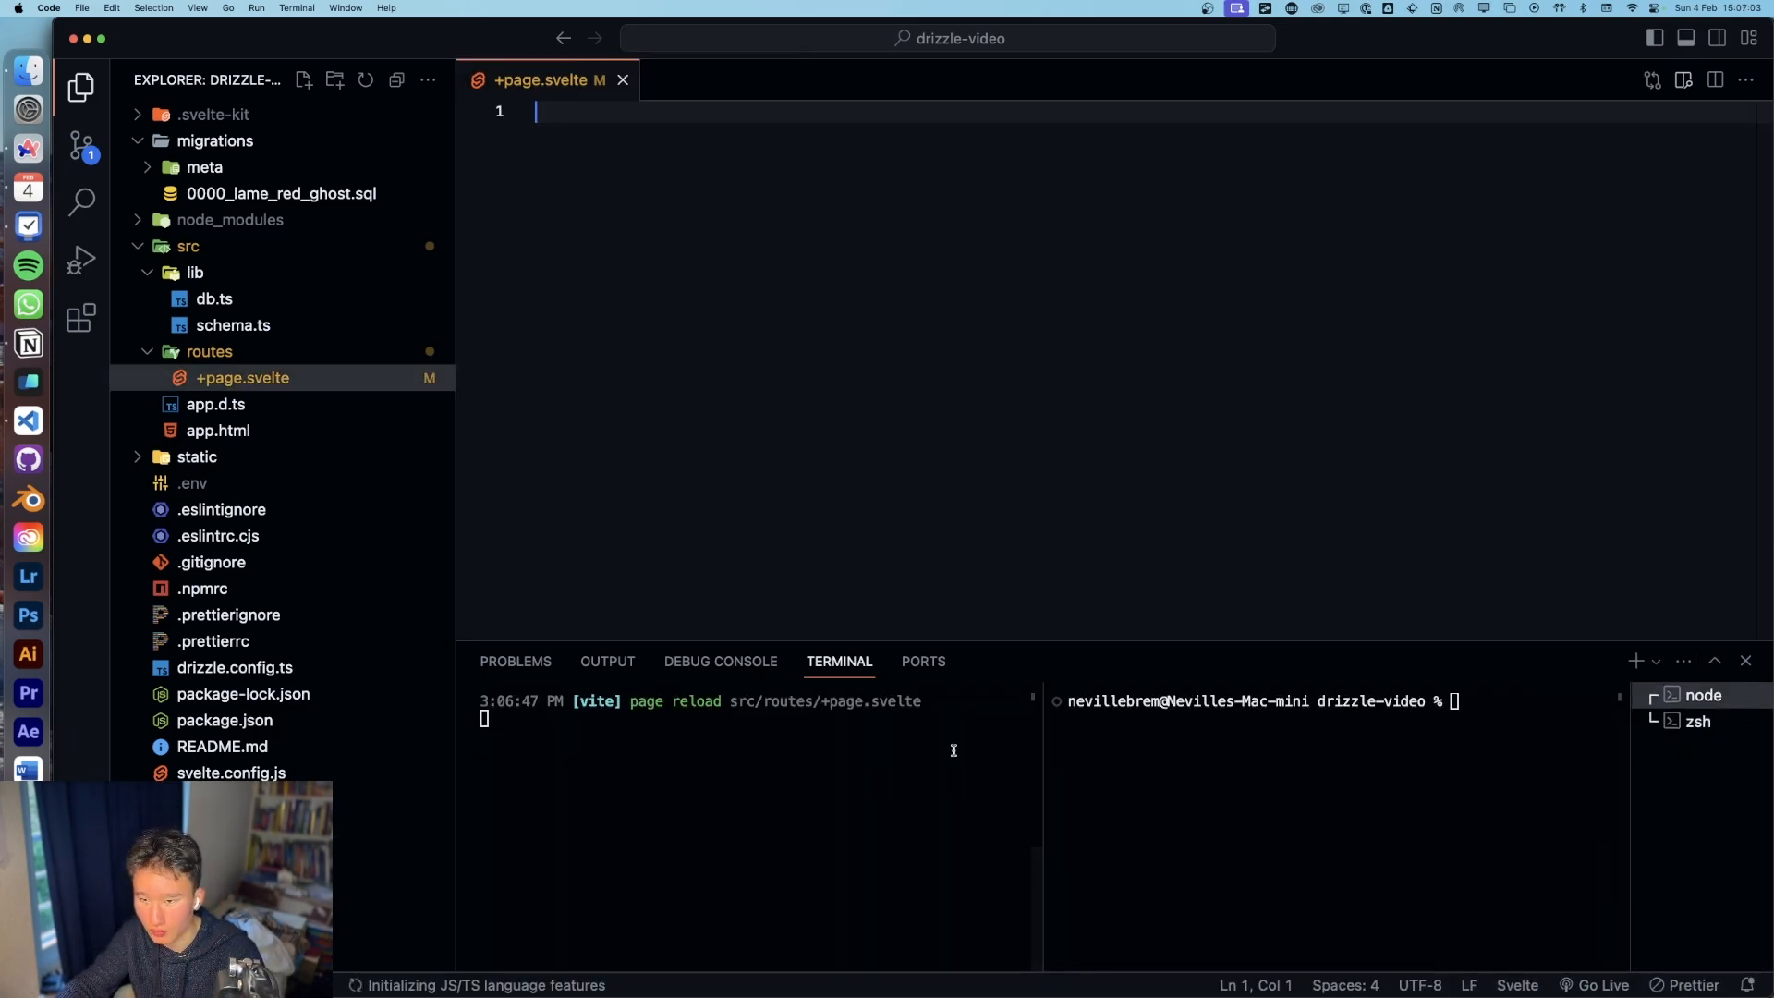
text(n)
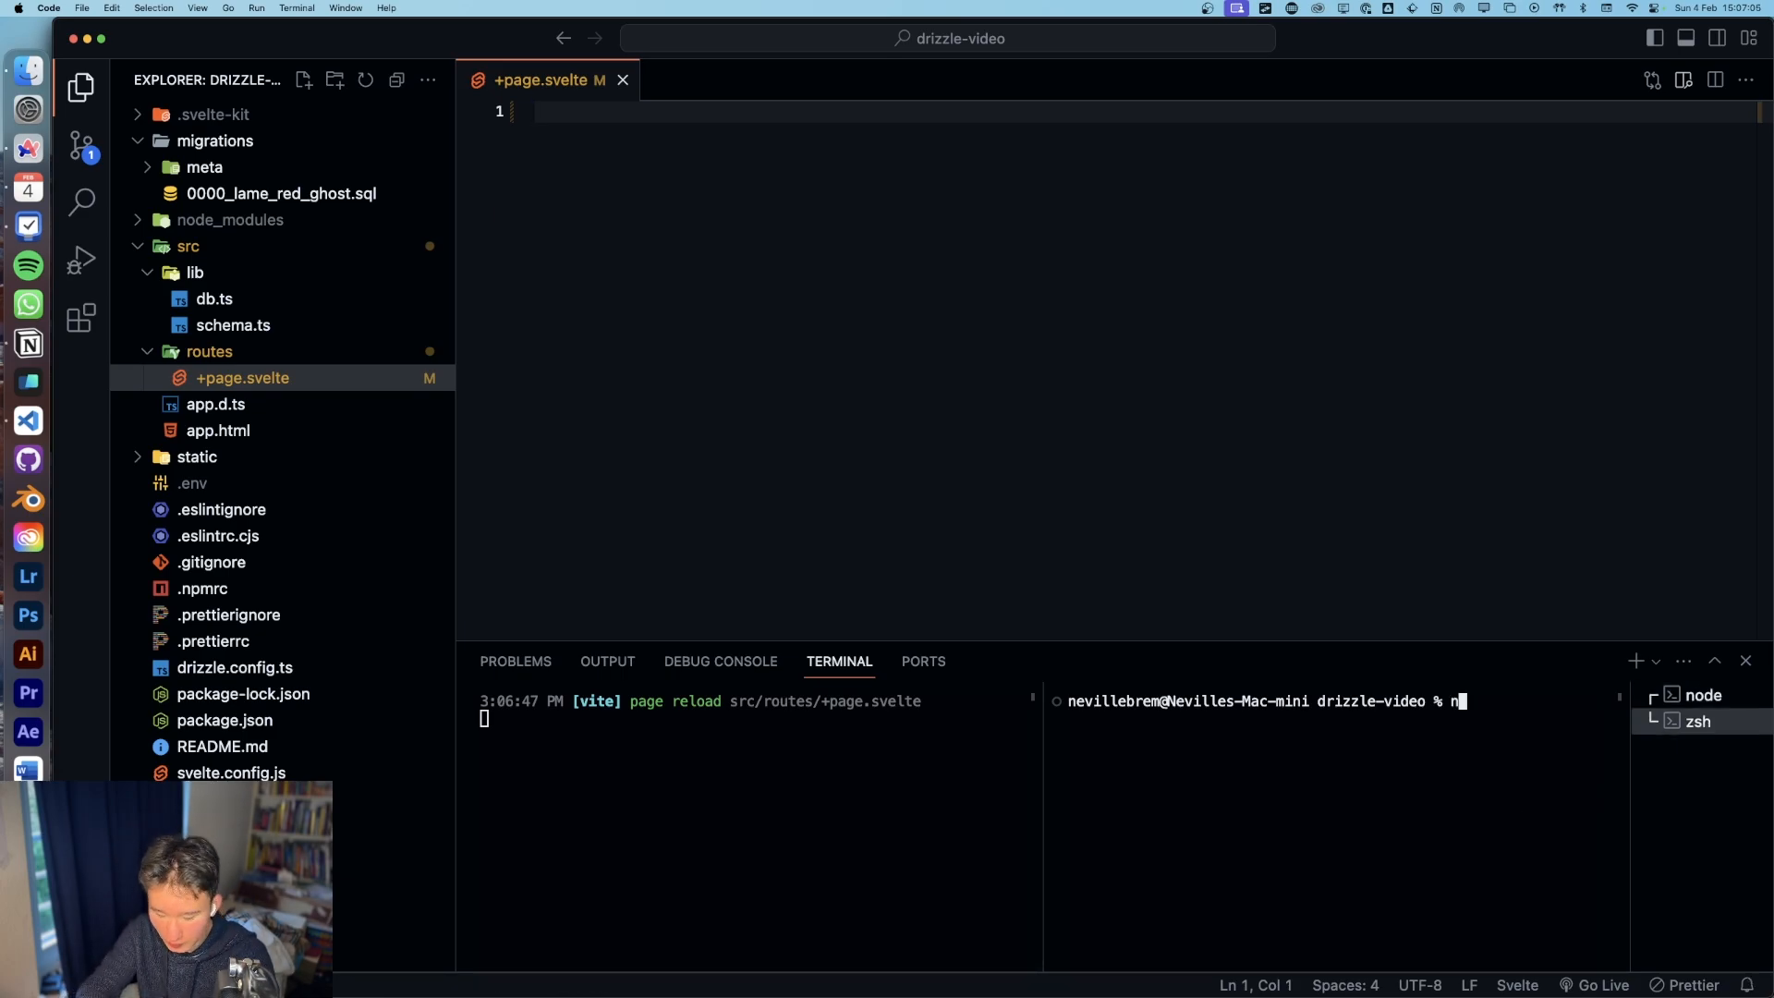
text(pm run studio)
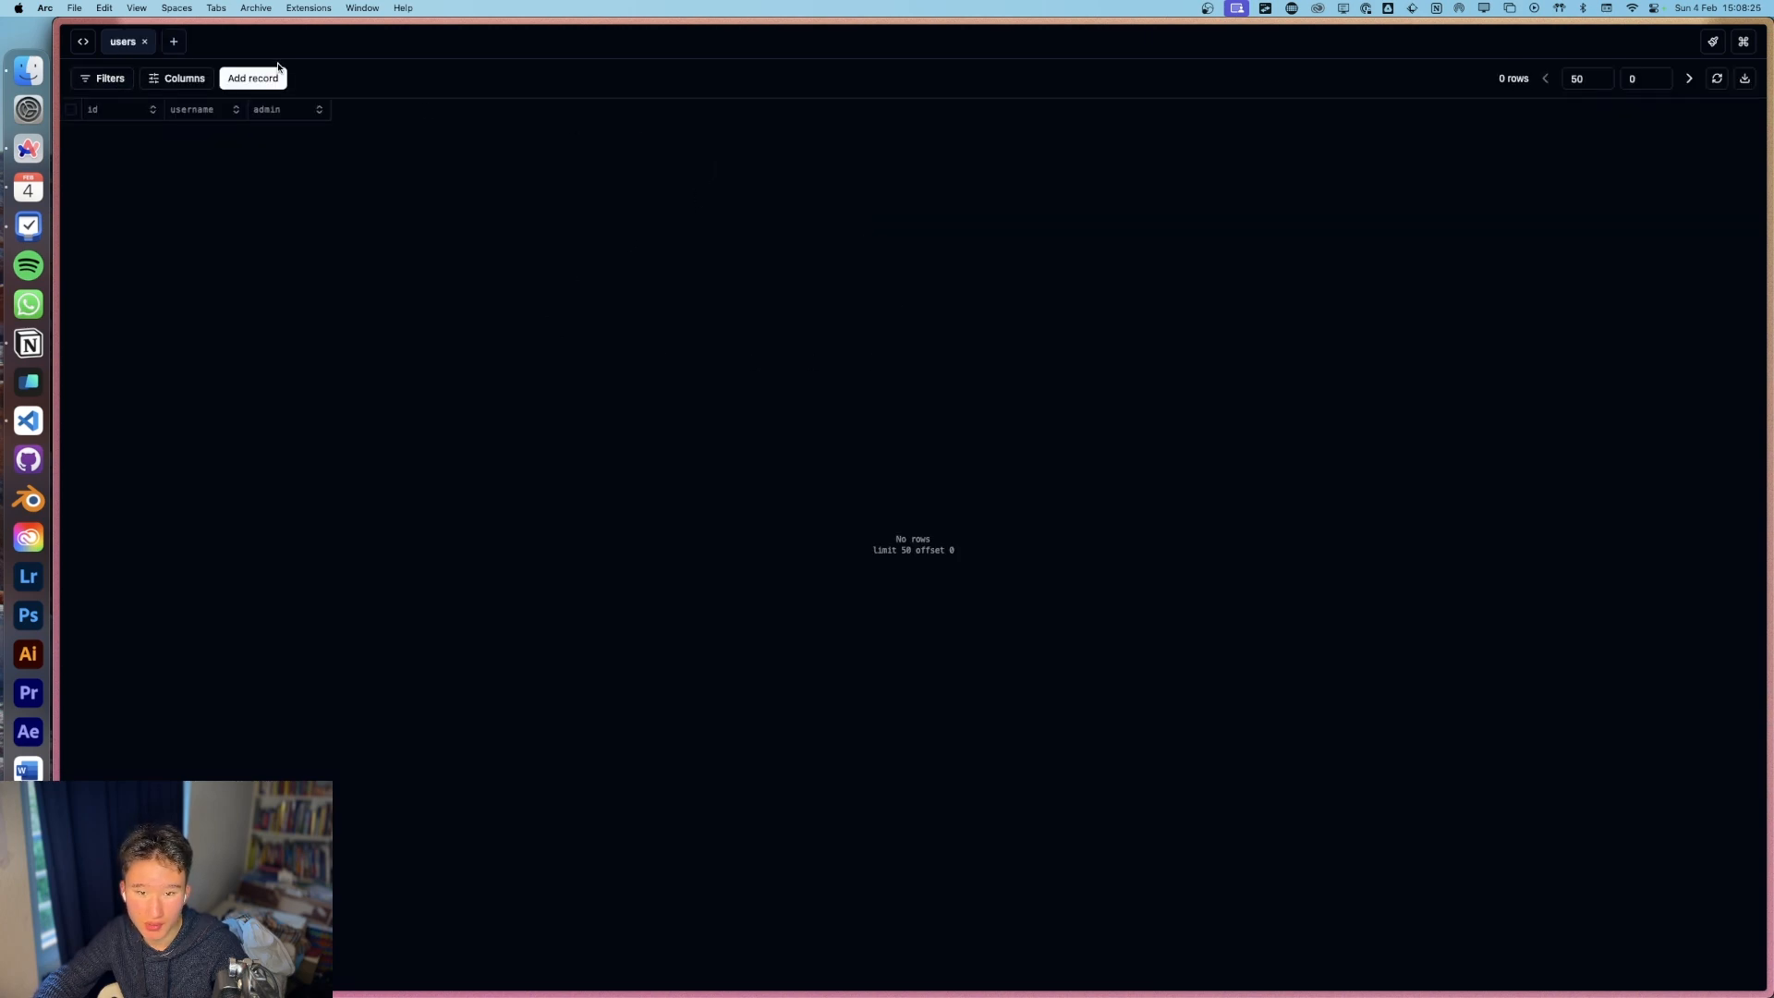
click(252, 78)
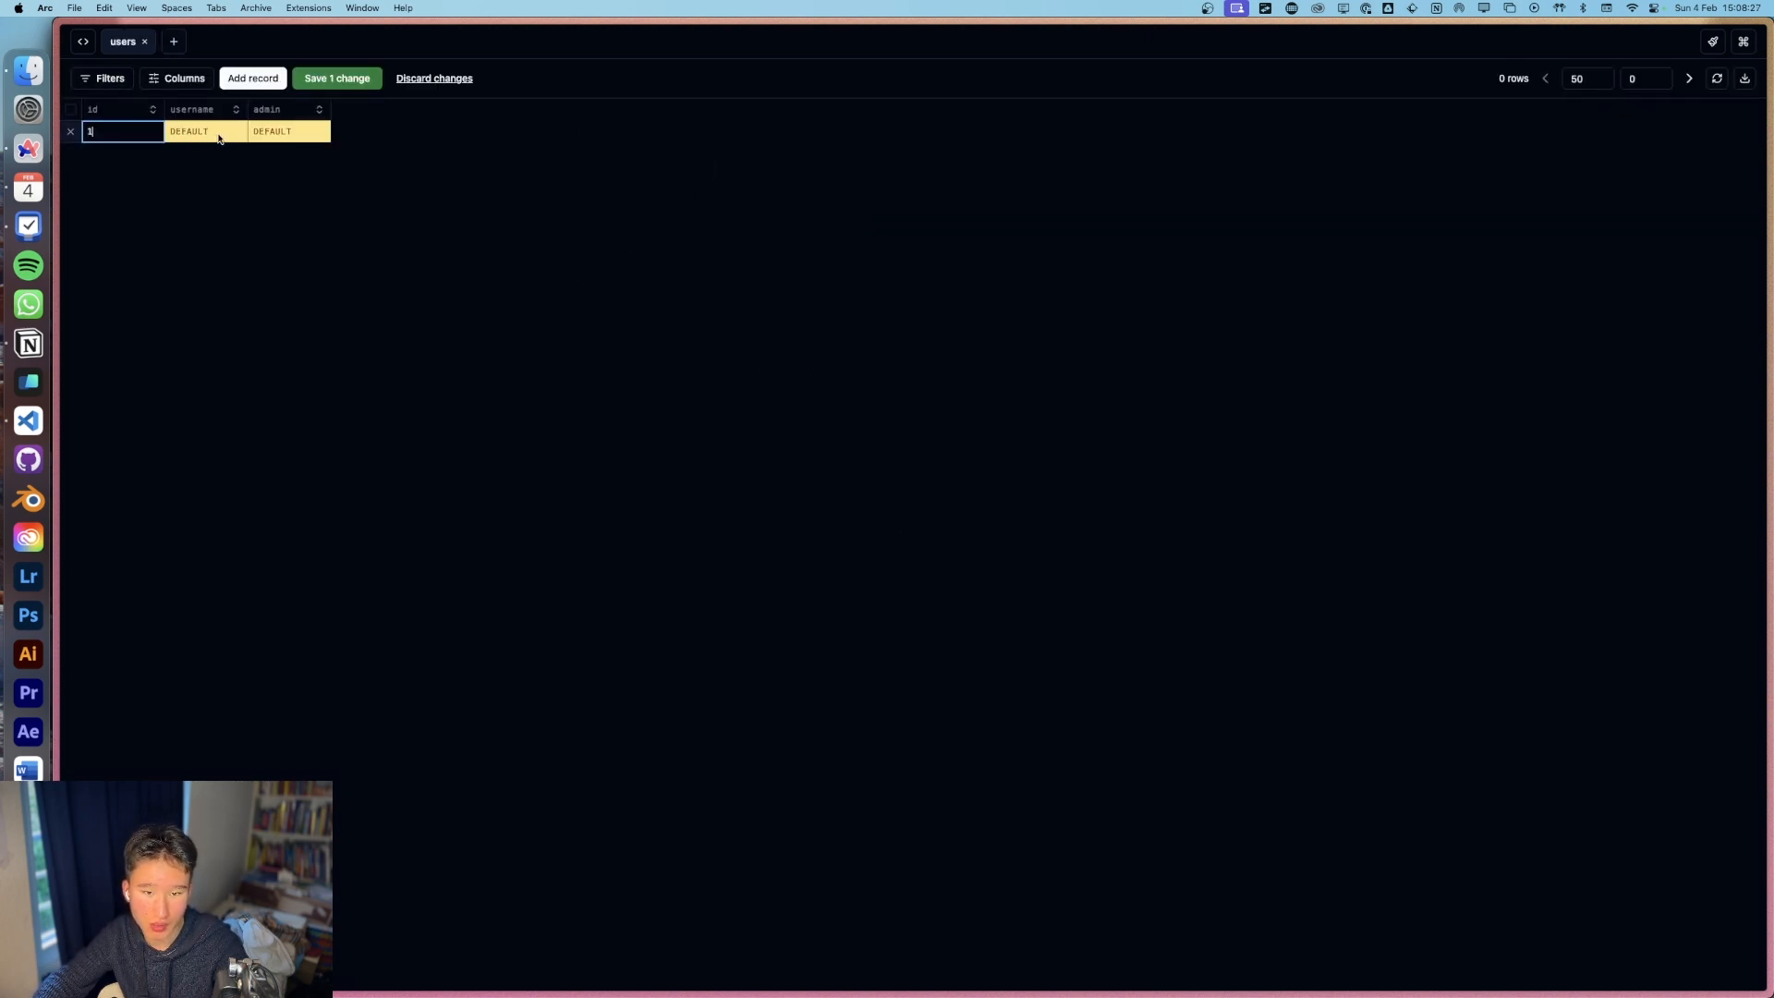
click(203, 131)
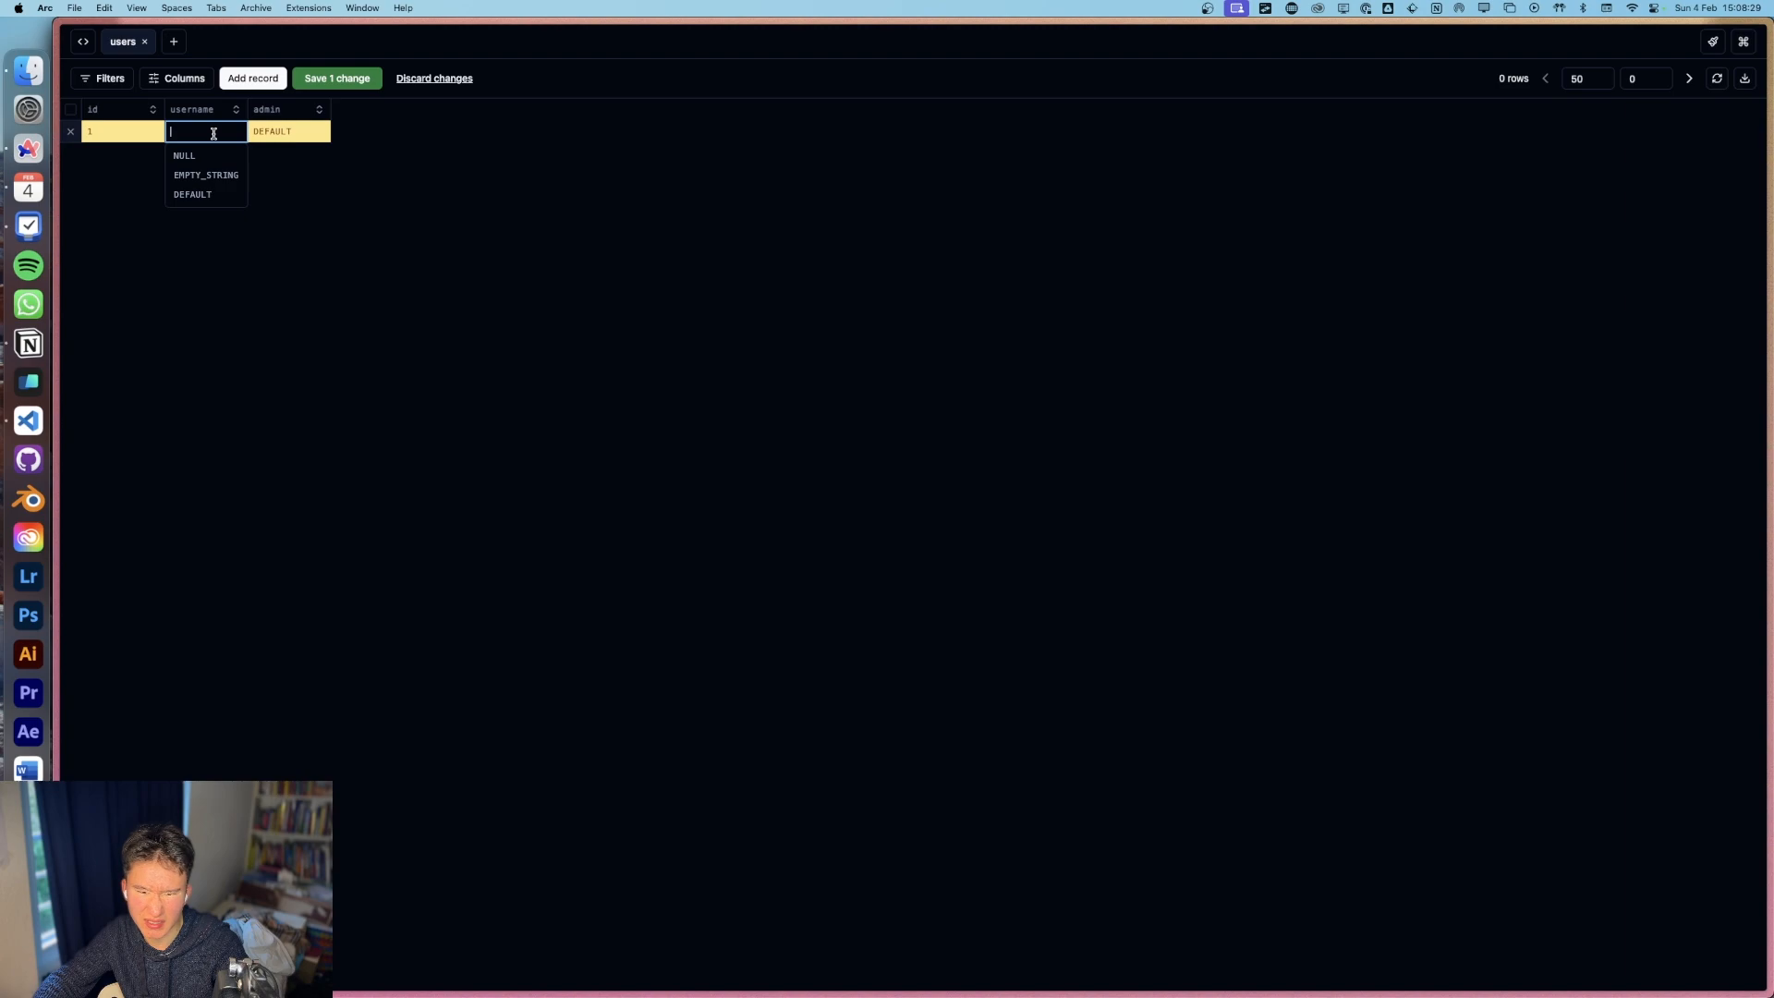
text(neville)
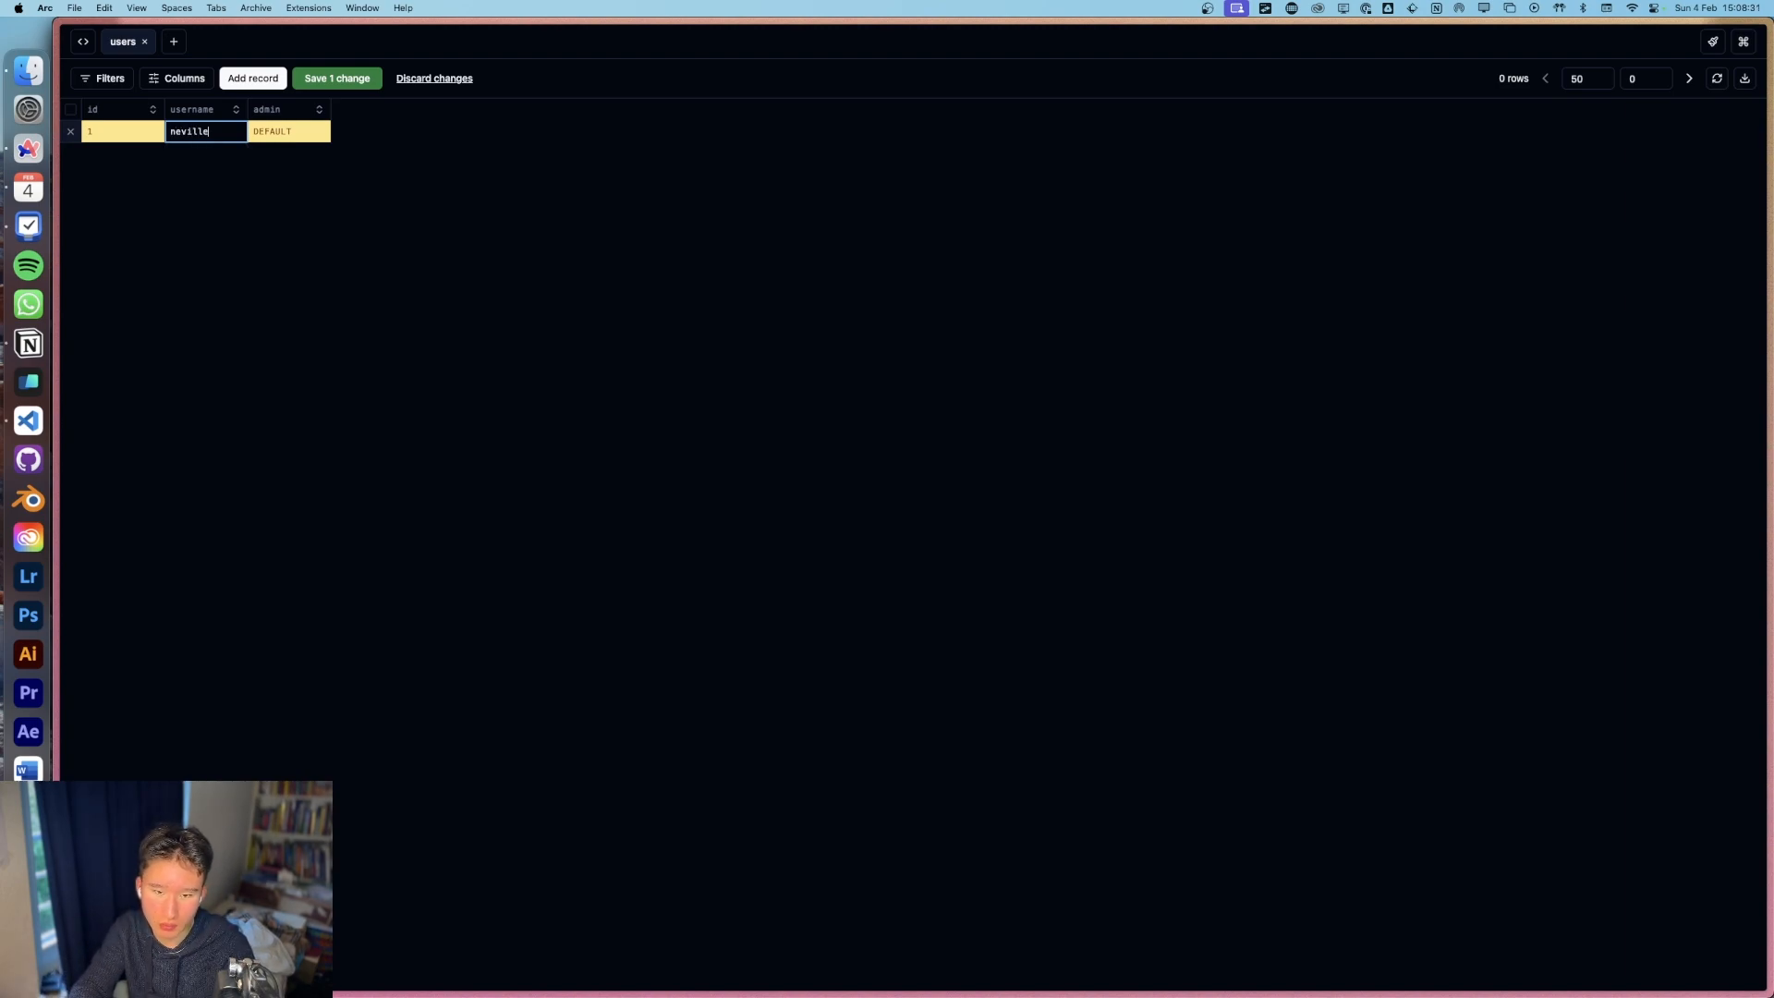
click(287, 130)
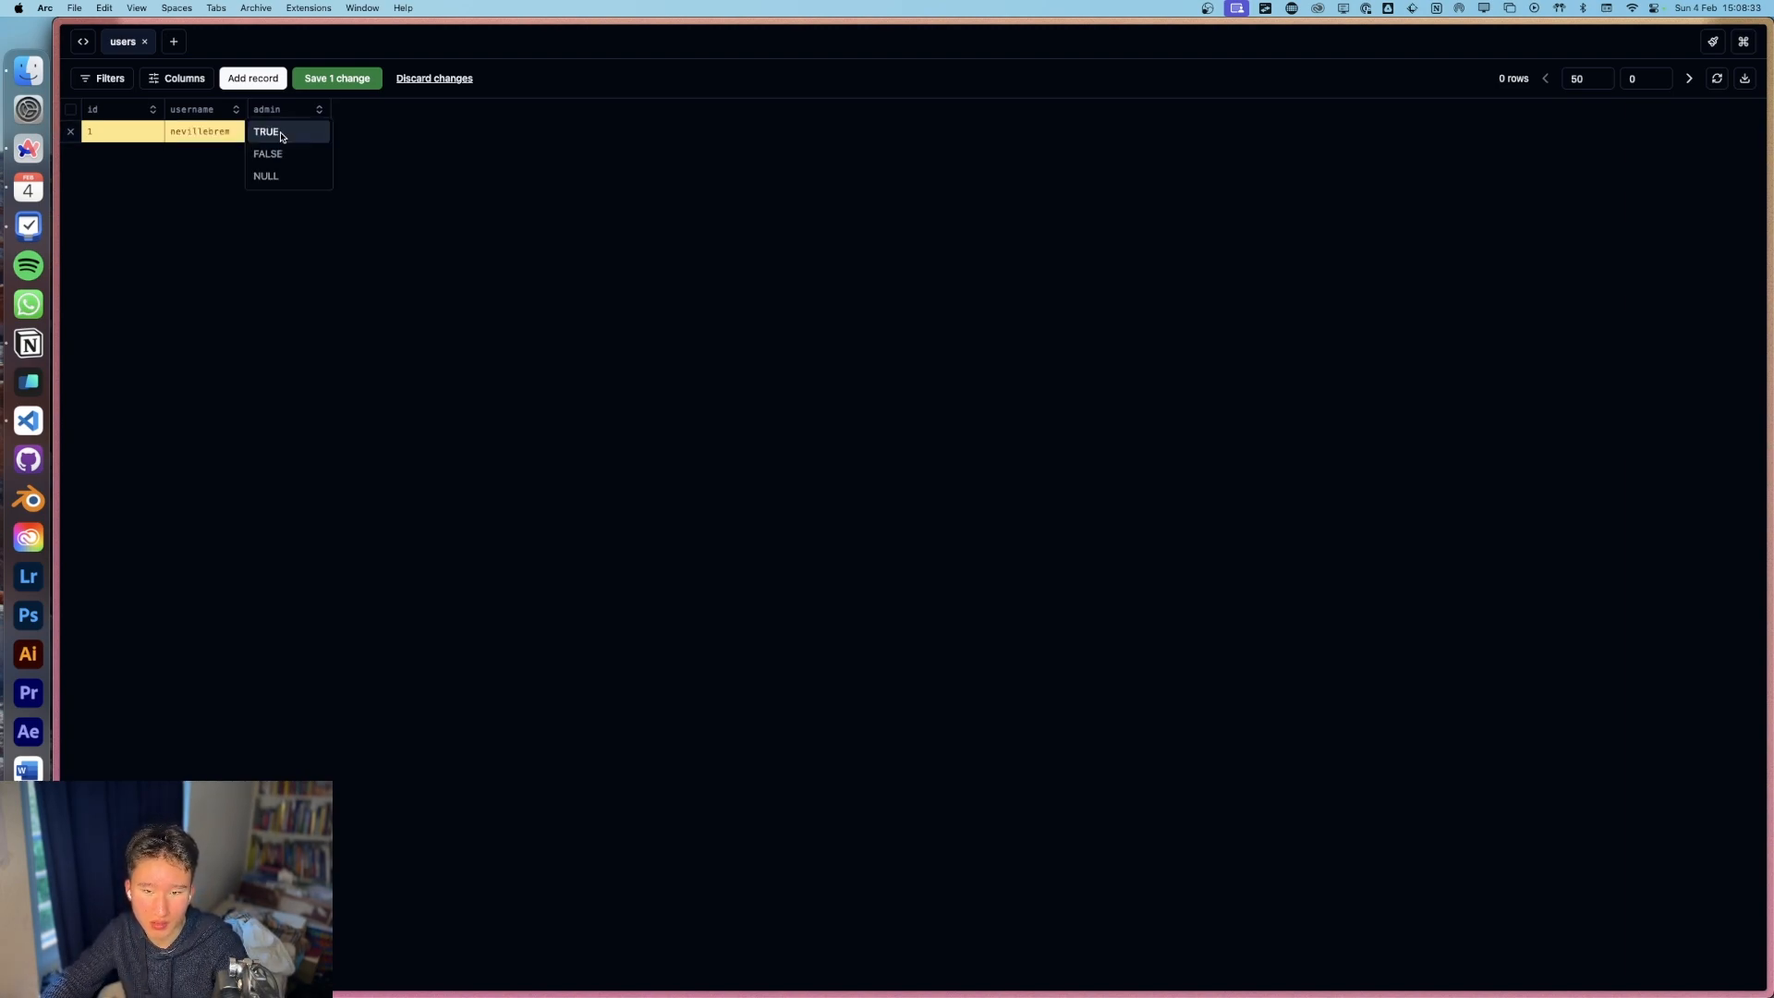
click(266, 176)
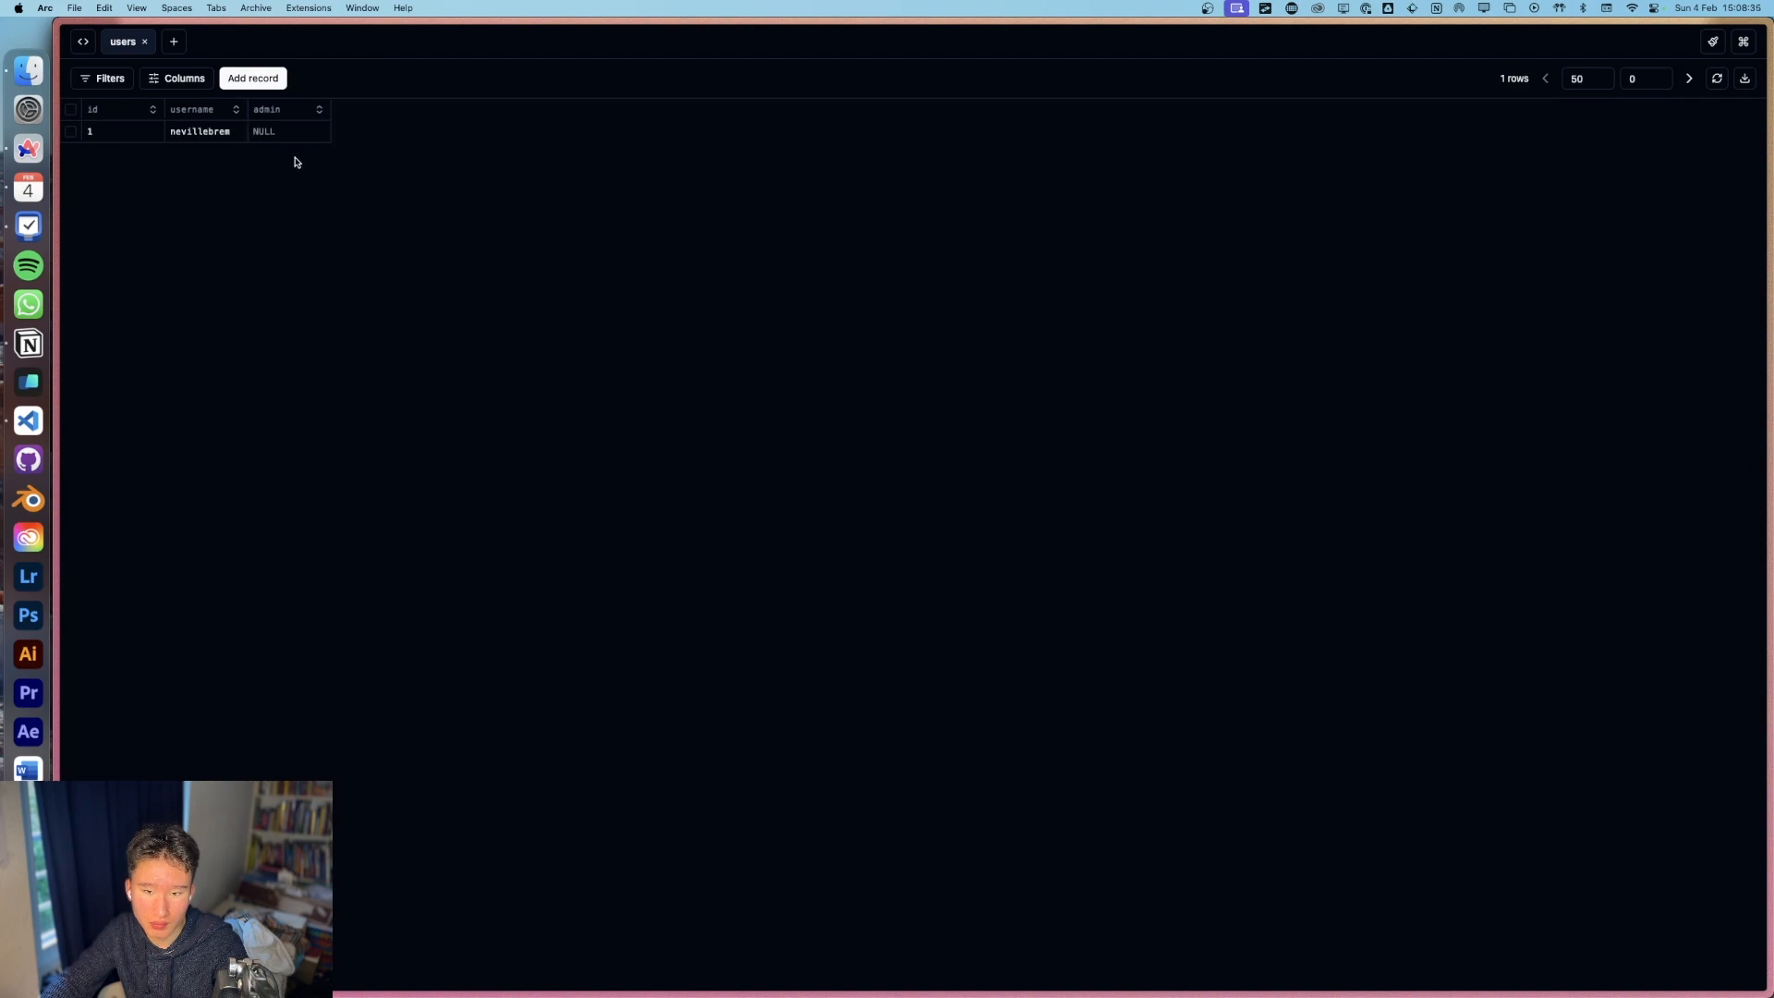
click(264, 131)
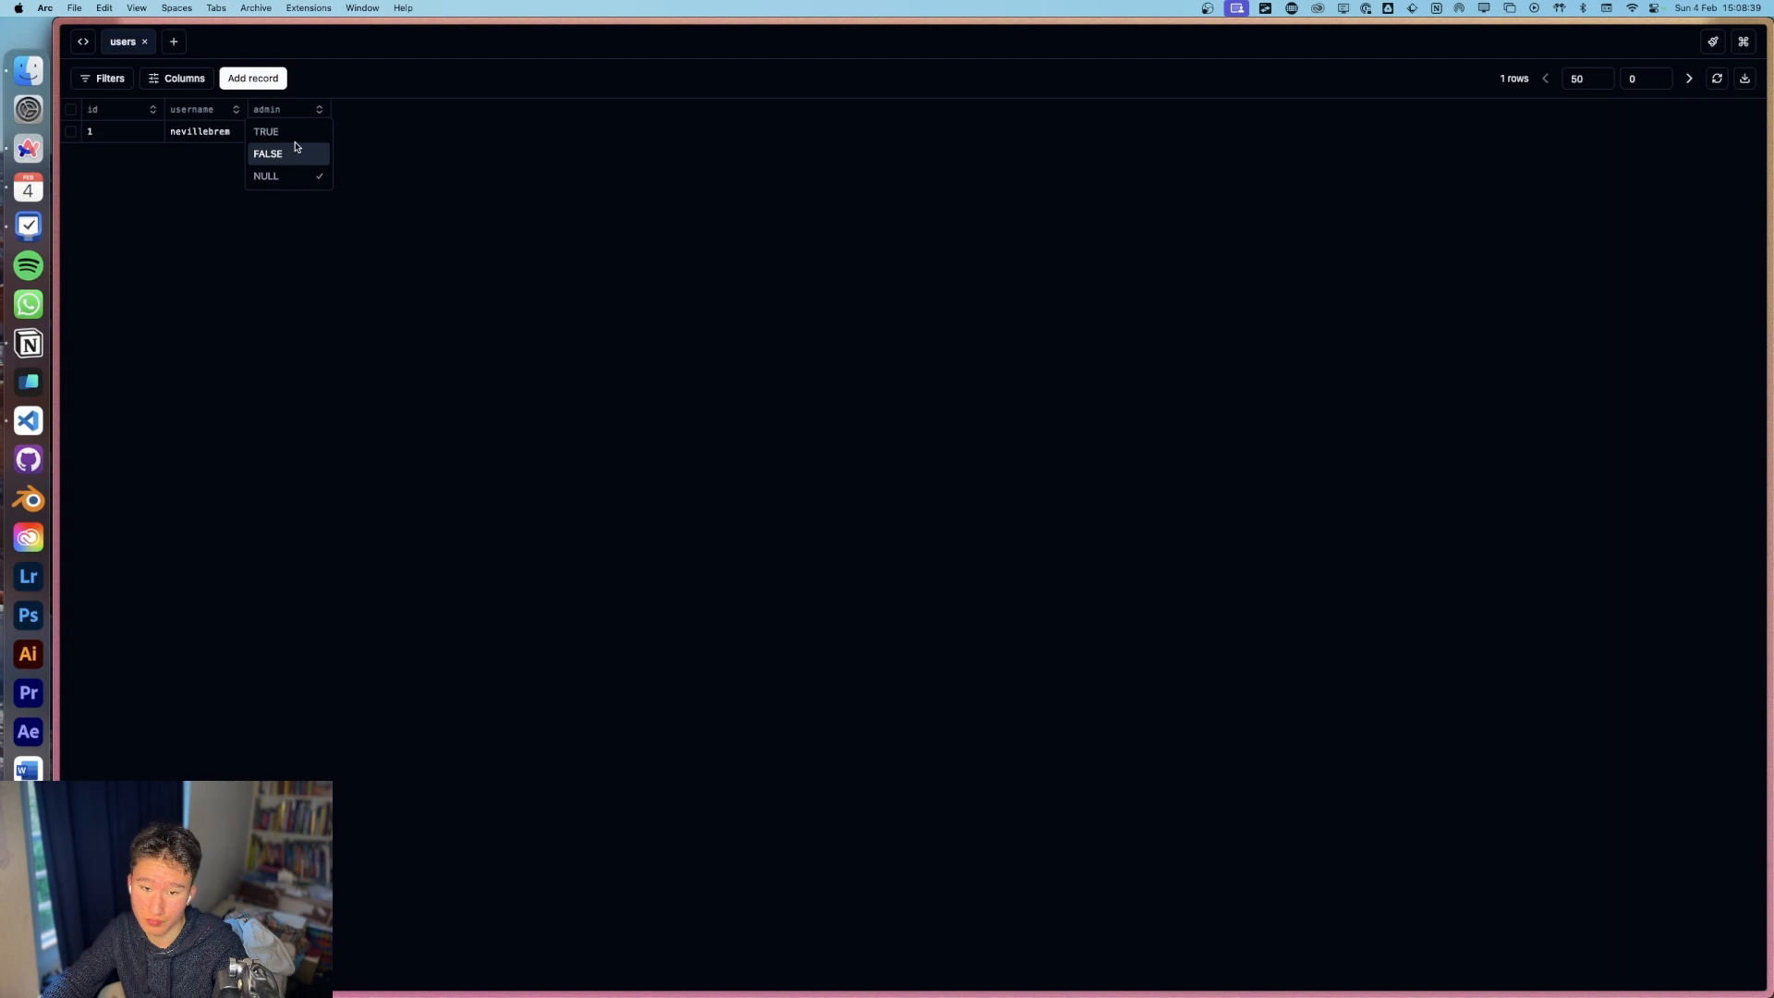
click(266, 131)
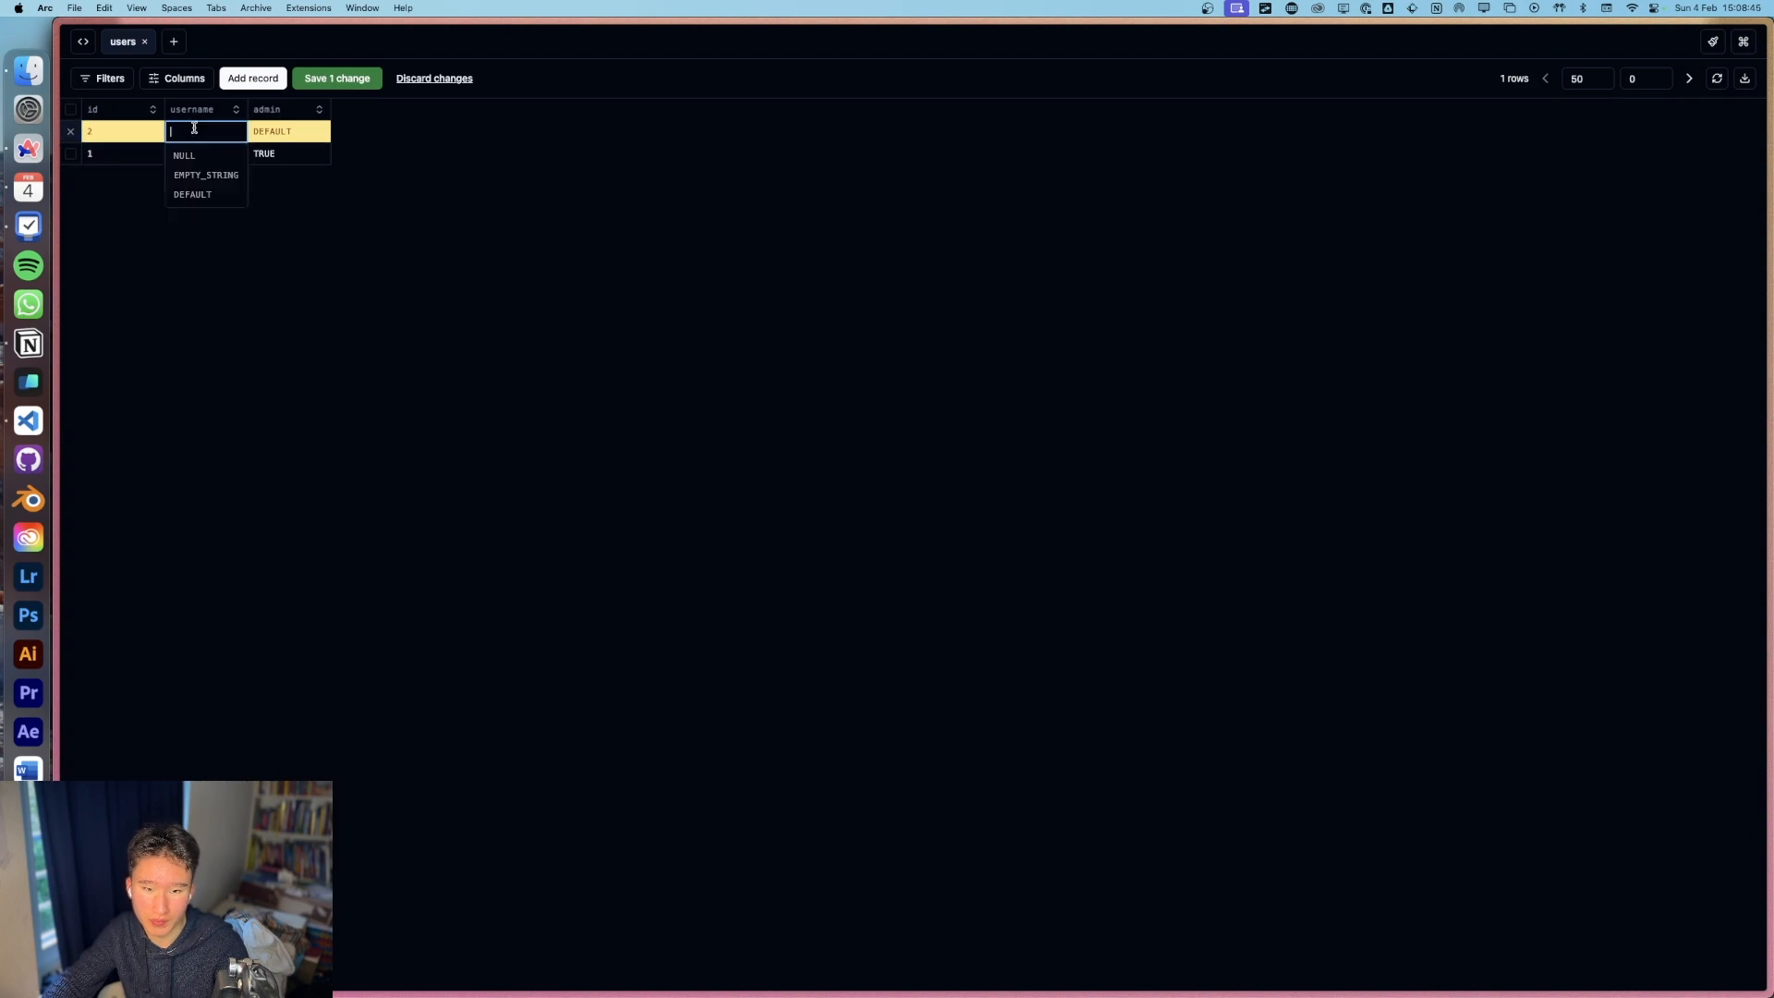
text(use)
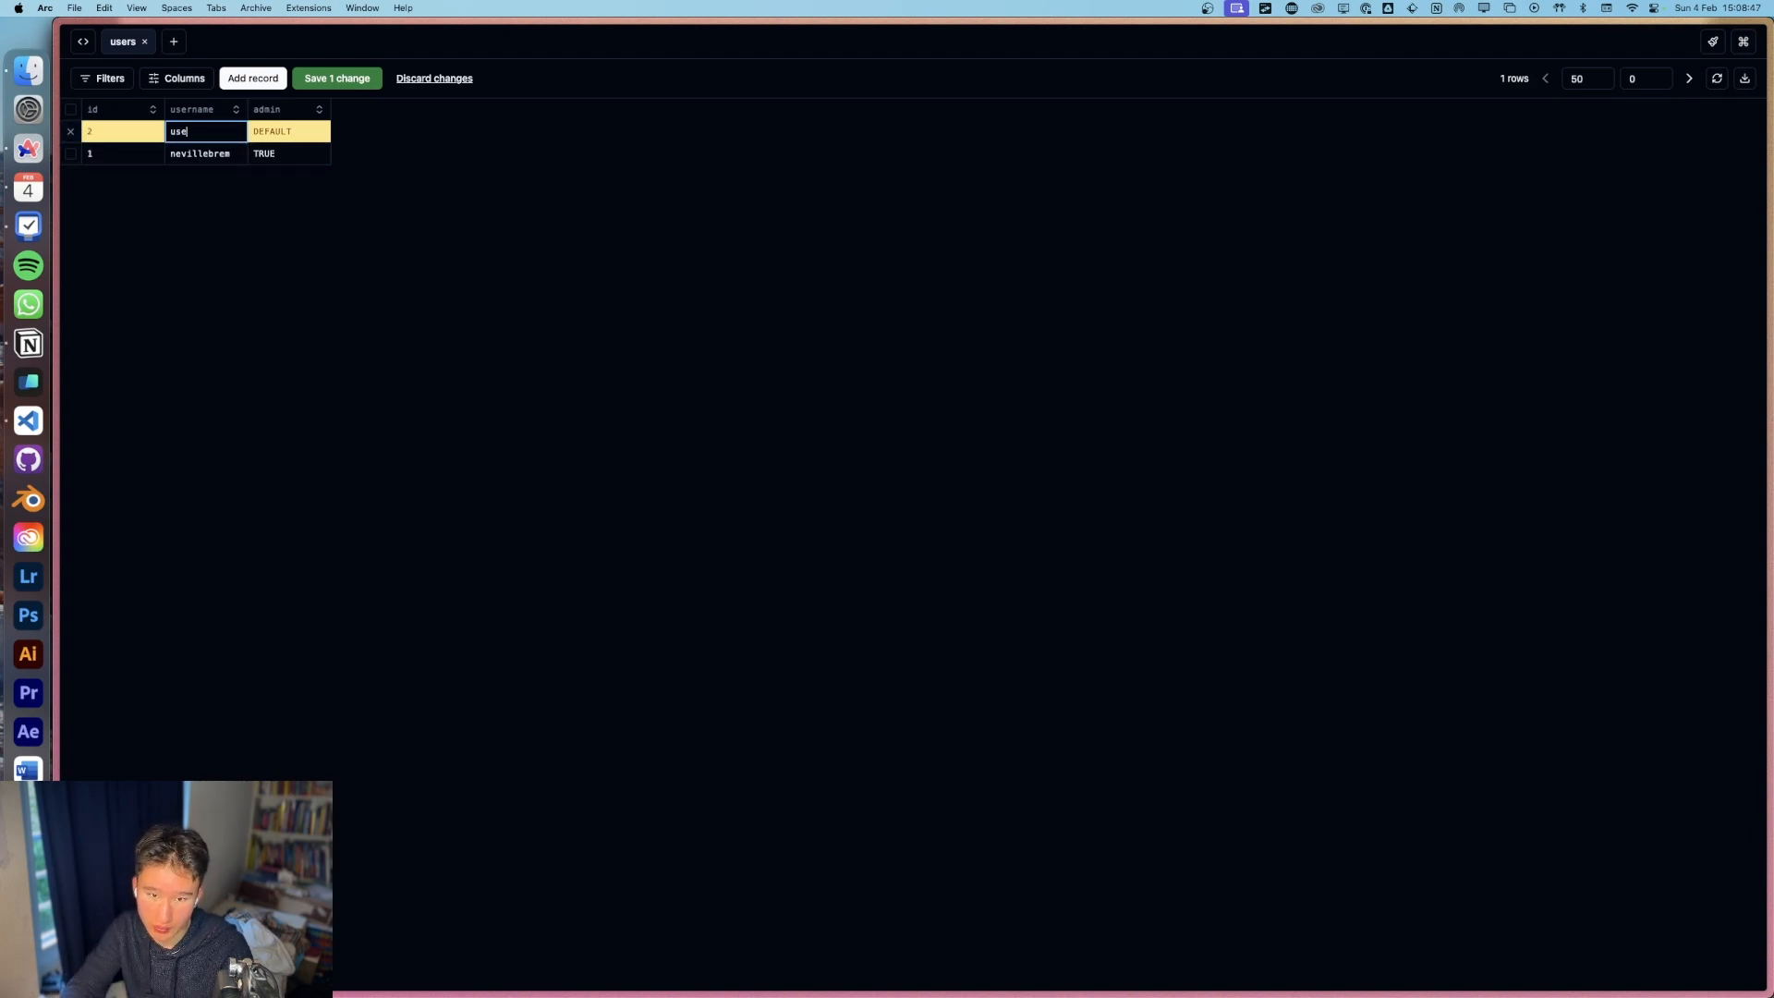
click(287, 130)
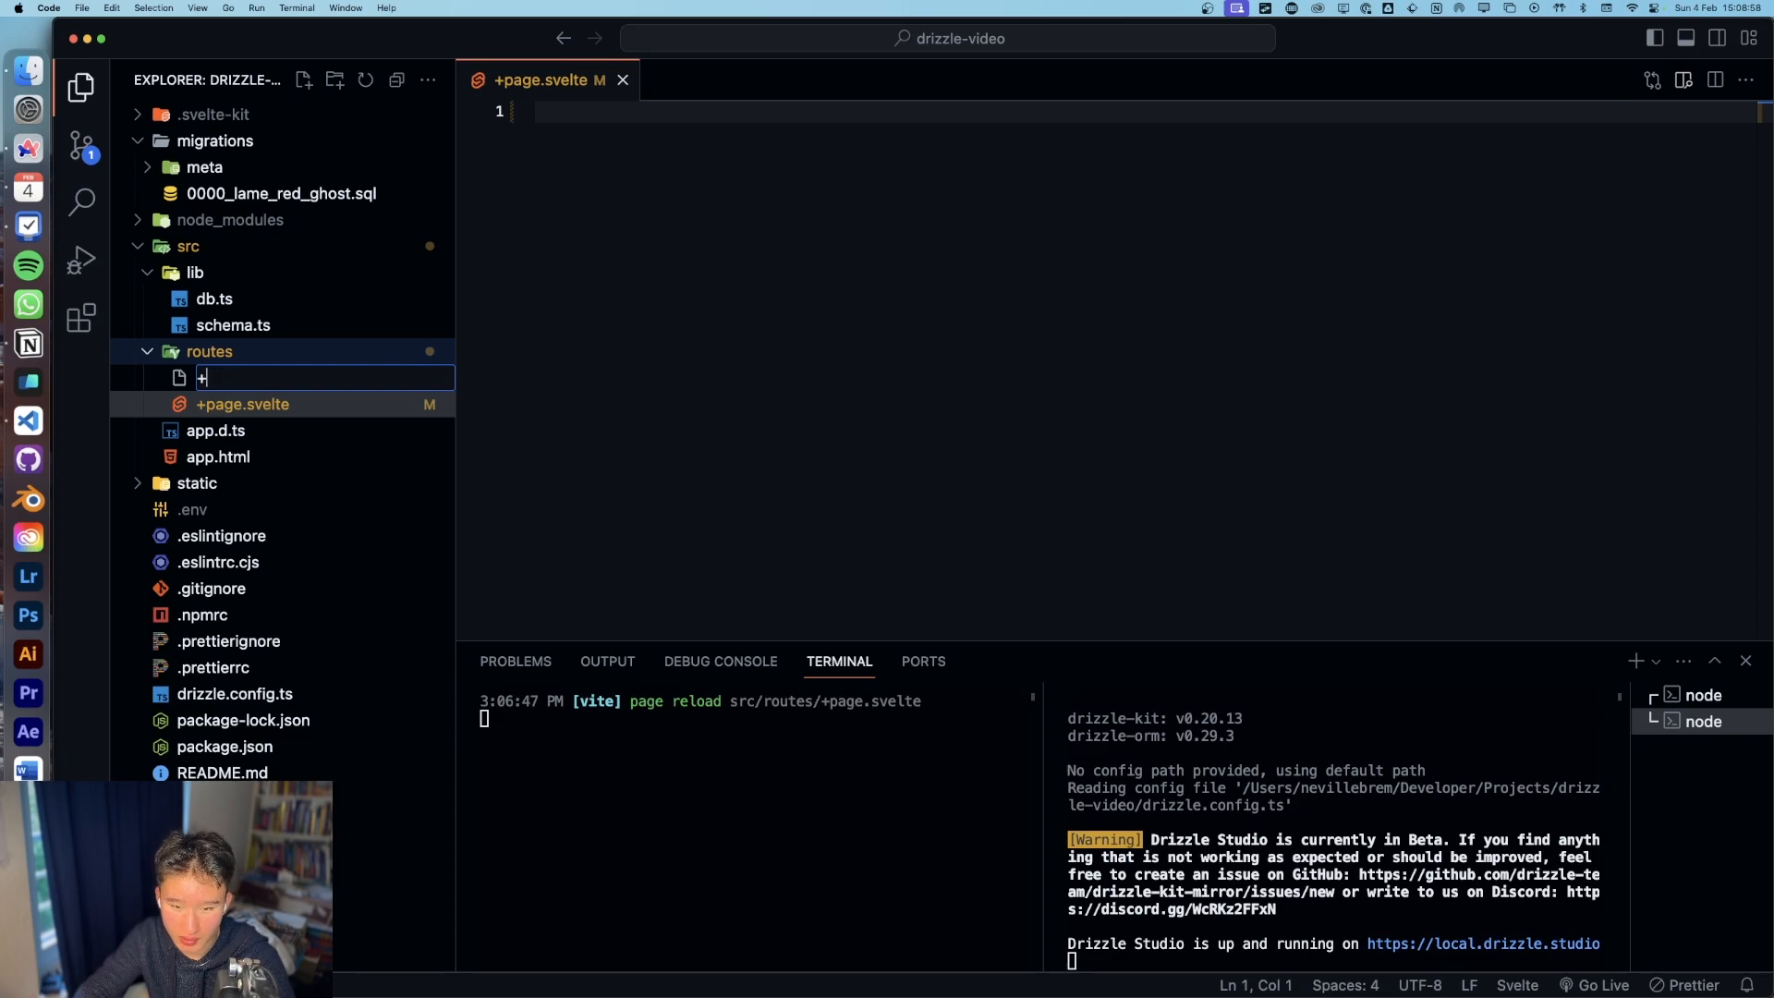
Step: Create +page.server.ts with the kitLoad snippet and the PageServerLoad import
text(page.server.ts)
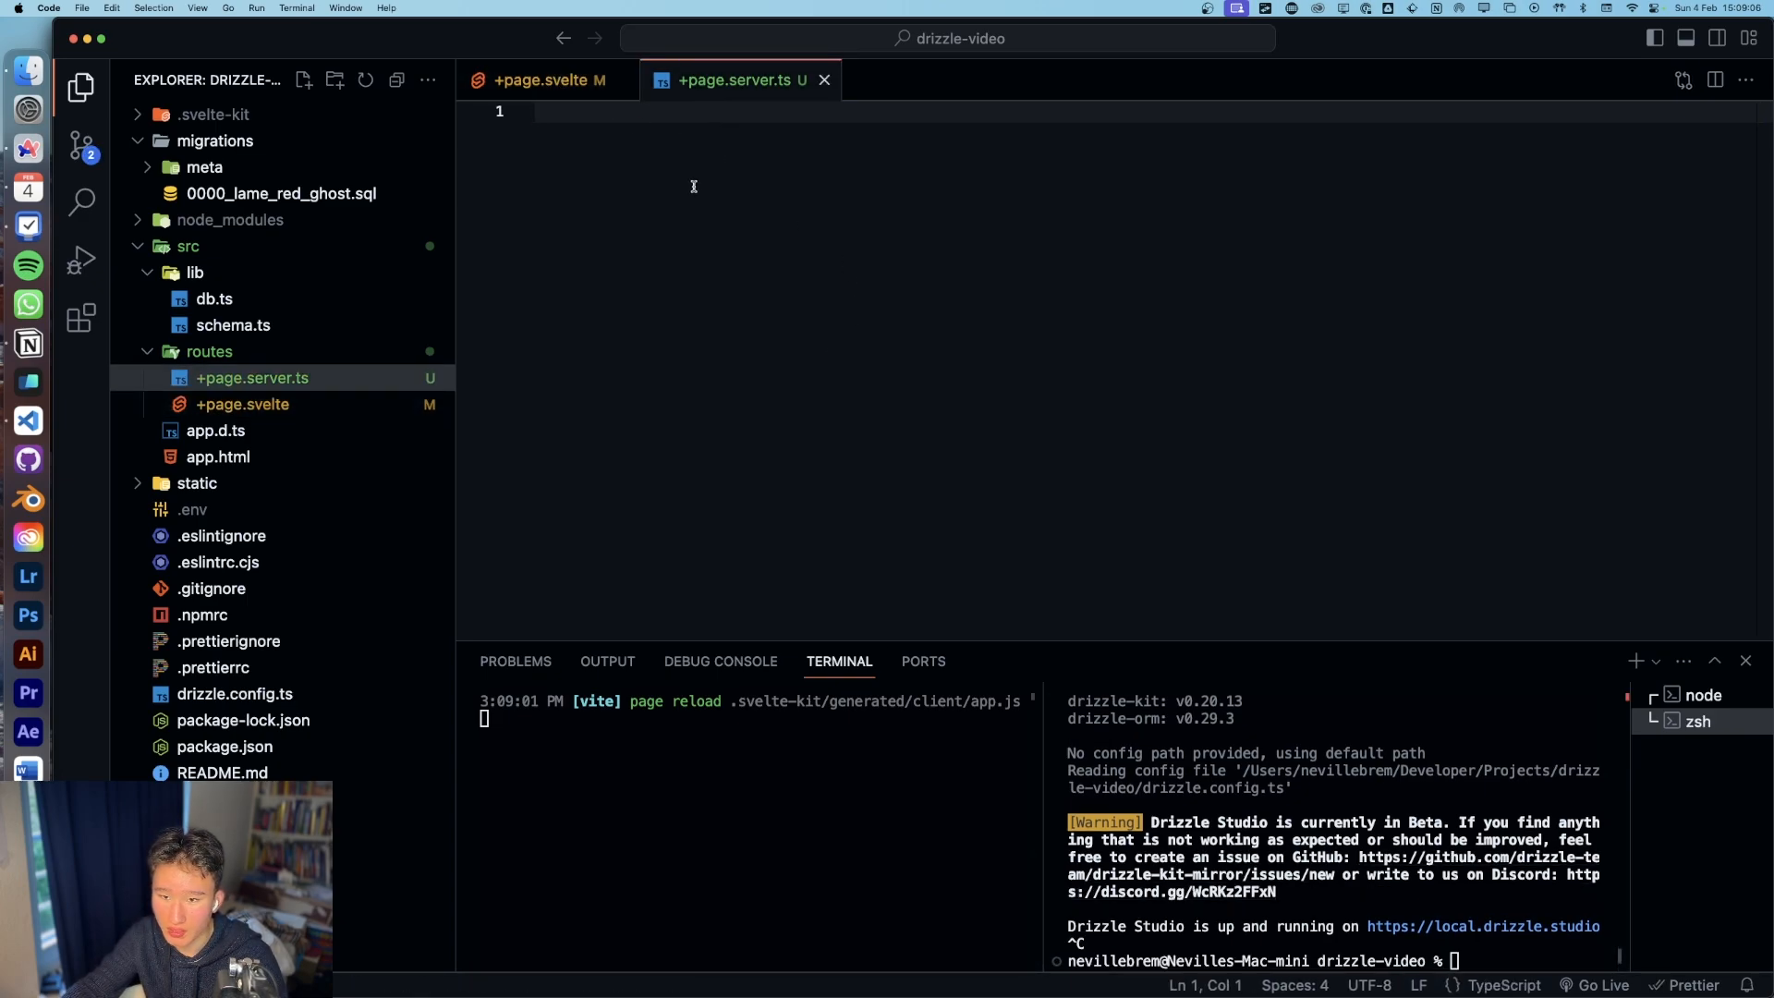
text(kitLo)
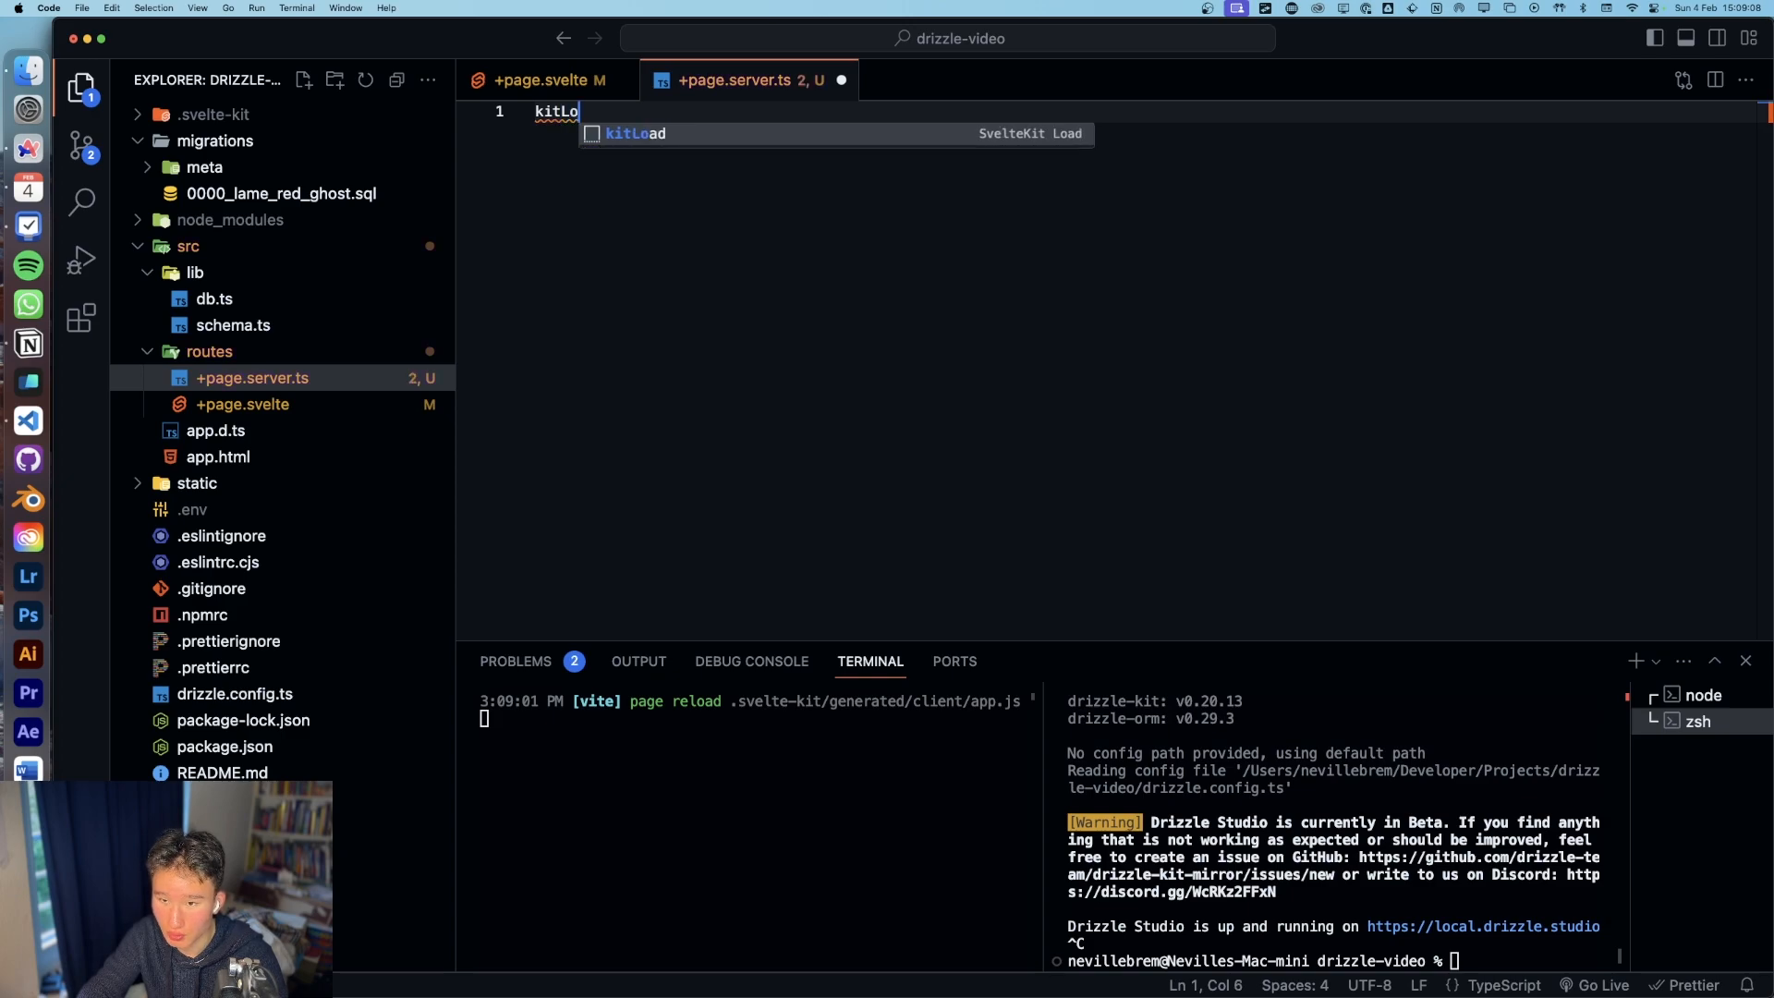
key(Tab)
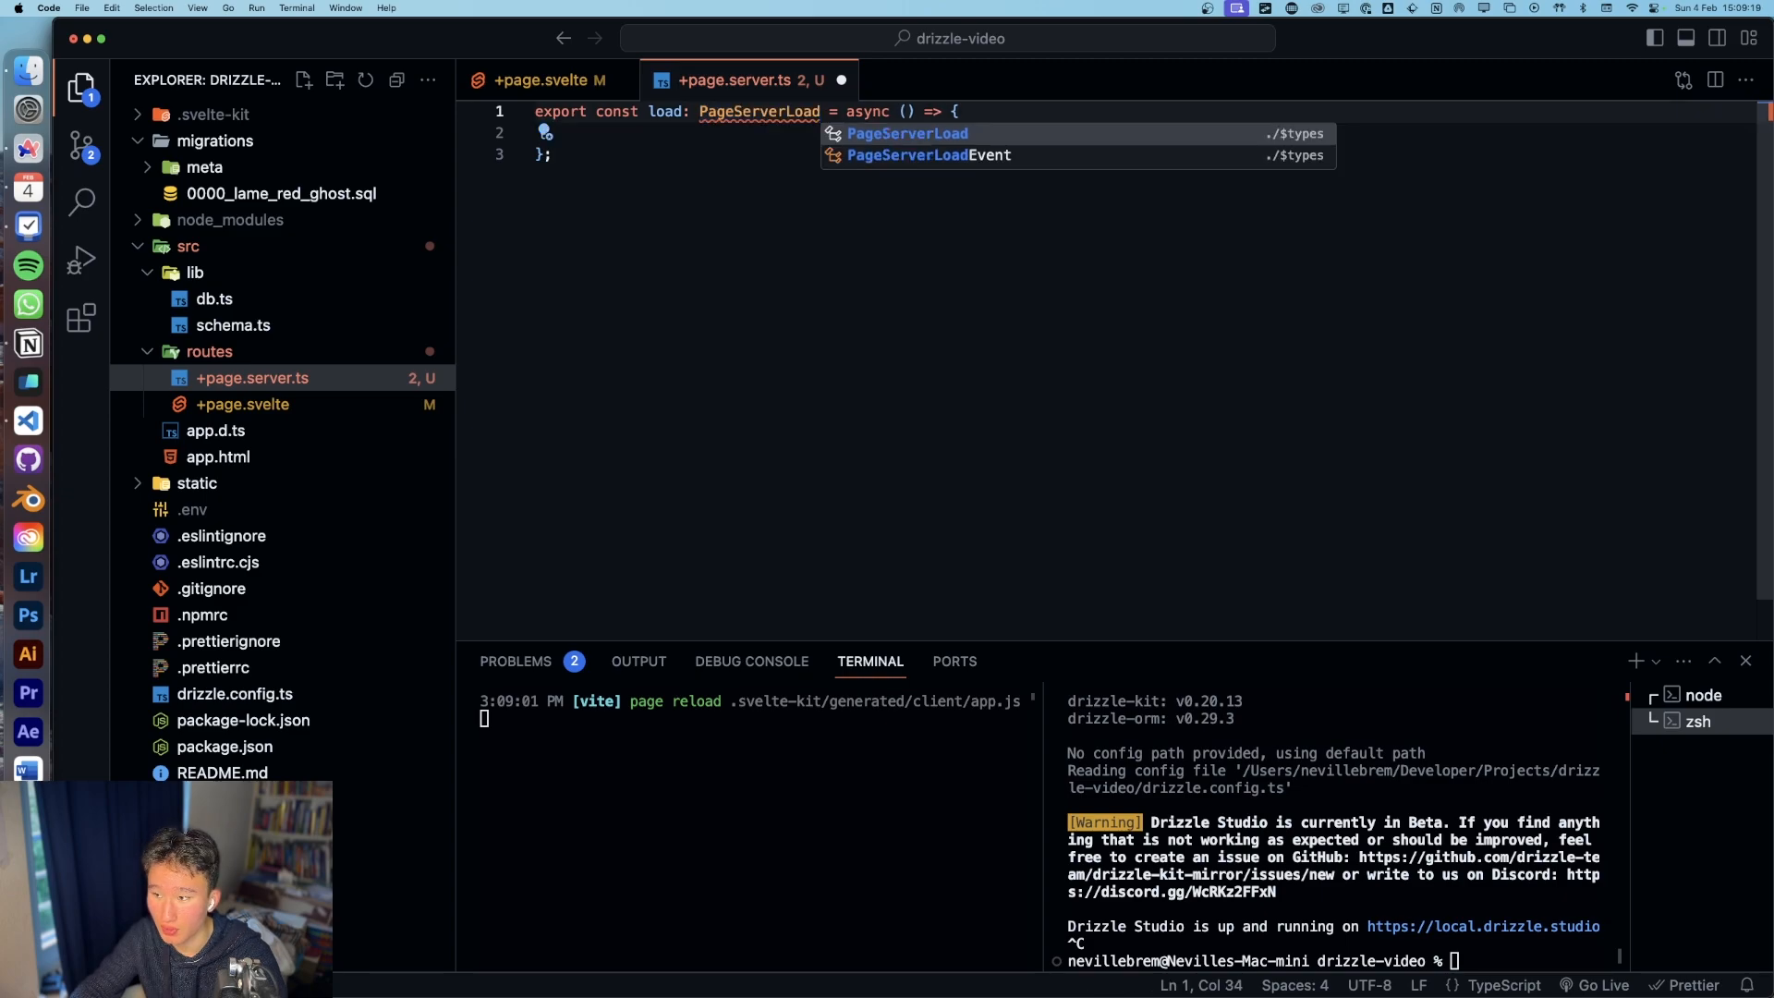
key(Enter)
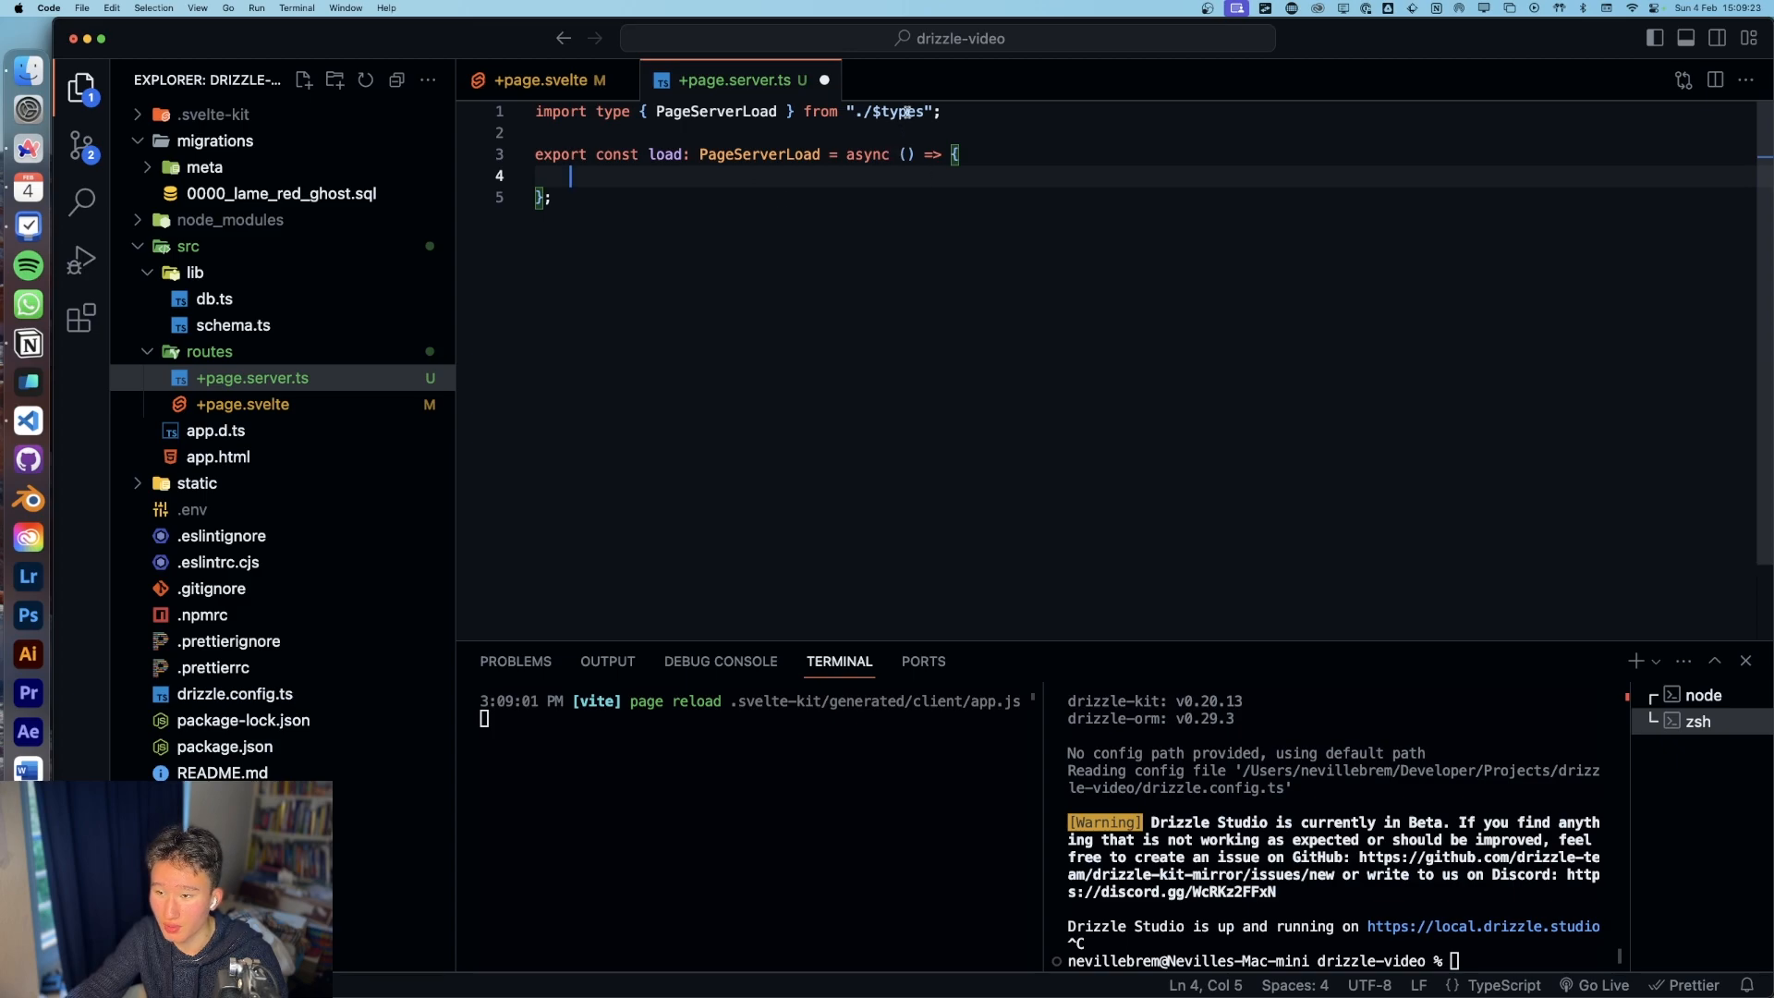
mouse_move(739, 181)
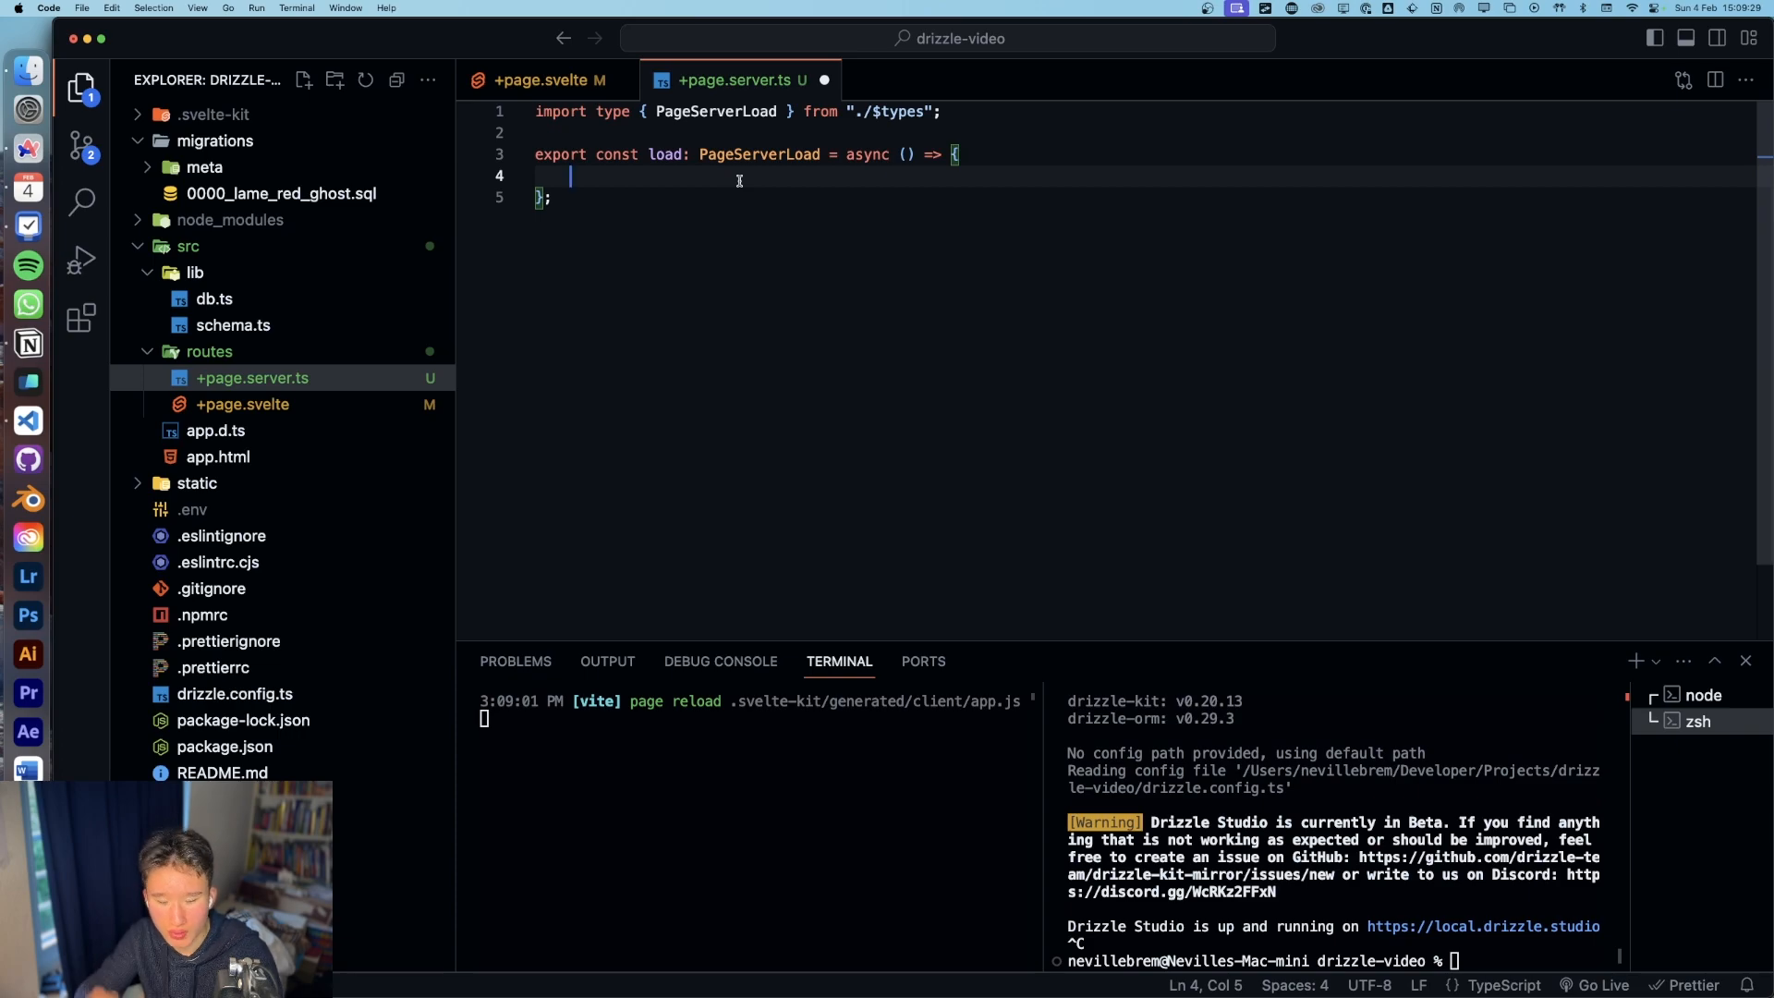
Step: Begin the load body with const users = db.query.usersTable.findMany
text(const users =)
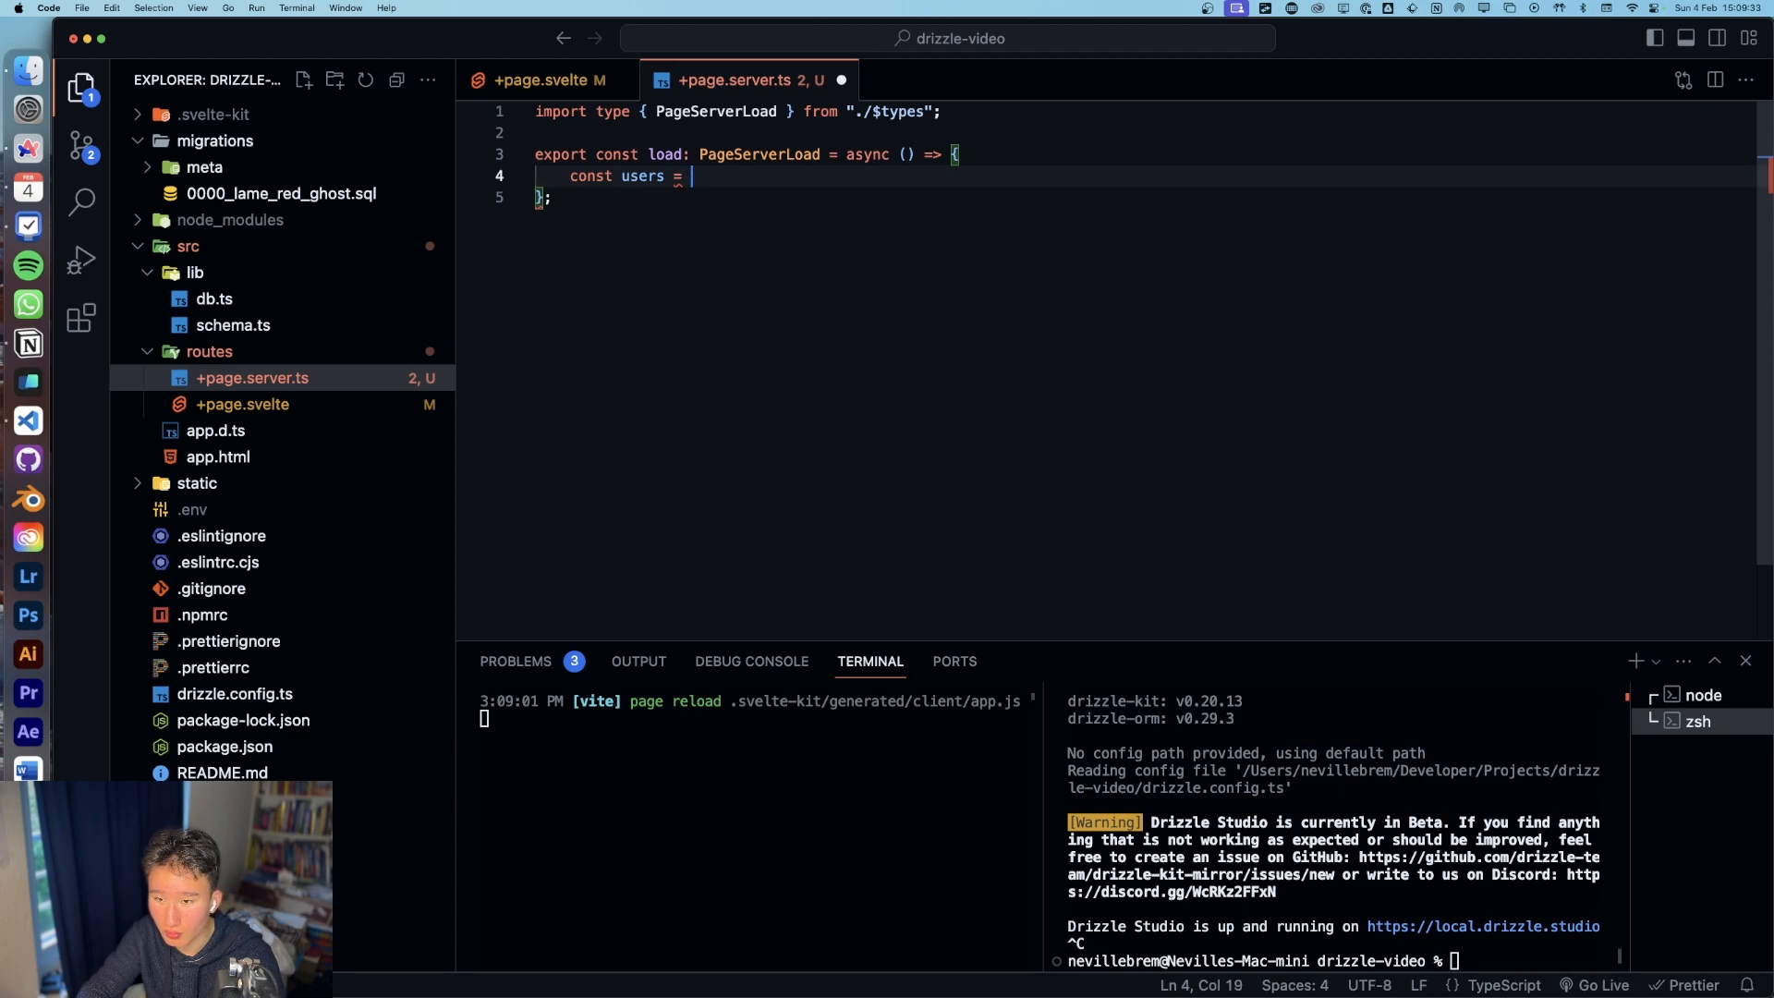
text(db)
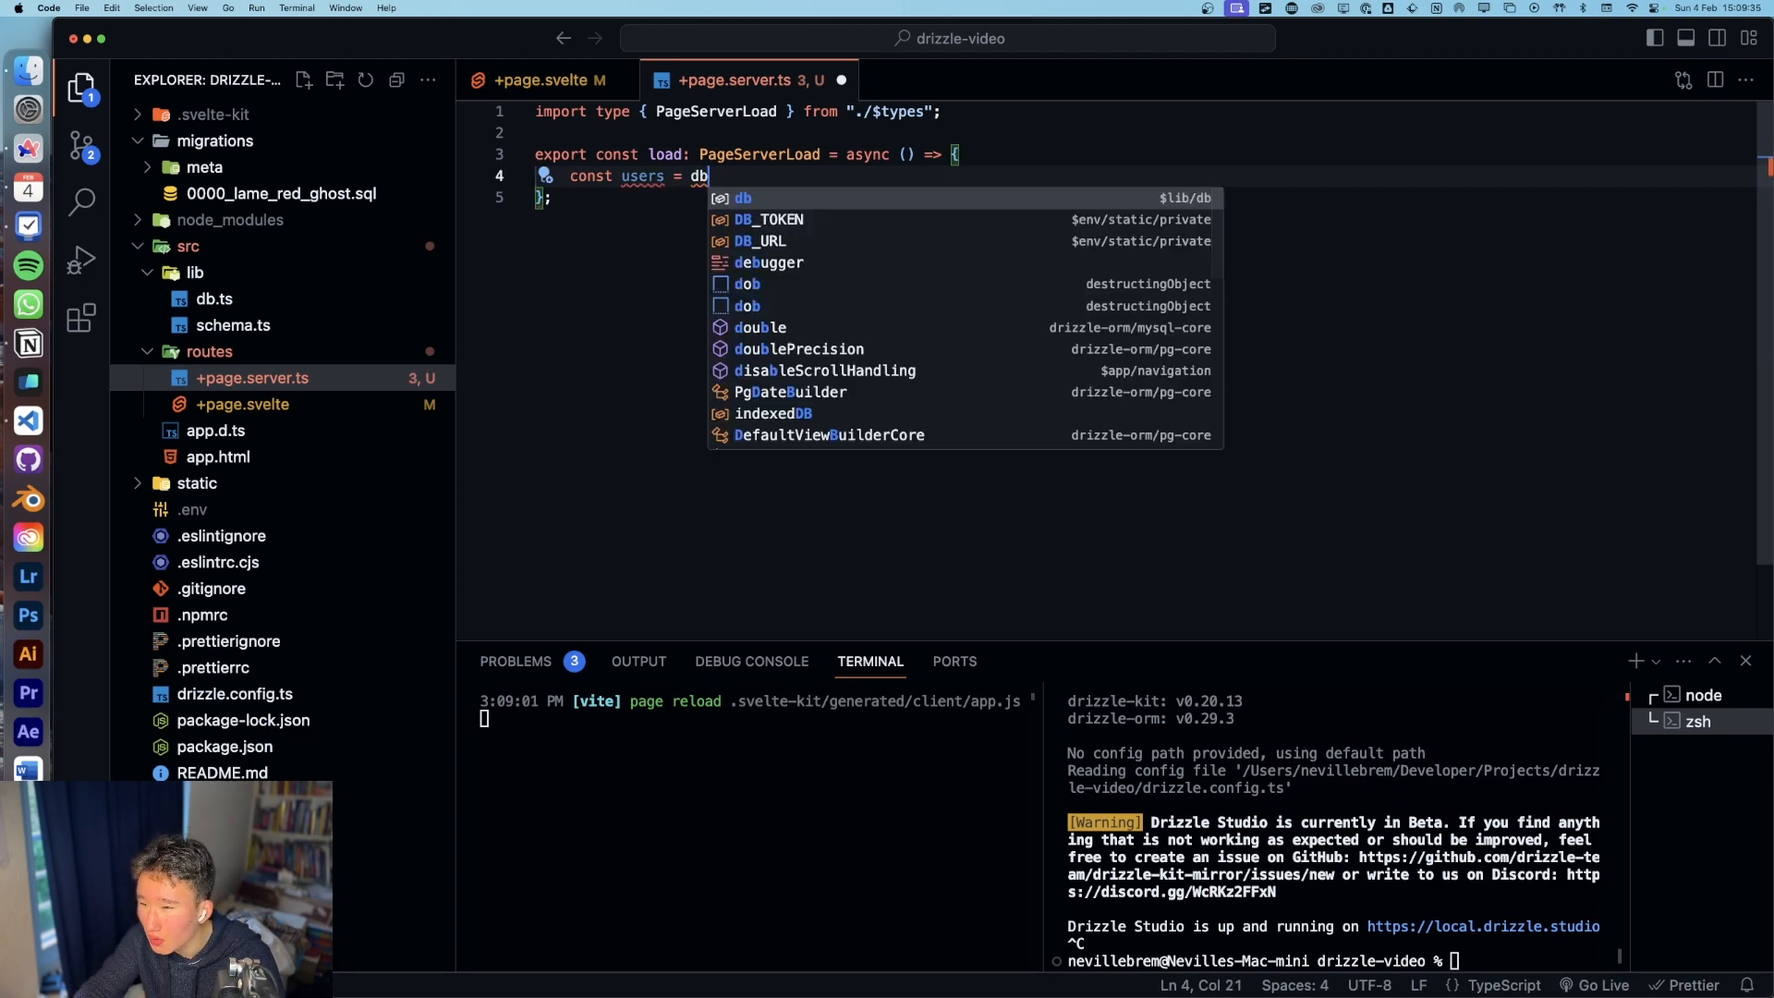
text(.quer)
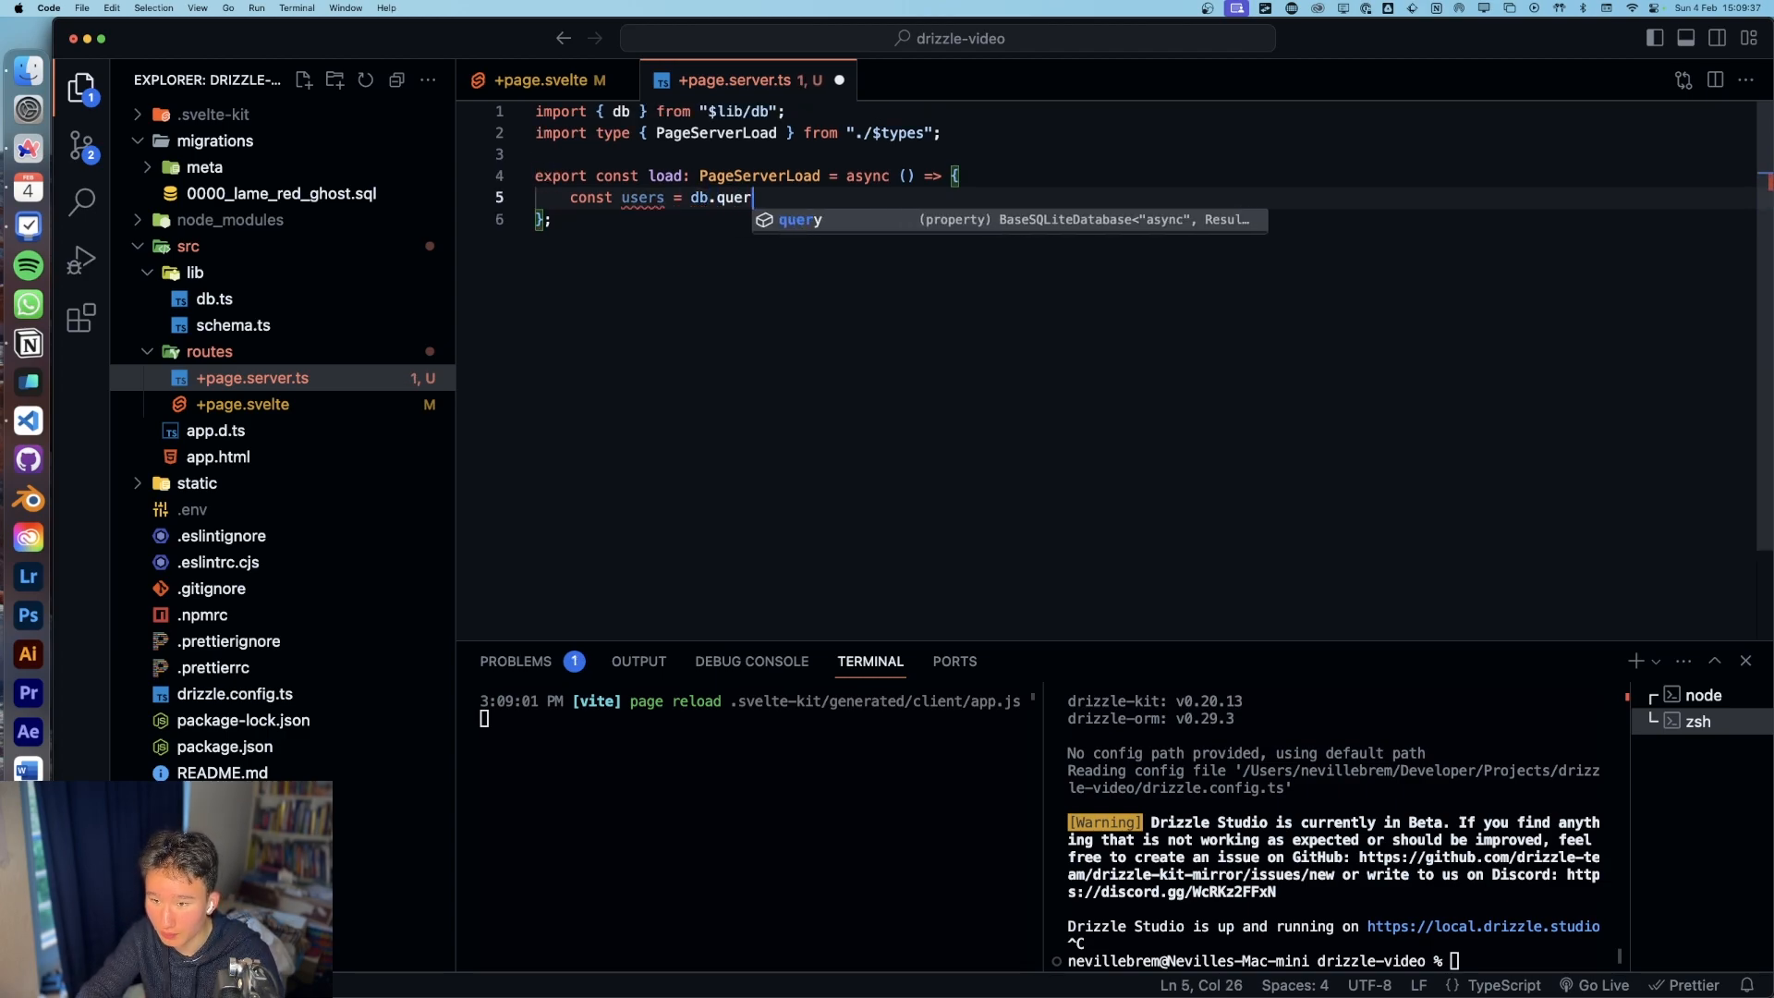
text(y.usersTable)
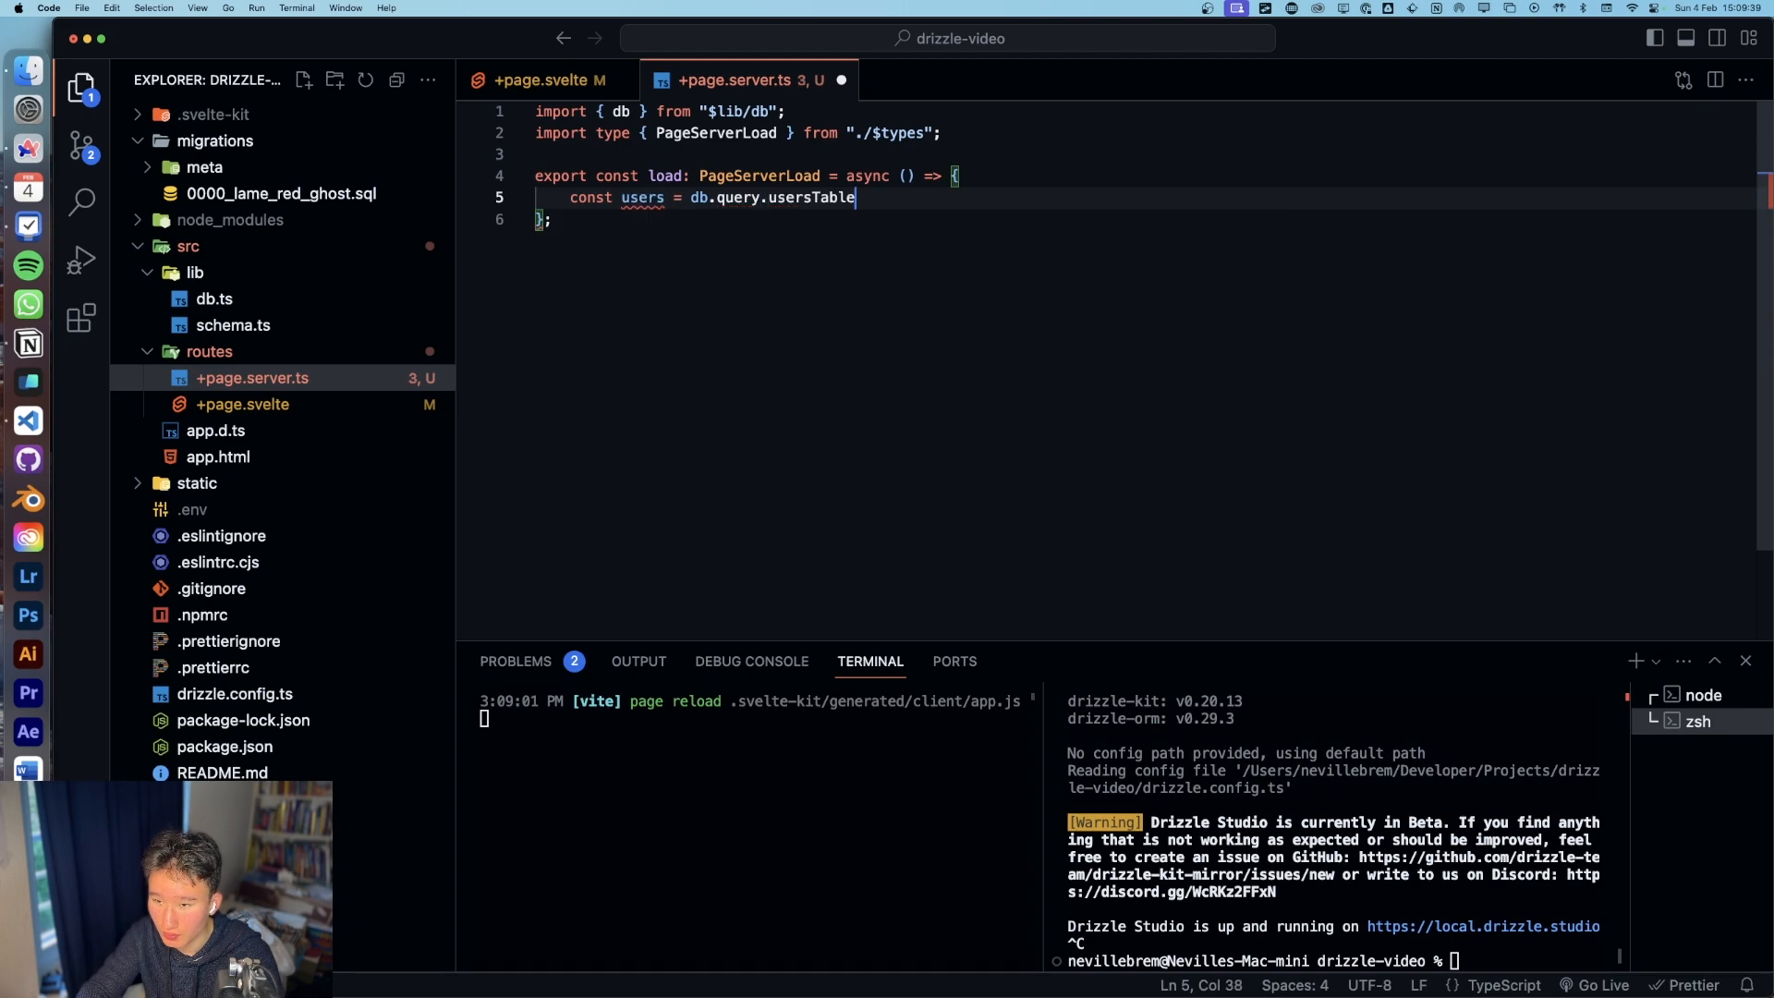
text(.findMany({)
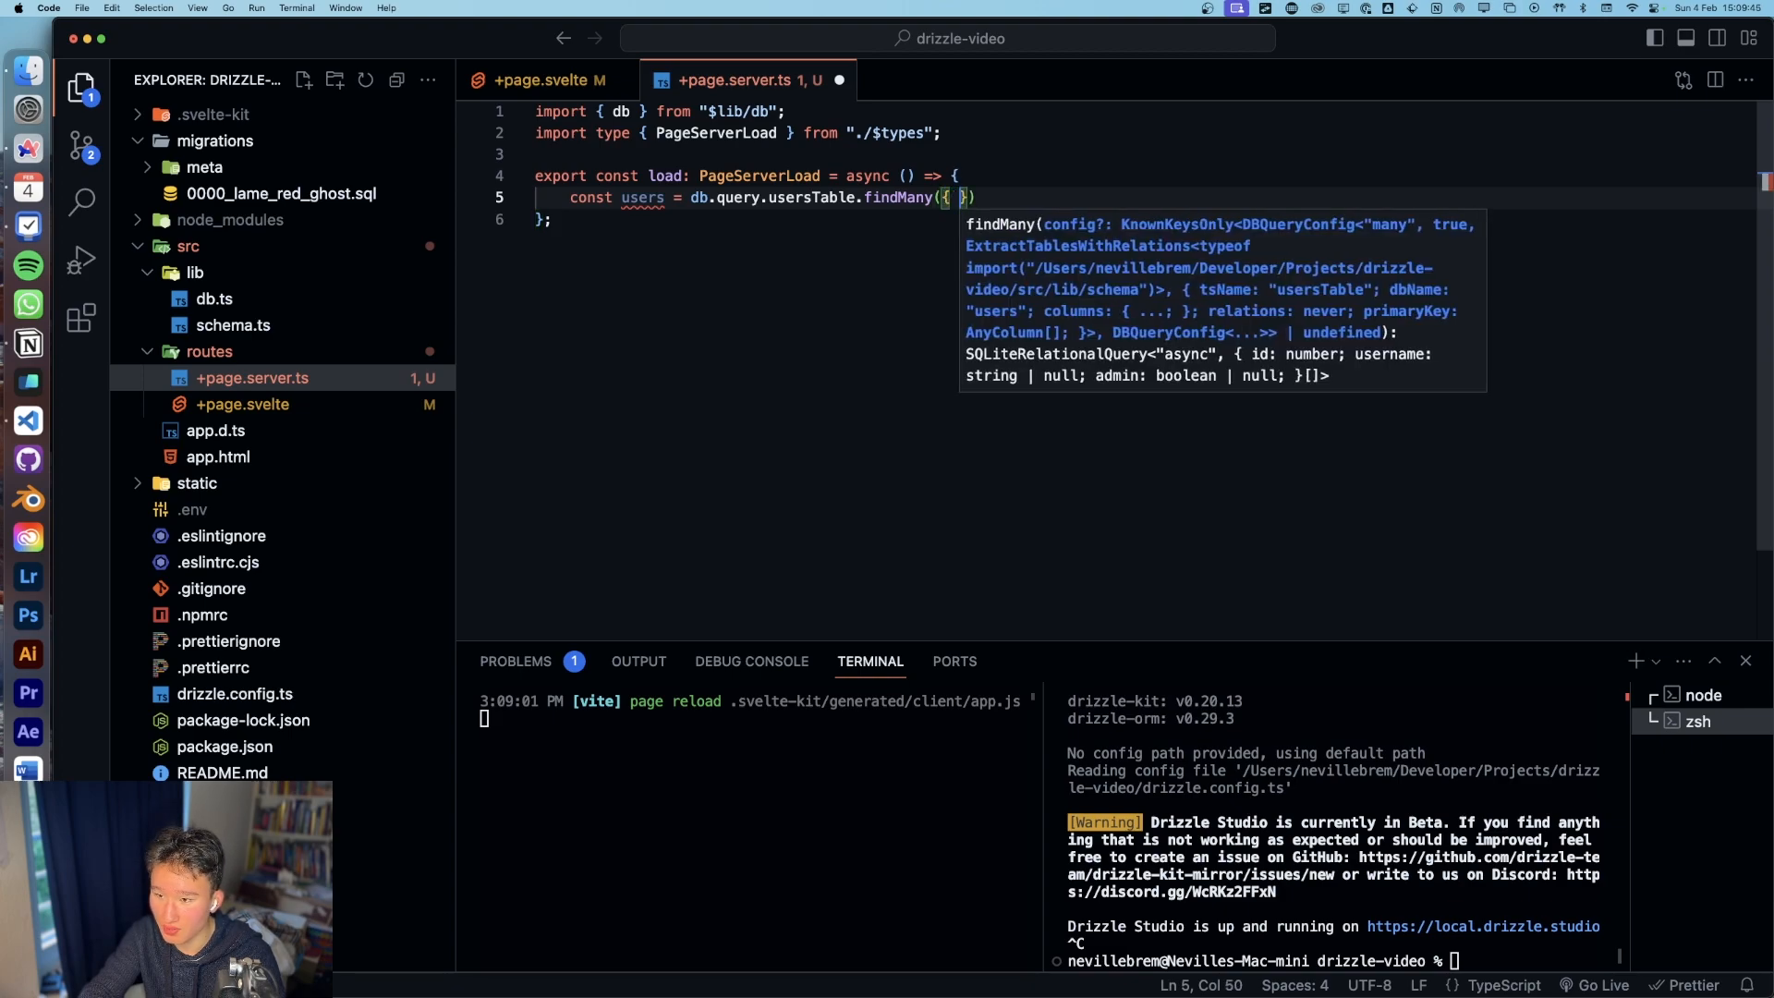
Step: Sort findMany by asc(usersTable.id) and return { users } from load
text(so)
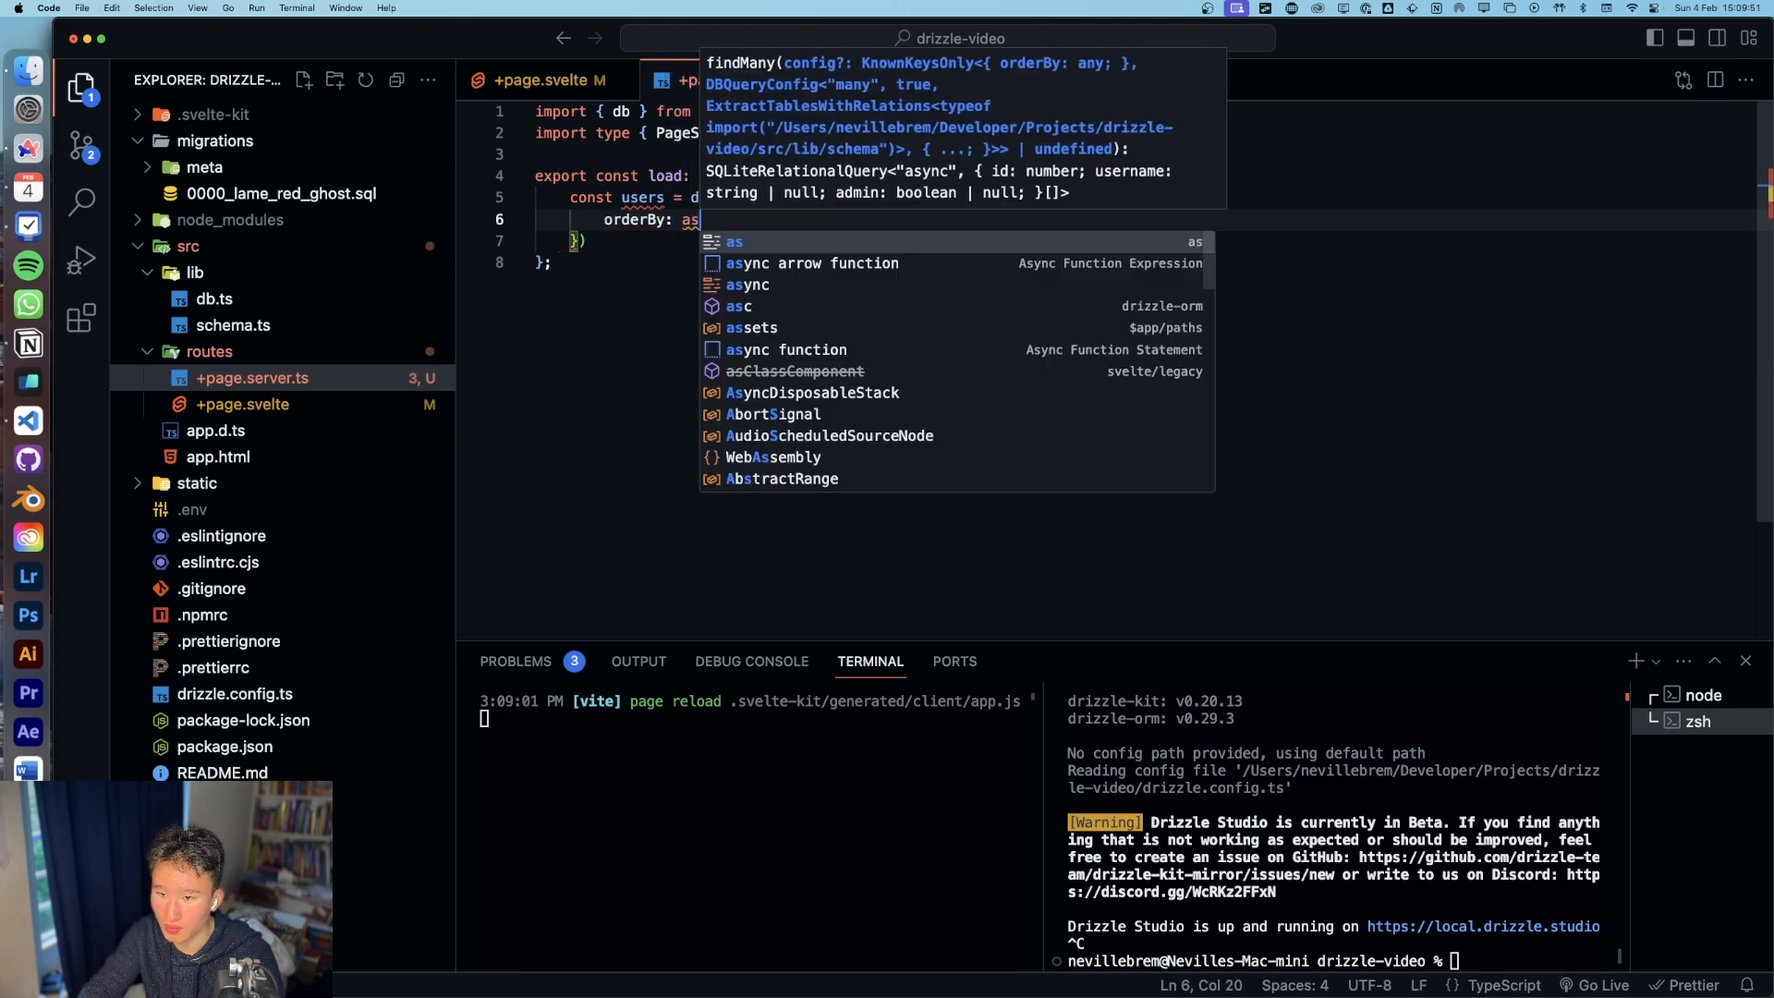
text(c)
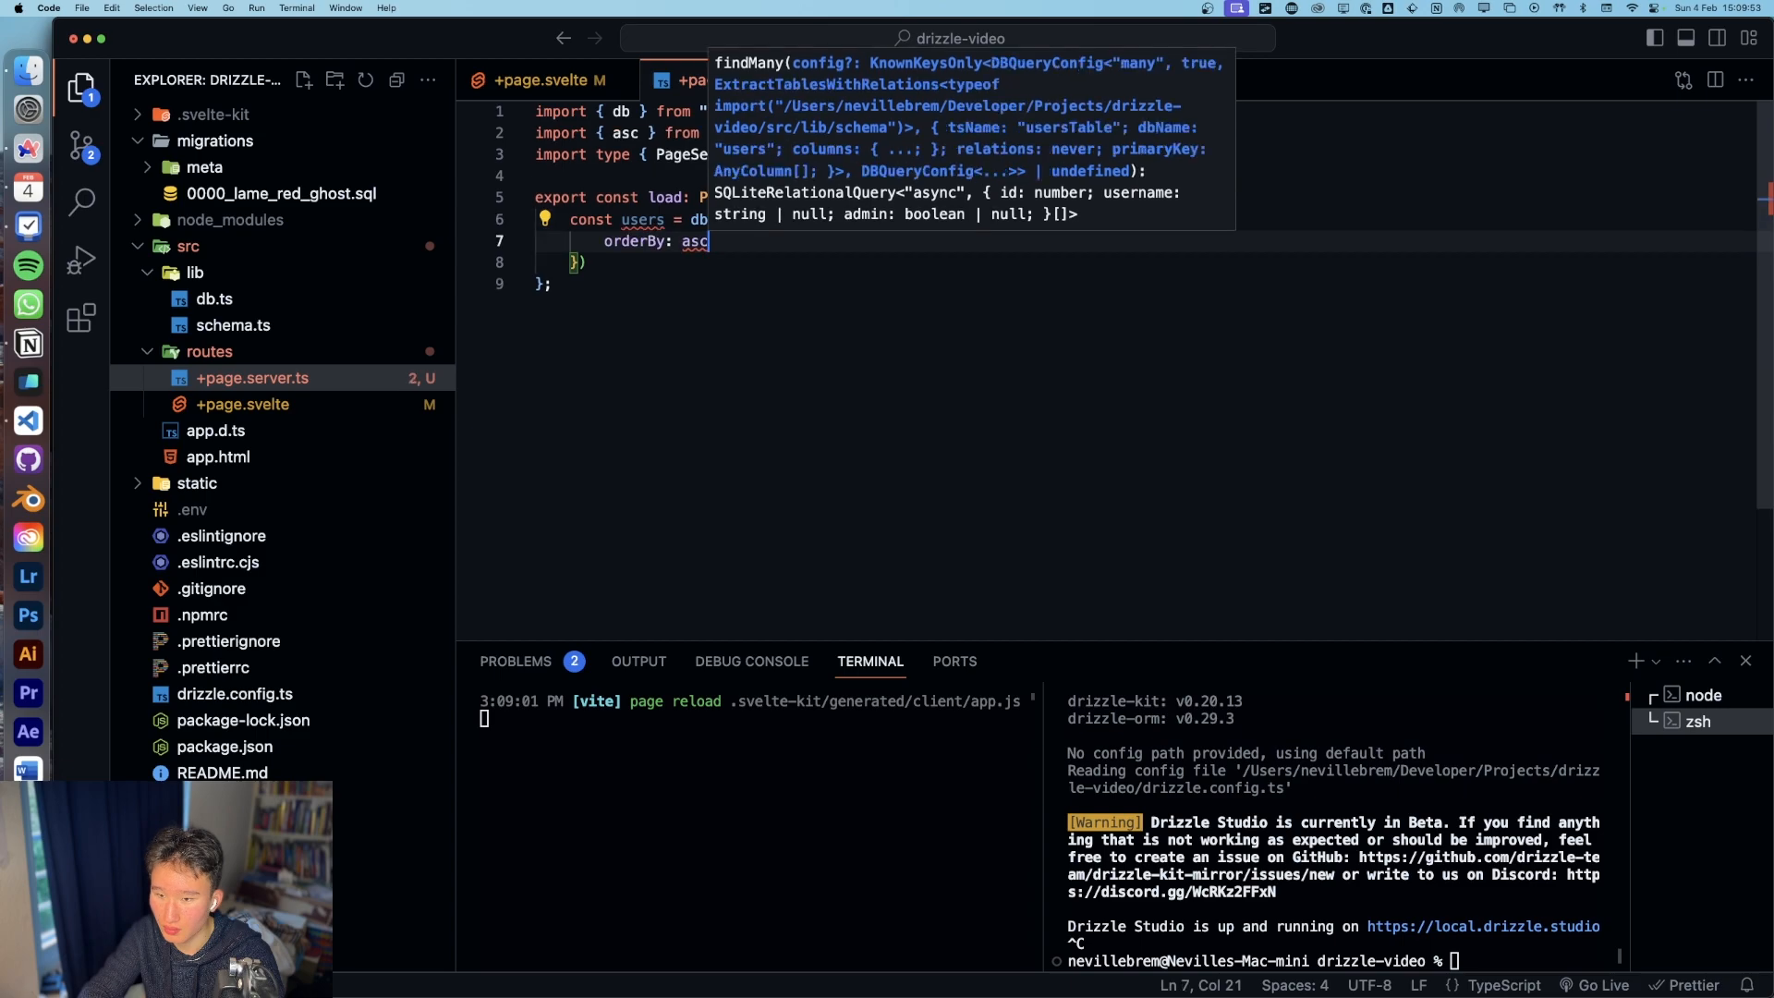
text(())
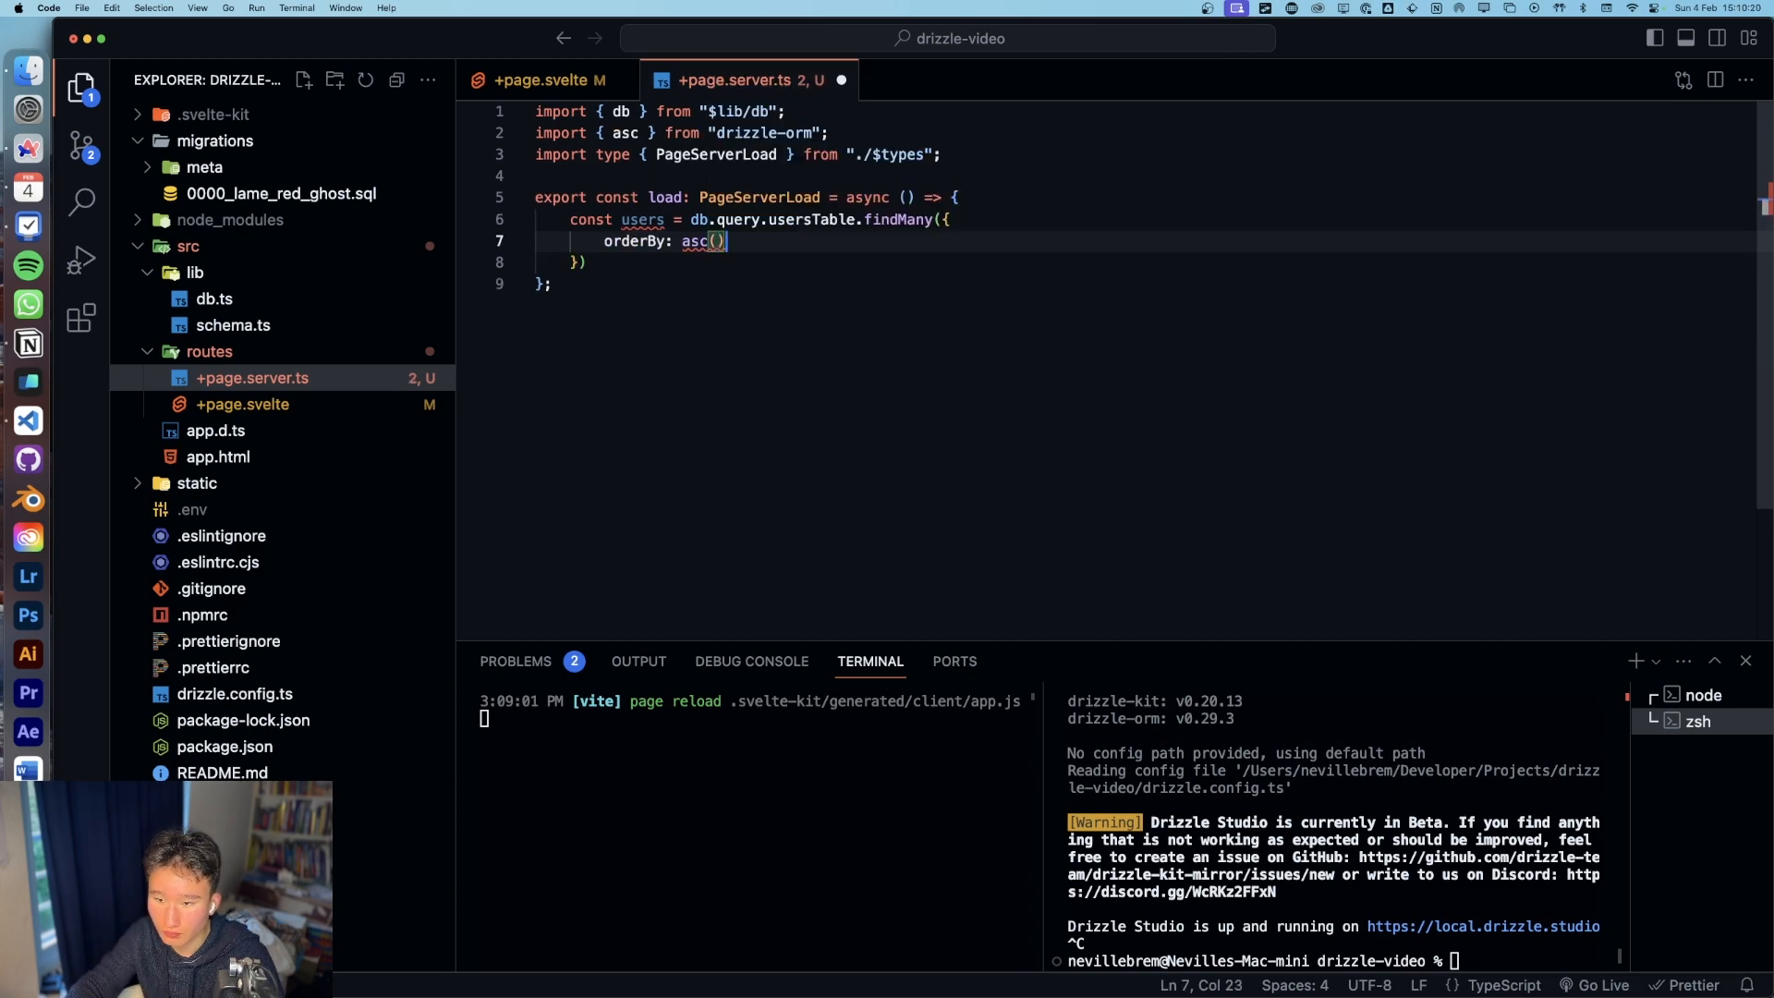
key(Backspace)
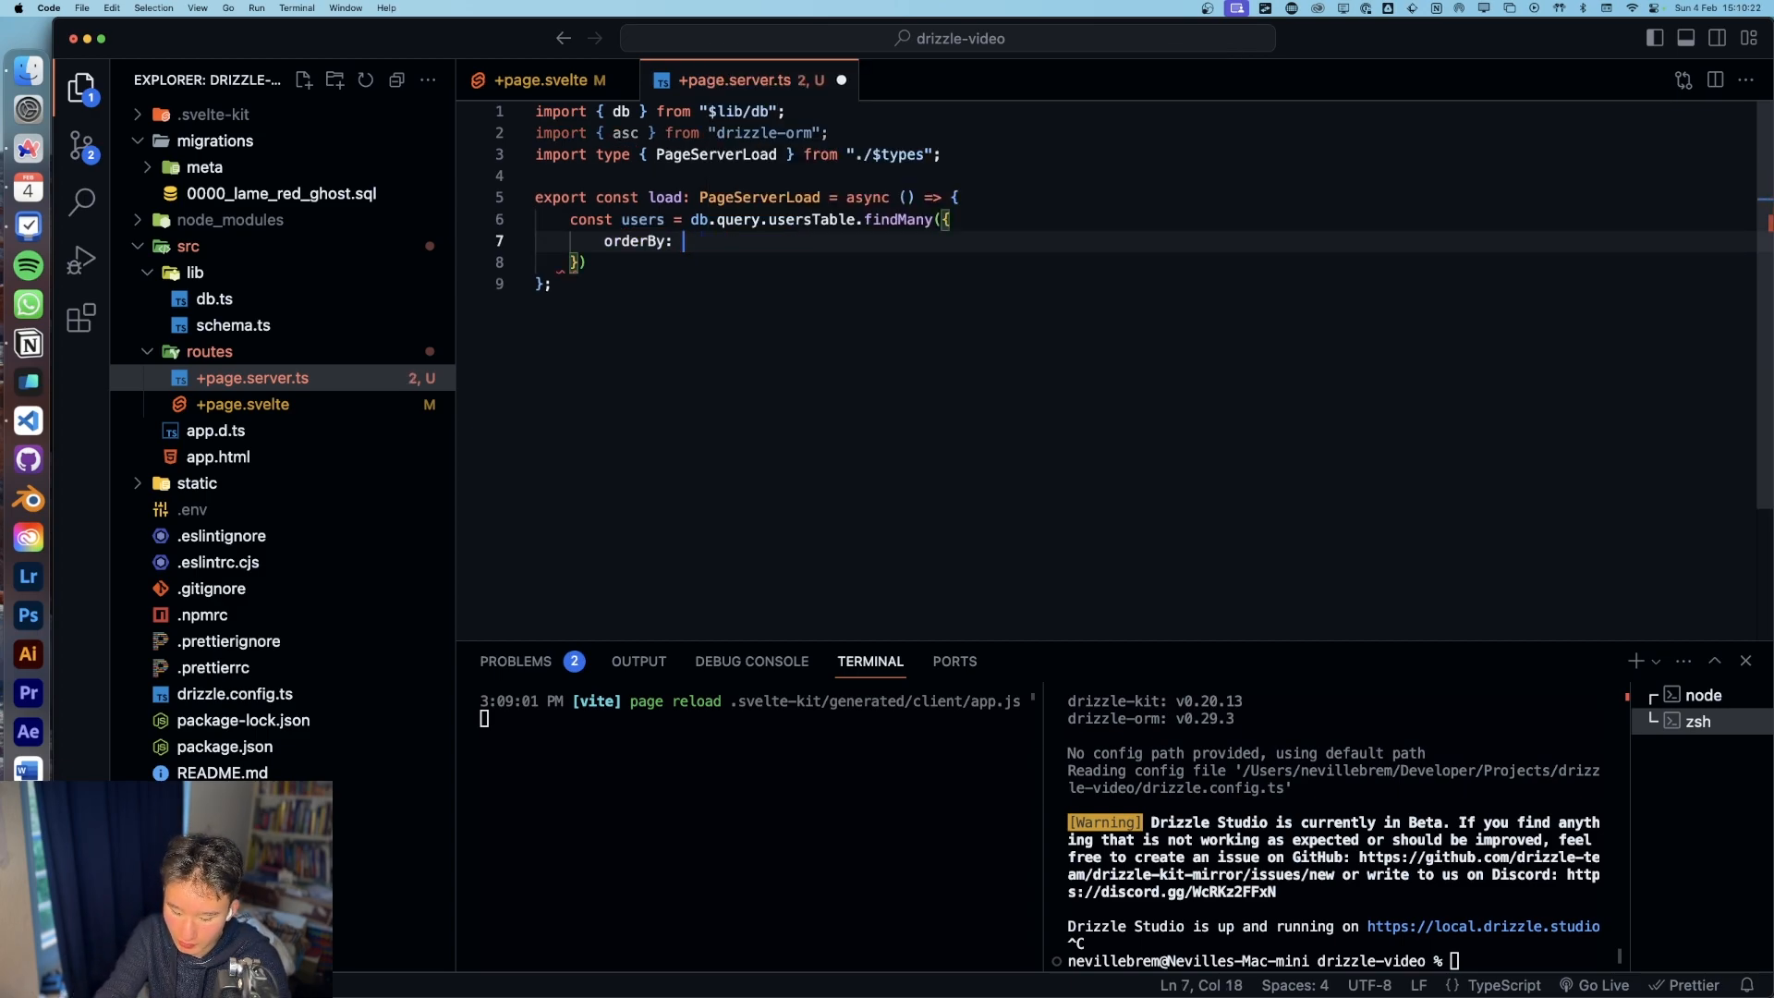
text([])
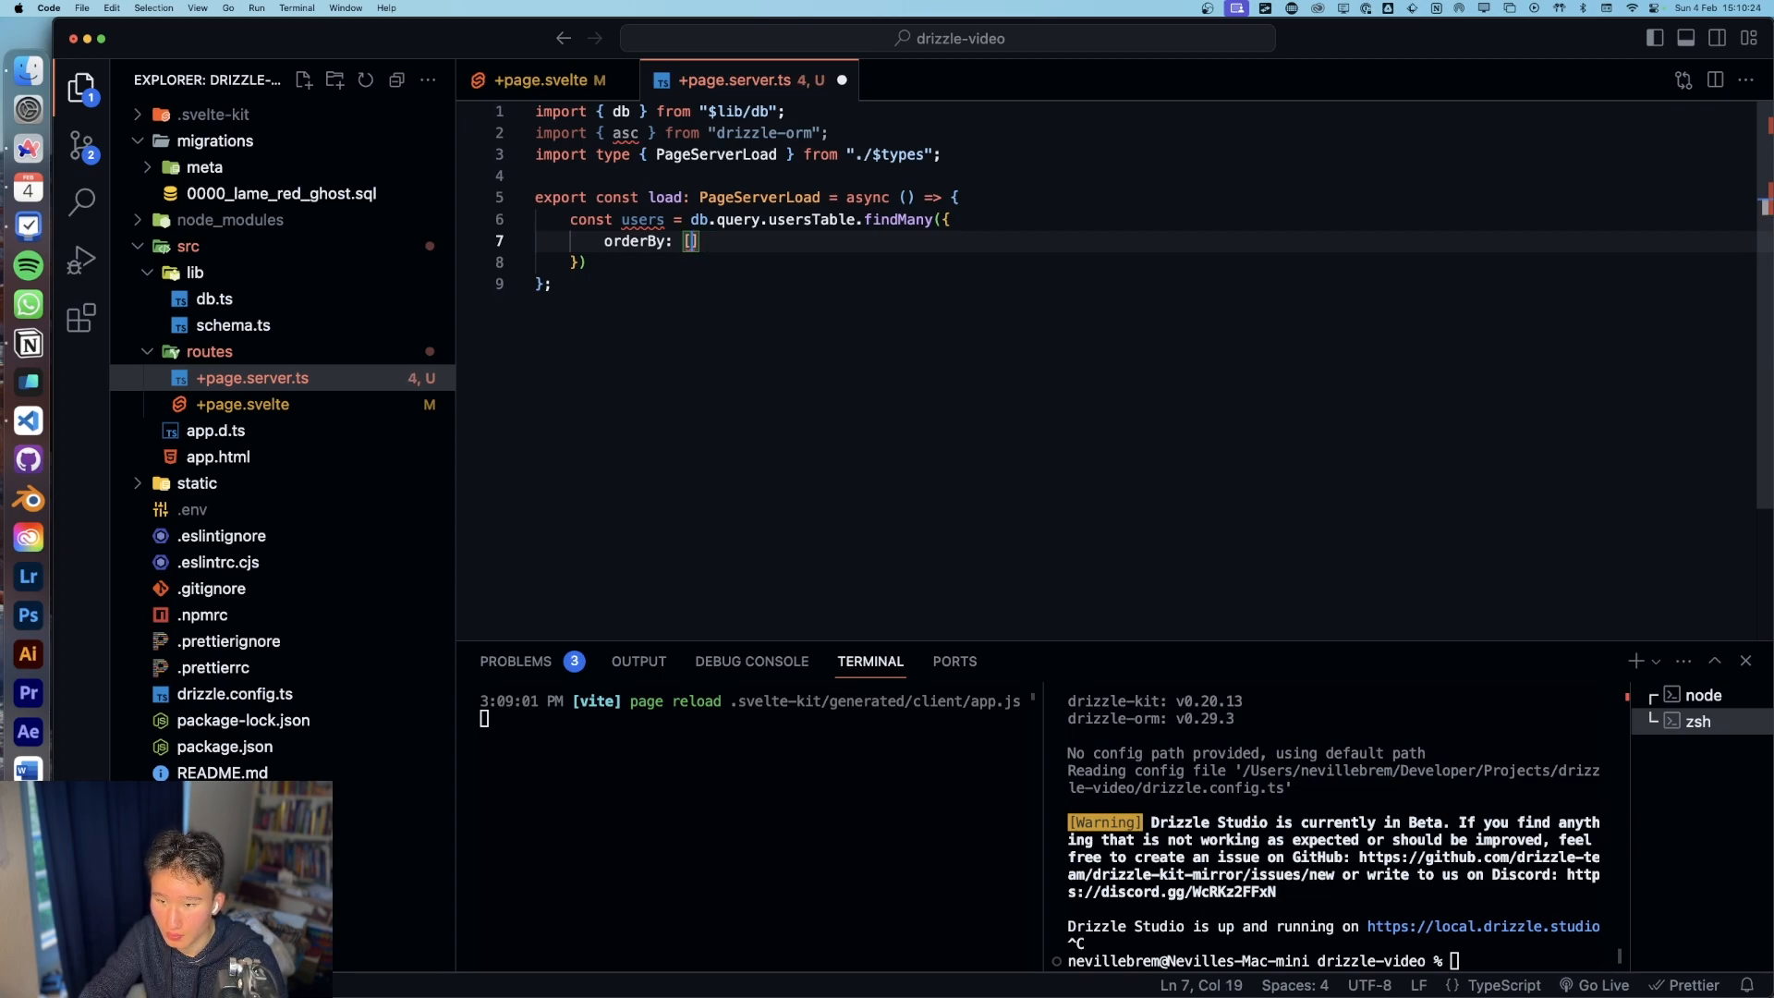
text(asc(pos)
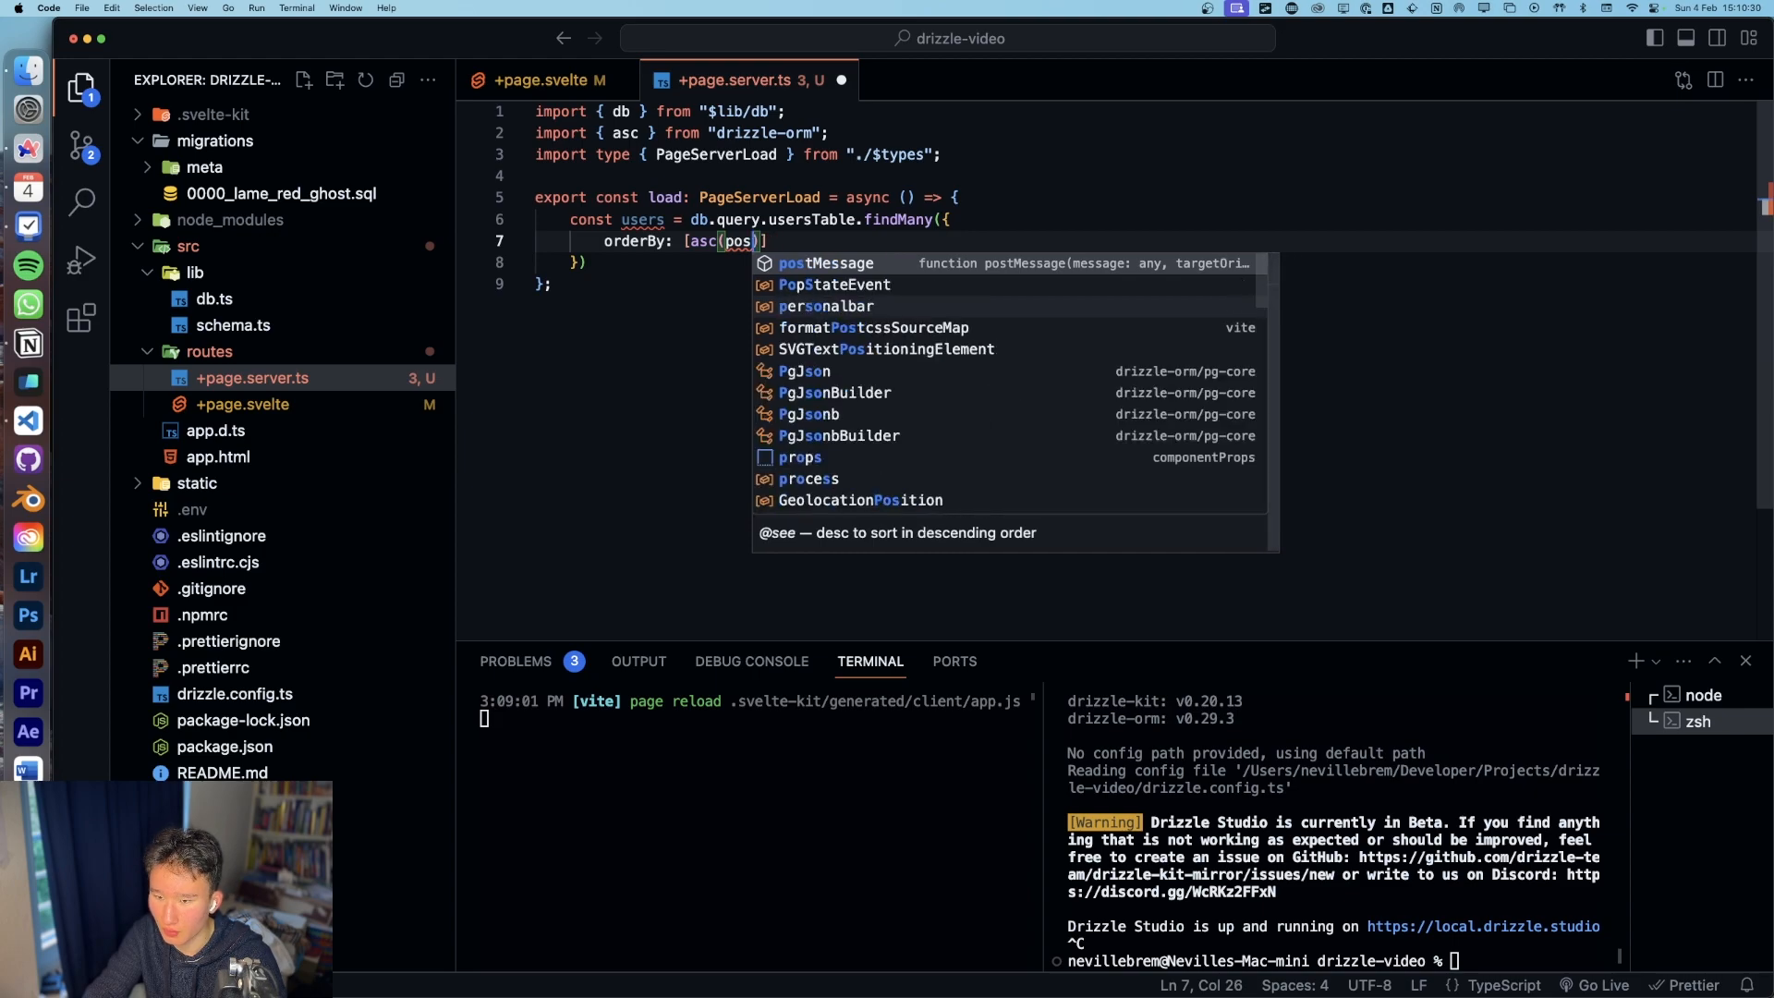
text(usersTable)
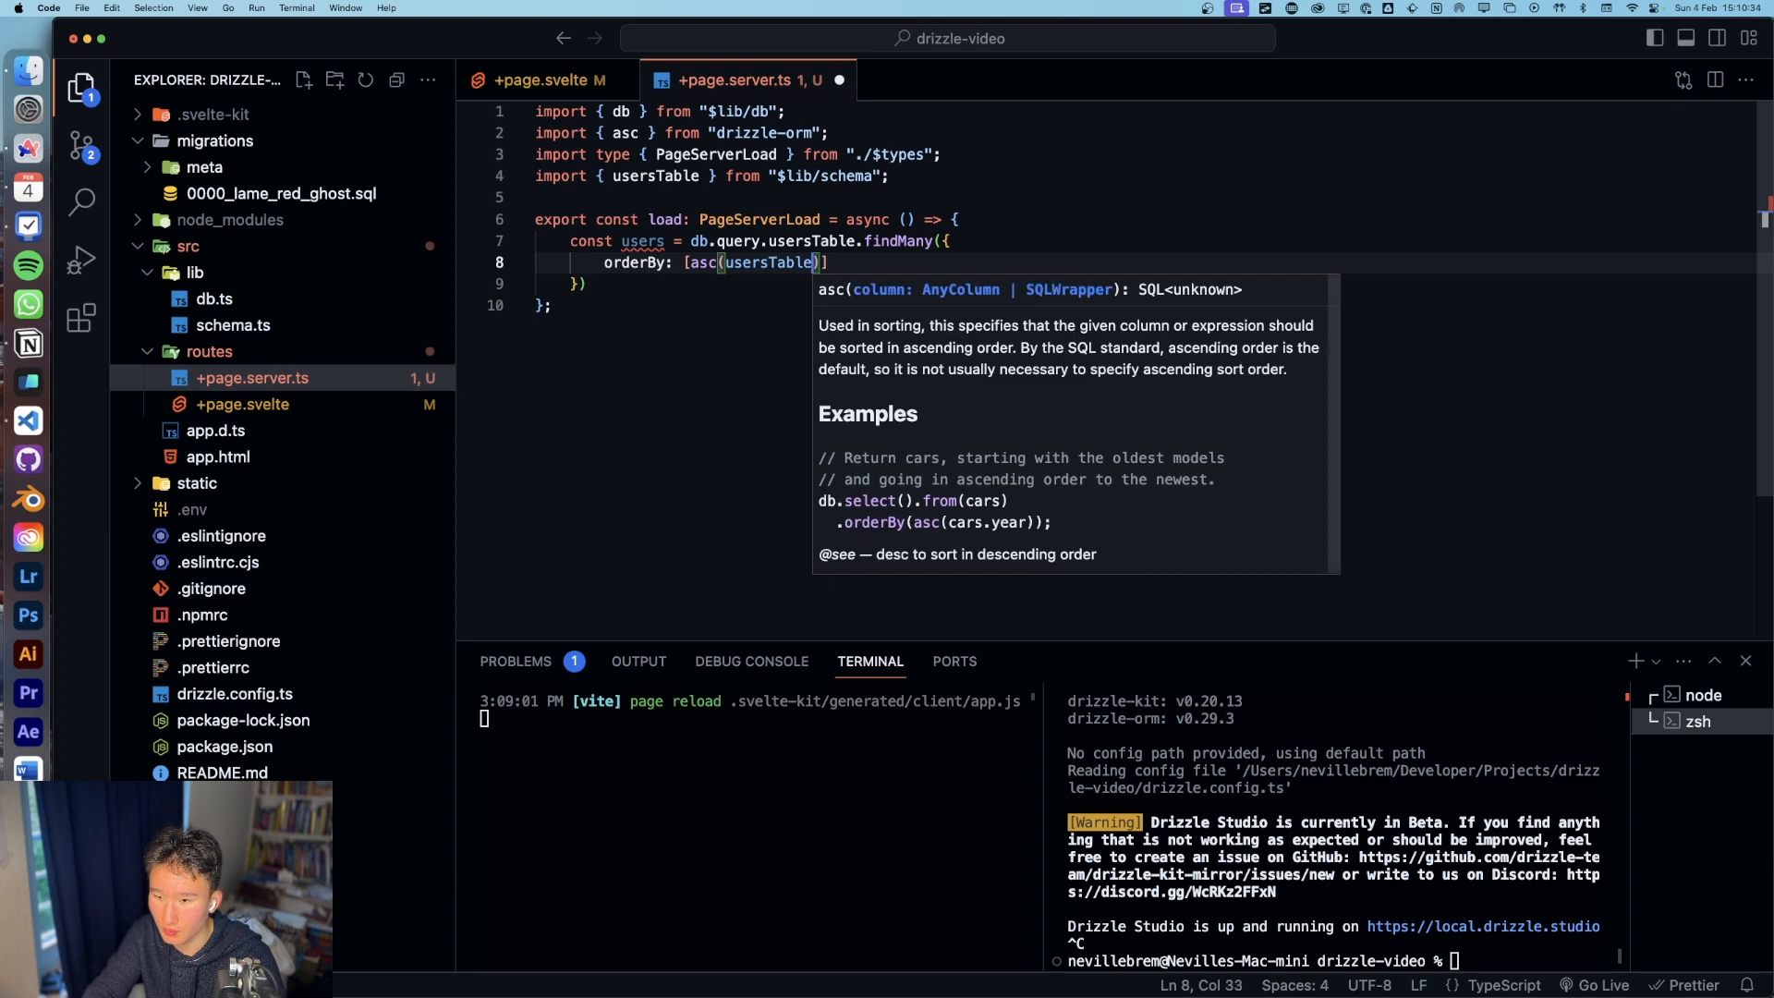
text(.)
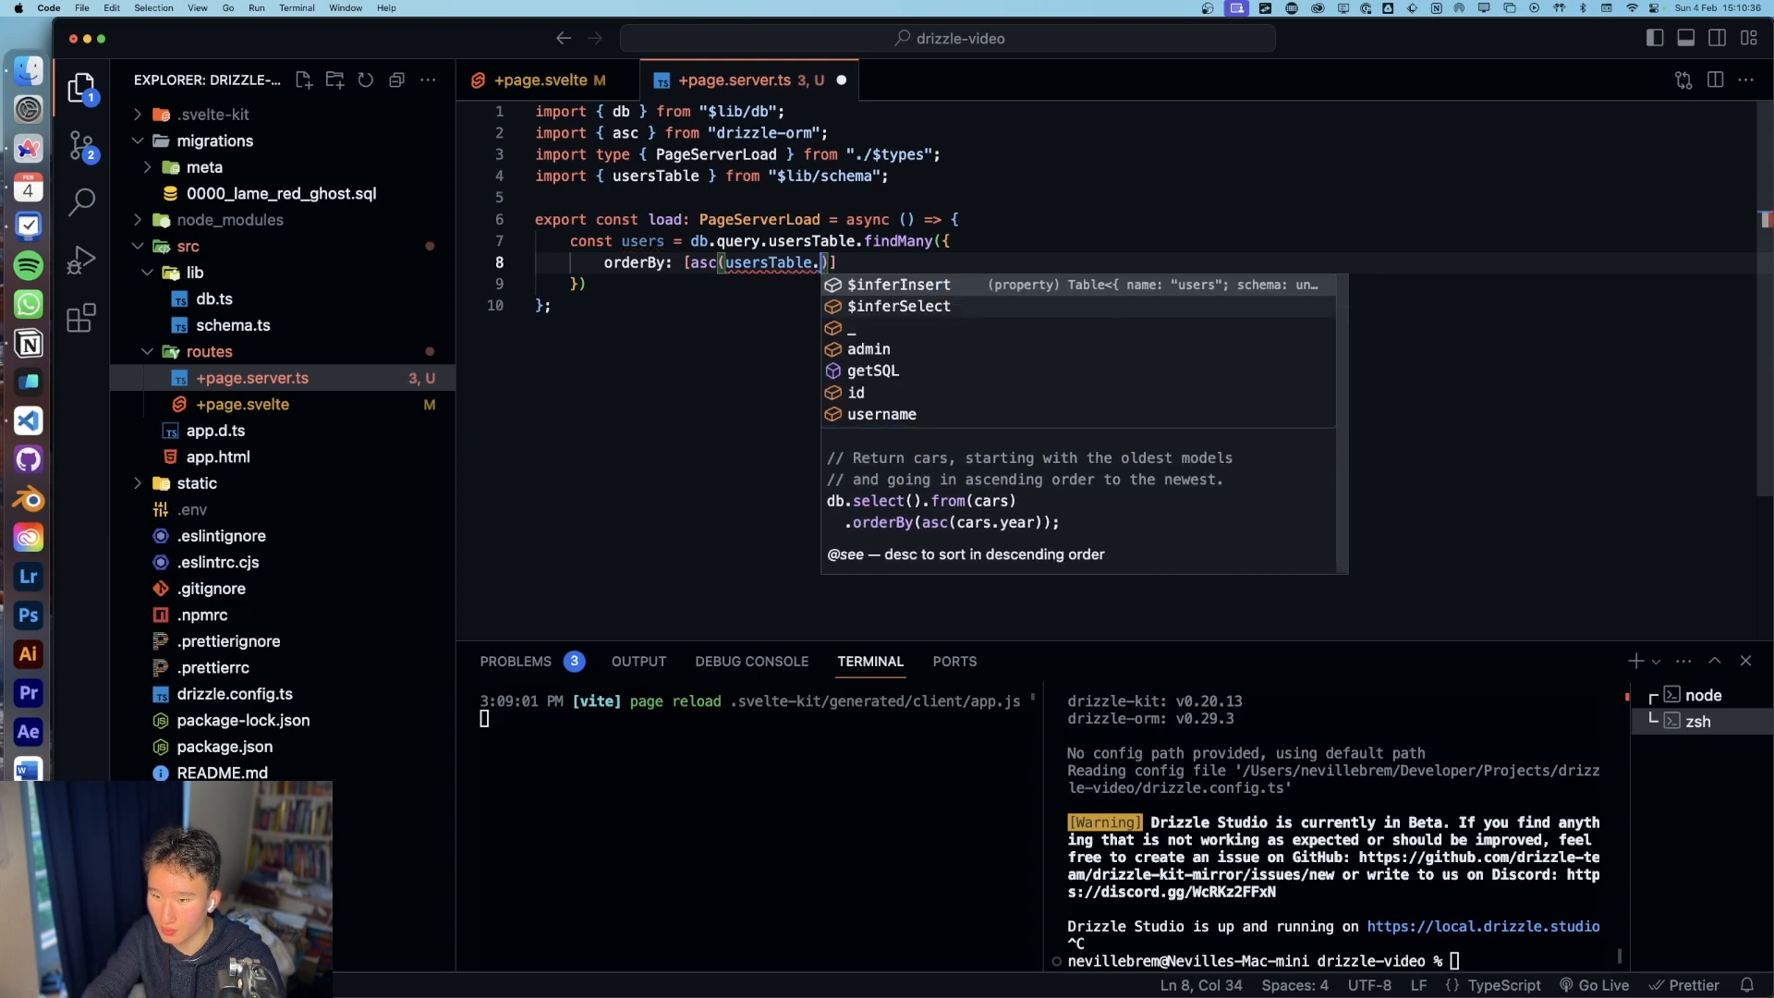
text(id)
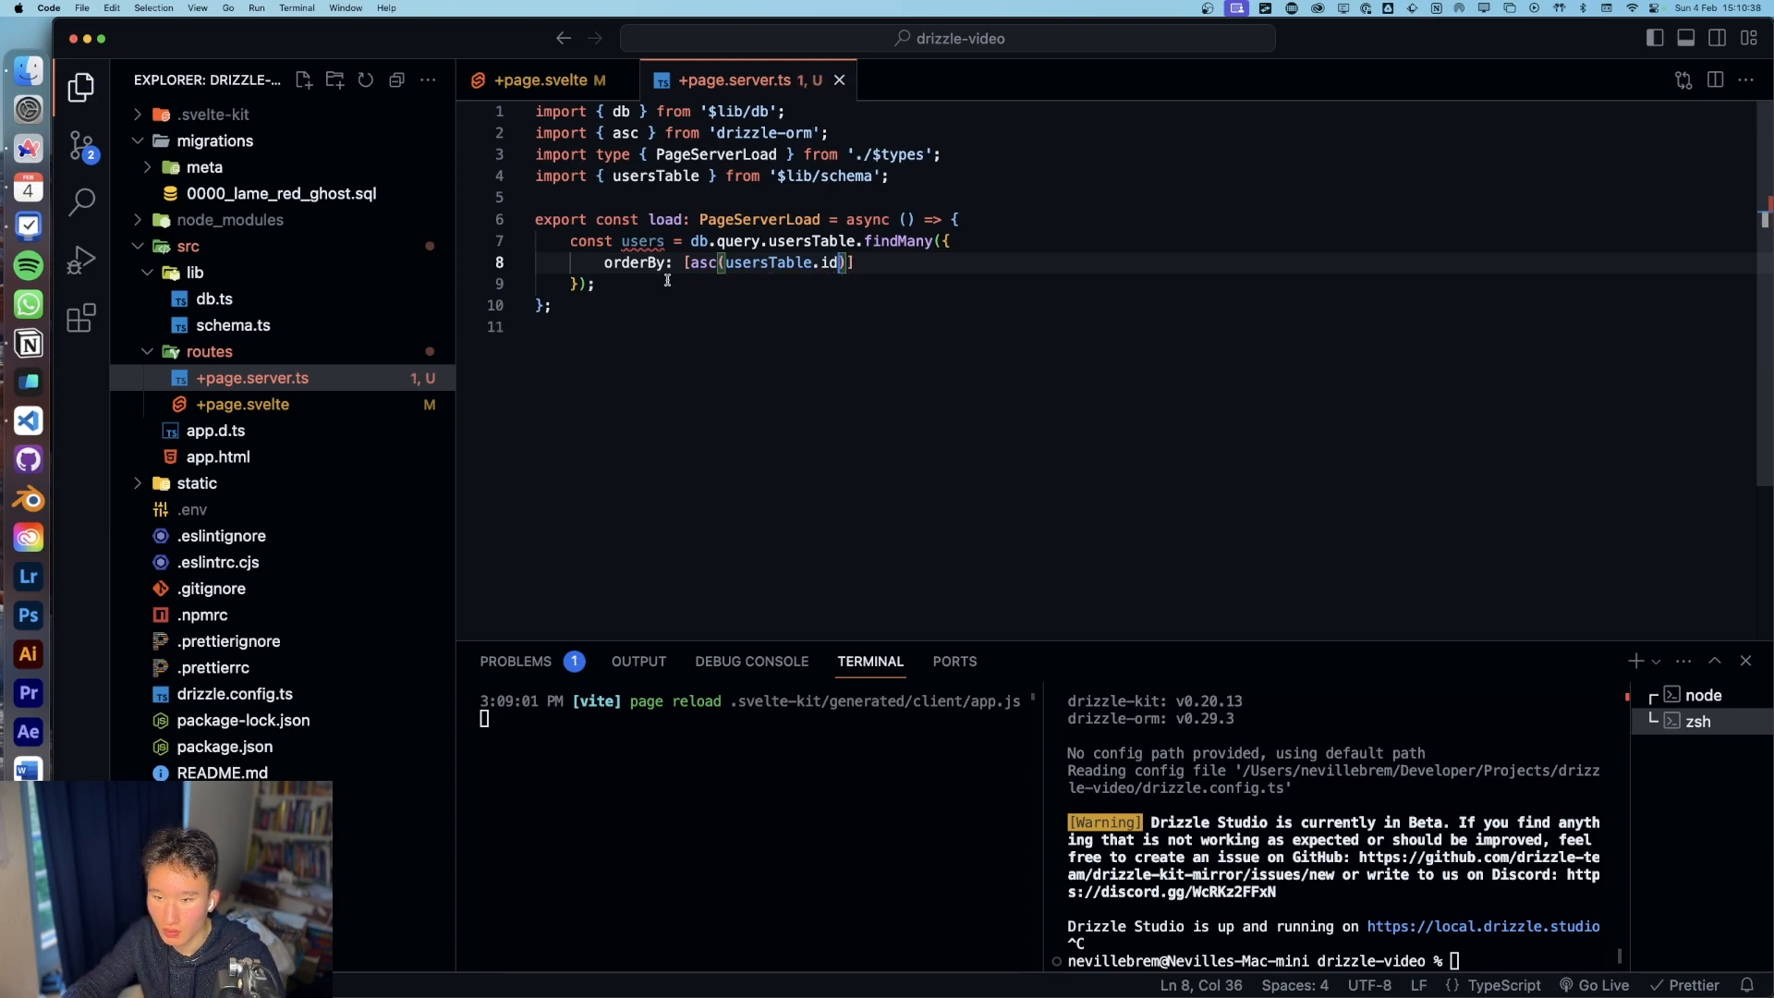
text(return {users)
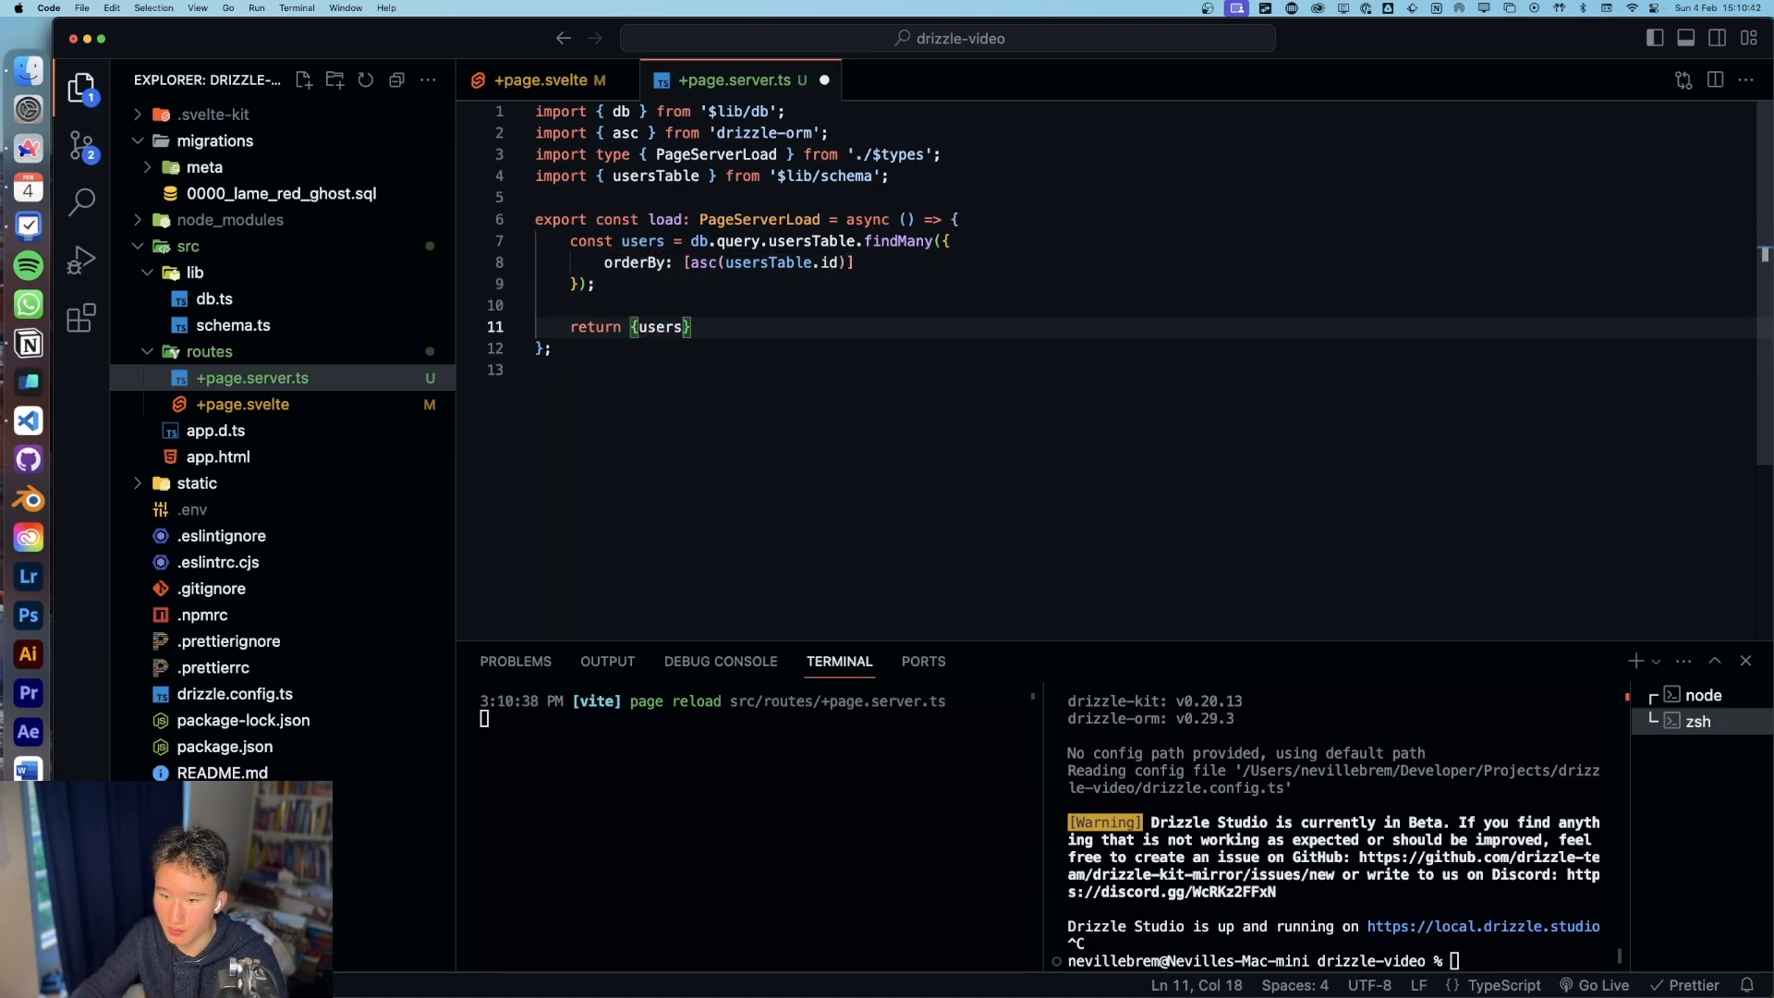
Step: Add a lang="ts" script to +page.svelte with export let data: PageData
click(540, 80)
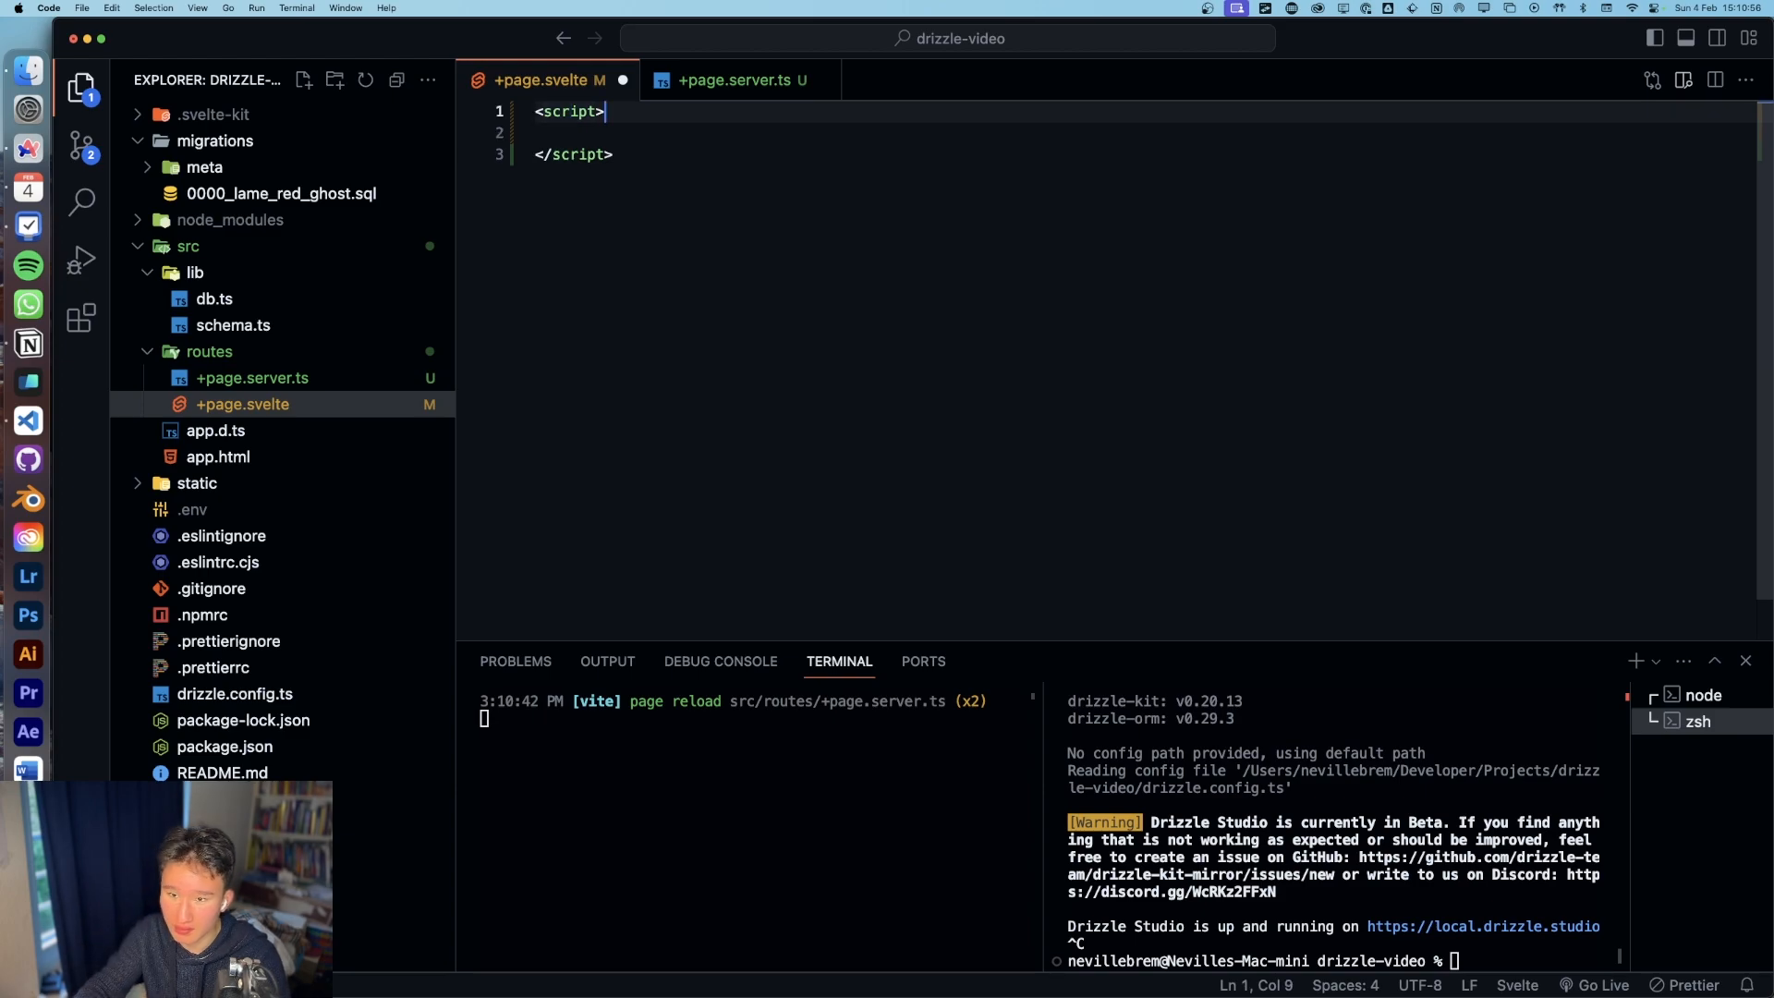
text(lang=")
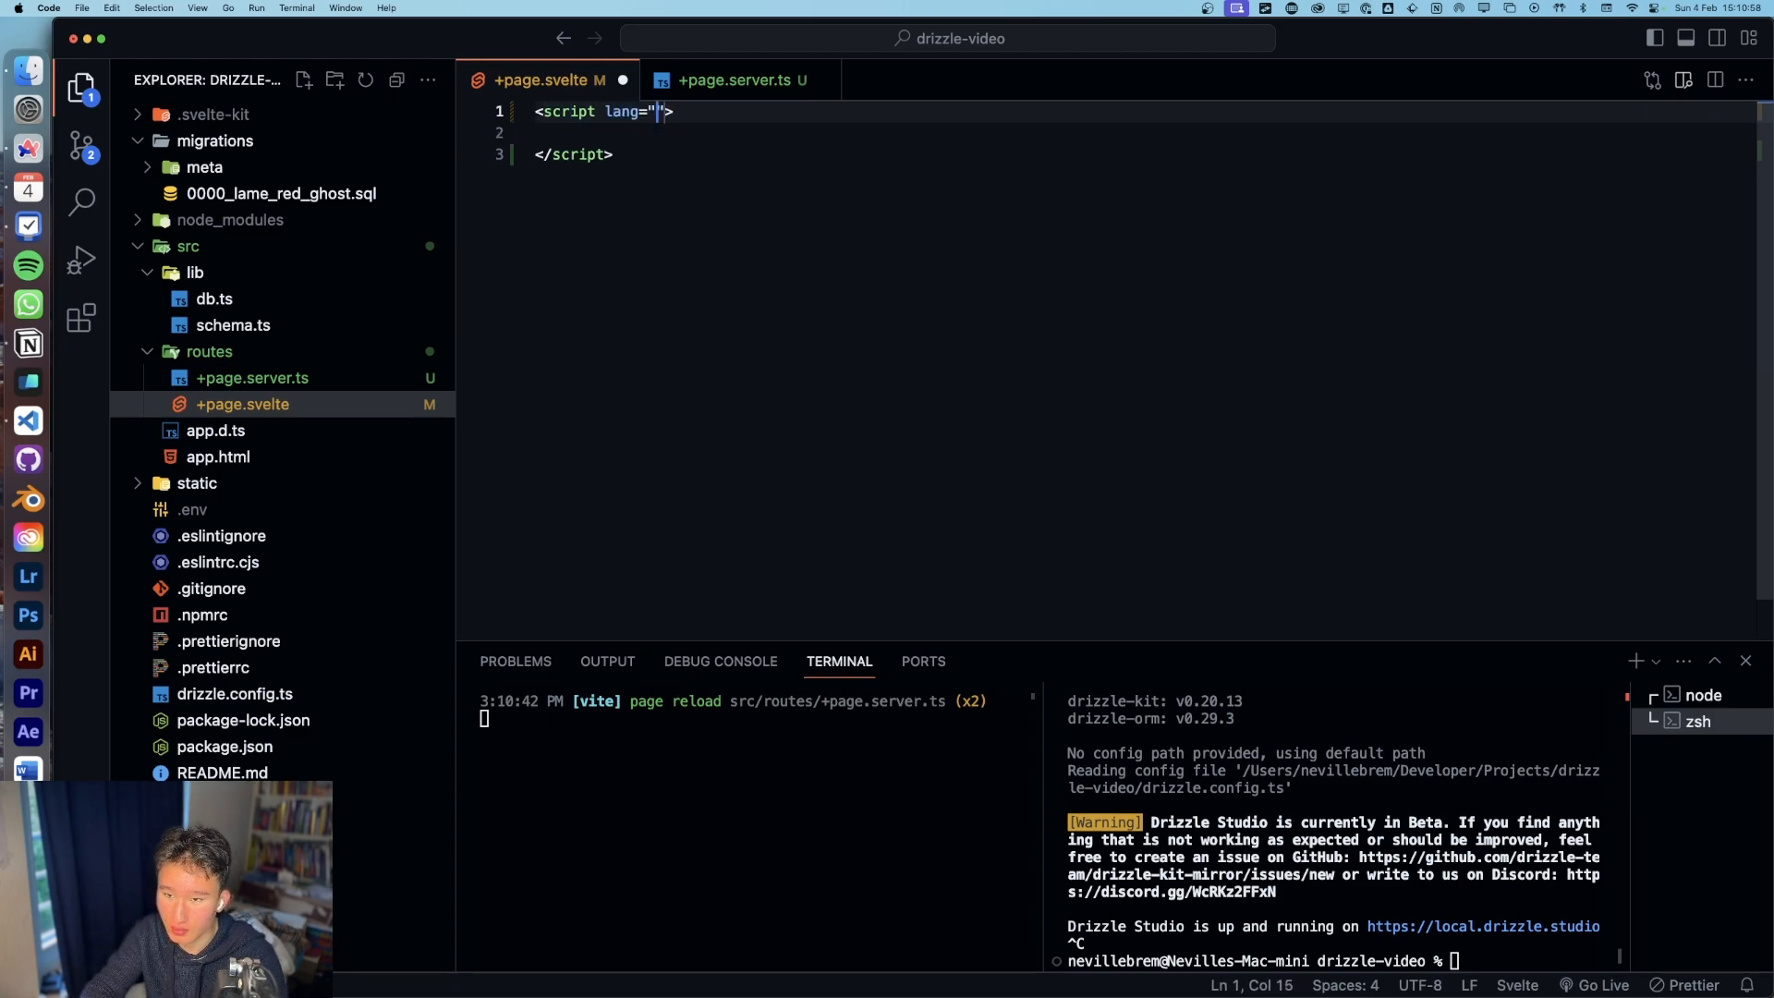
text(ts)
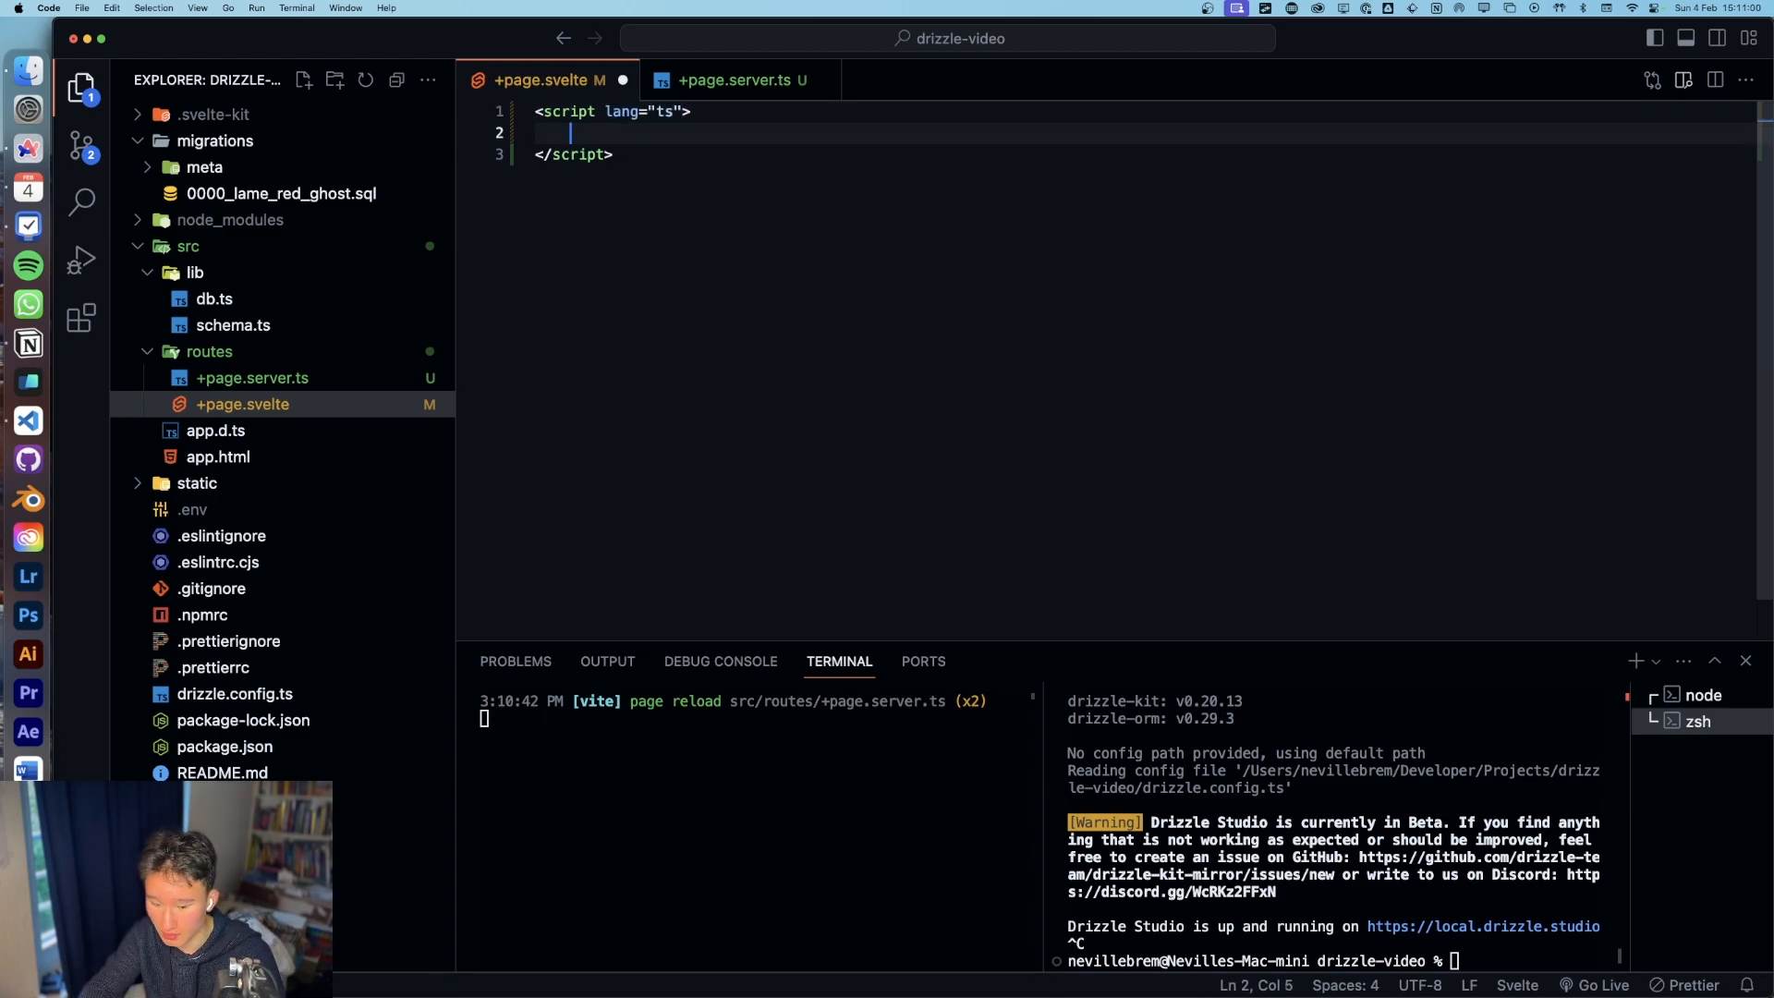
text(exprot let)
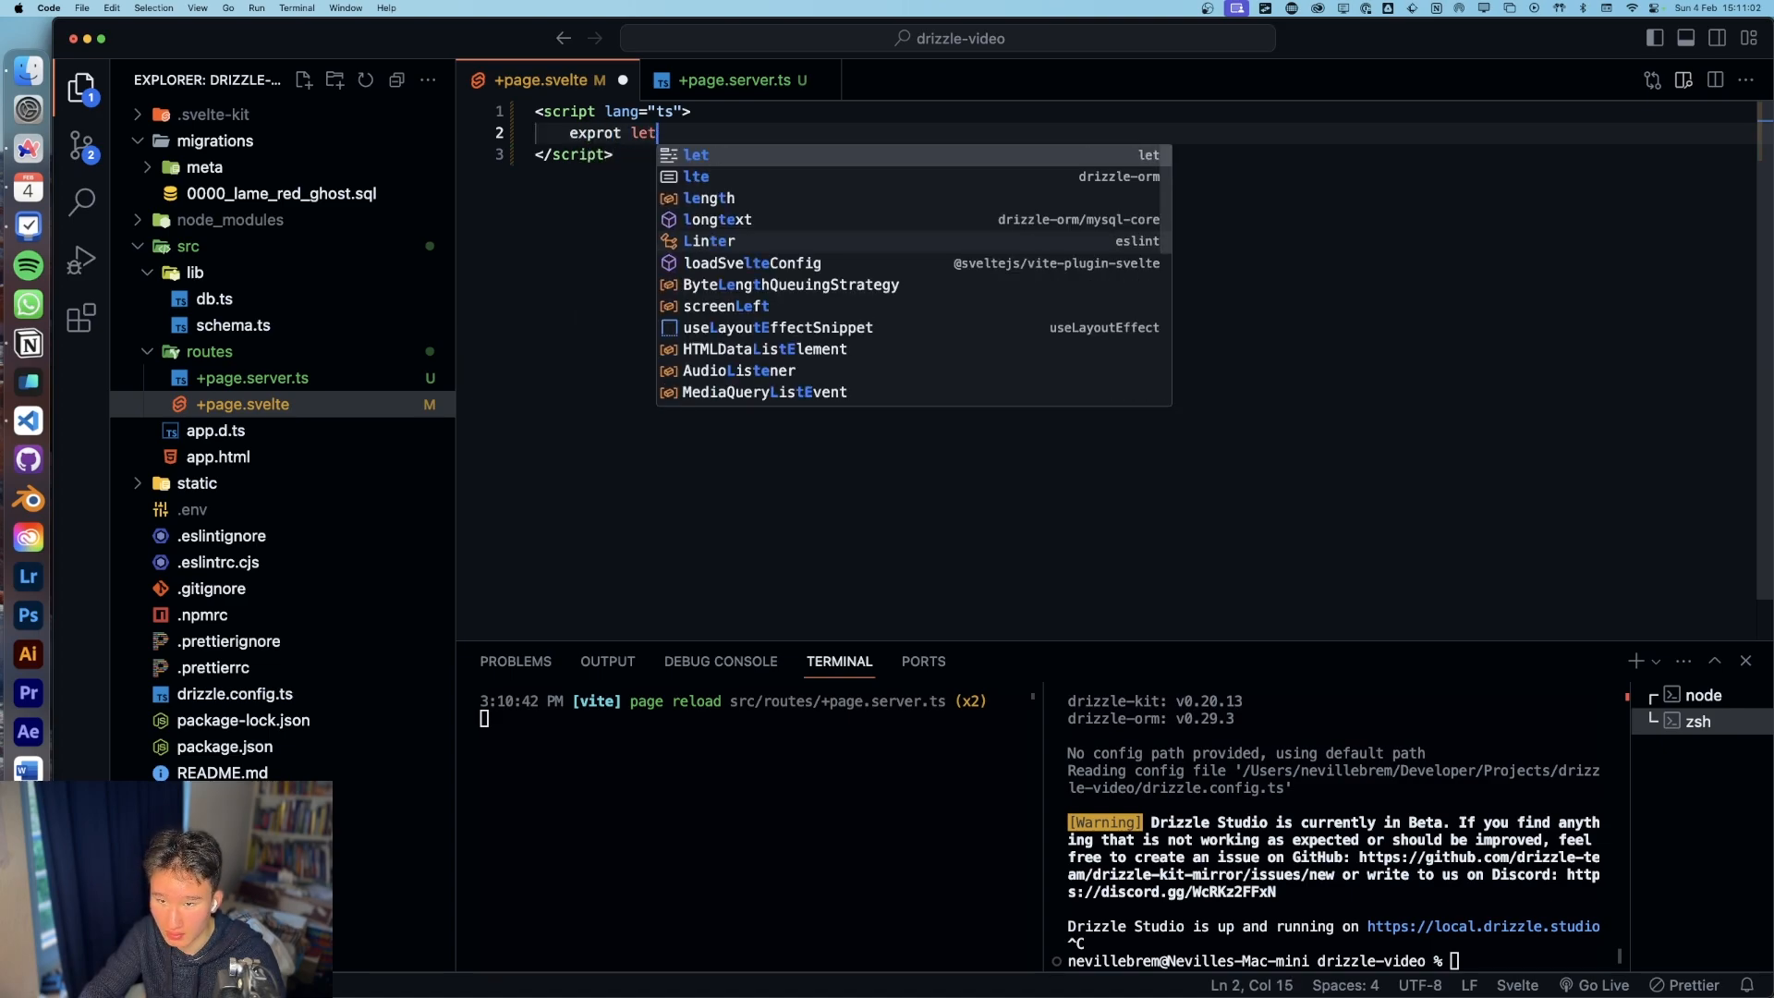
key(Backspace)
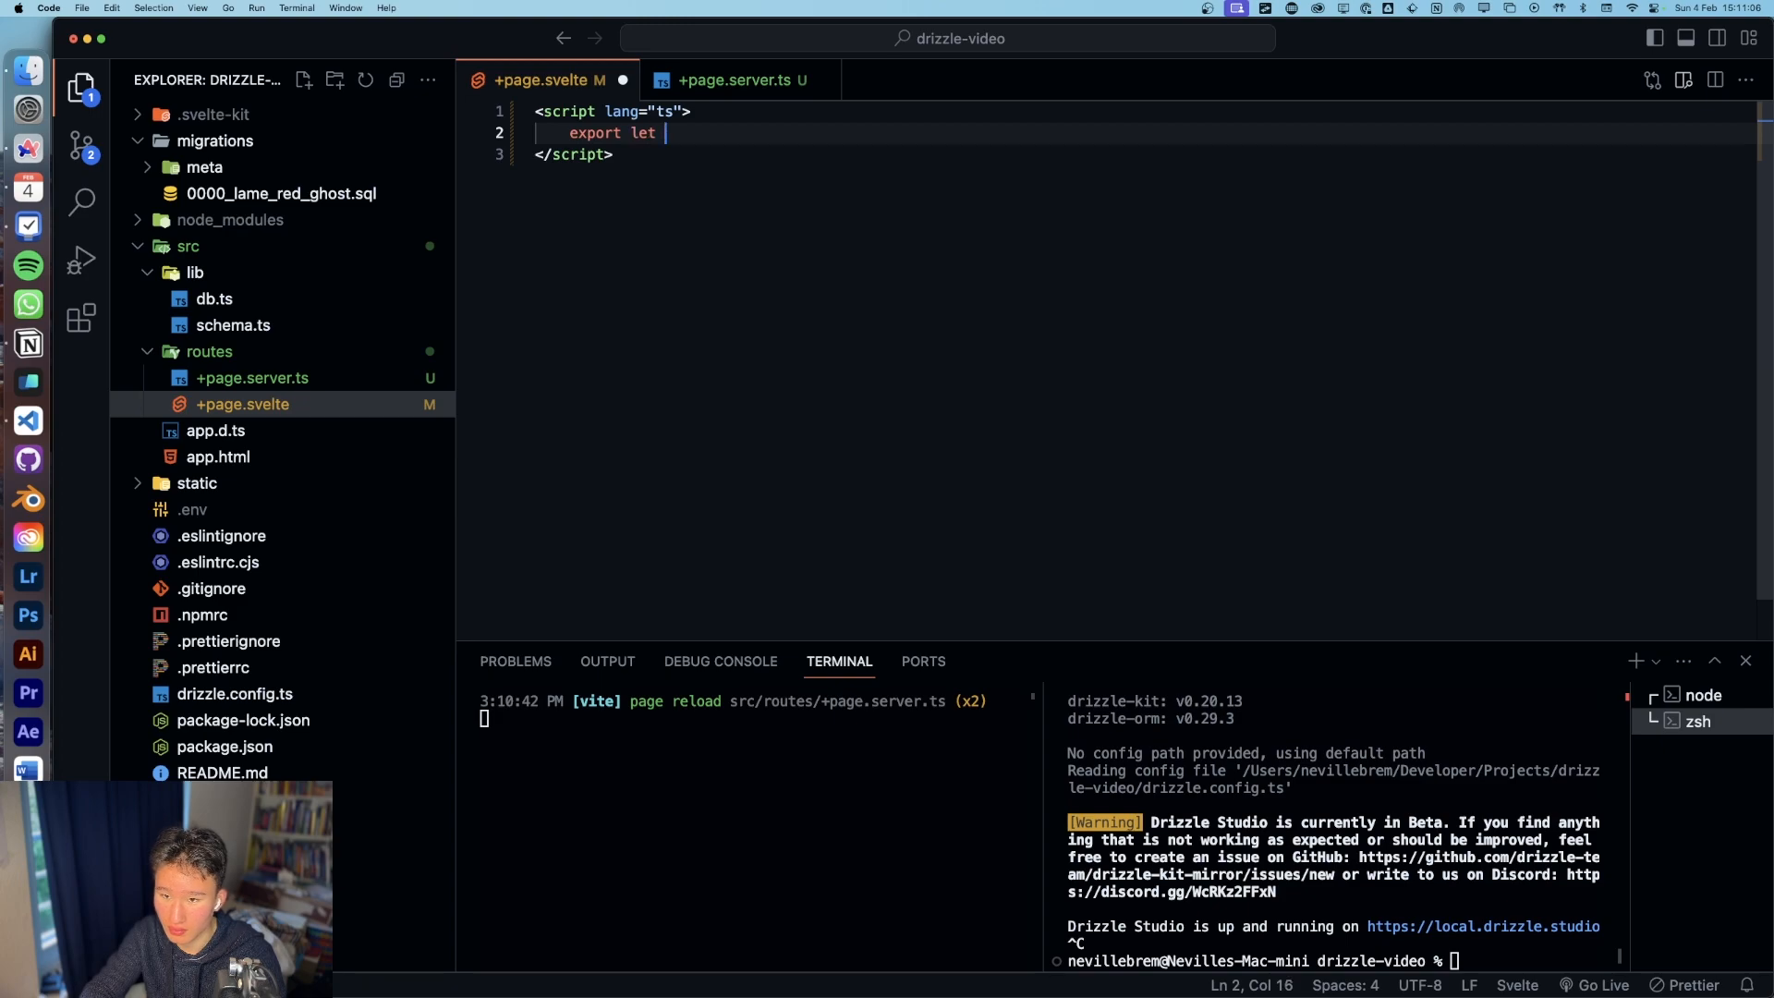
text(data: Pa)
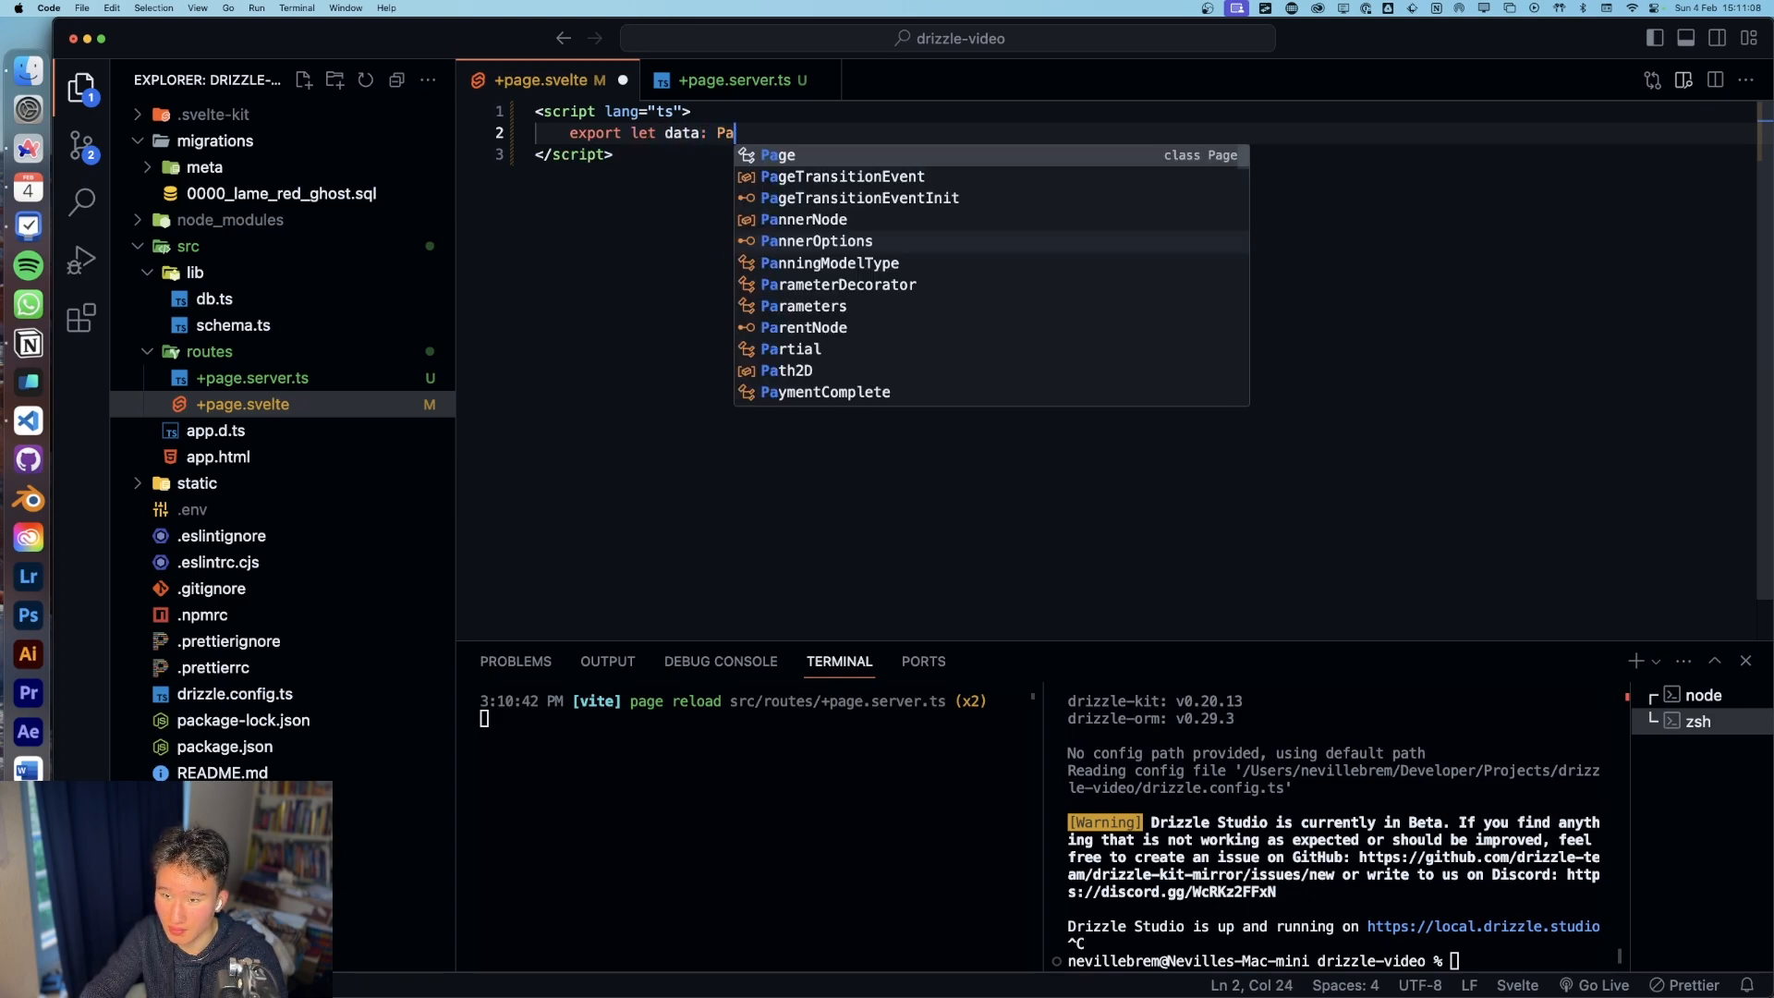
key(Enter)
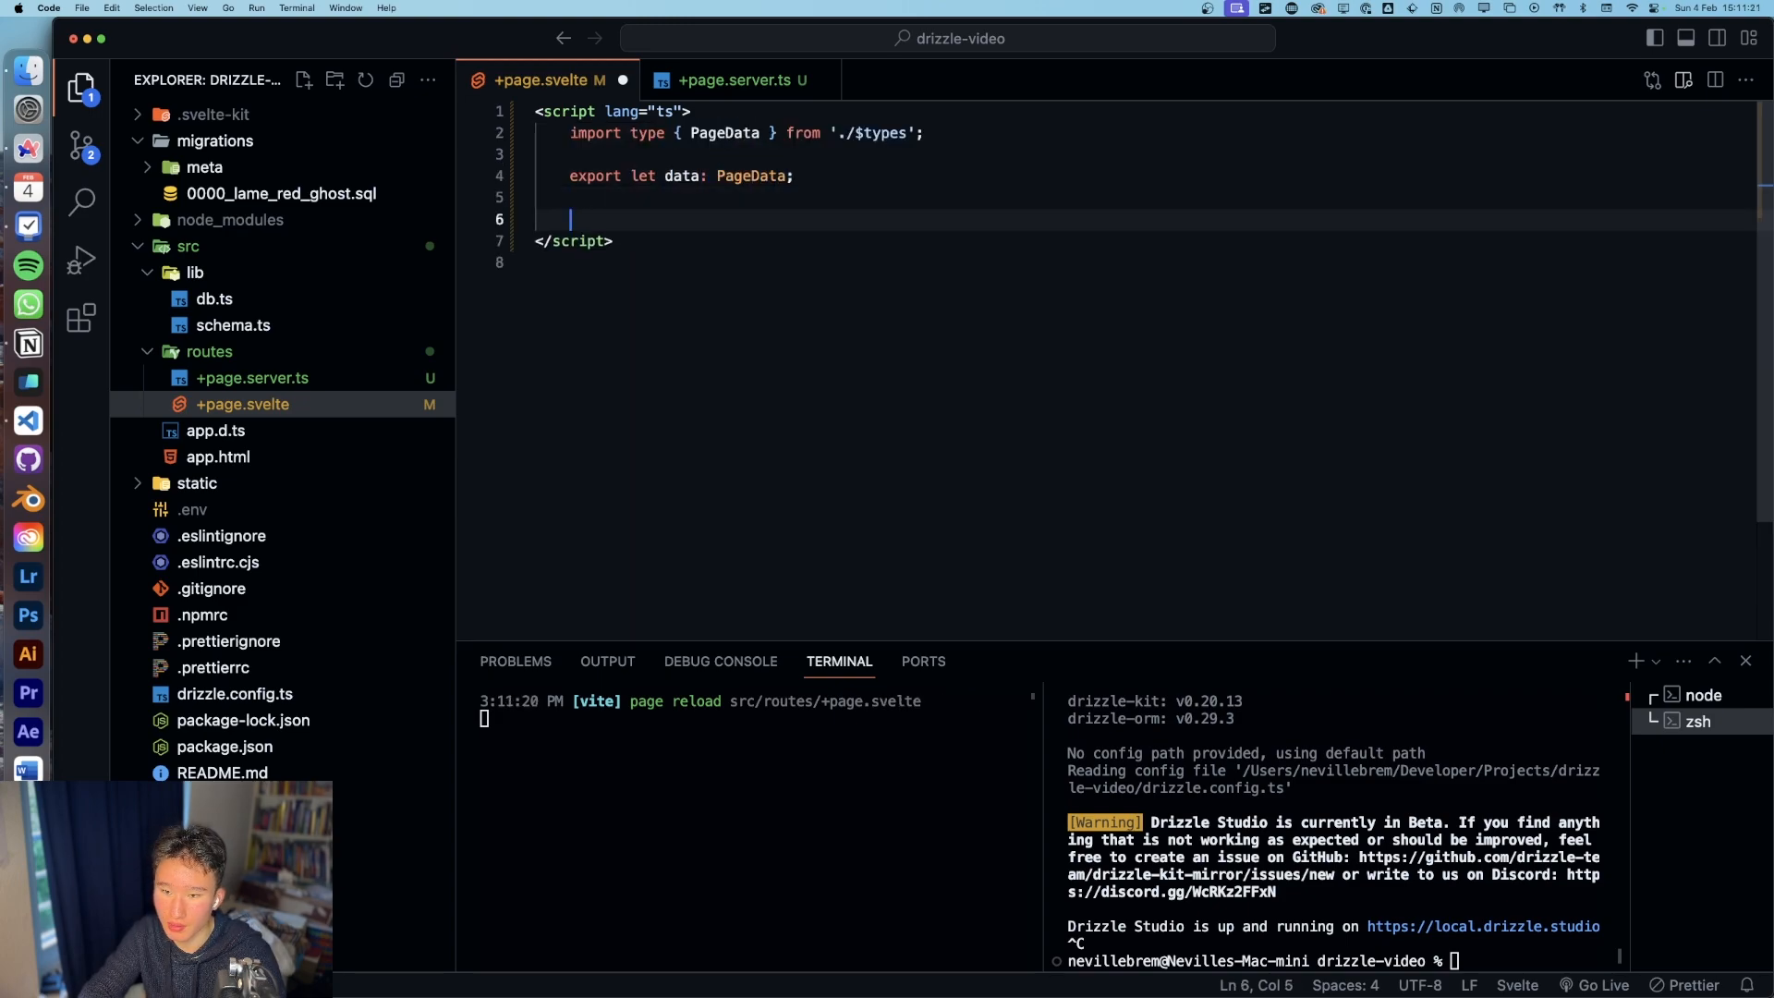
Step: Assign const users = data.users and log users to the console
text(c)
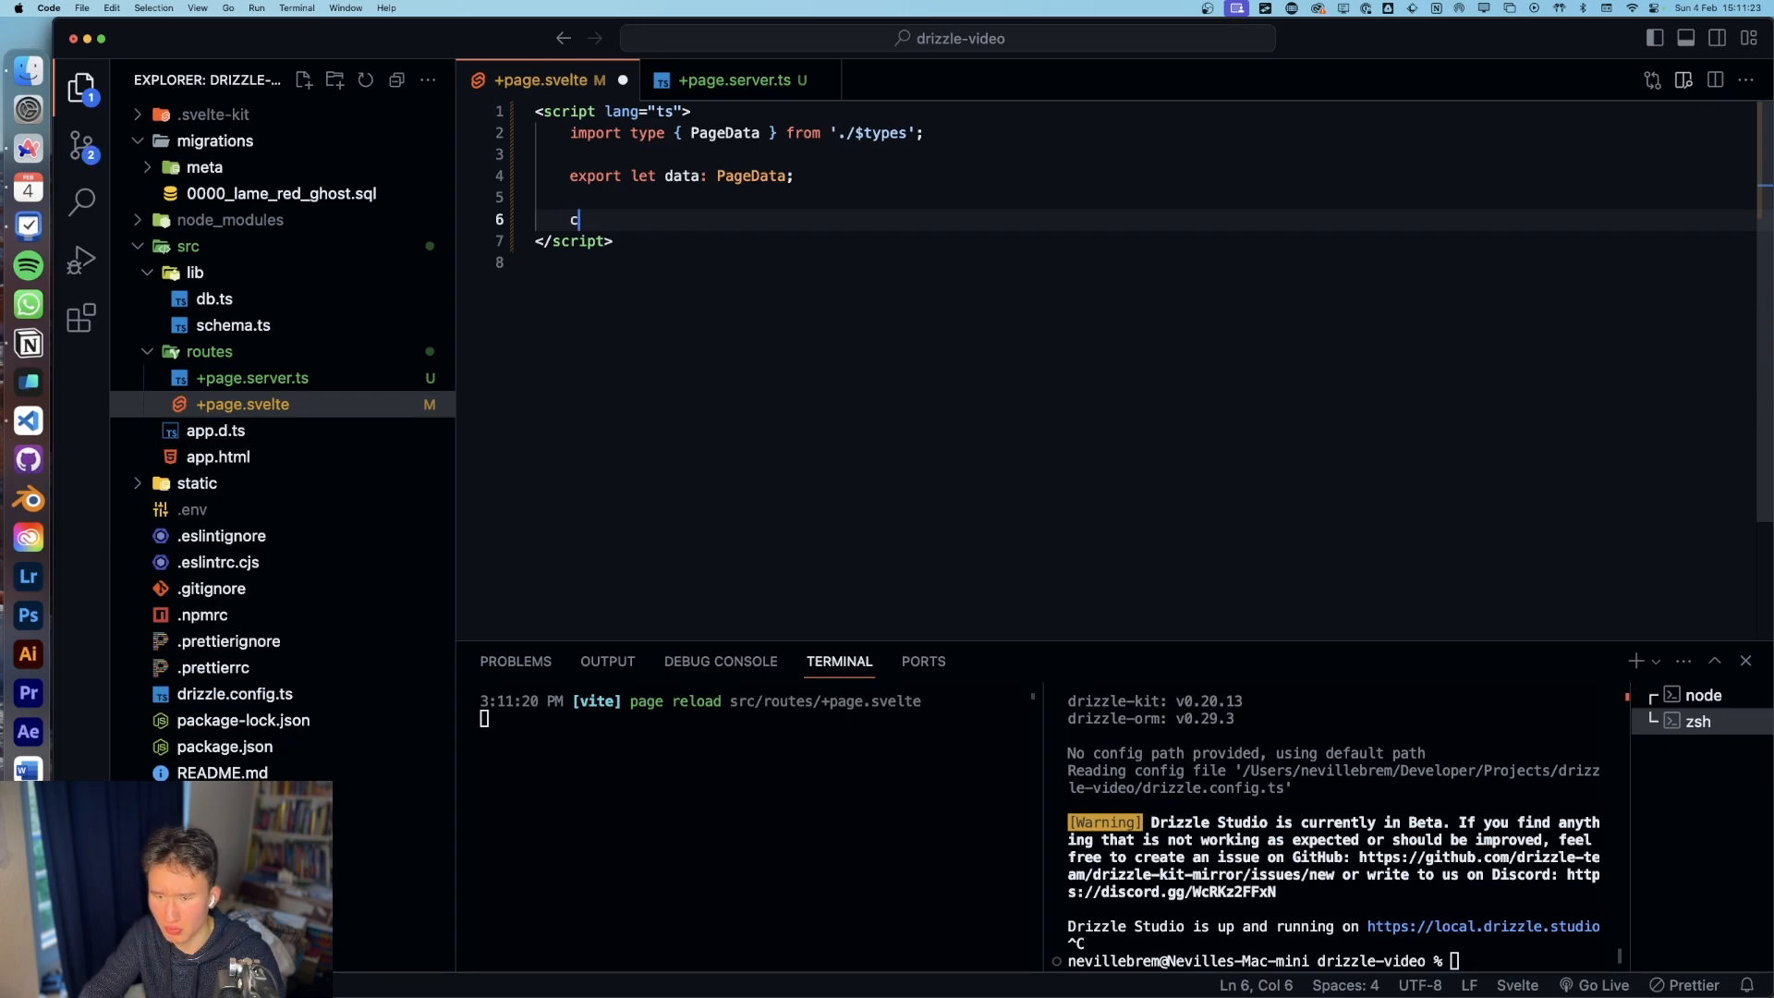
text(onst users = data.)
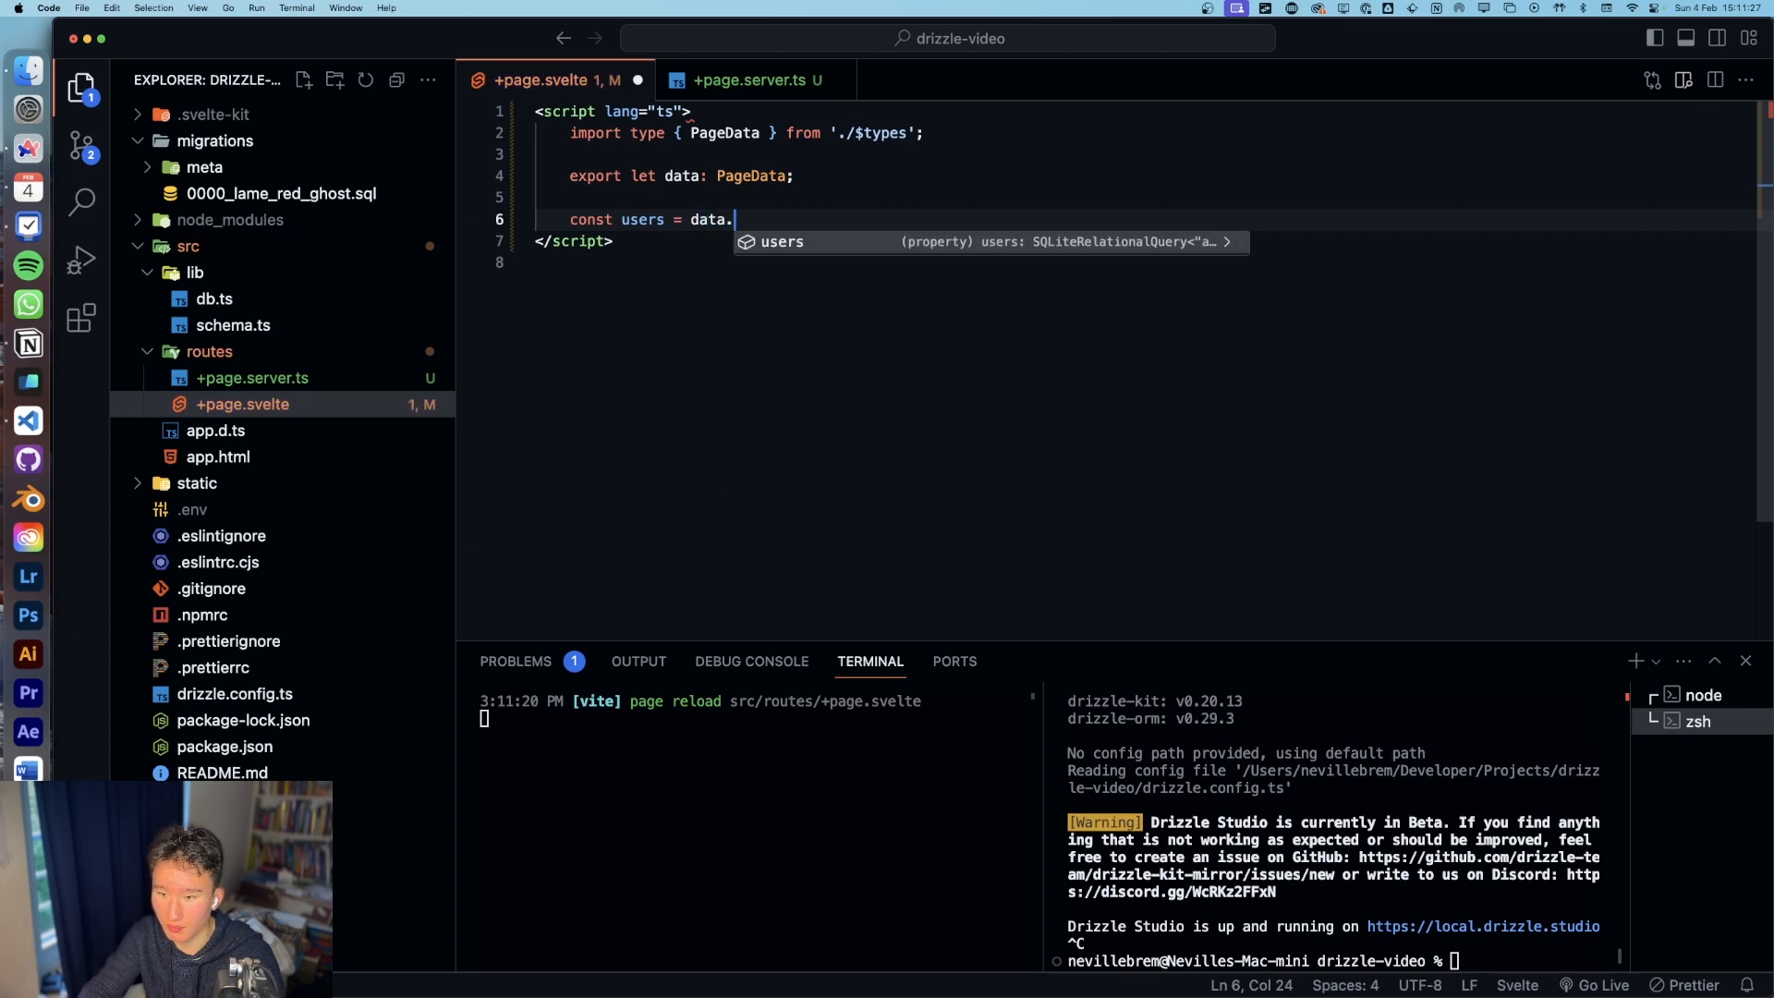
text(users;)
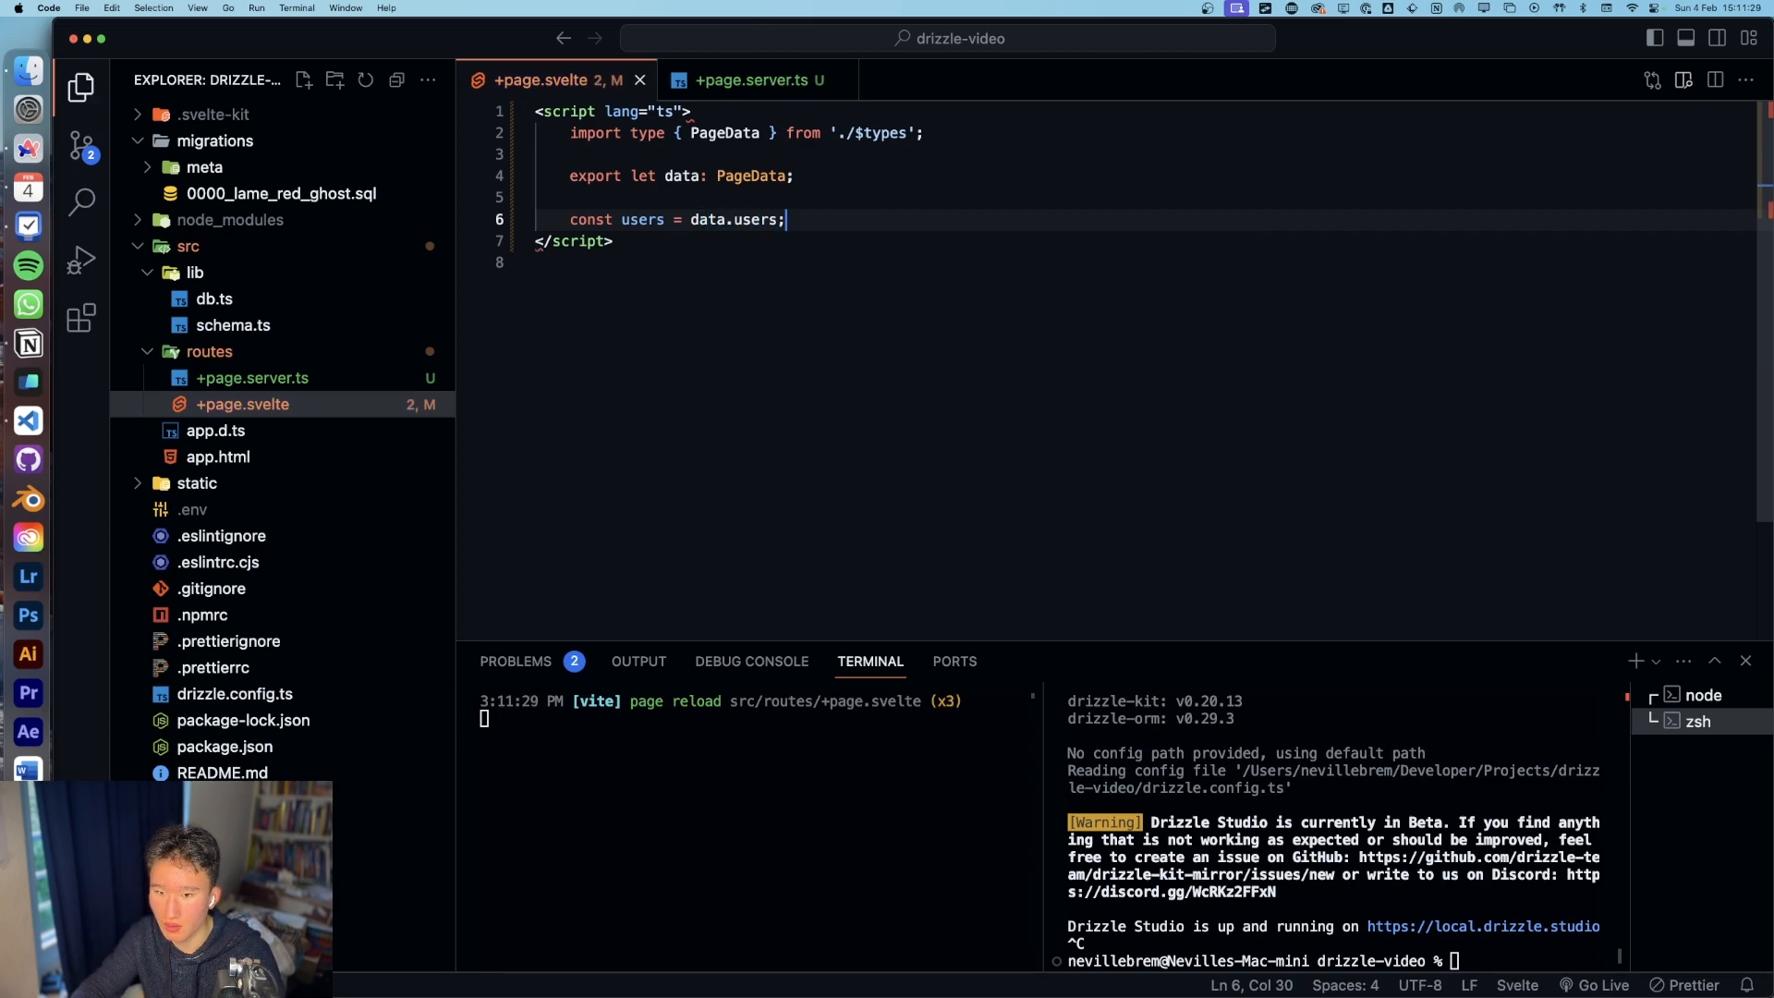
text(console.log(users);)
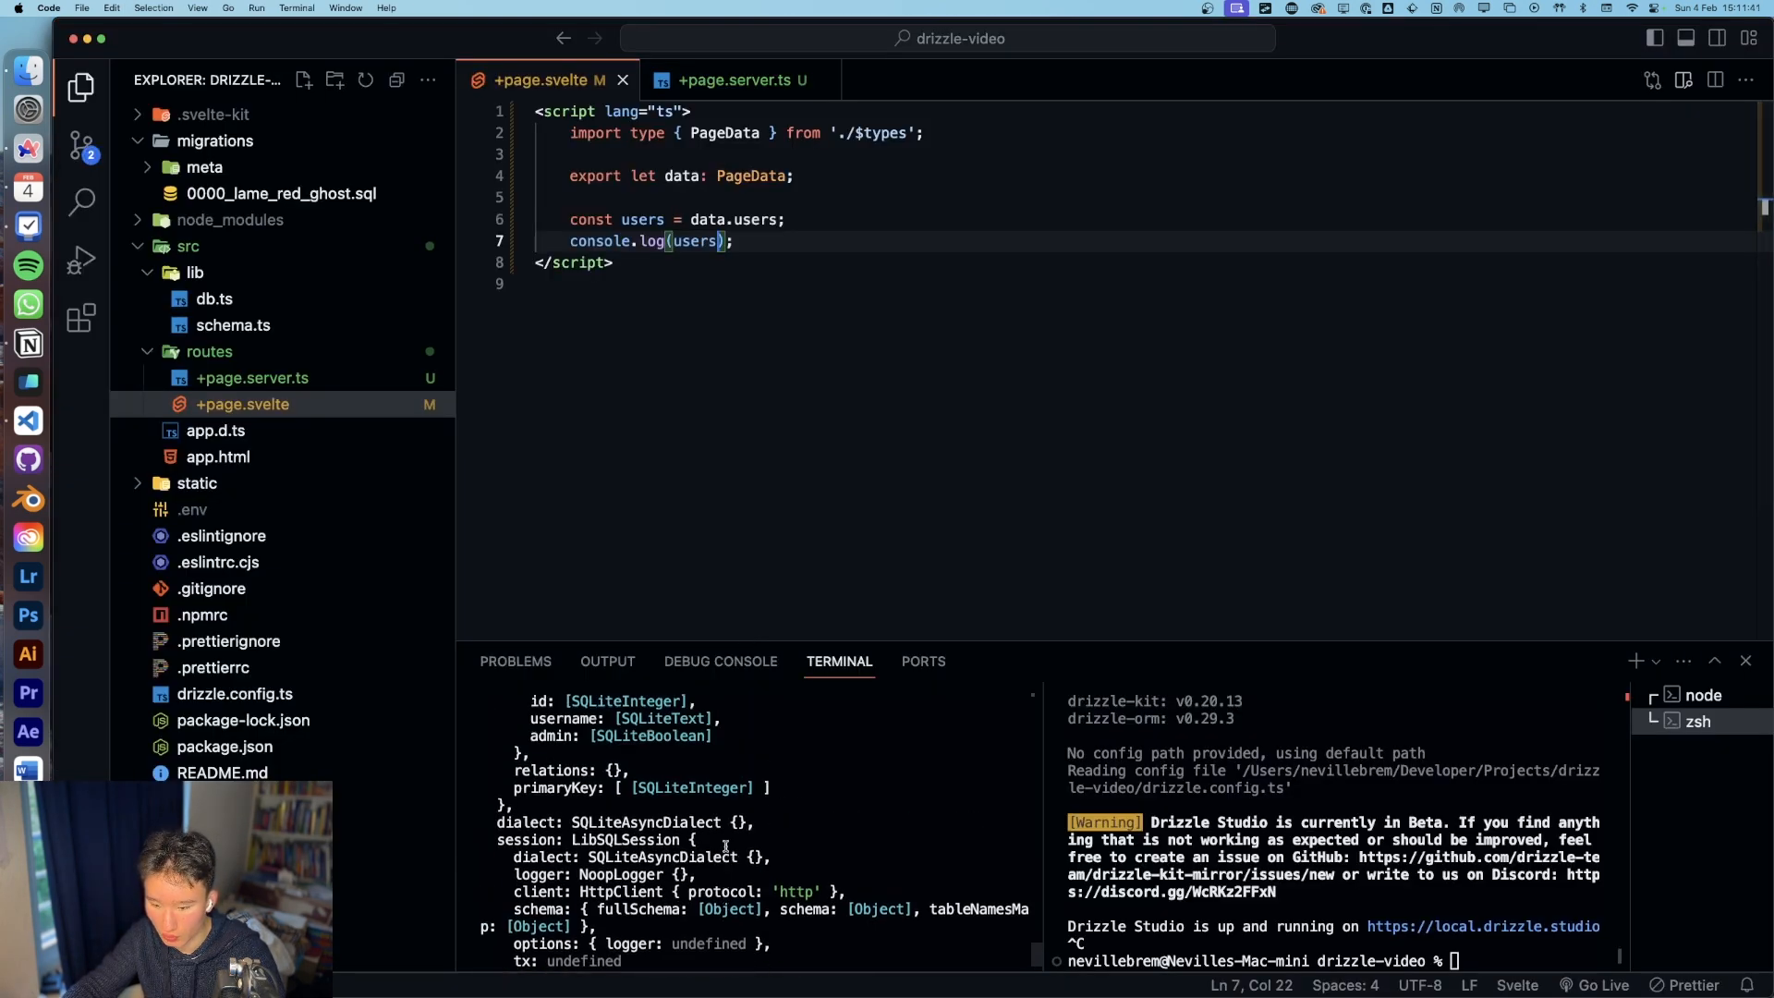
scroll(down, 3)
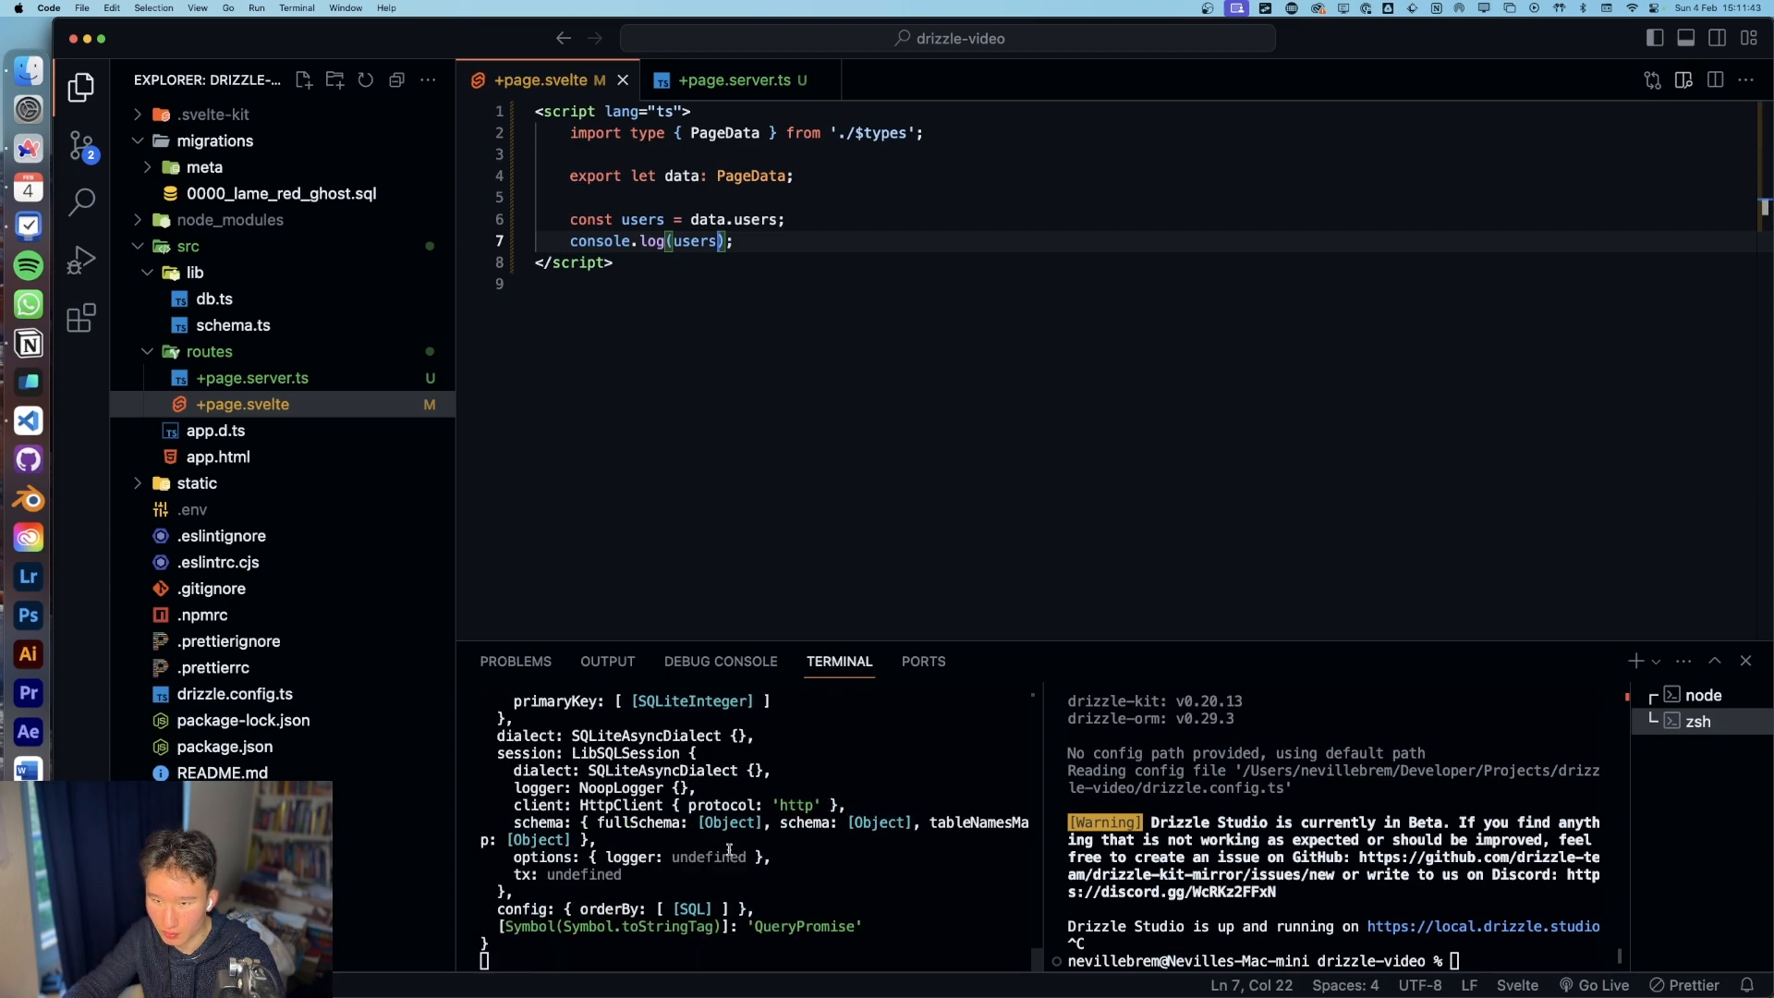
Step: Add await before db.query.usersTable.findMany in +page.server.ts
click(734, 80)
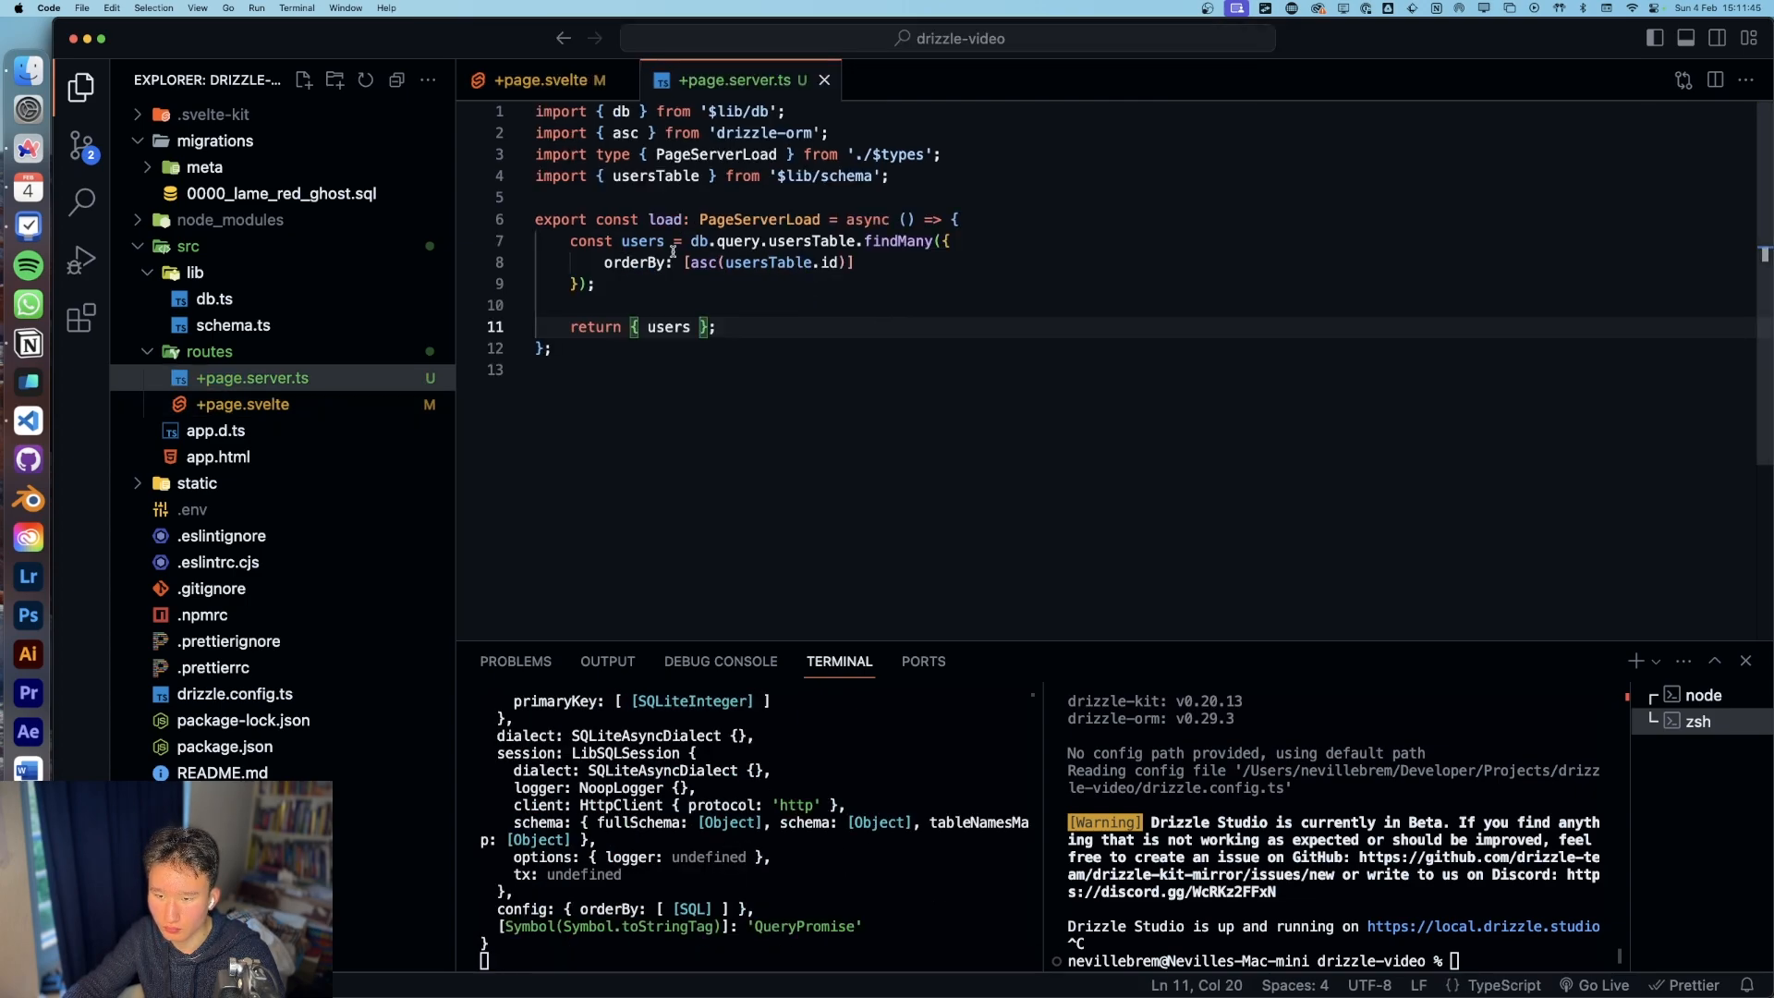
text(await)
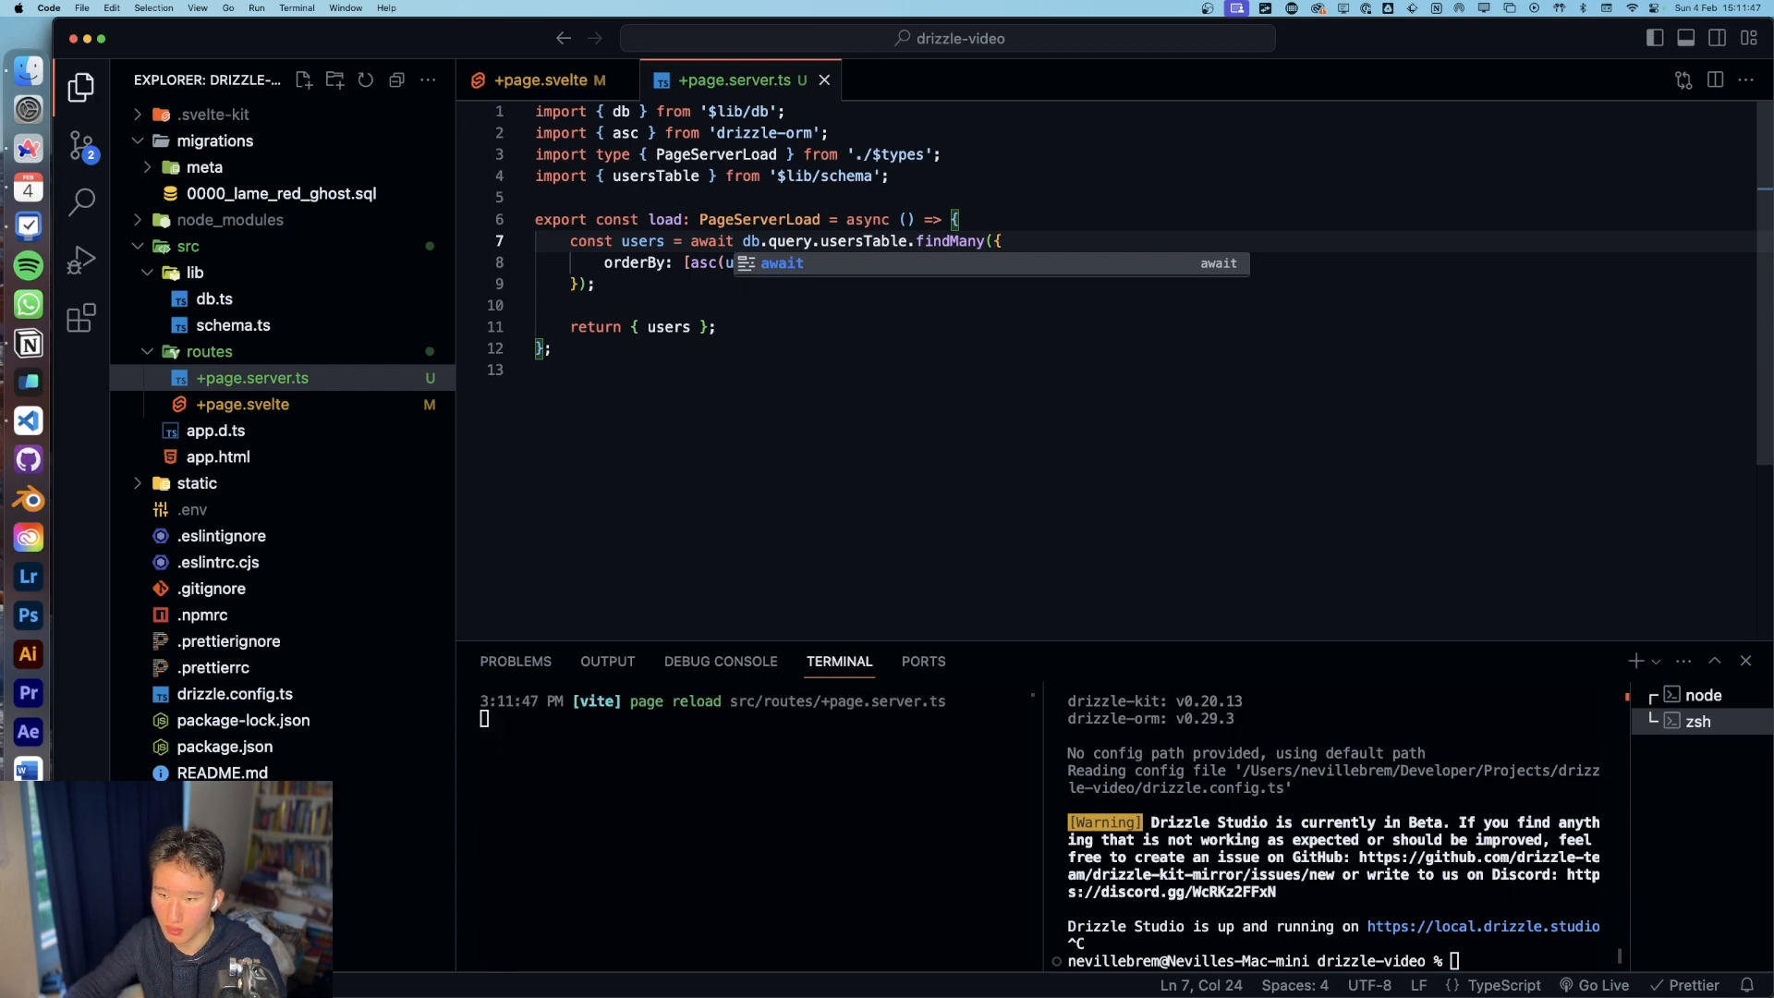
click(543, 81)
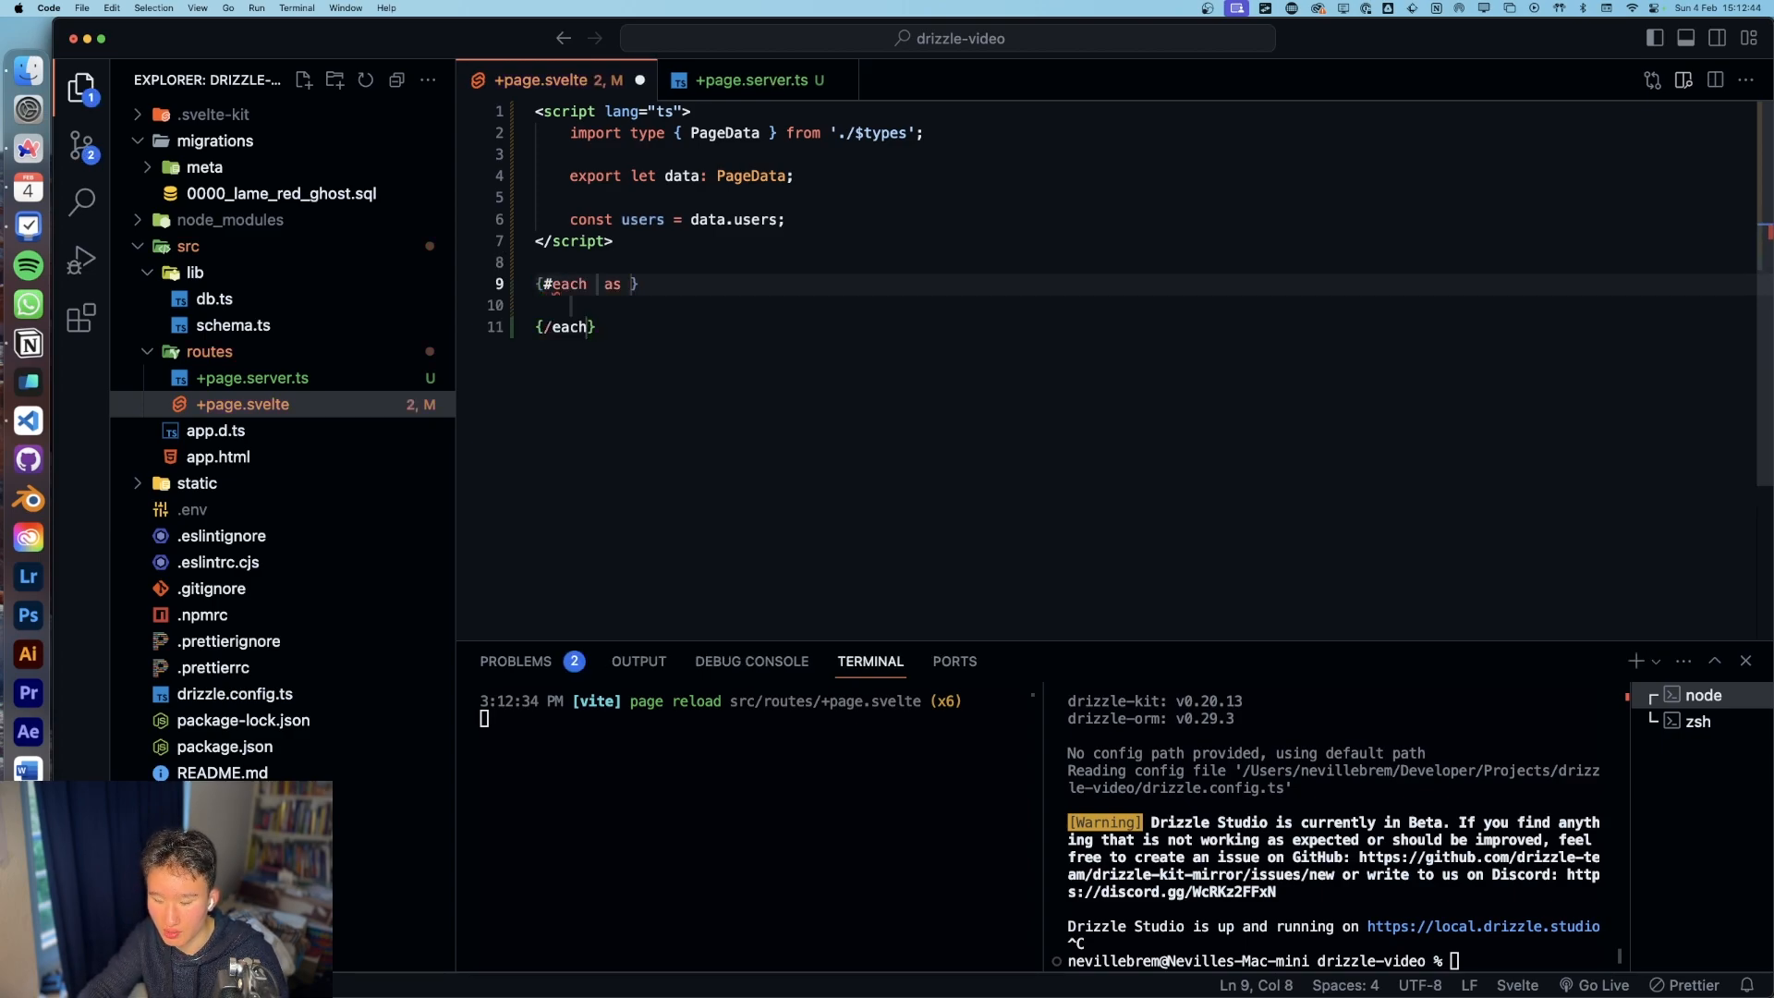
Step: Add an {#each users as user} block with a username h1 and admin paragraph
text(users)
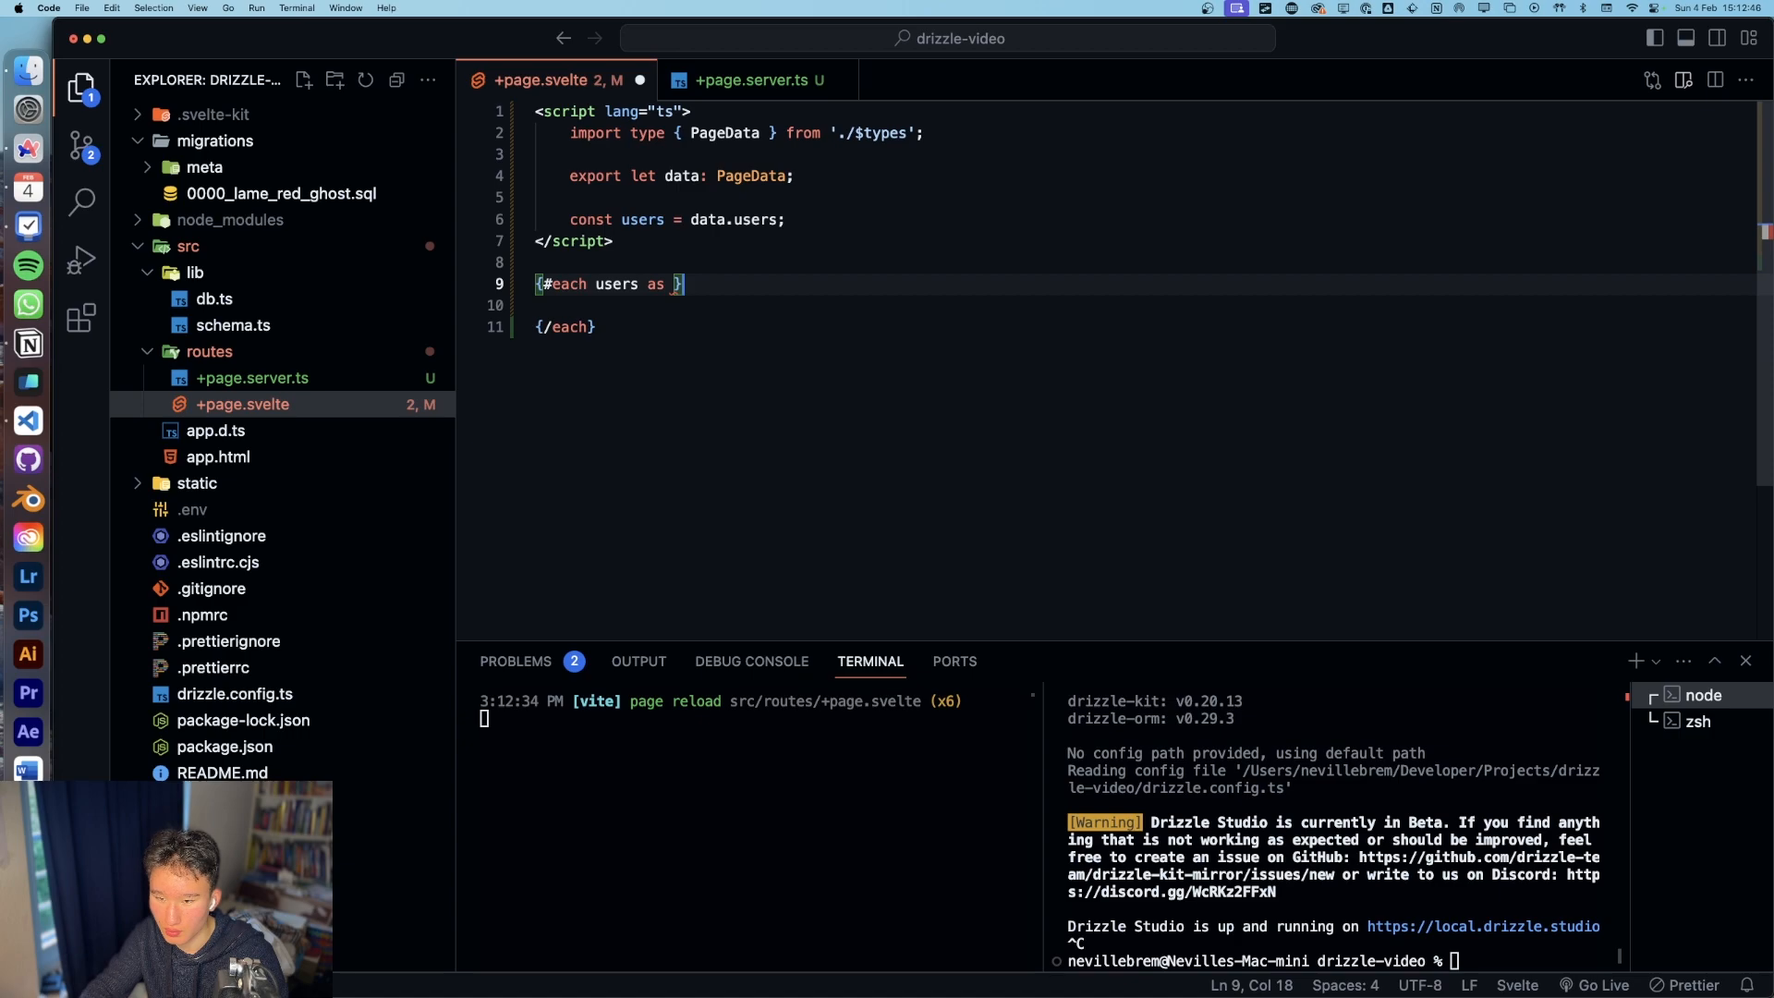
text(user)
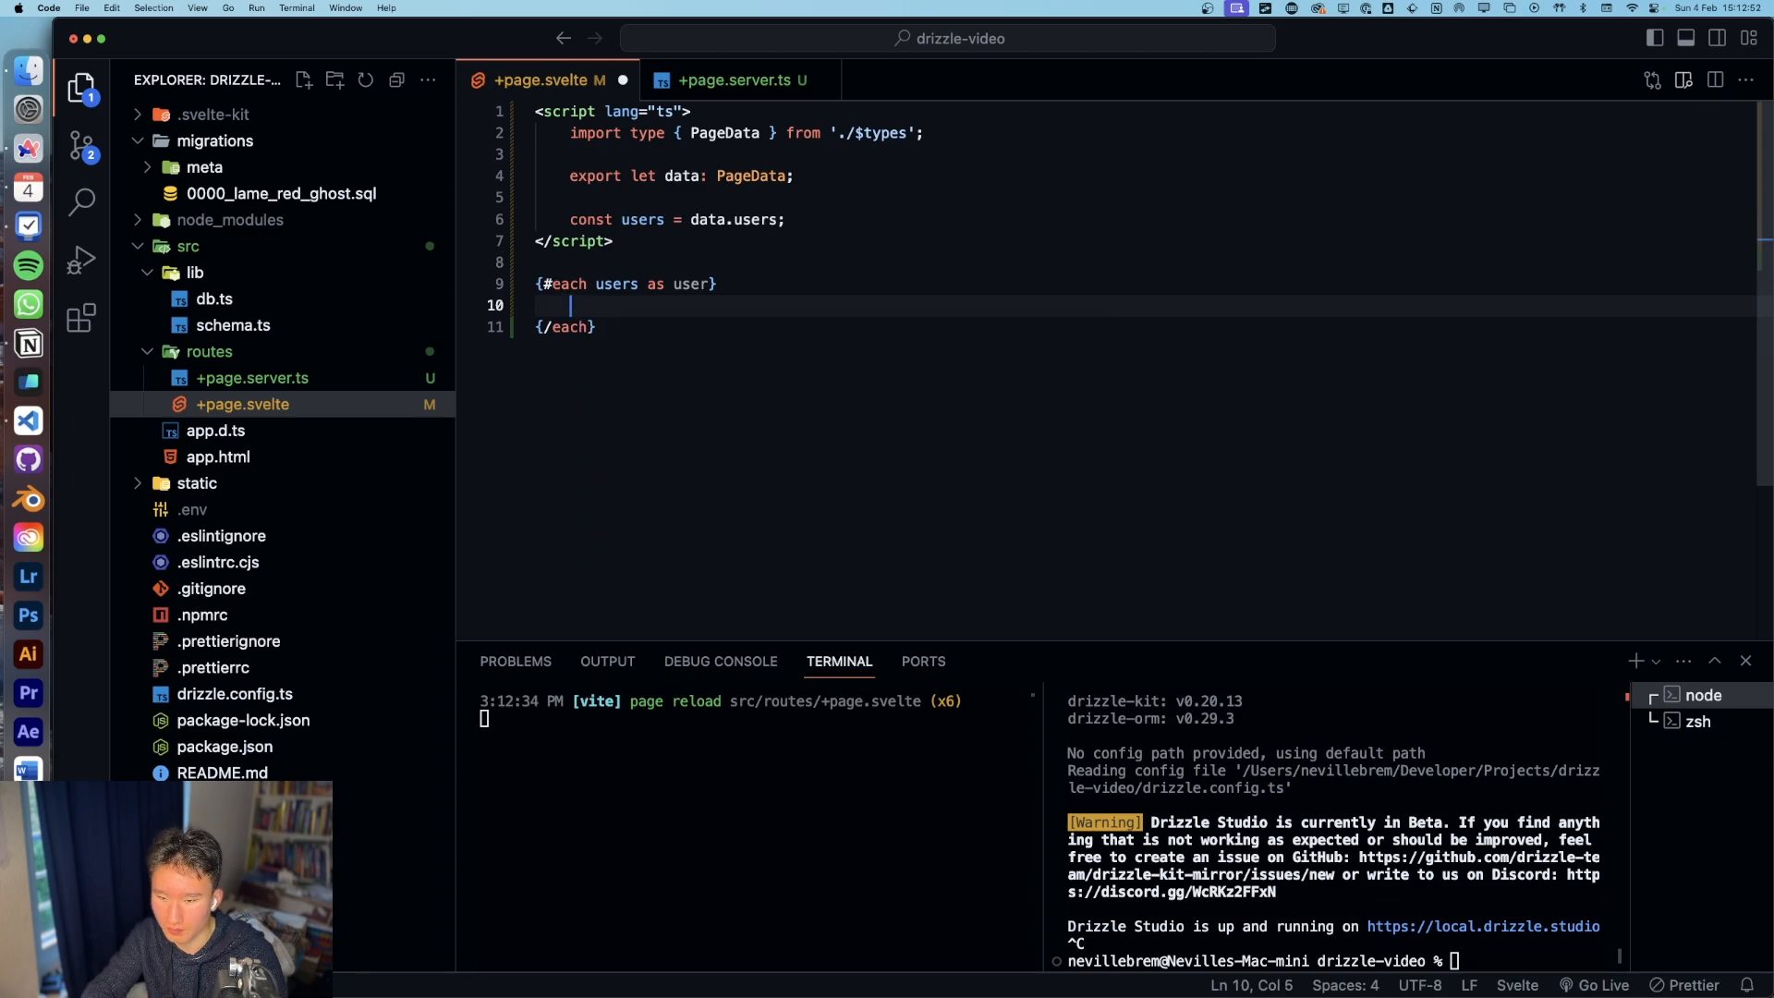
text(<div>)
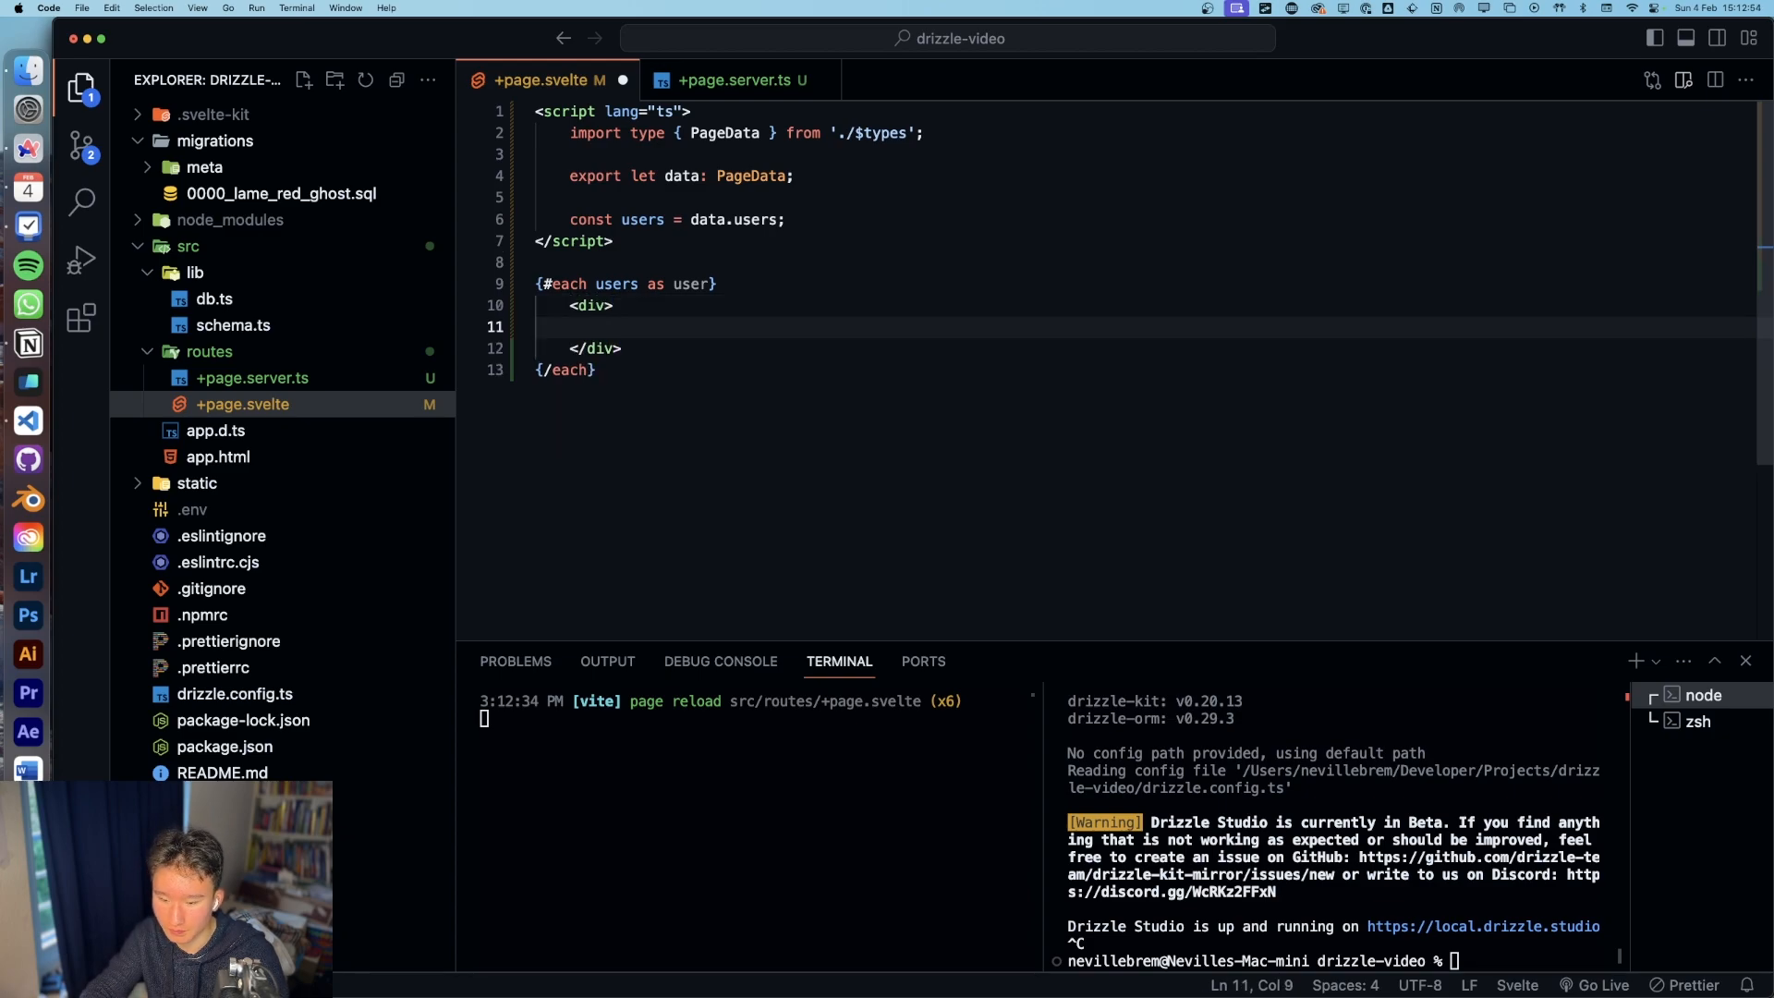
text(h1></h1>)
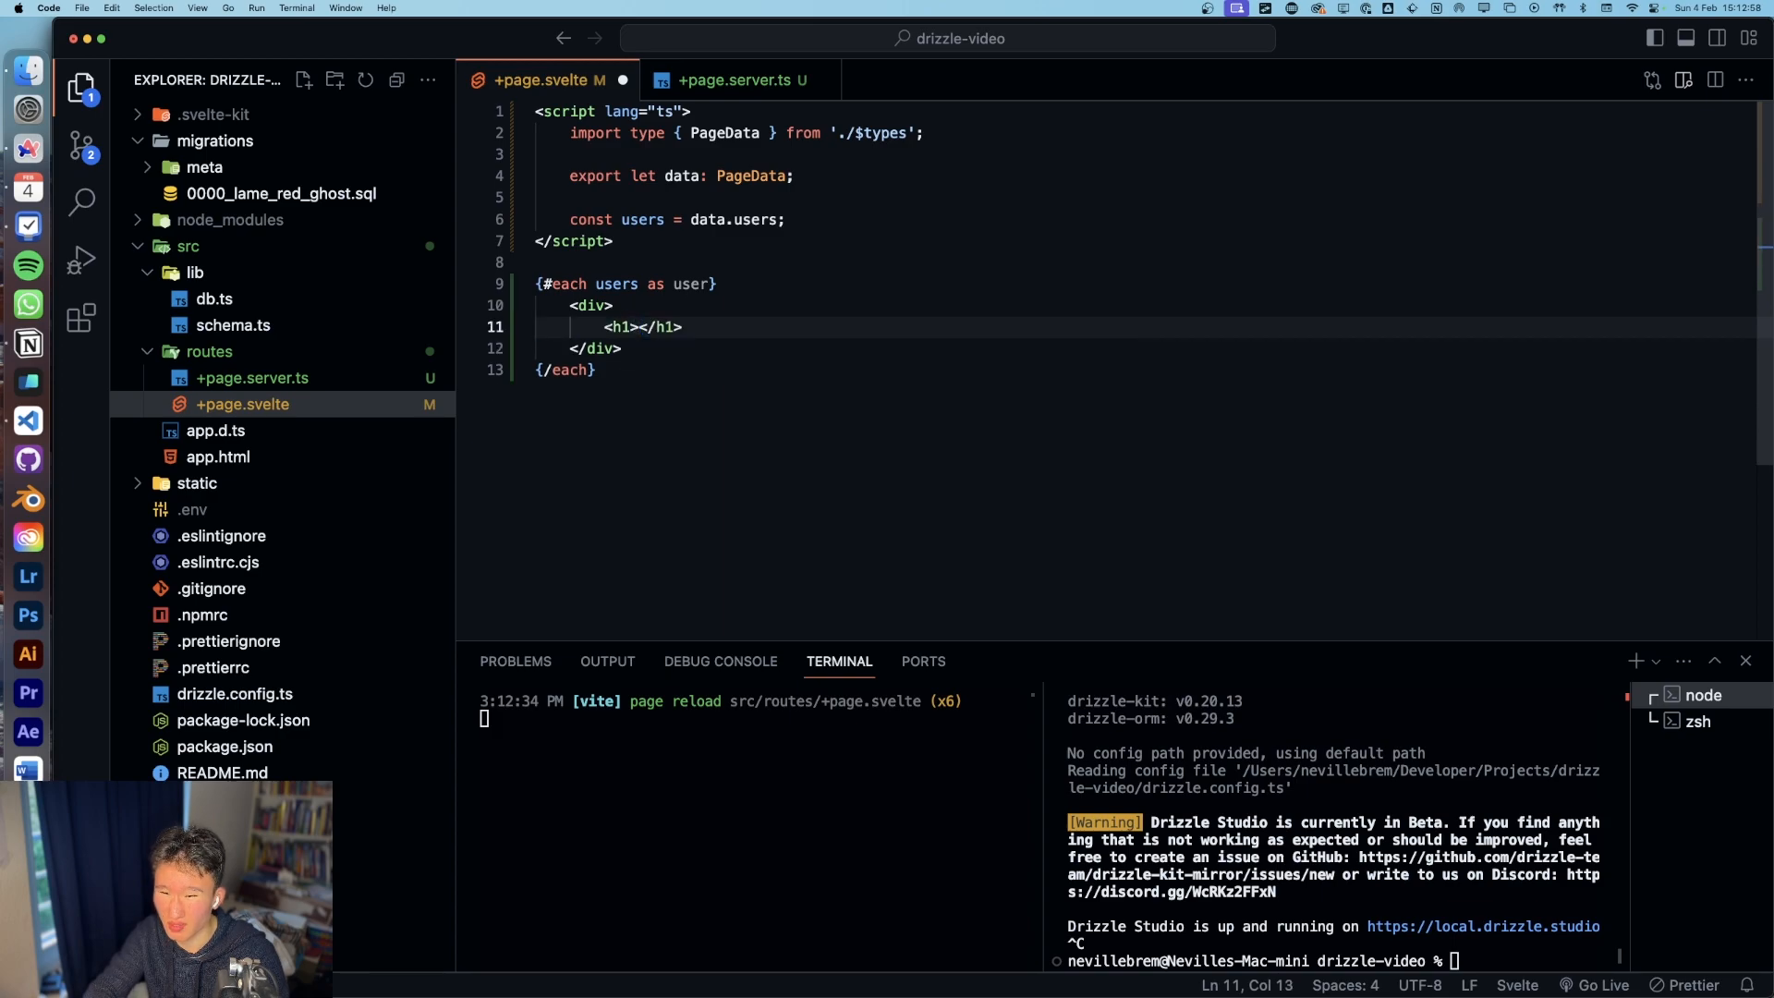
text({user.username)
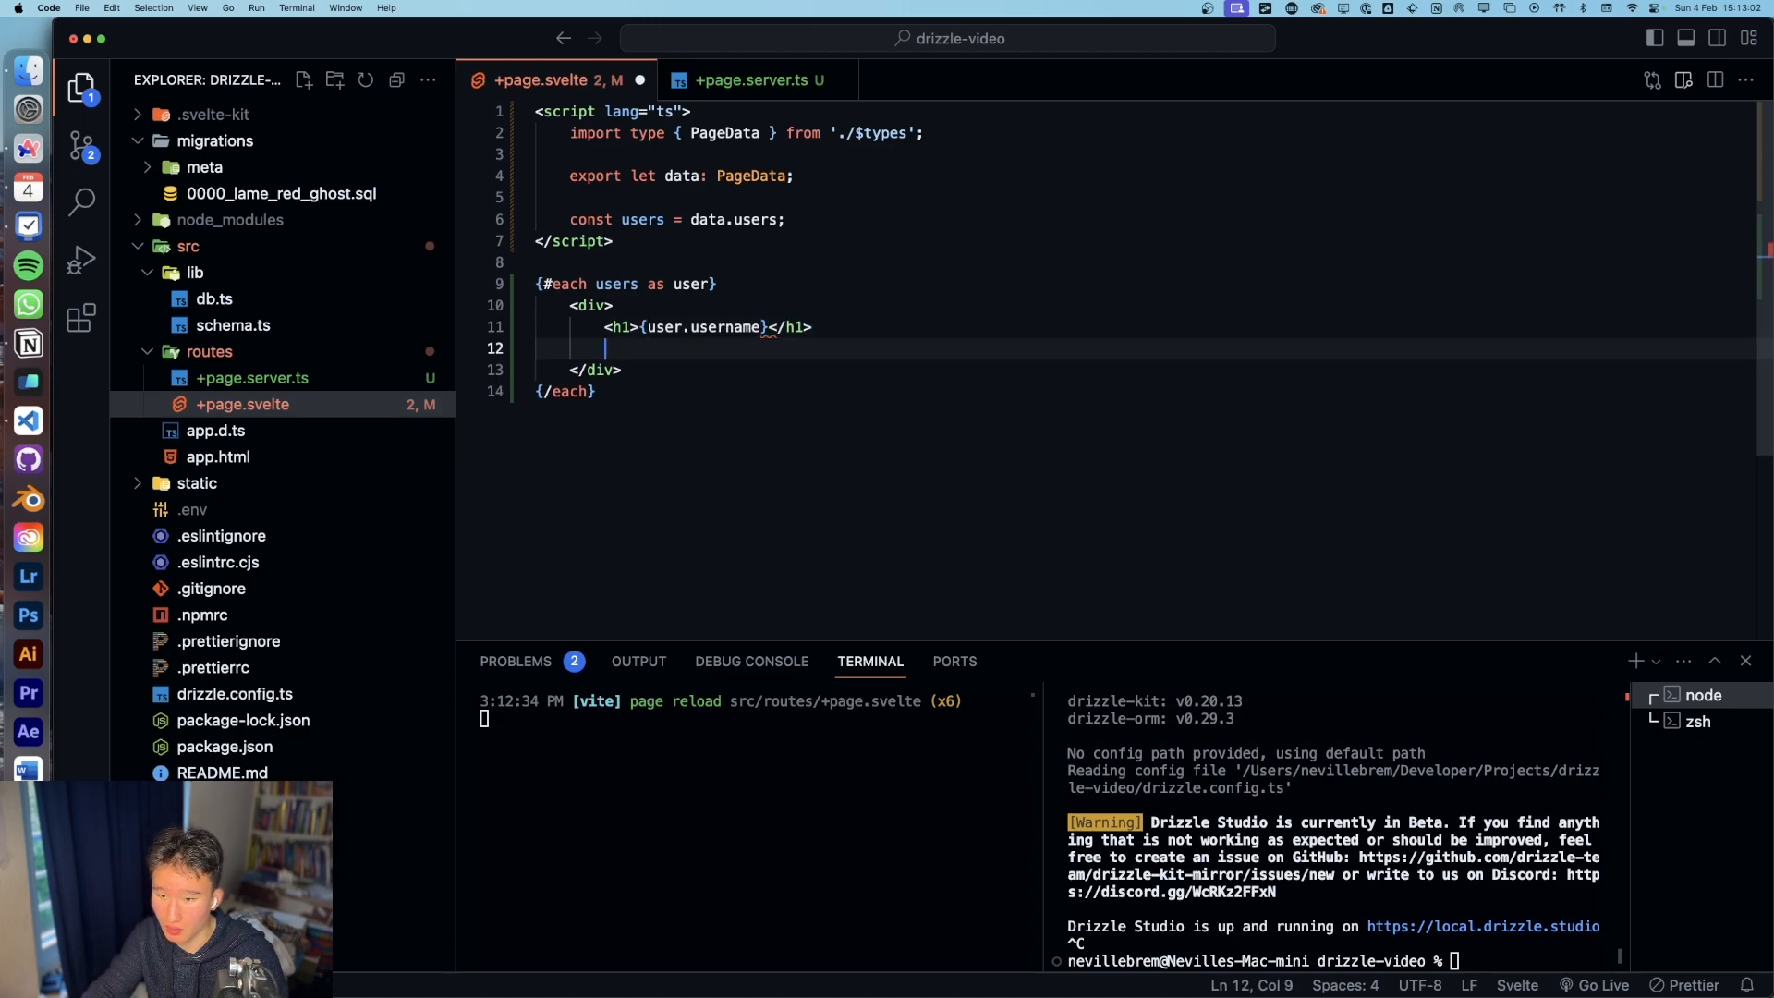
text(<p></p>)
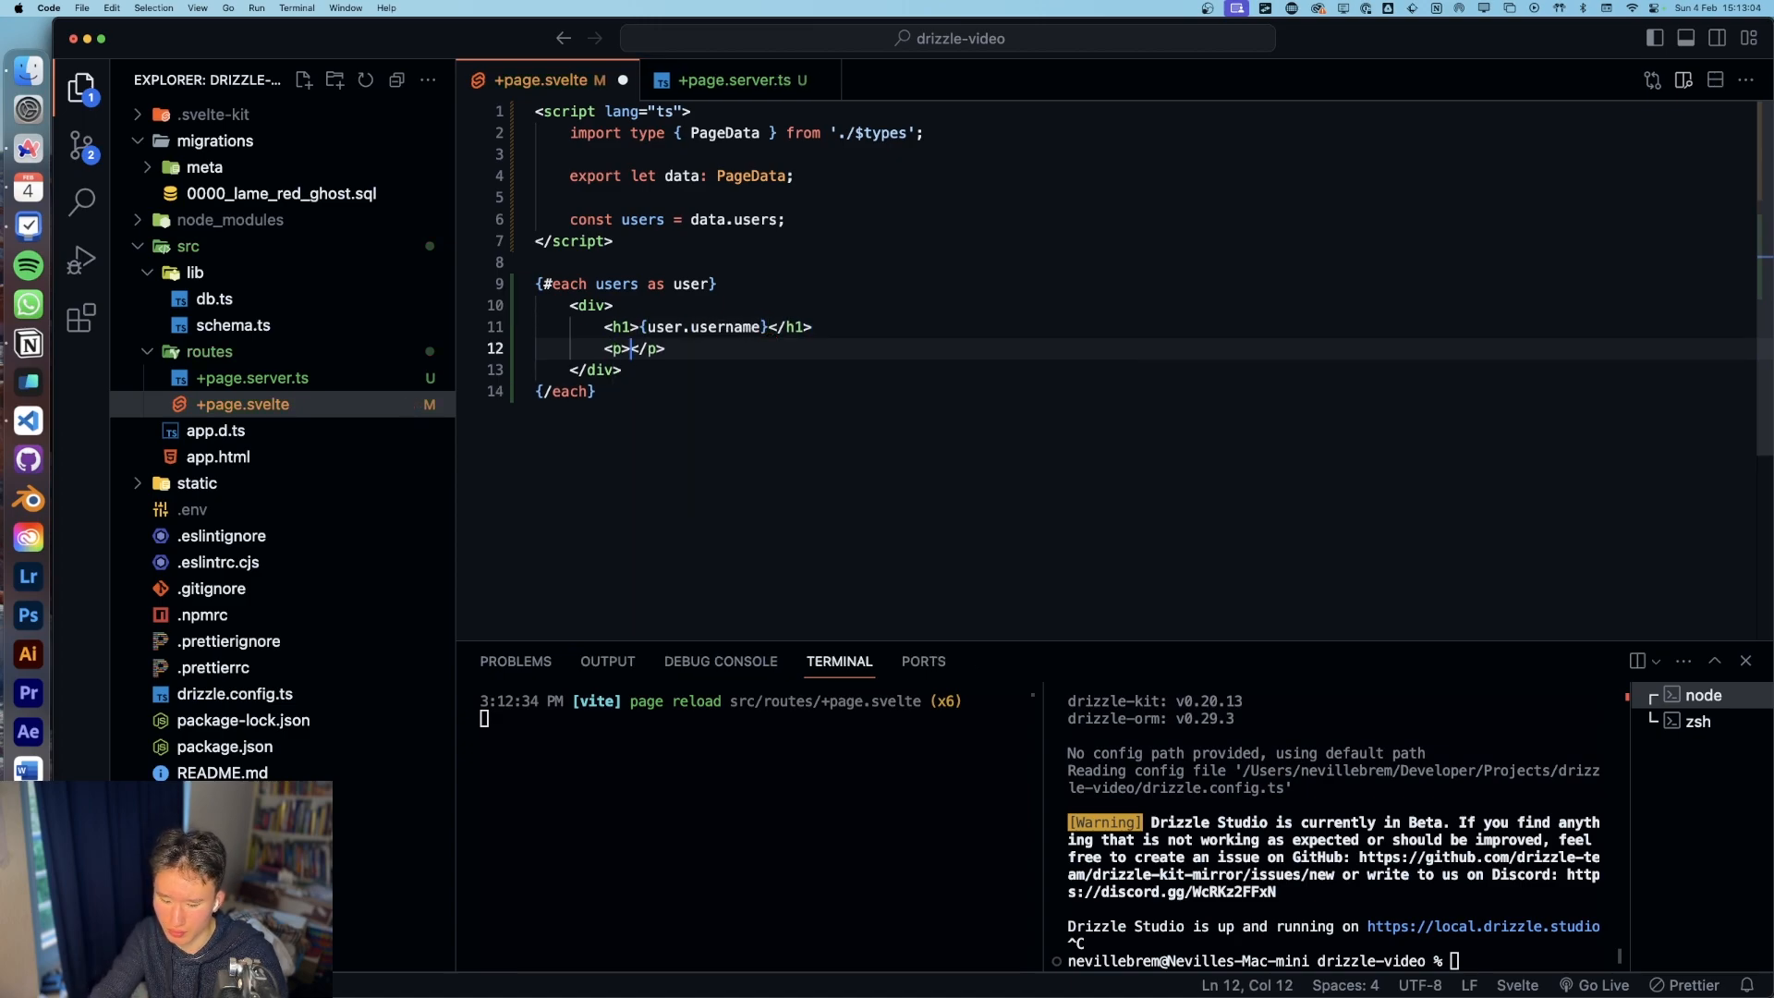
text({user.admin)
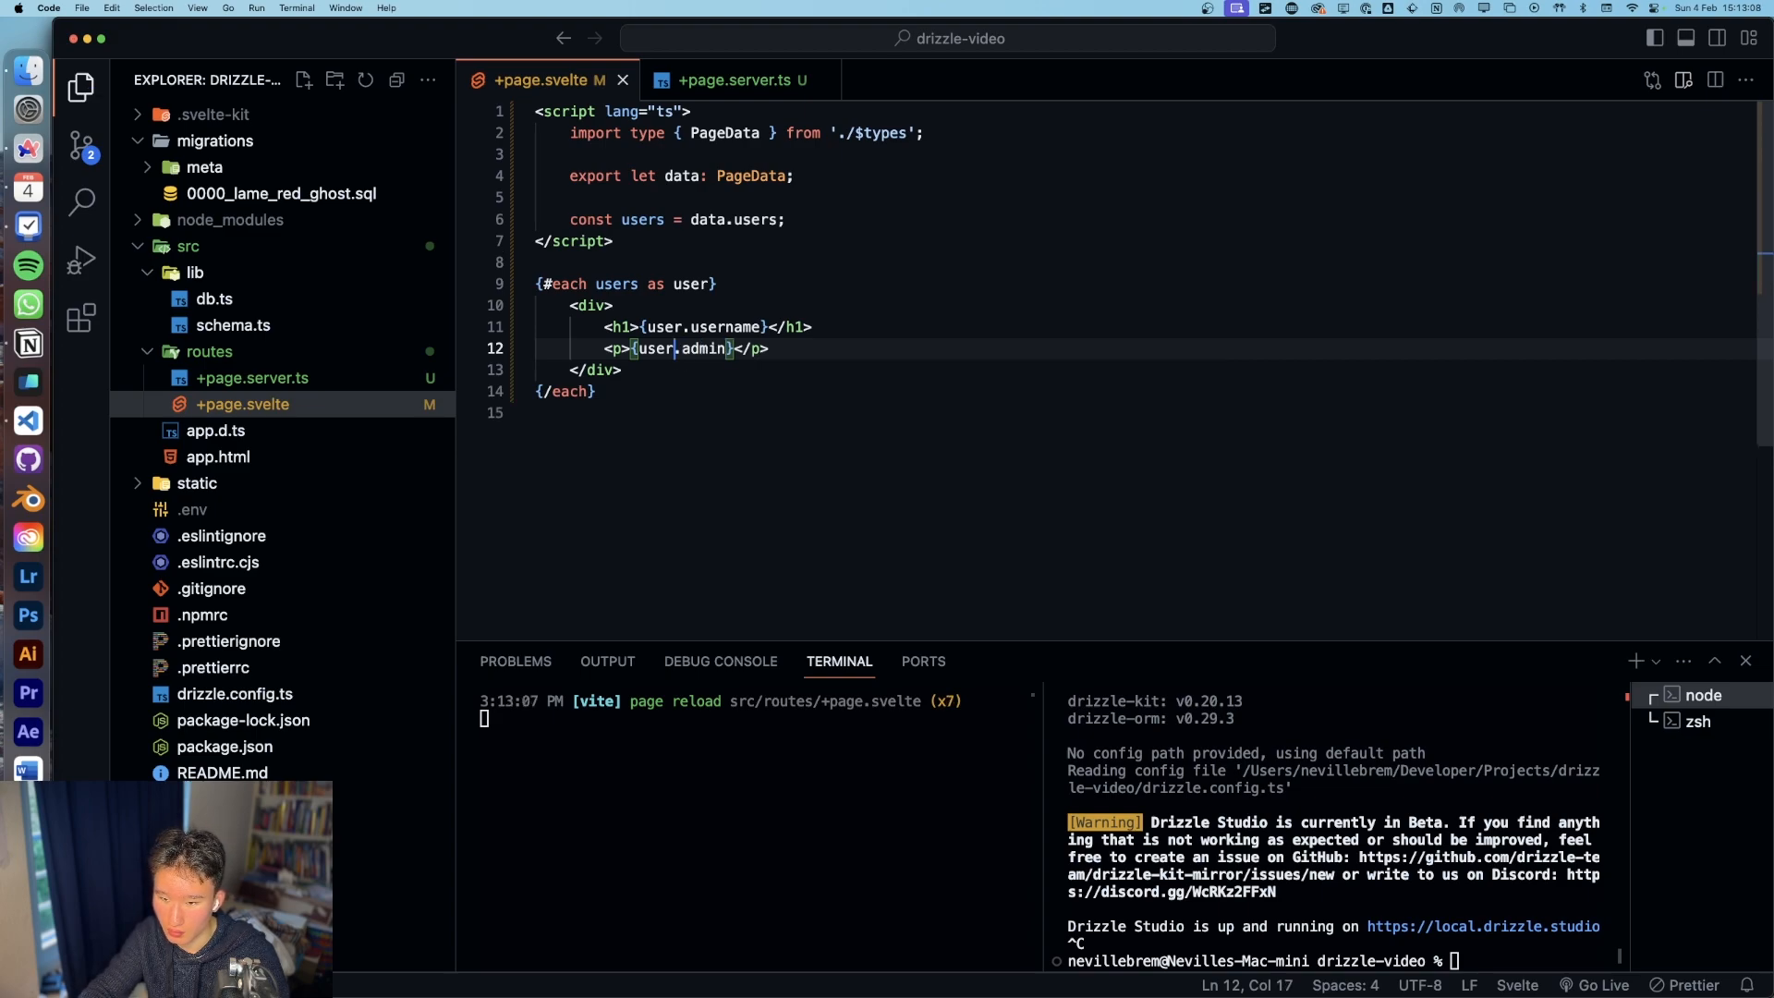
Step: Label the lines 'Admin:' and 'Username:' and append the user id in parentheses
text(AD)
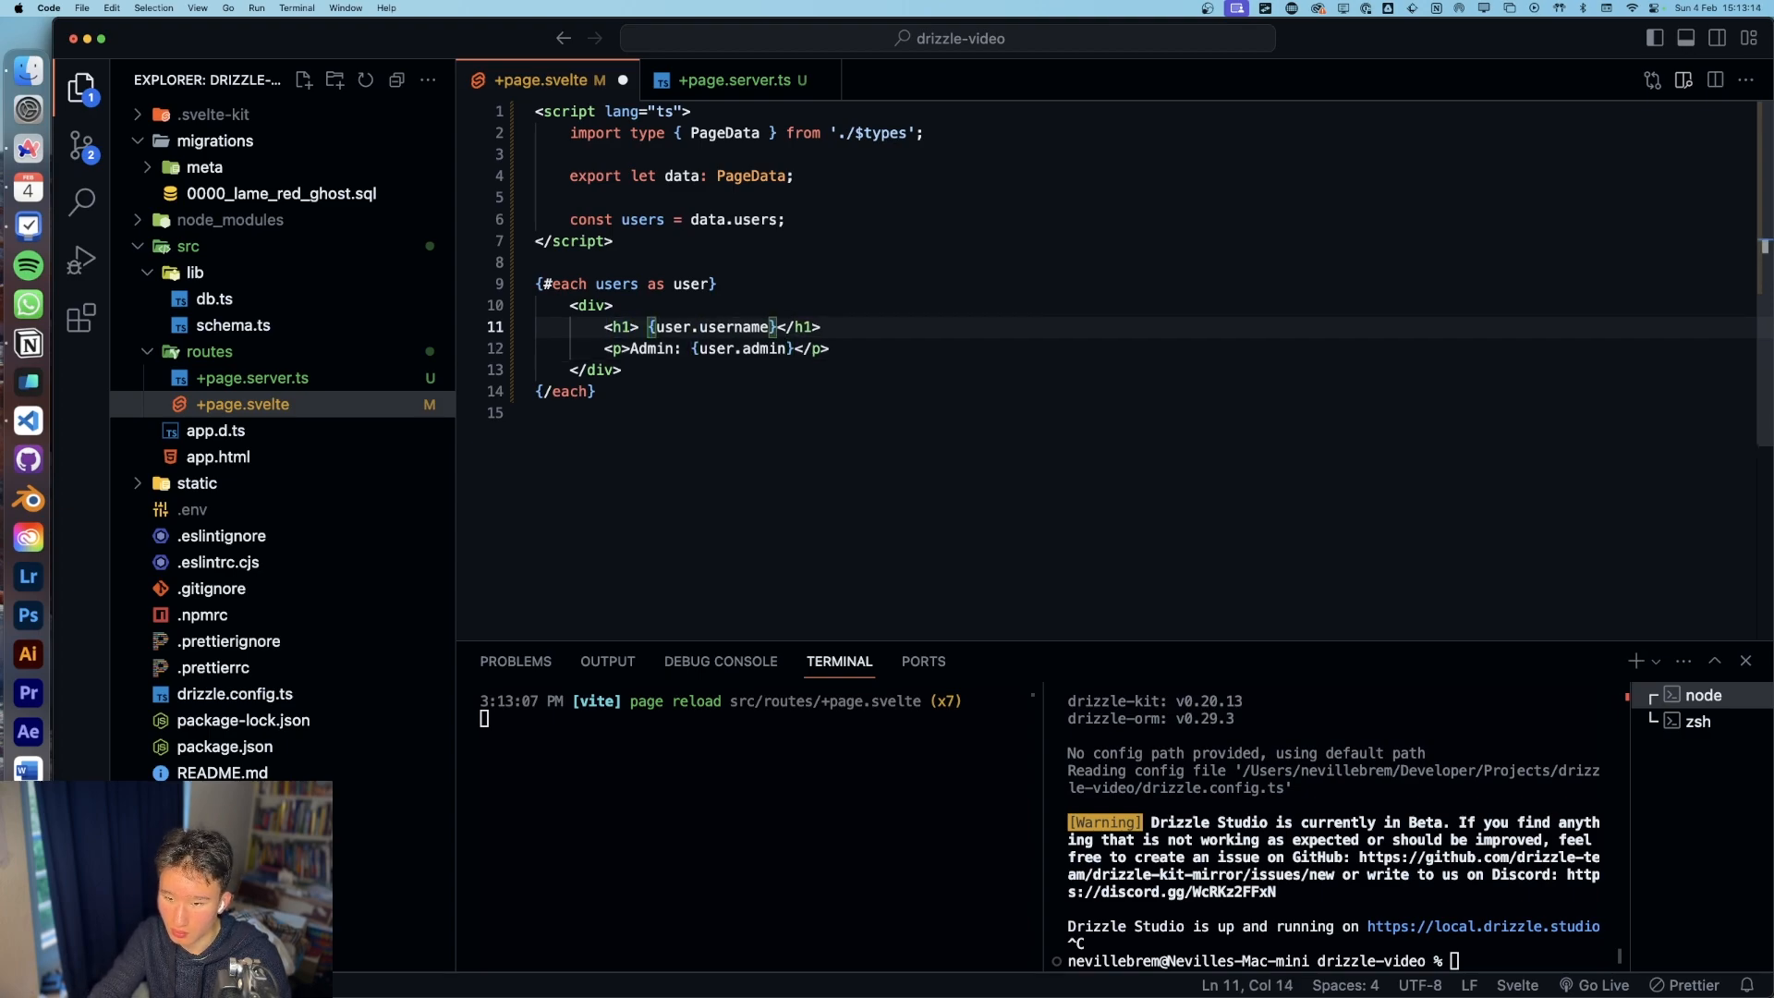
text(Username:)
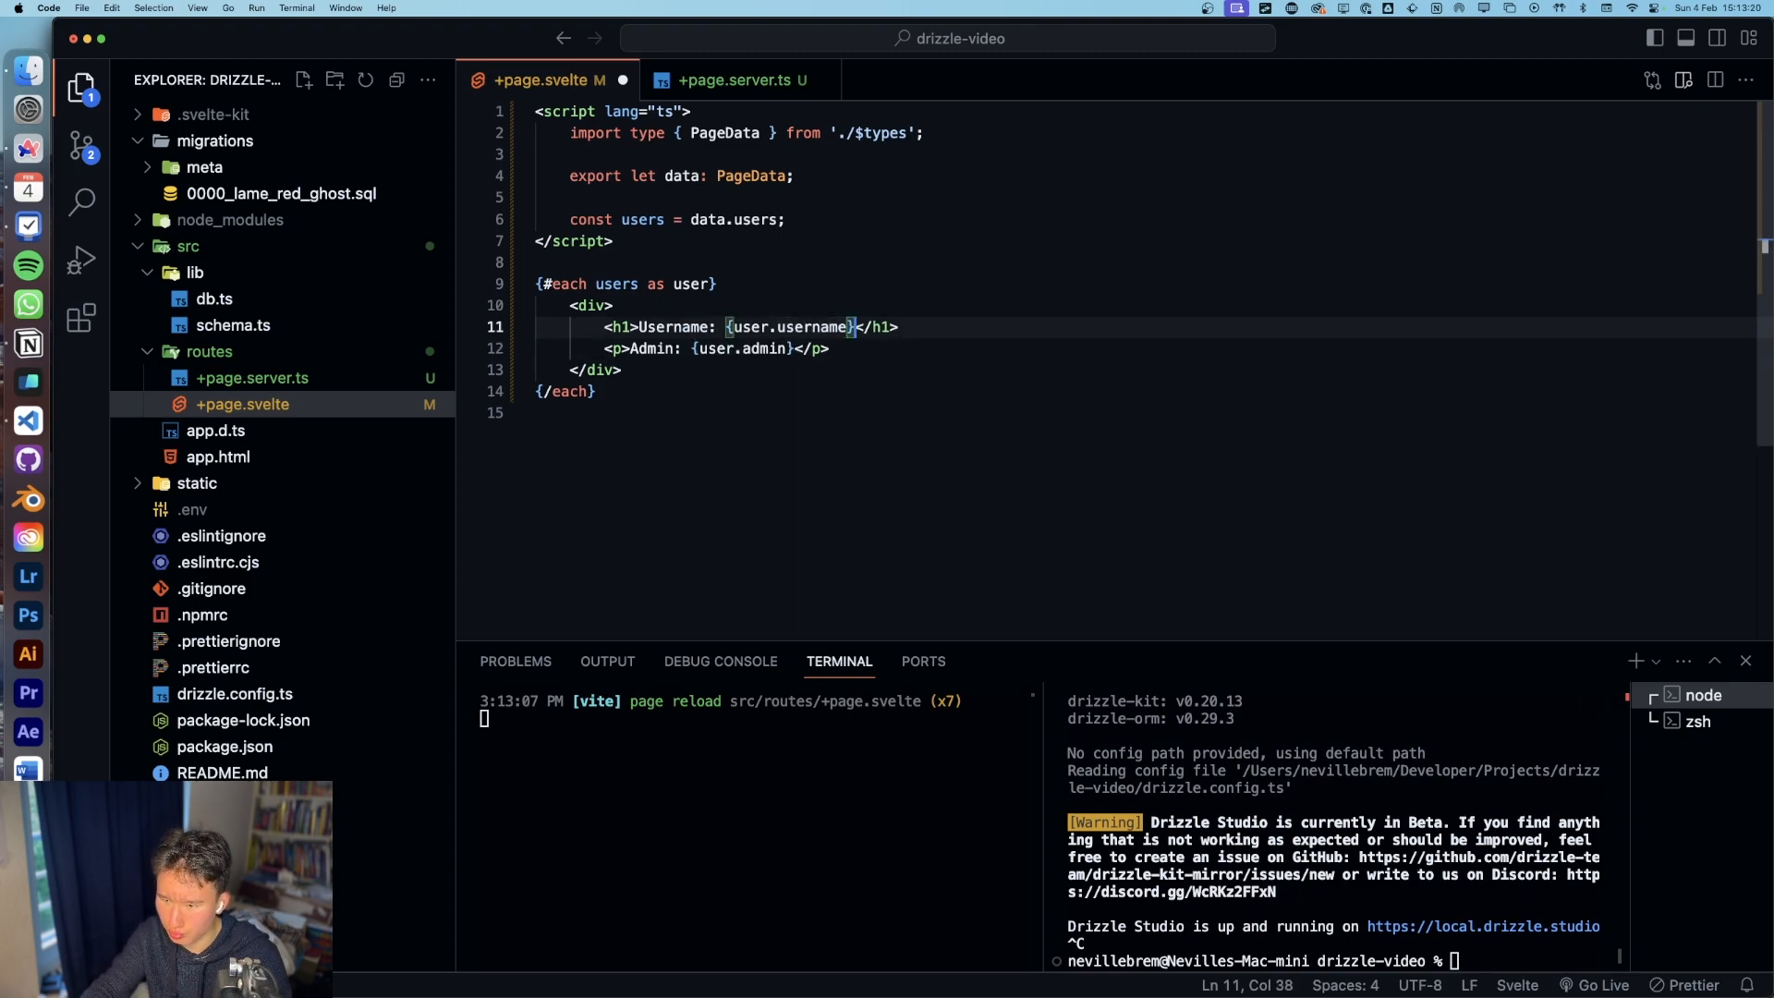
text(())
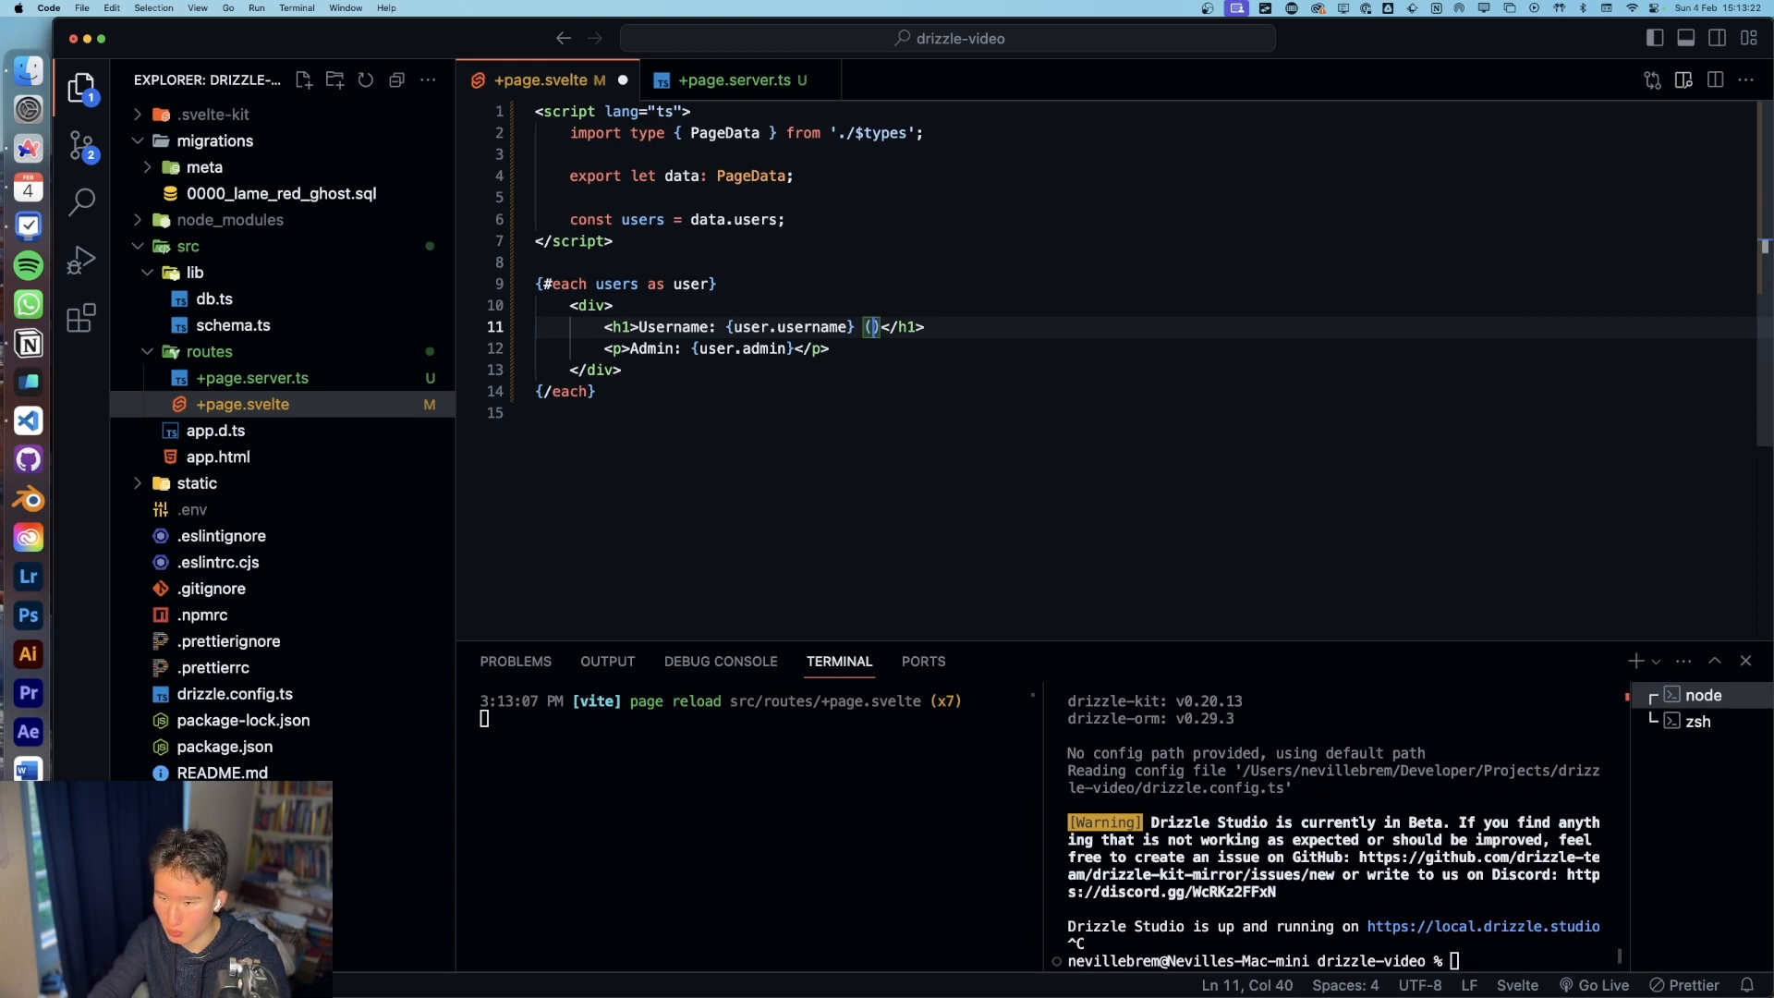
text(id)
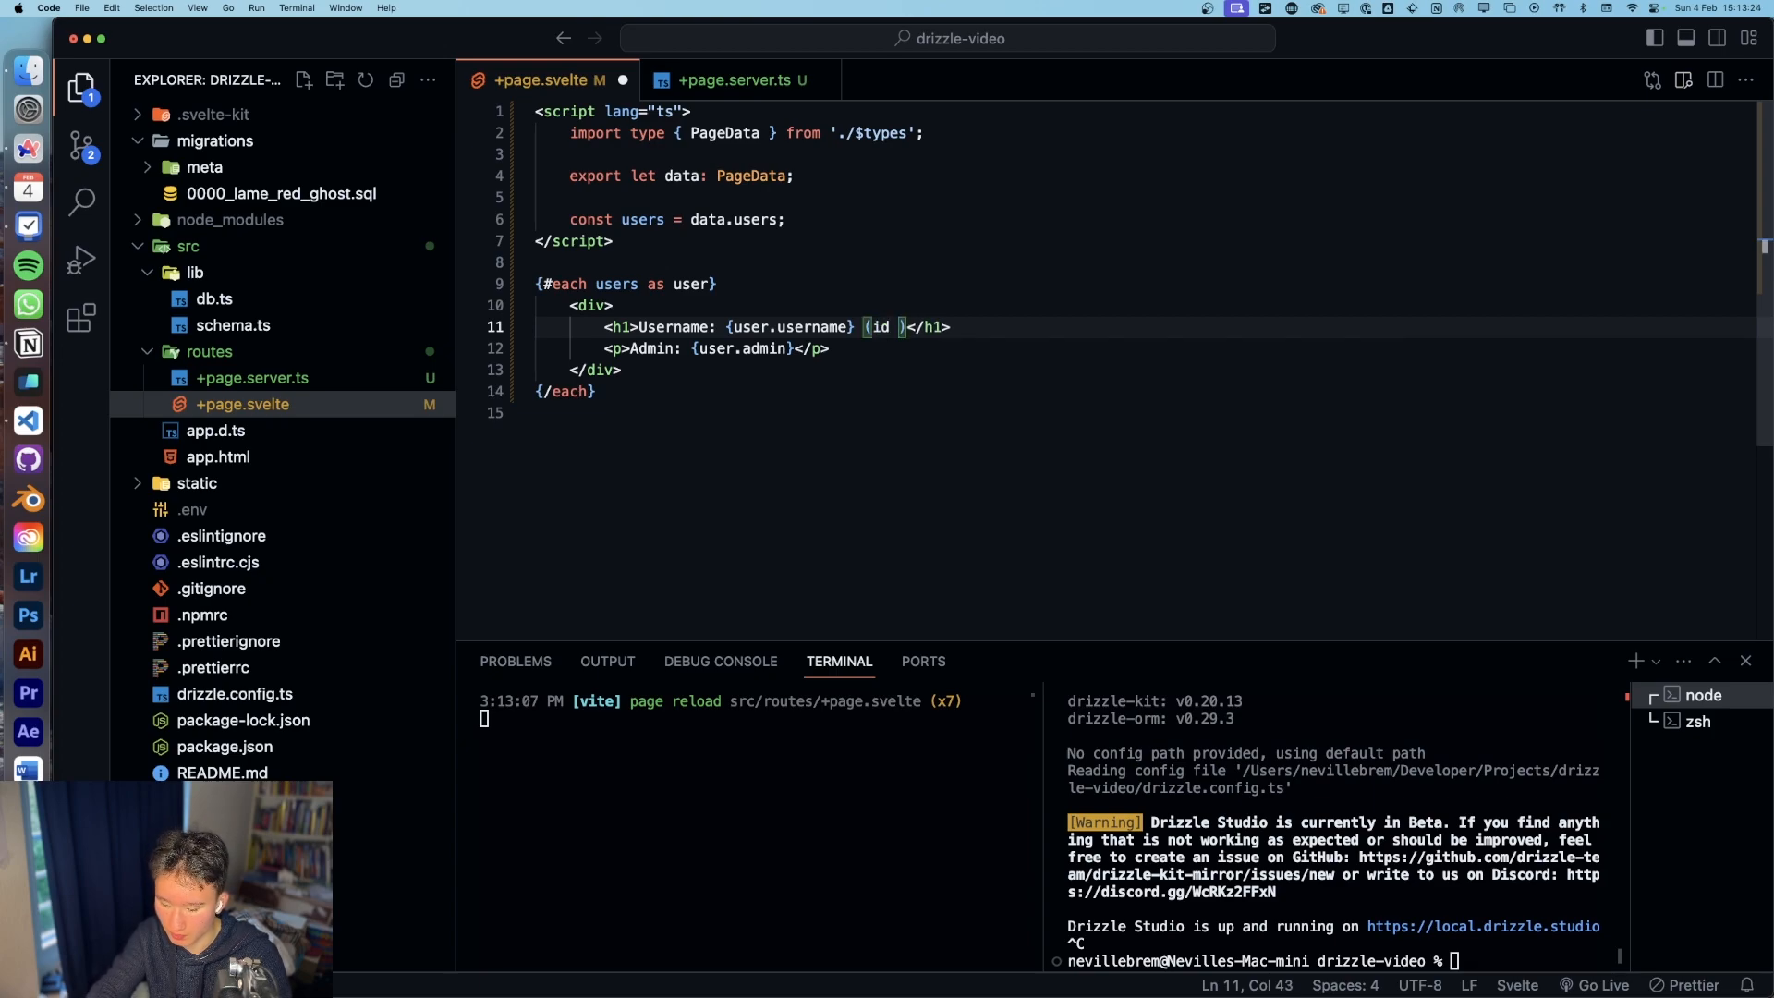
text({user.)
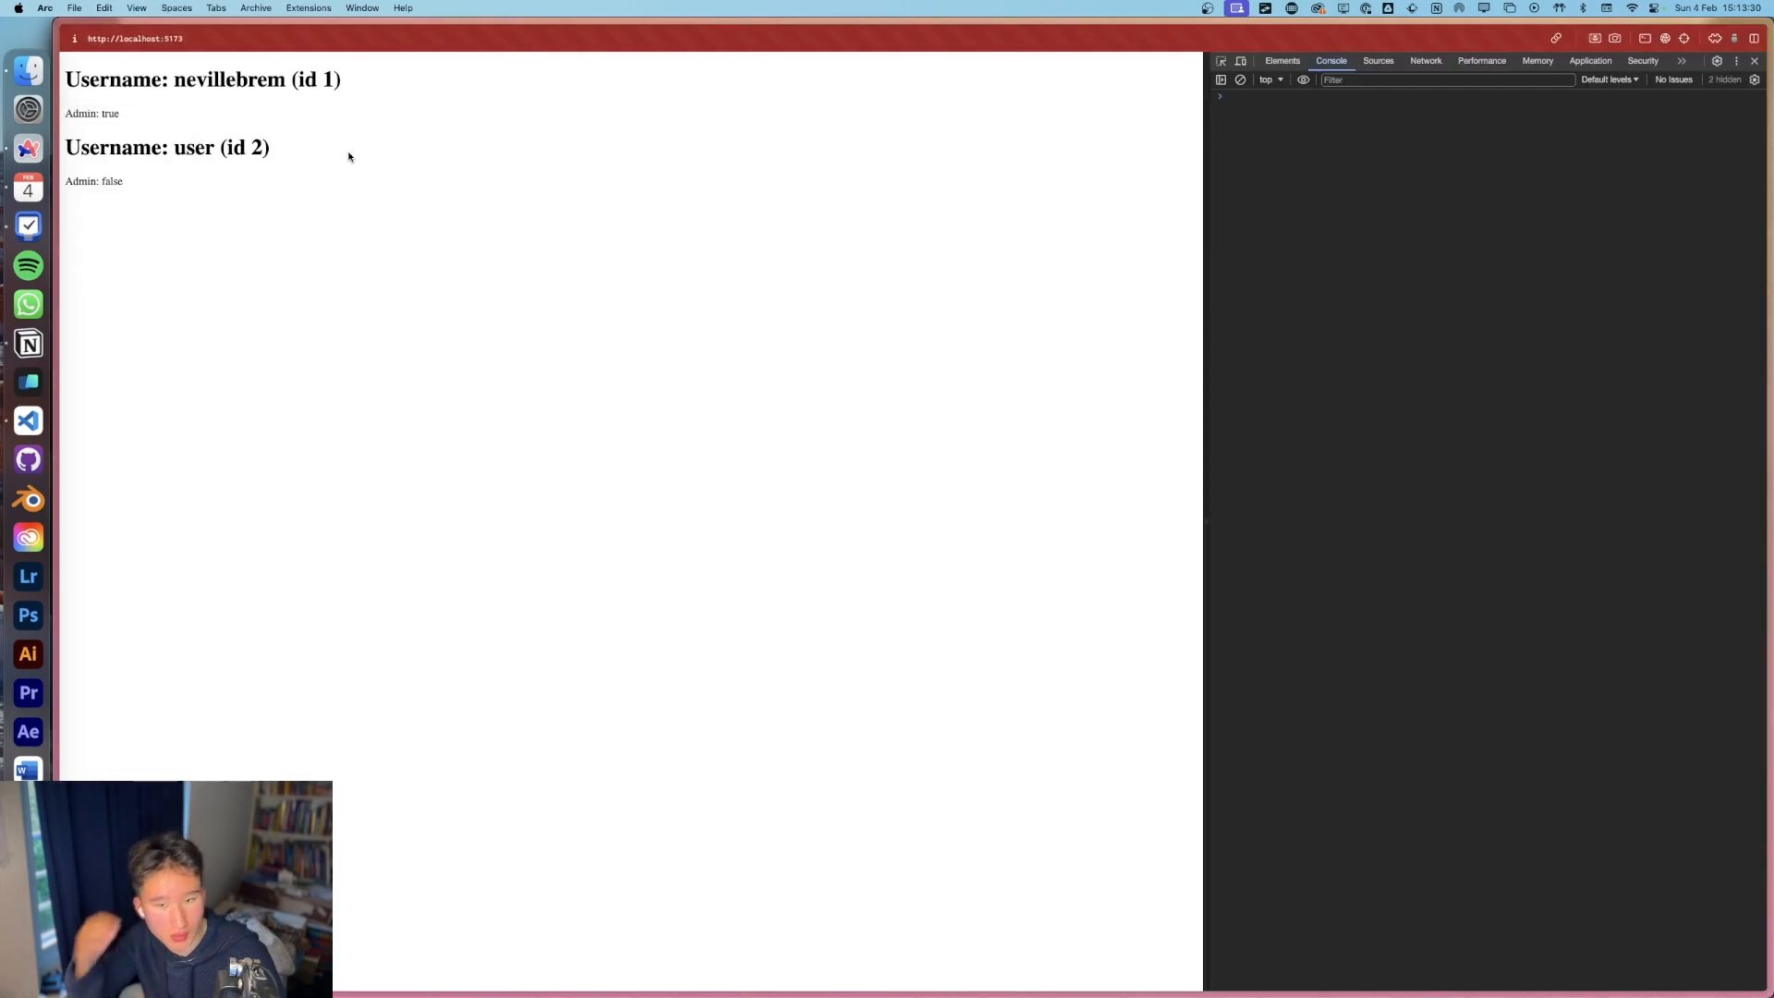
mouse_move(441, 542)
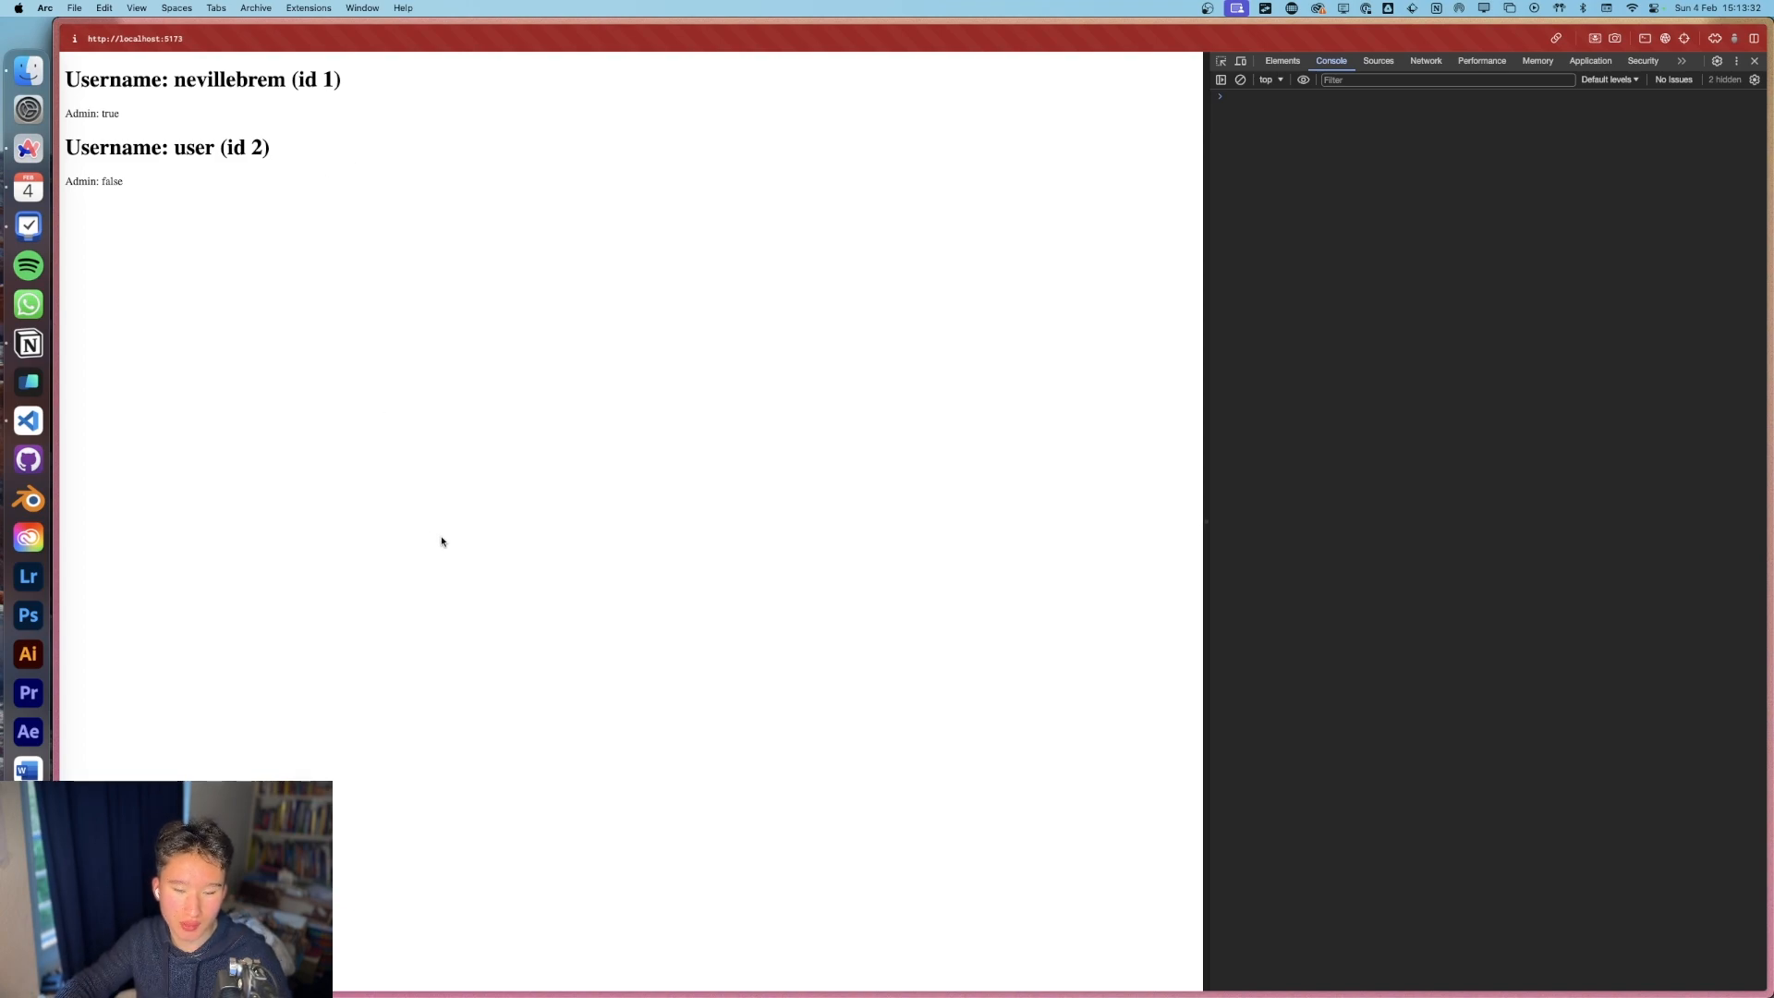
mouse_move(286, 251)
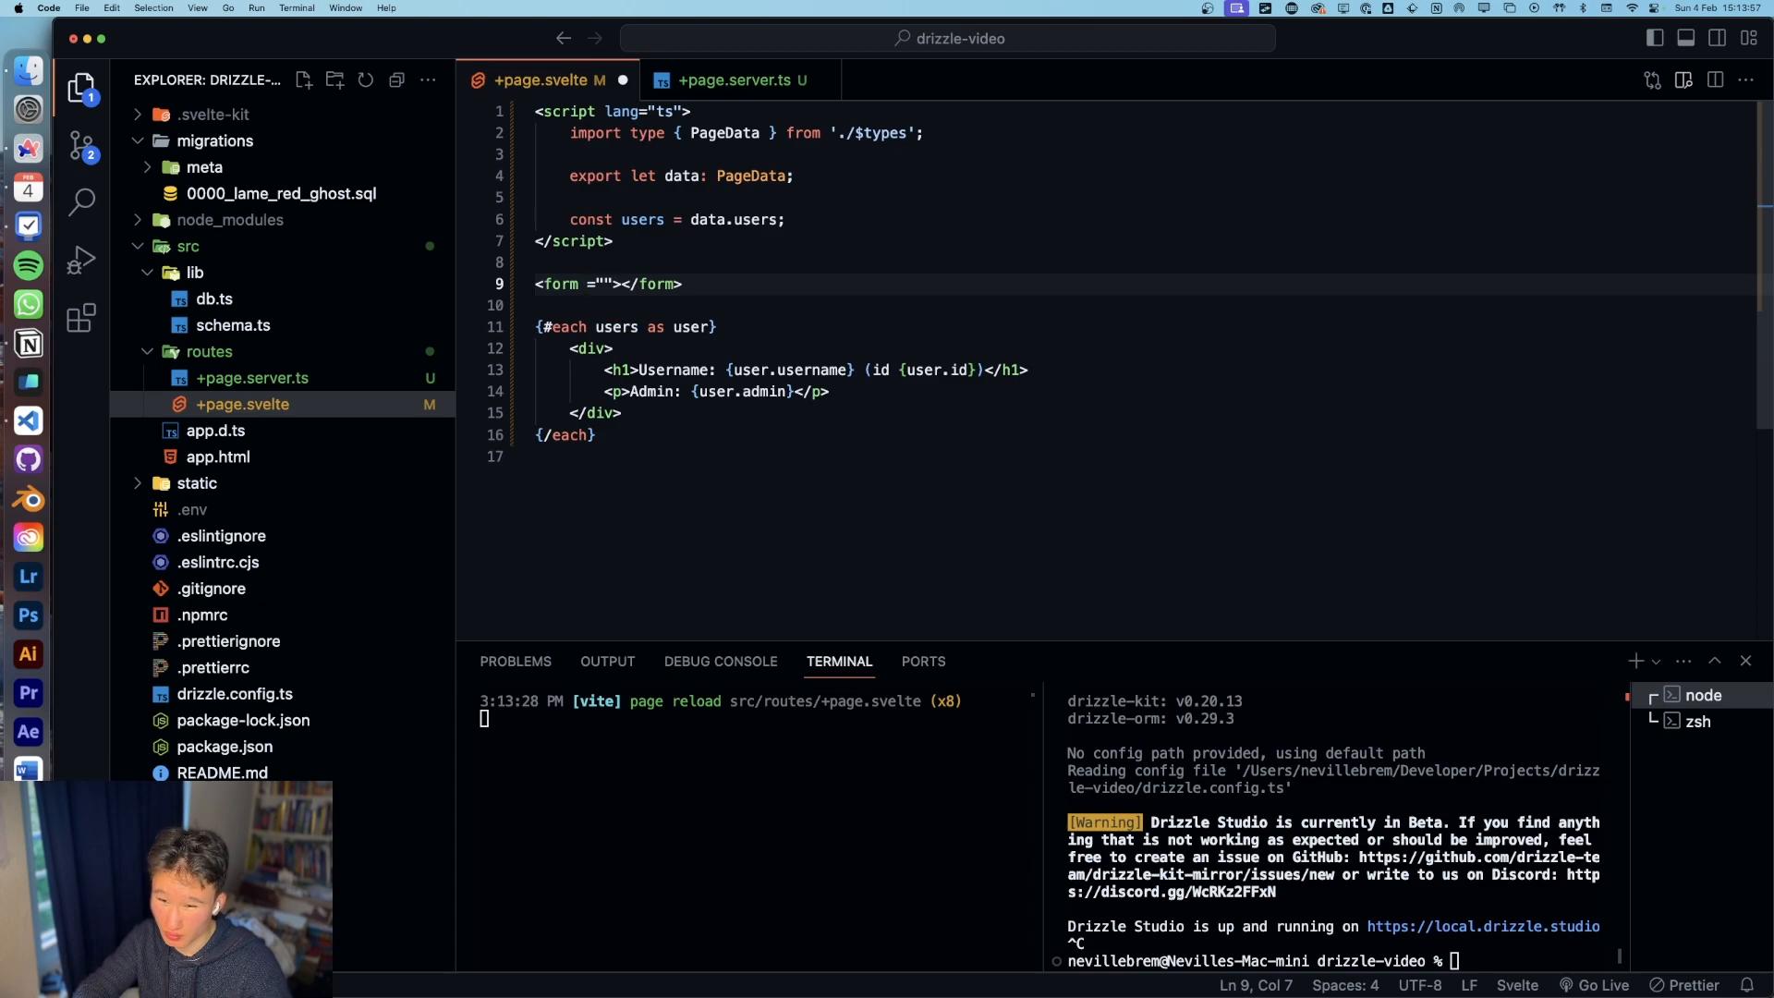
Step: Set the form to method="POST" with use:enhance imported from $app/forms
text(method)
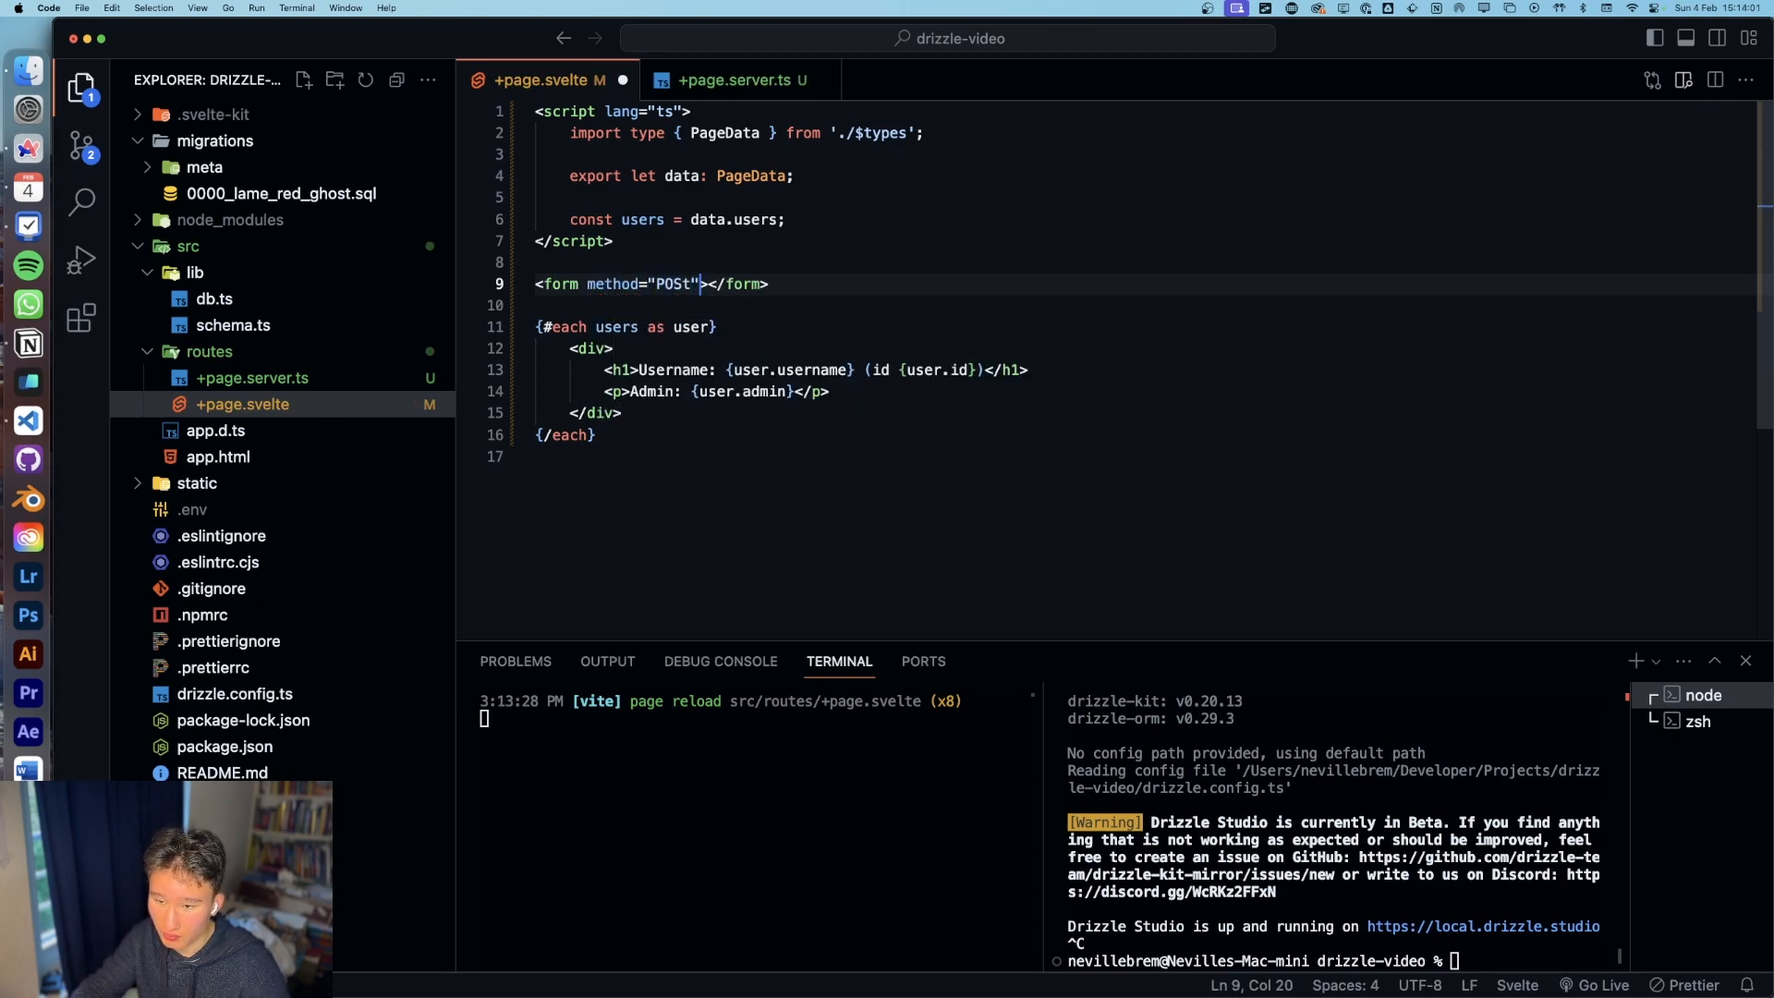
text(POST)
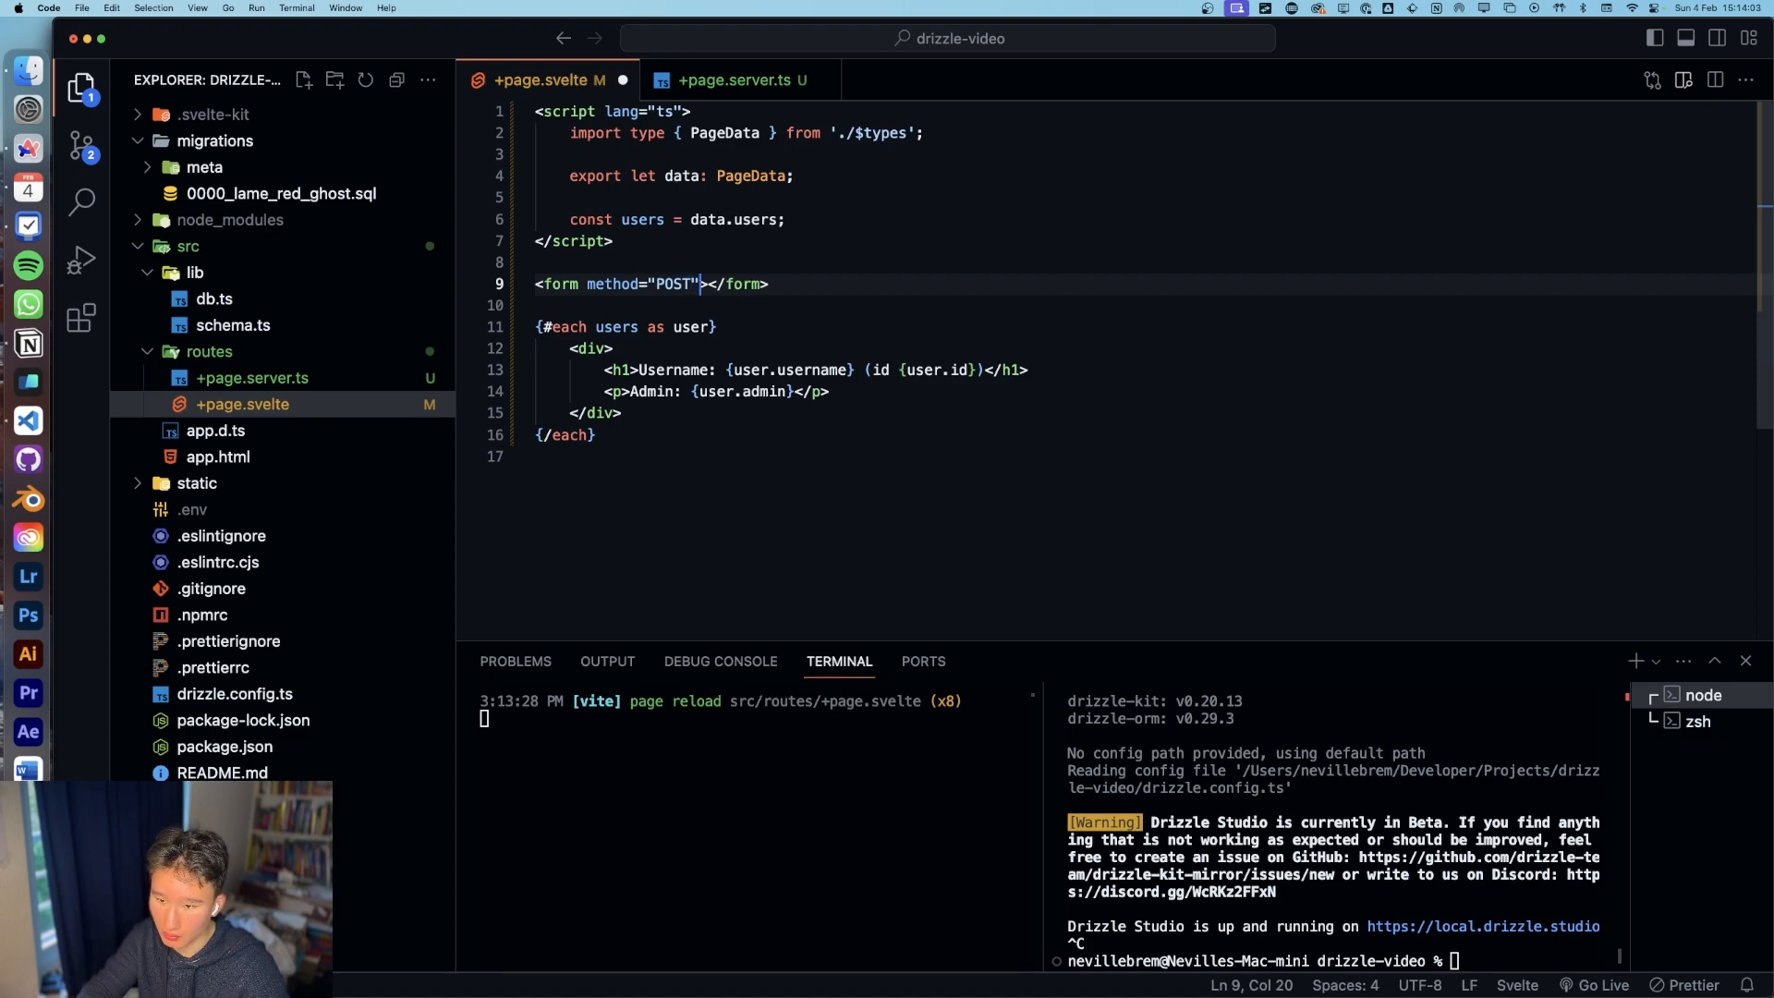
text(user)
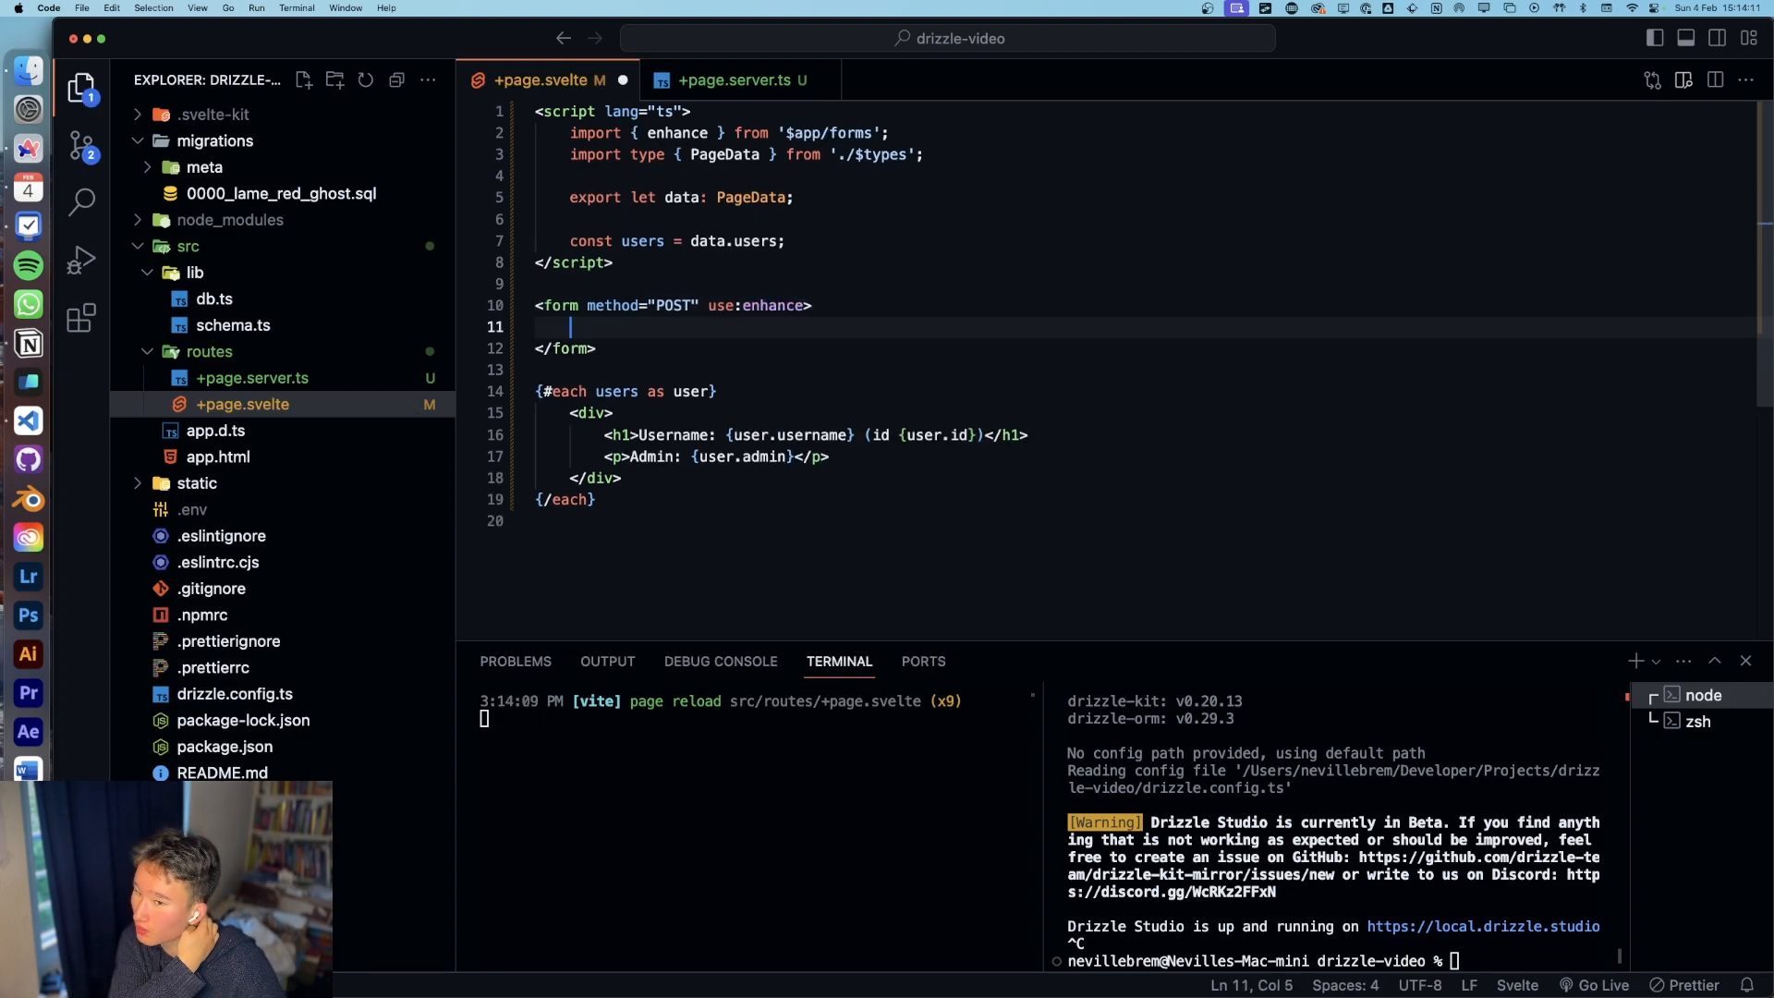
click(736, 80)
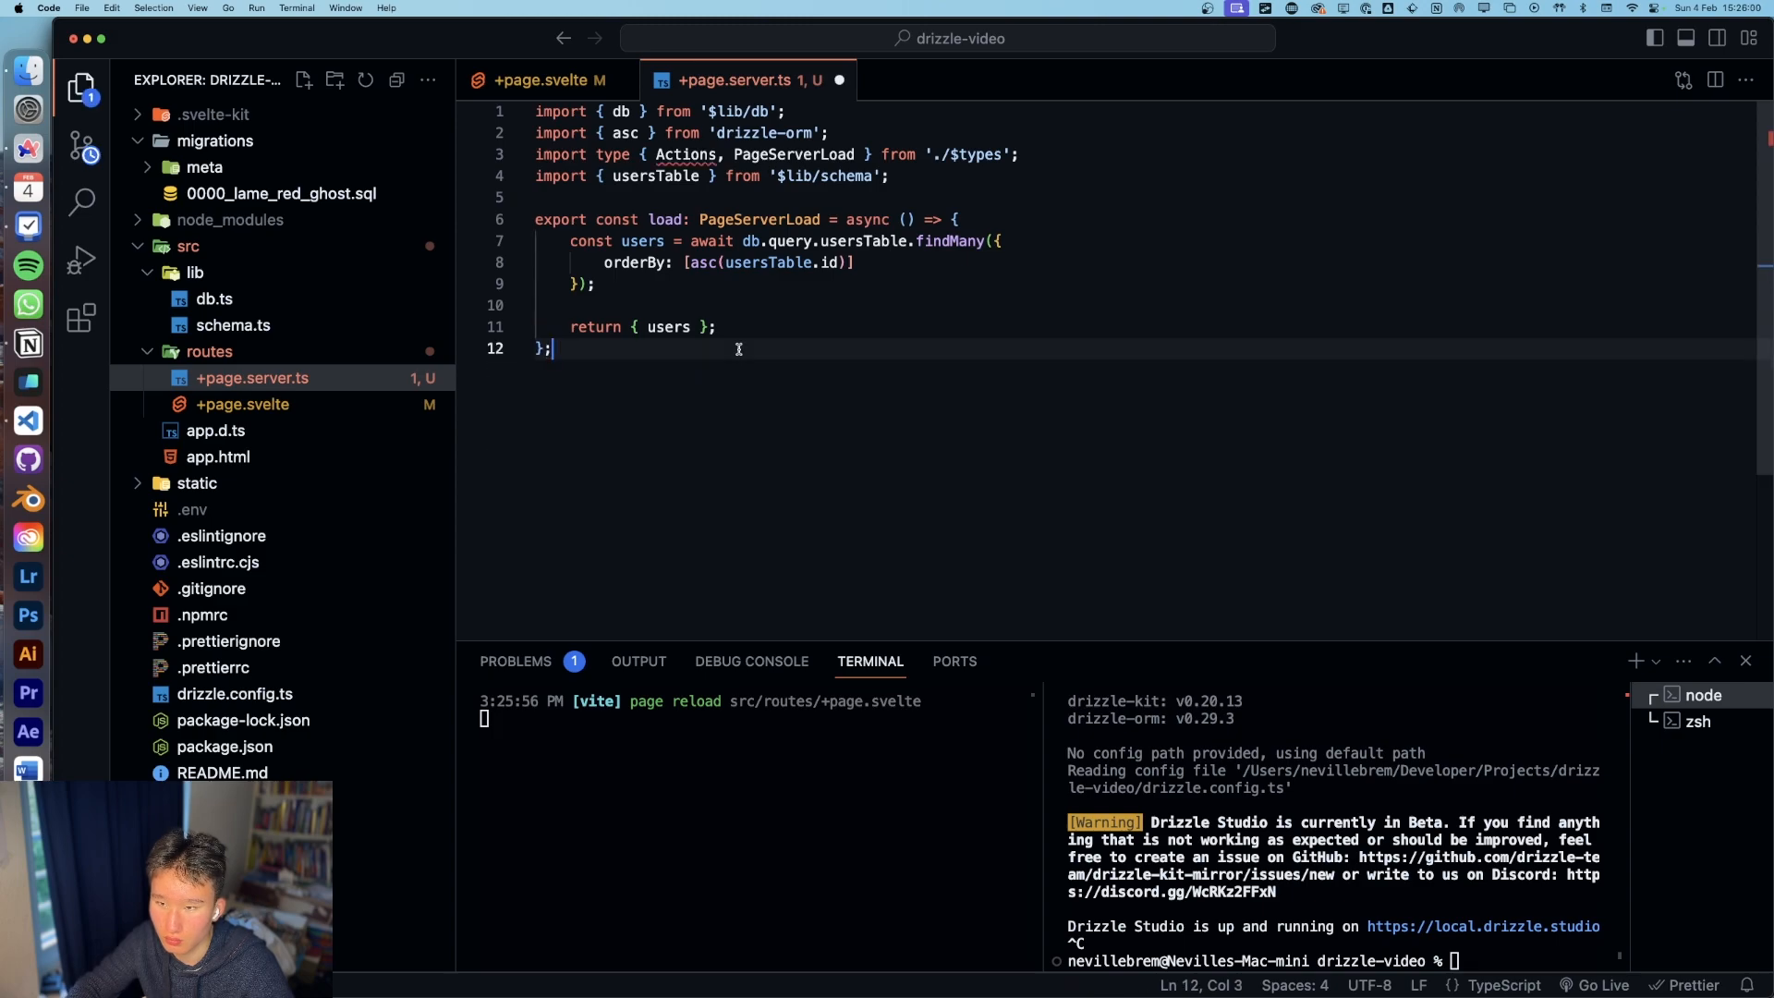
click(540, 80)
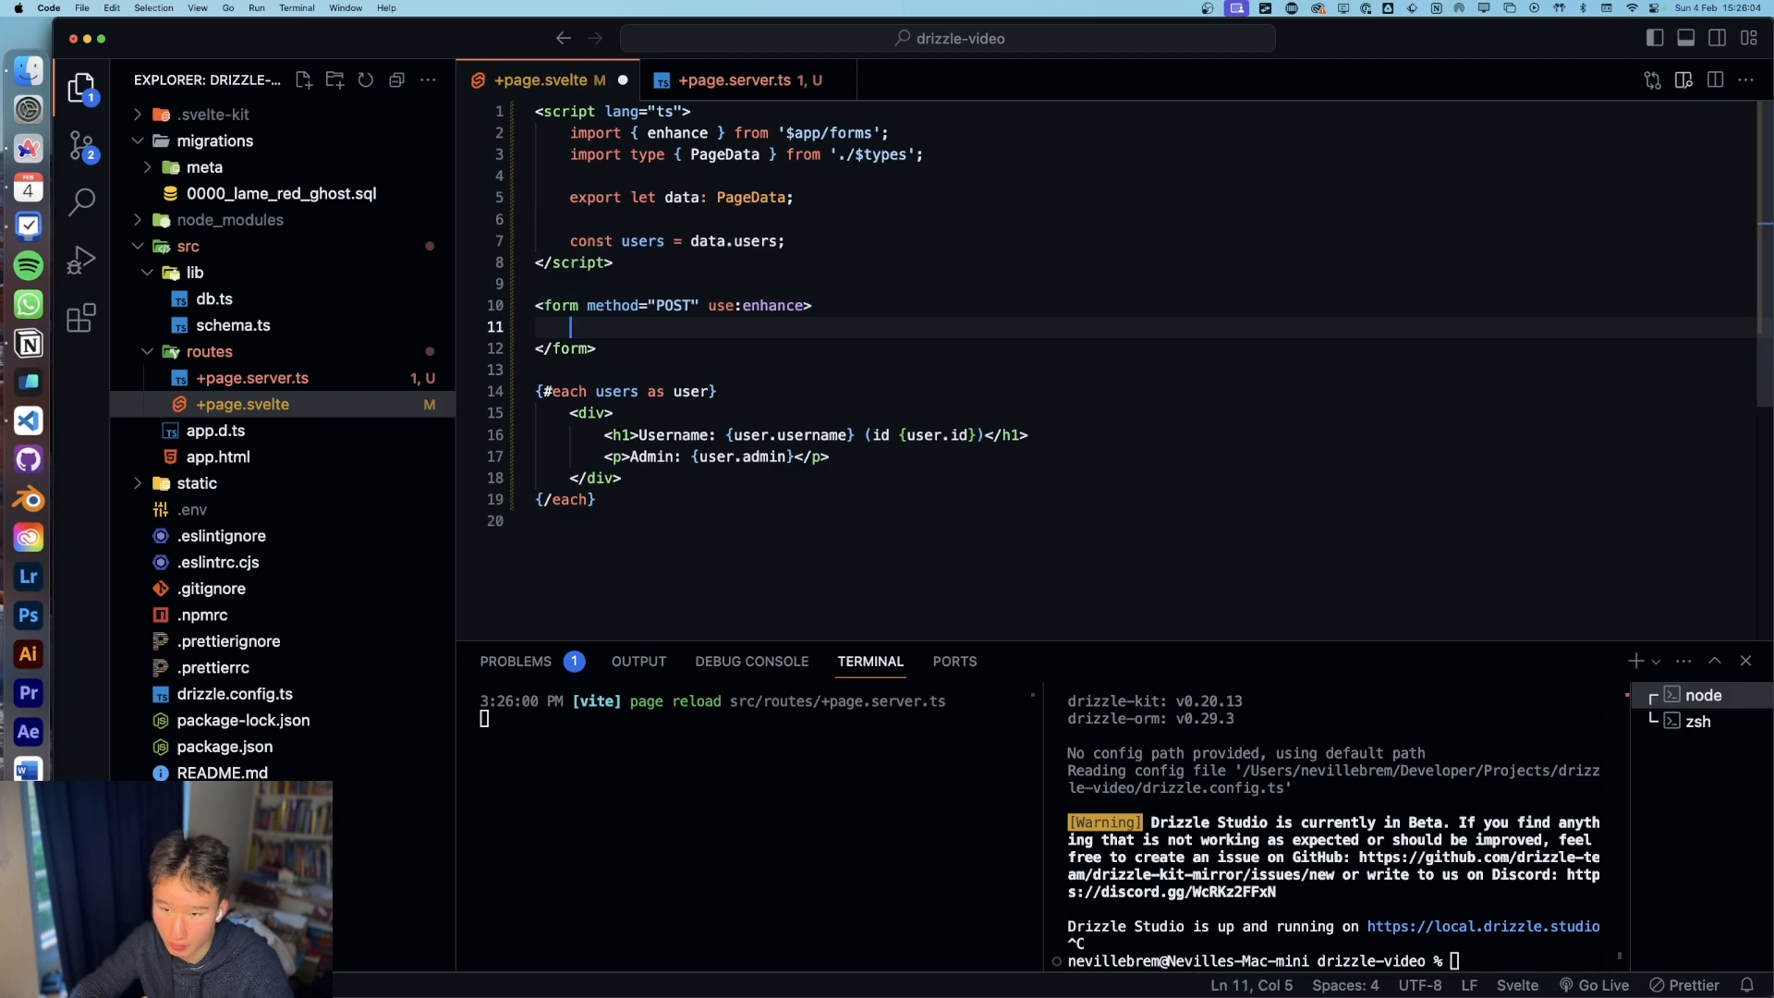
Step: Add a text input named username inside the form
text(inpuit)
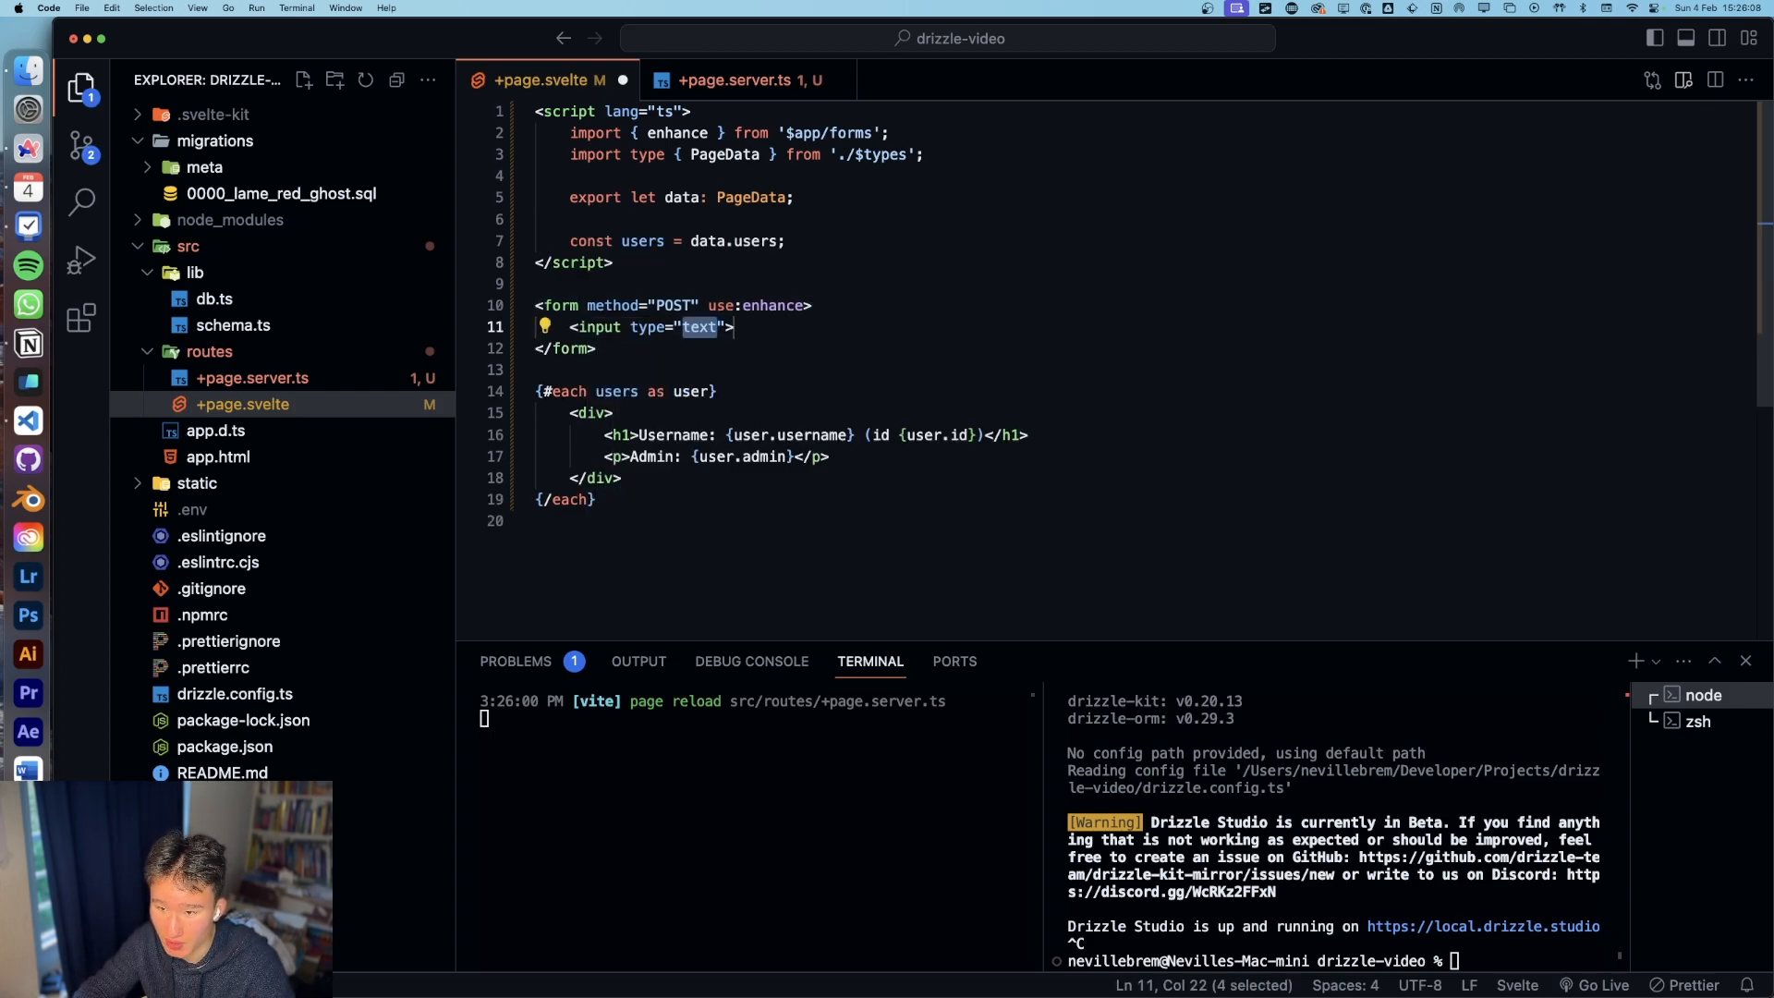
text(" ")
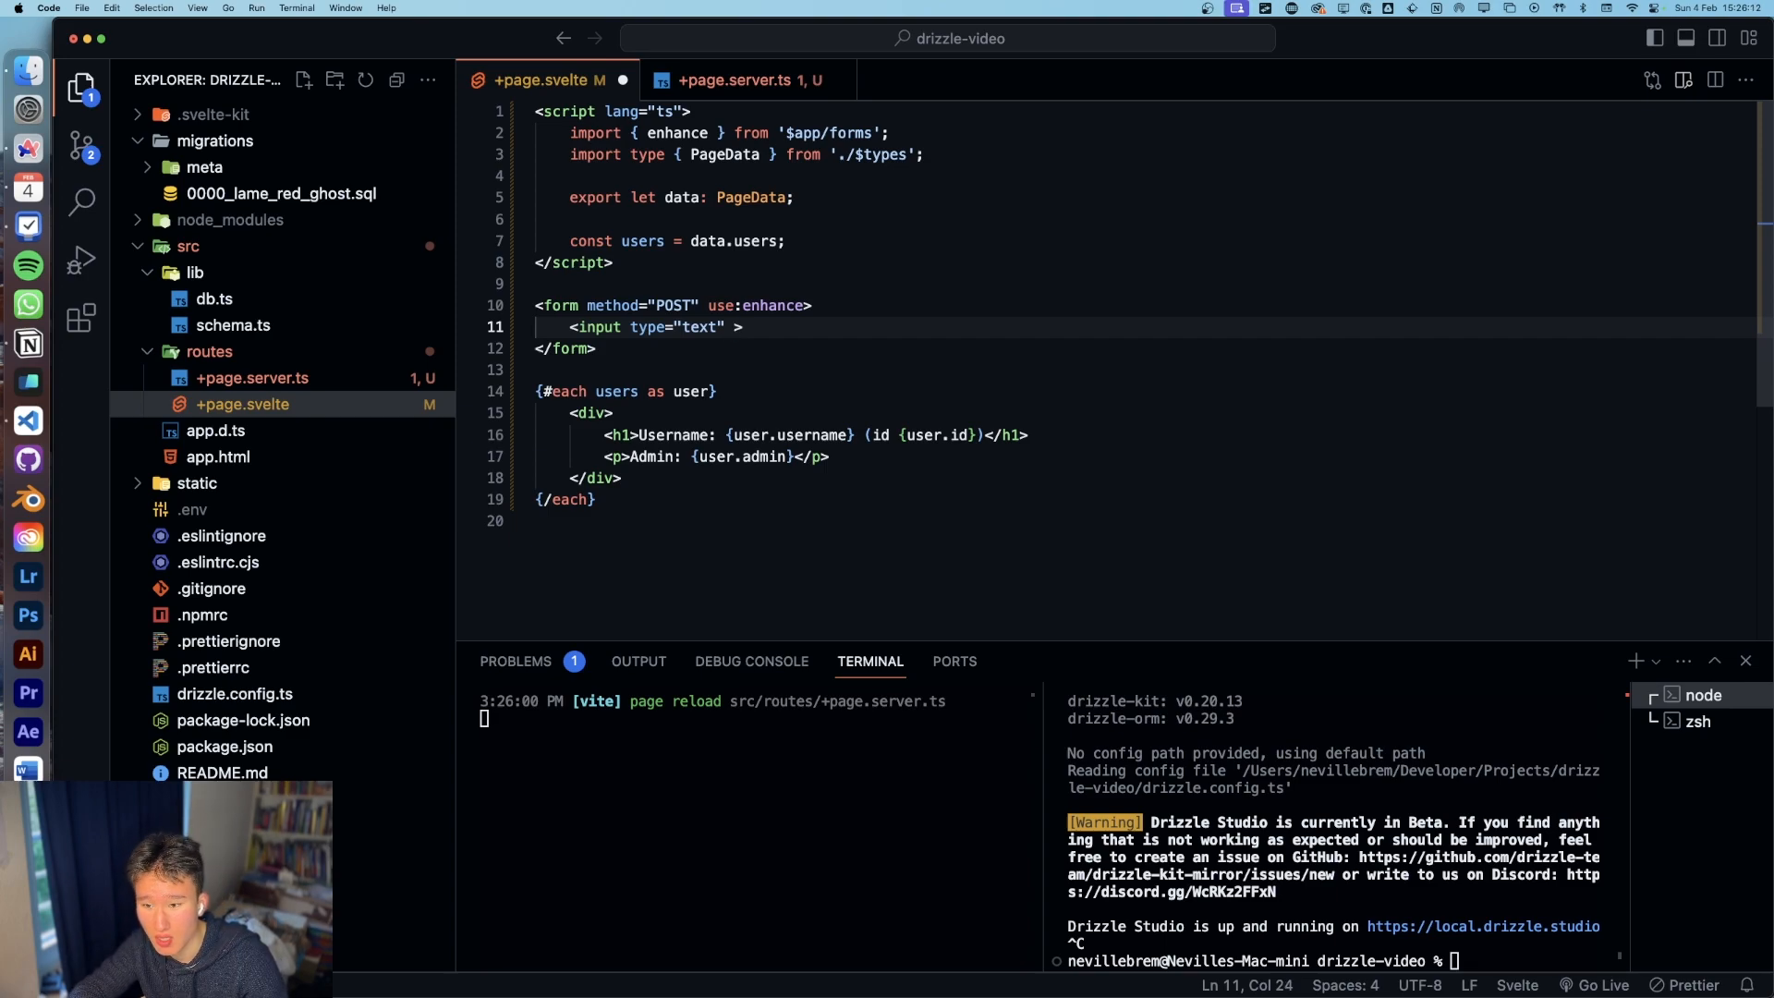
text(name="user)
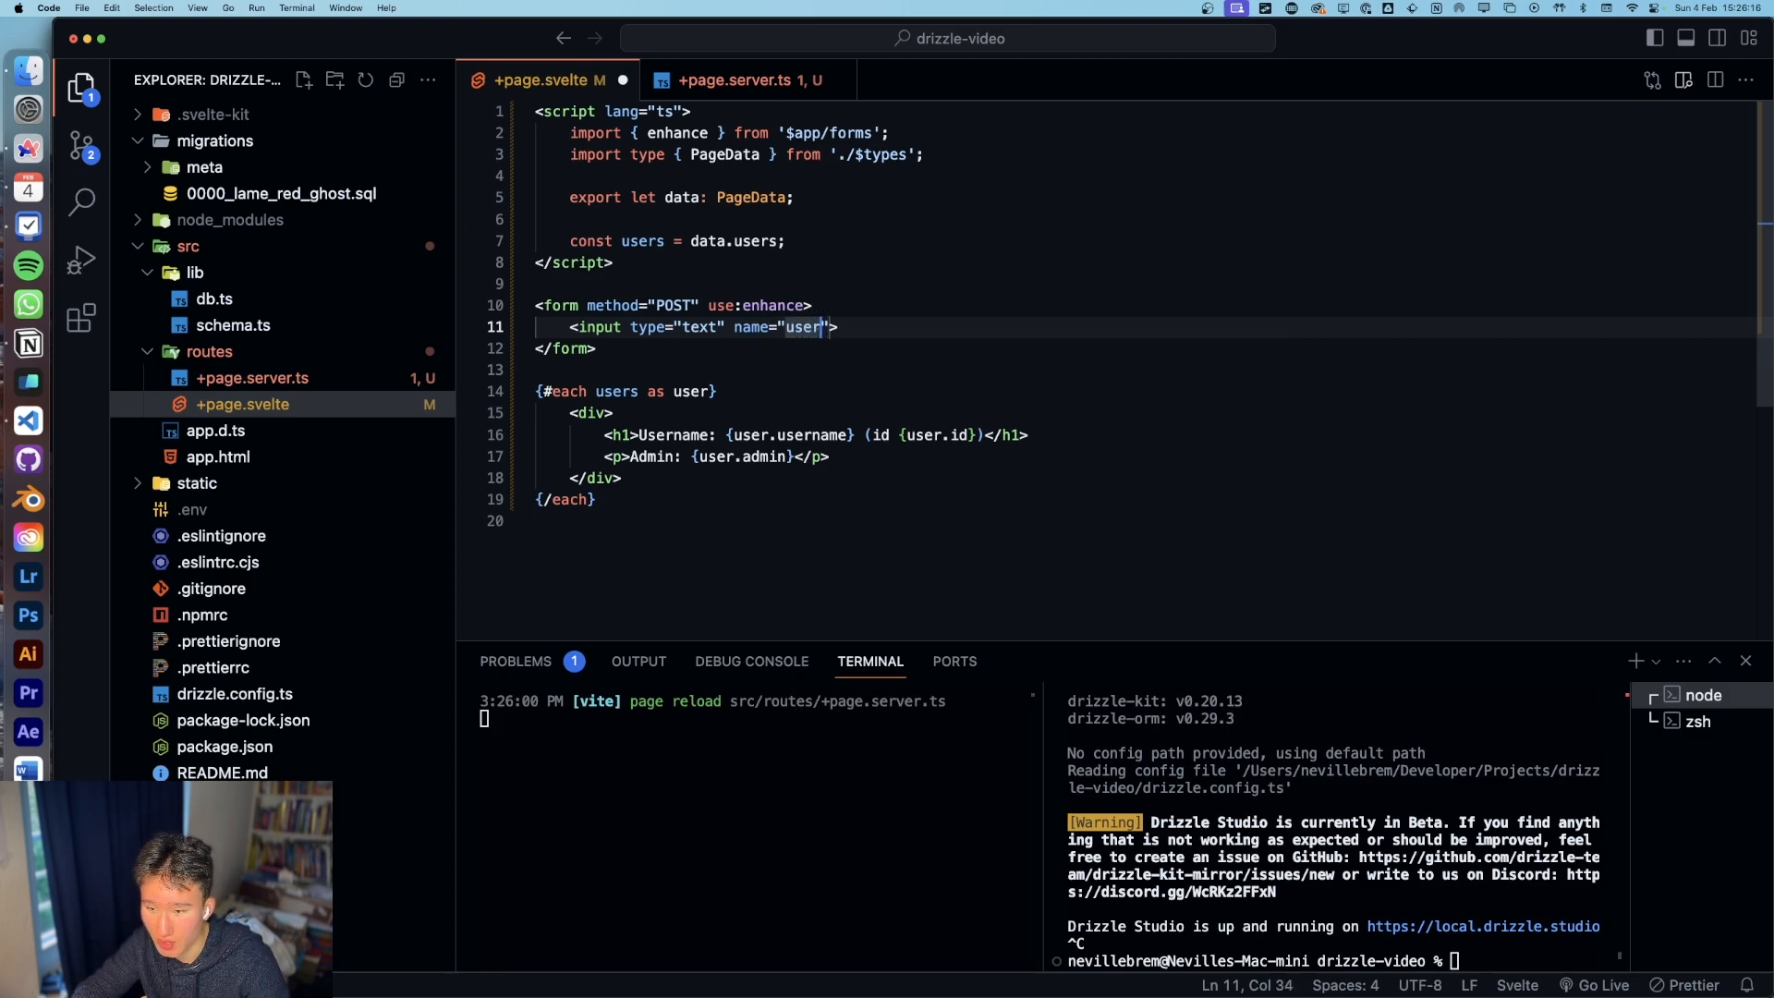
Step: Add an admin select with {true}/True and {false}/False options, then start a button
text(selec)
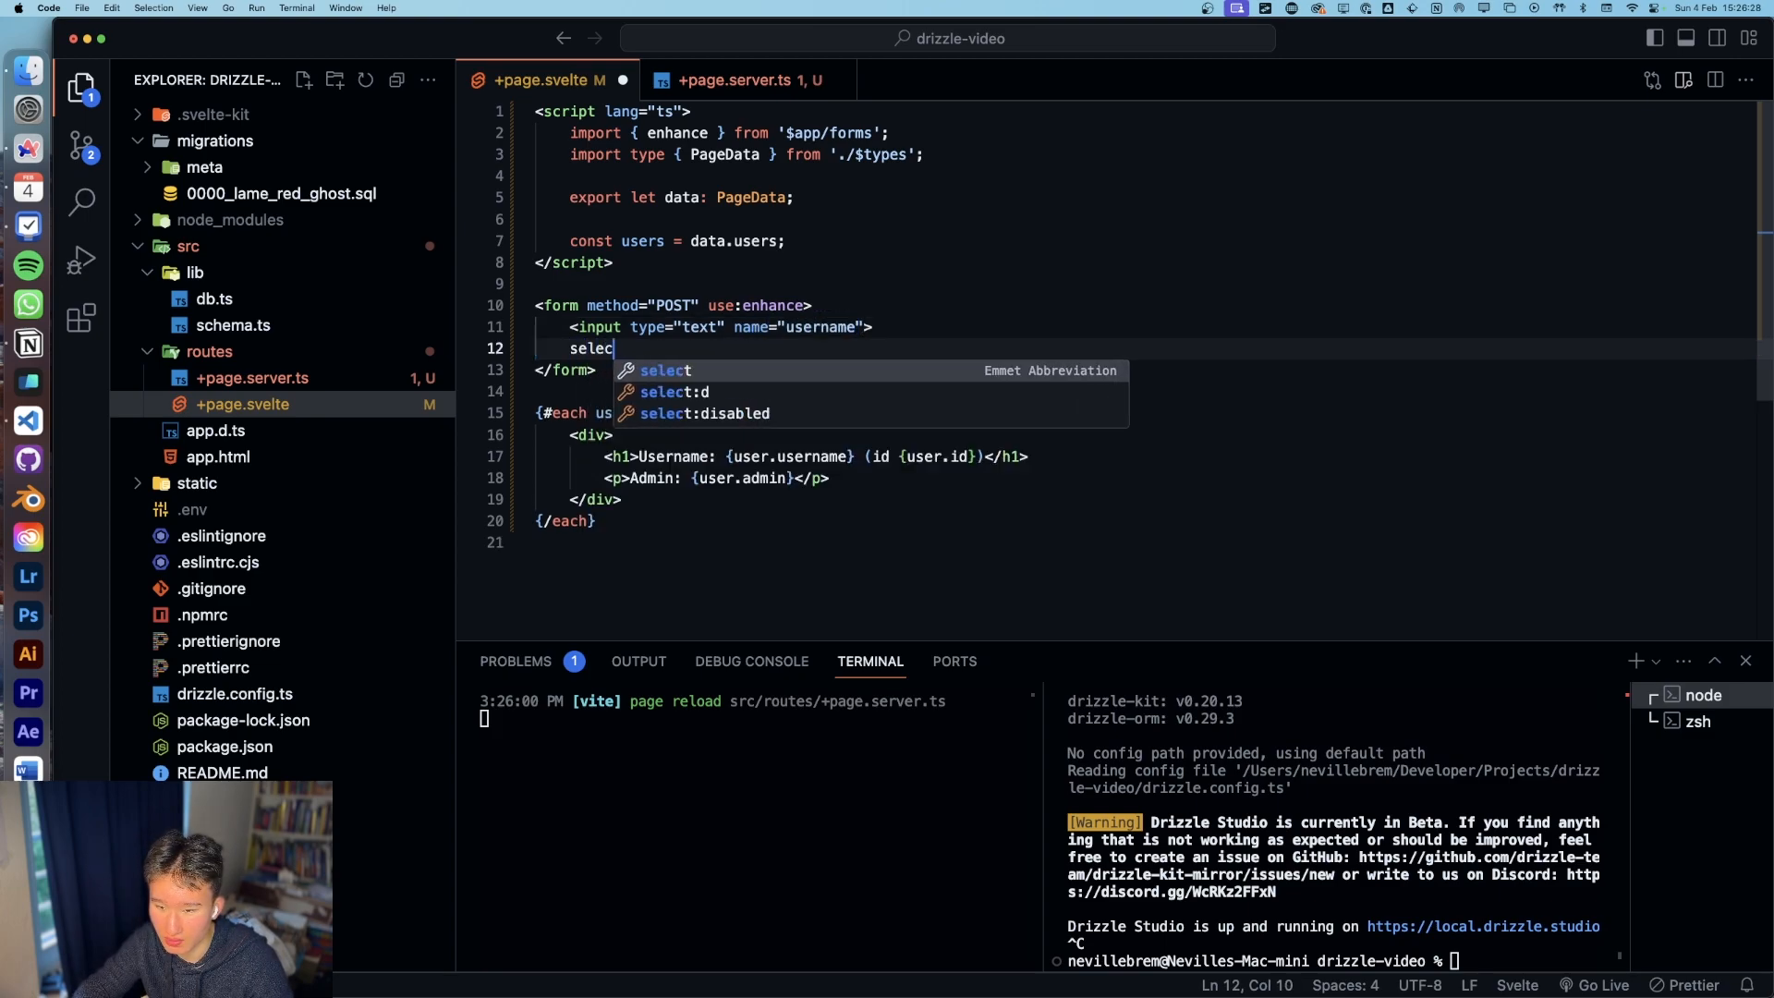
key(Tab)
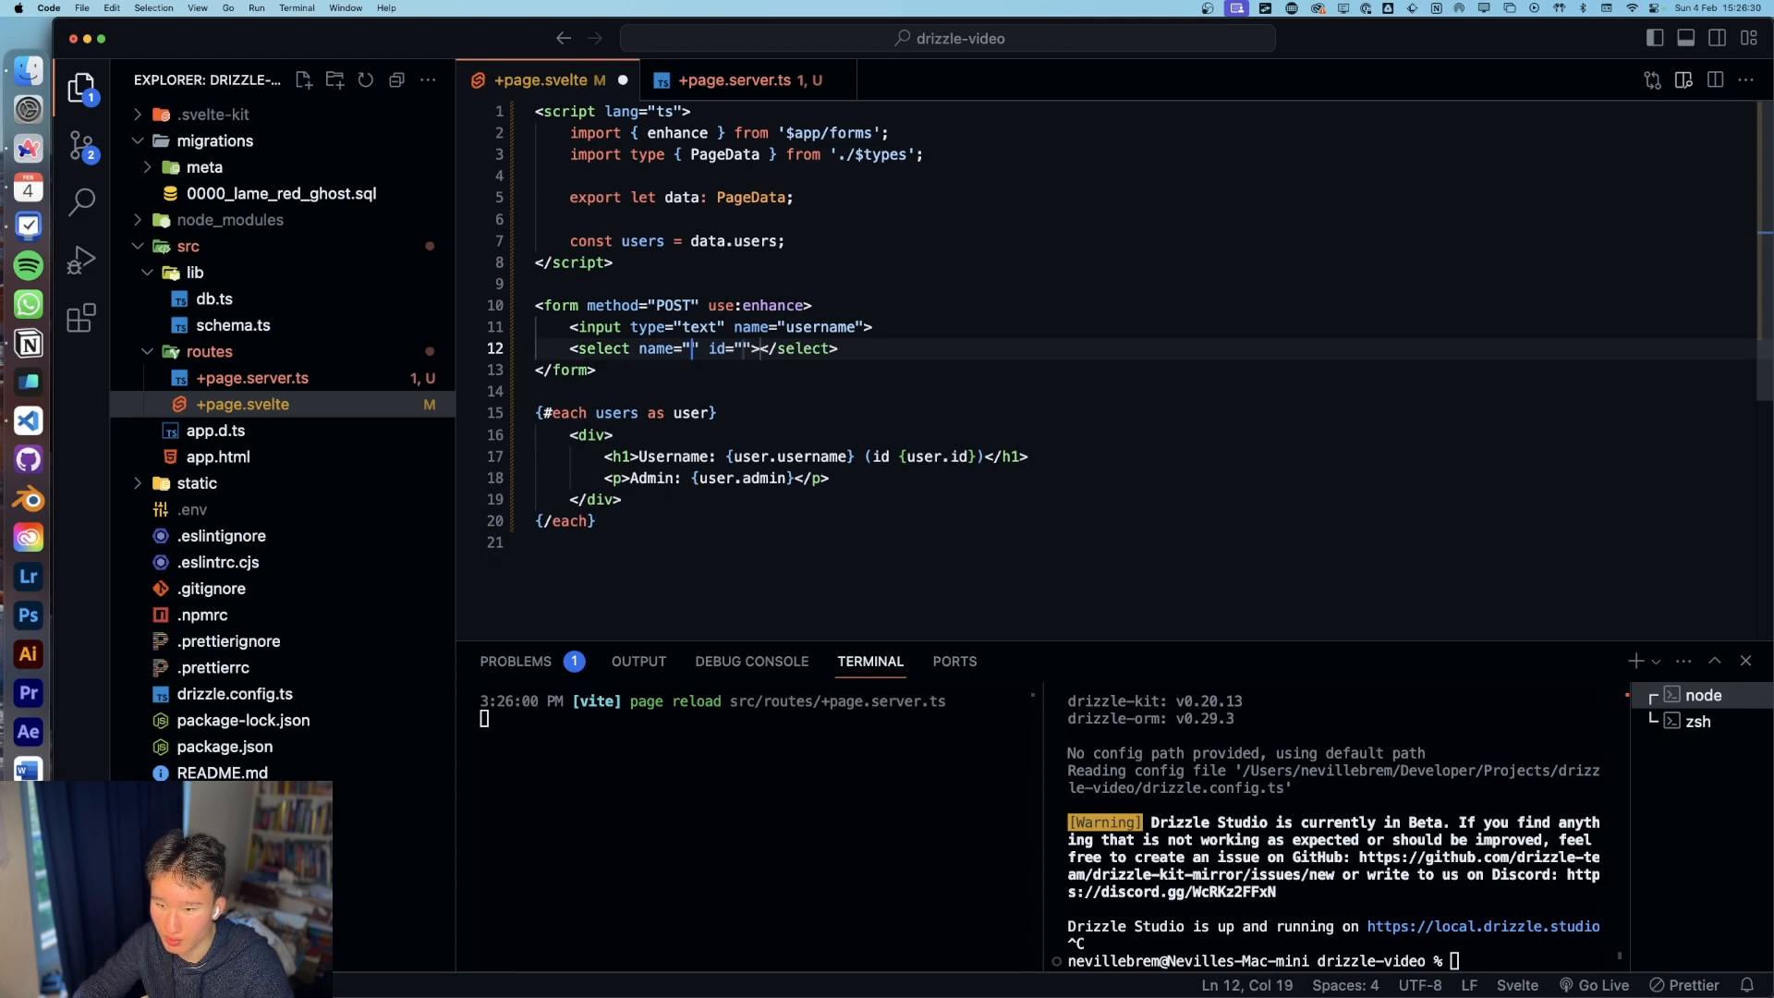
text(admin)
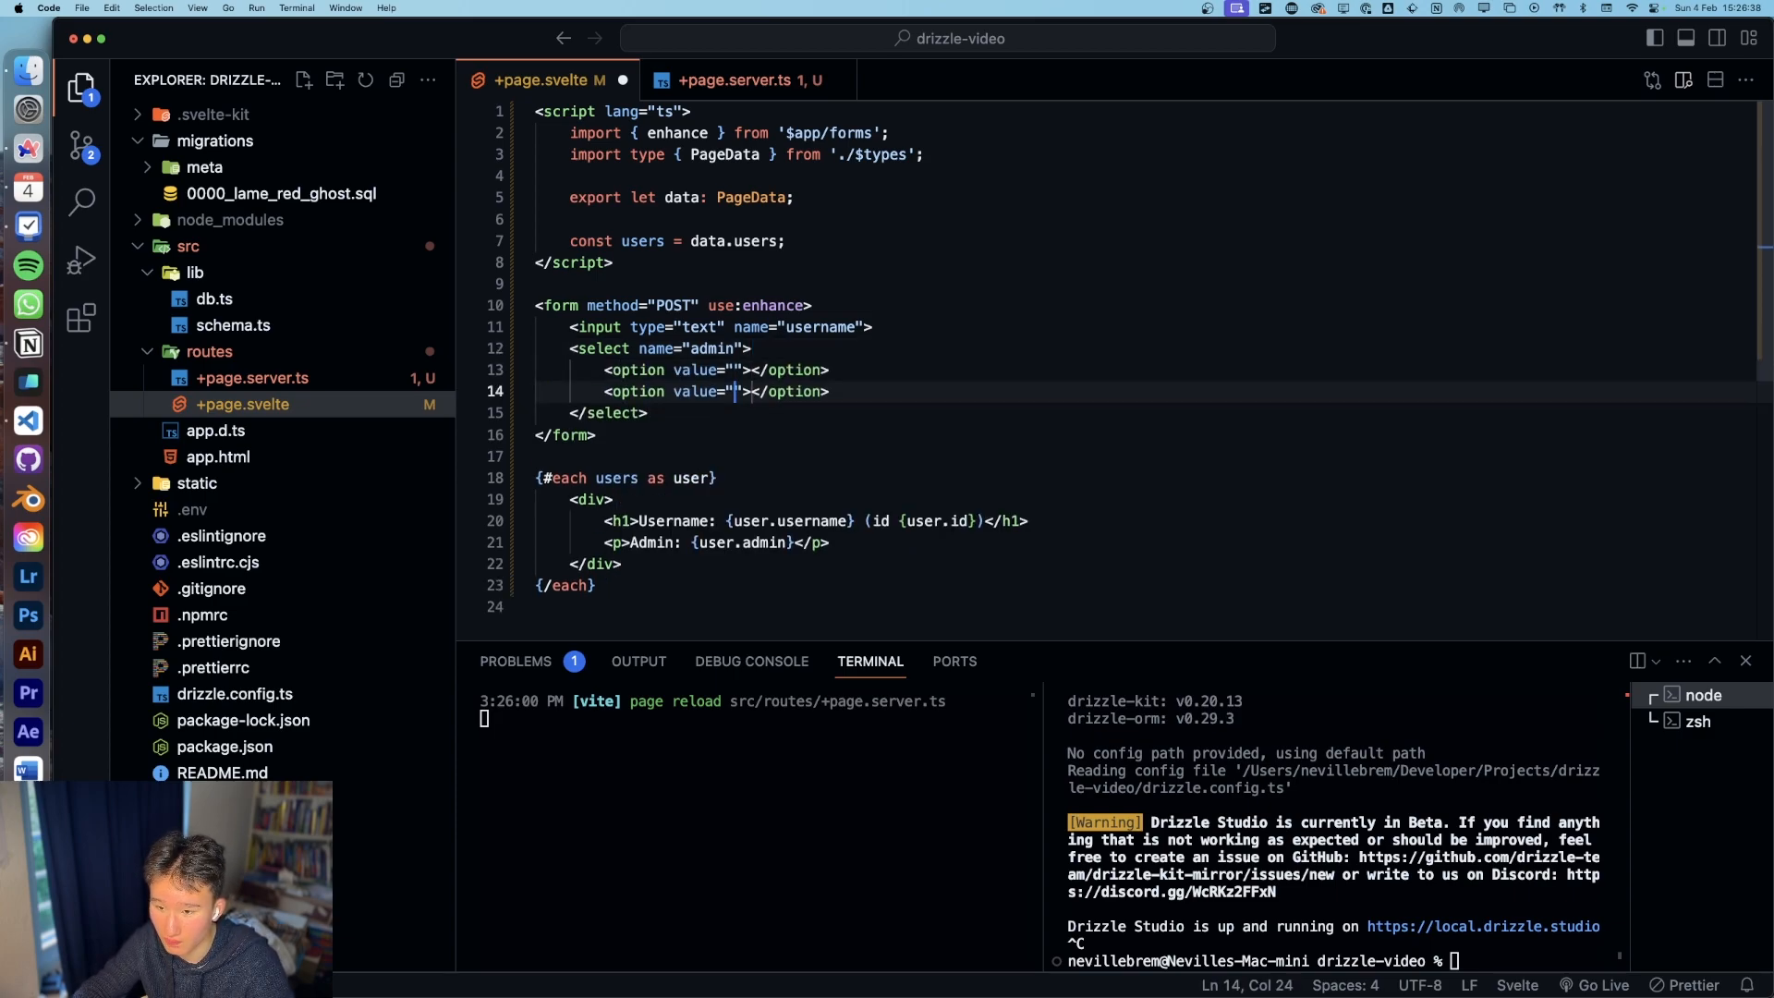
click(735, 370)
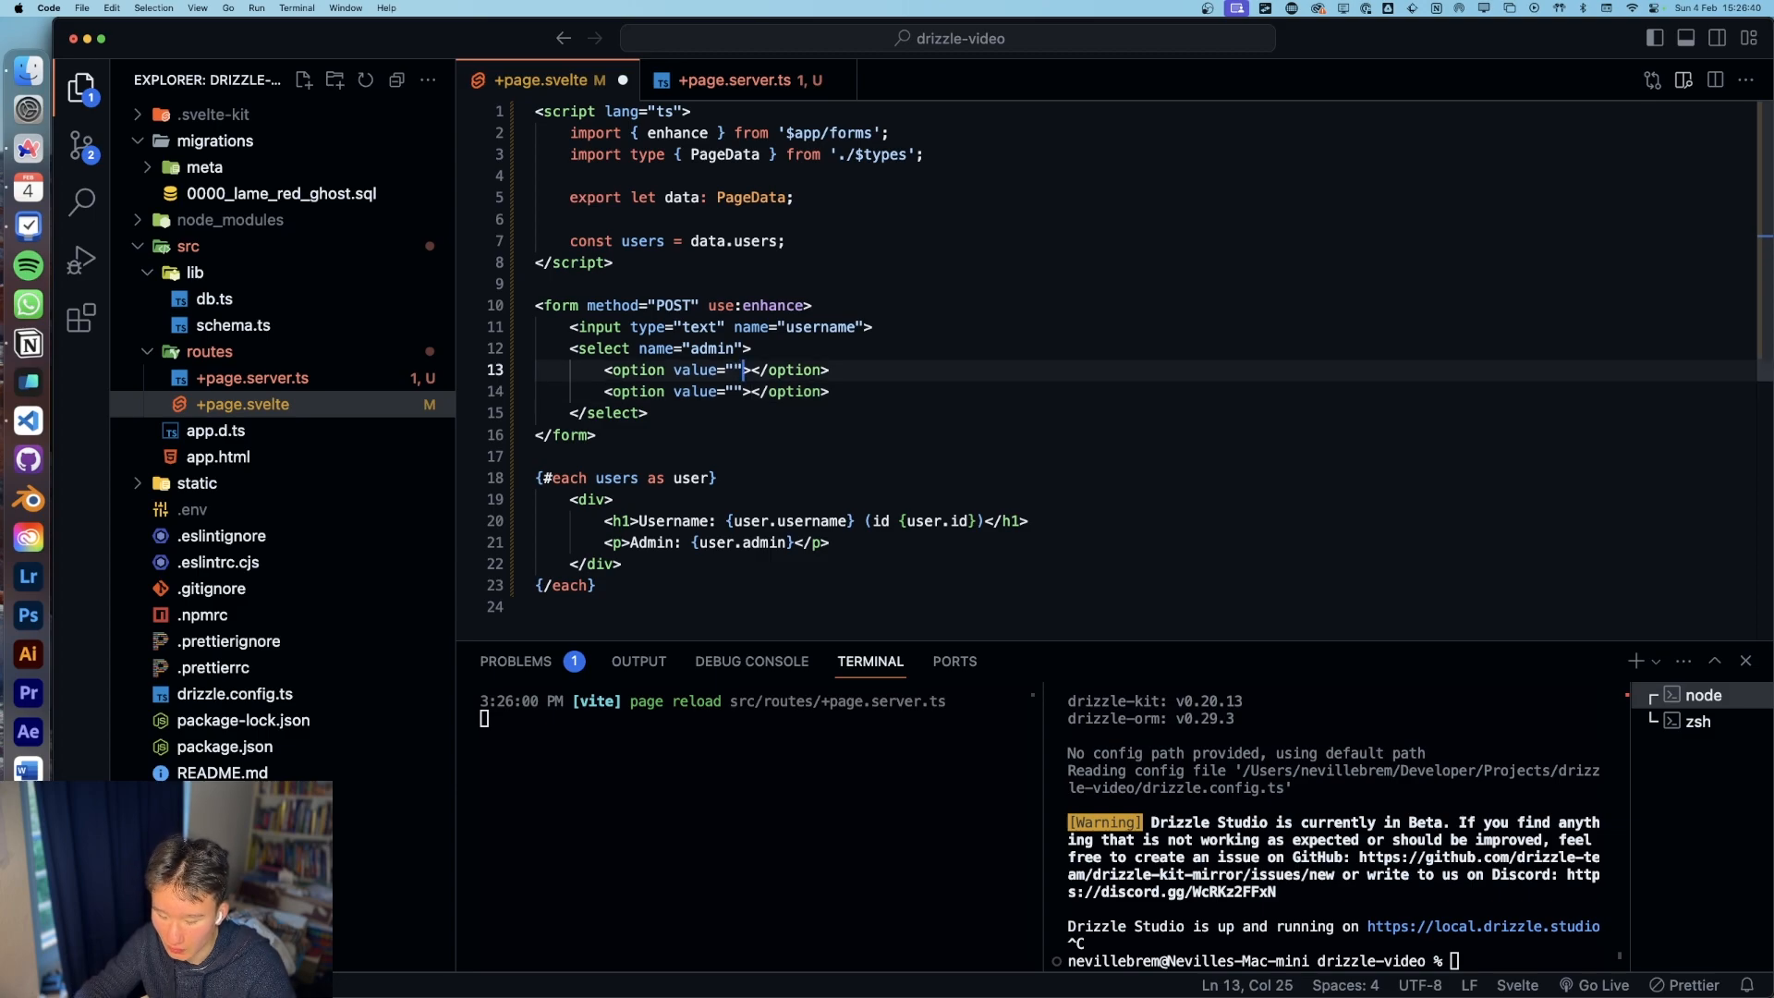
text({true})
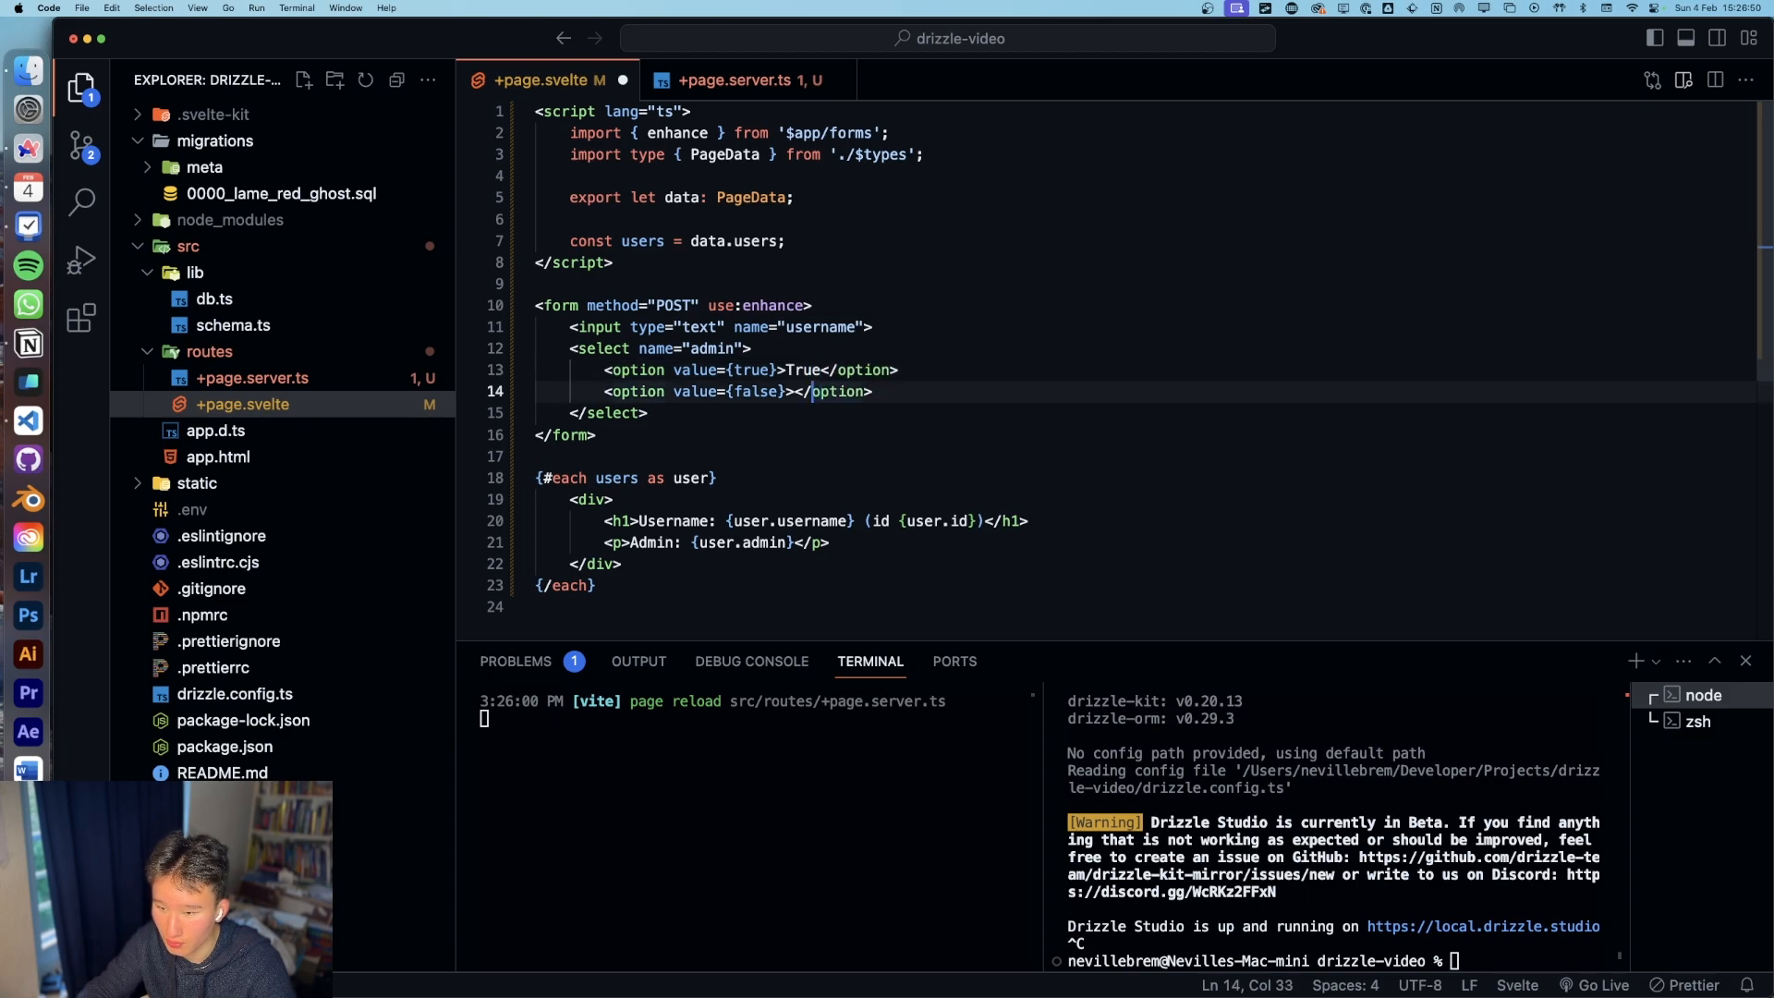
text(False)
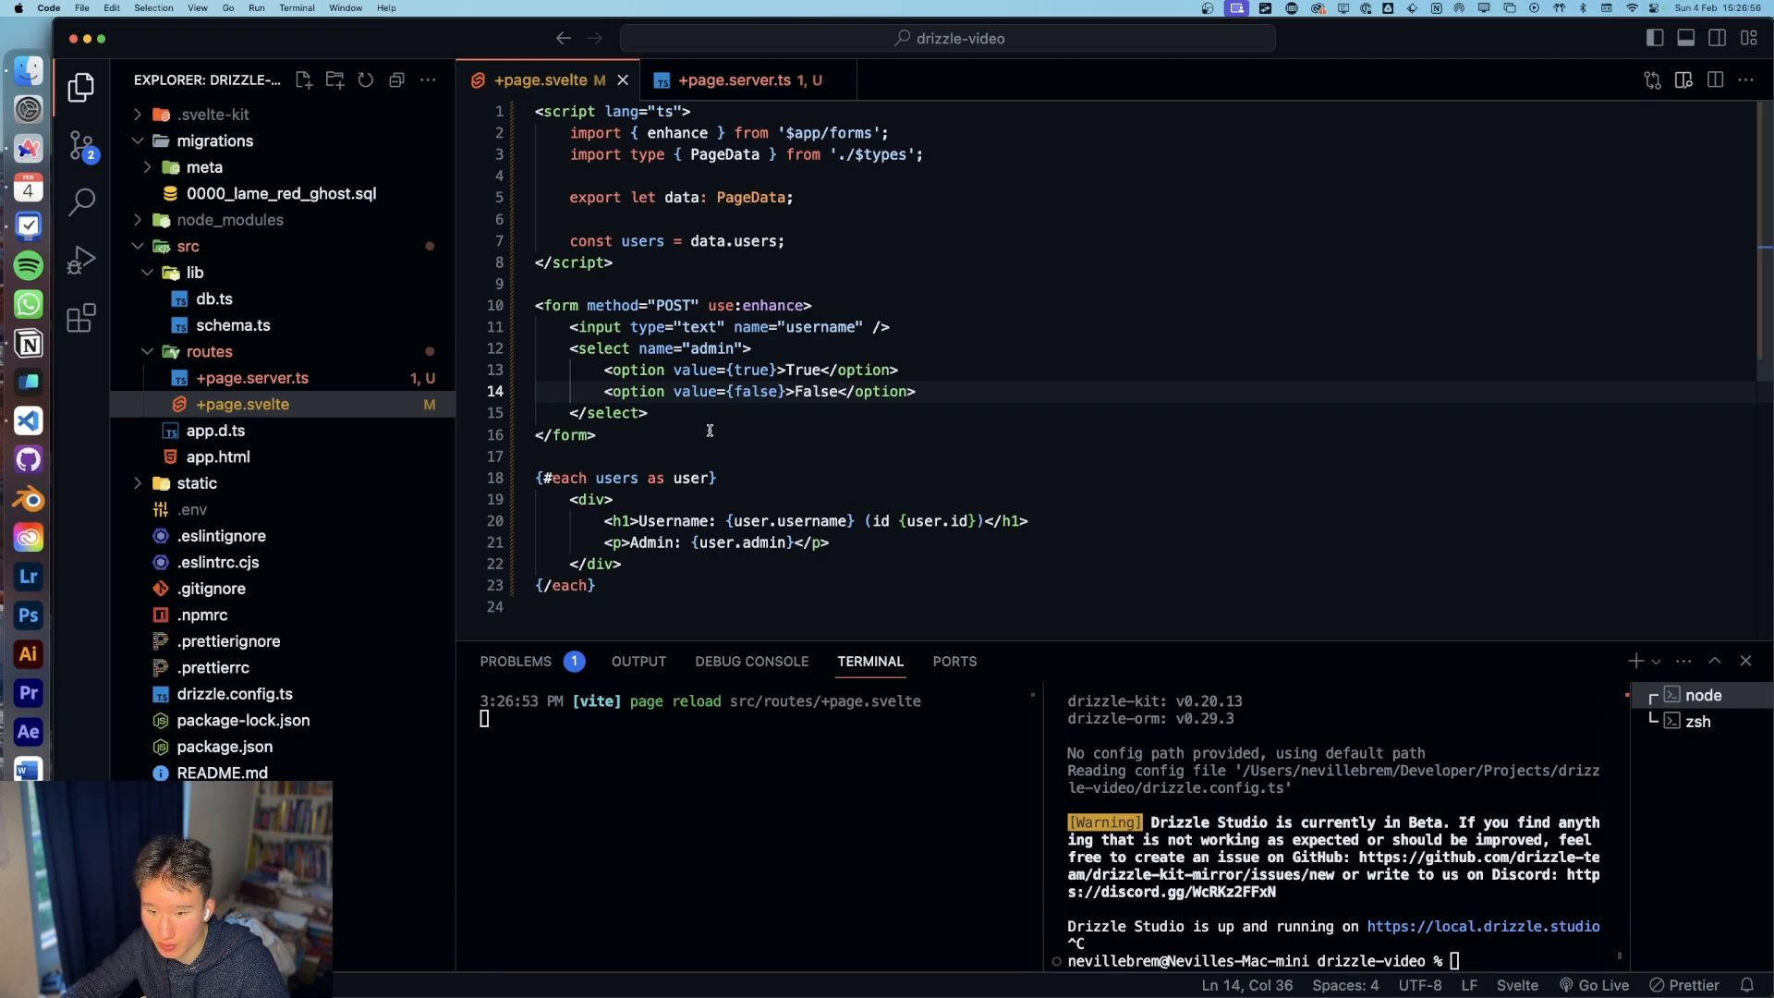
text(button></button>)
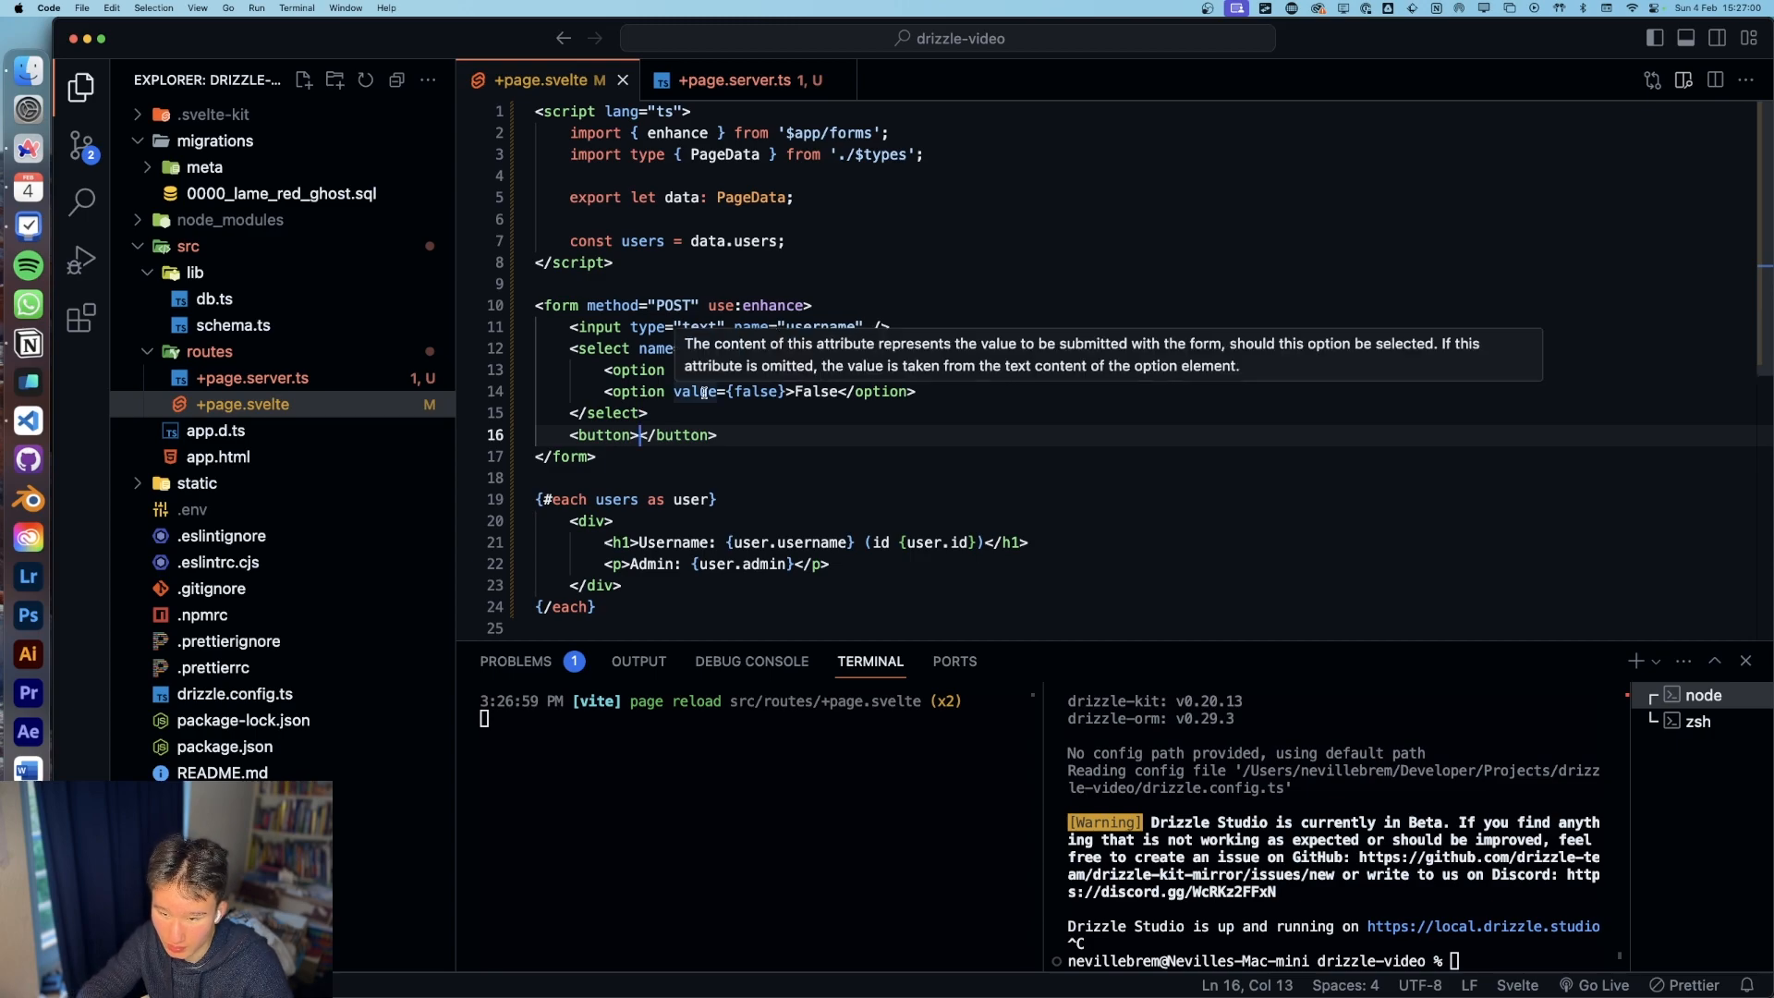
Step: Add a default form action receiving request in +page.server.ts
click(735, 81)
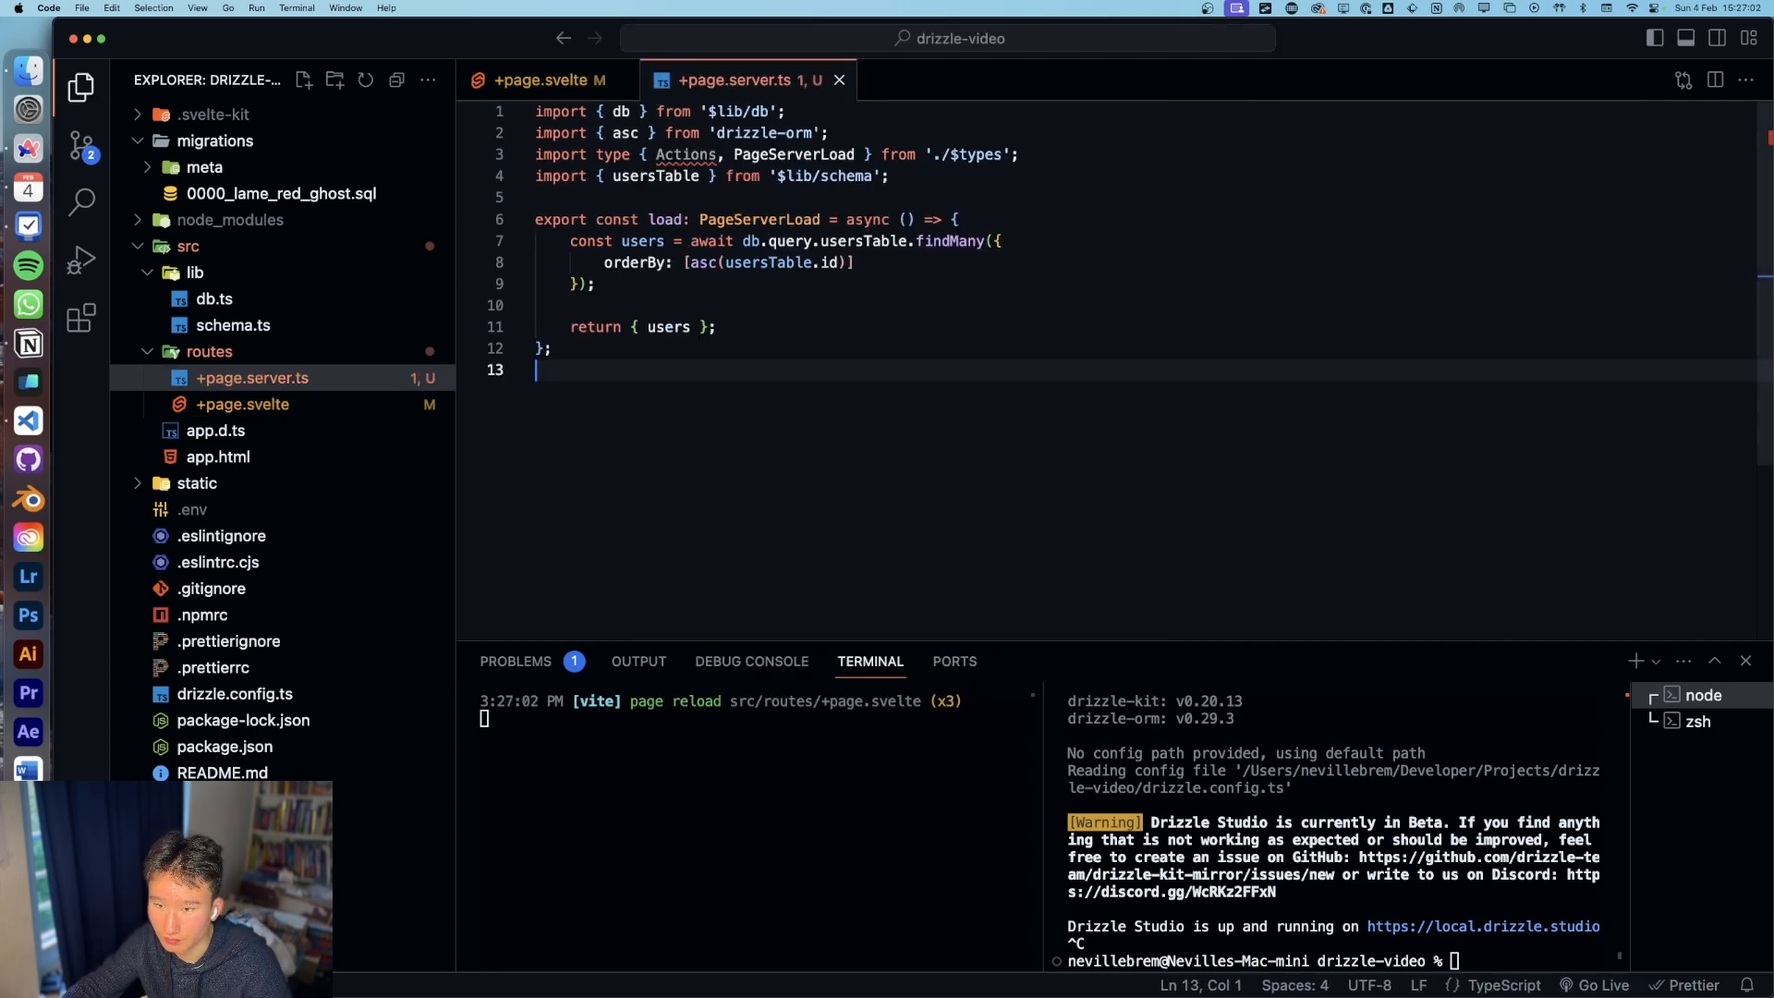
click(546, 80)
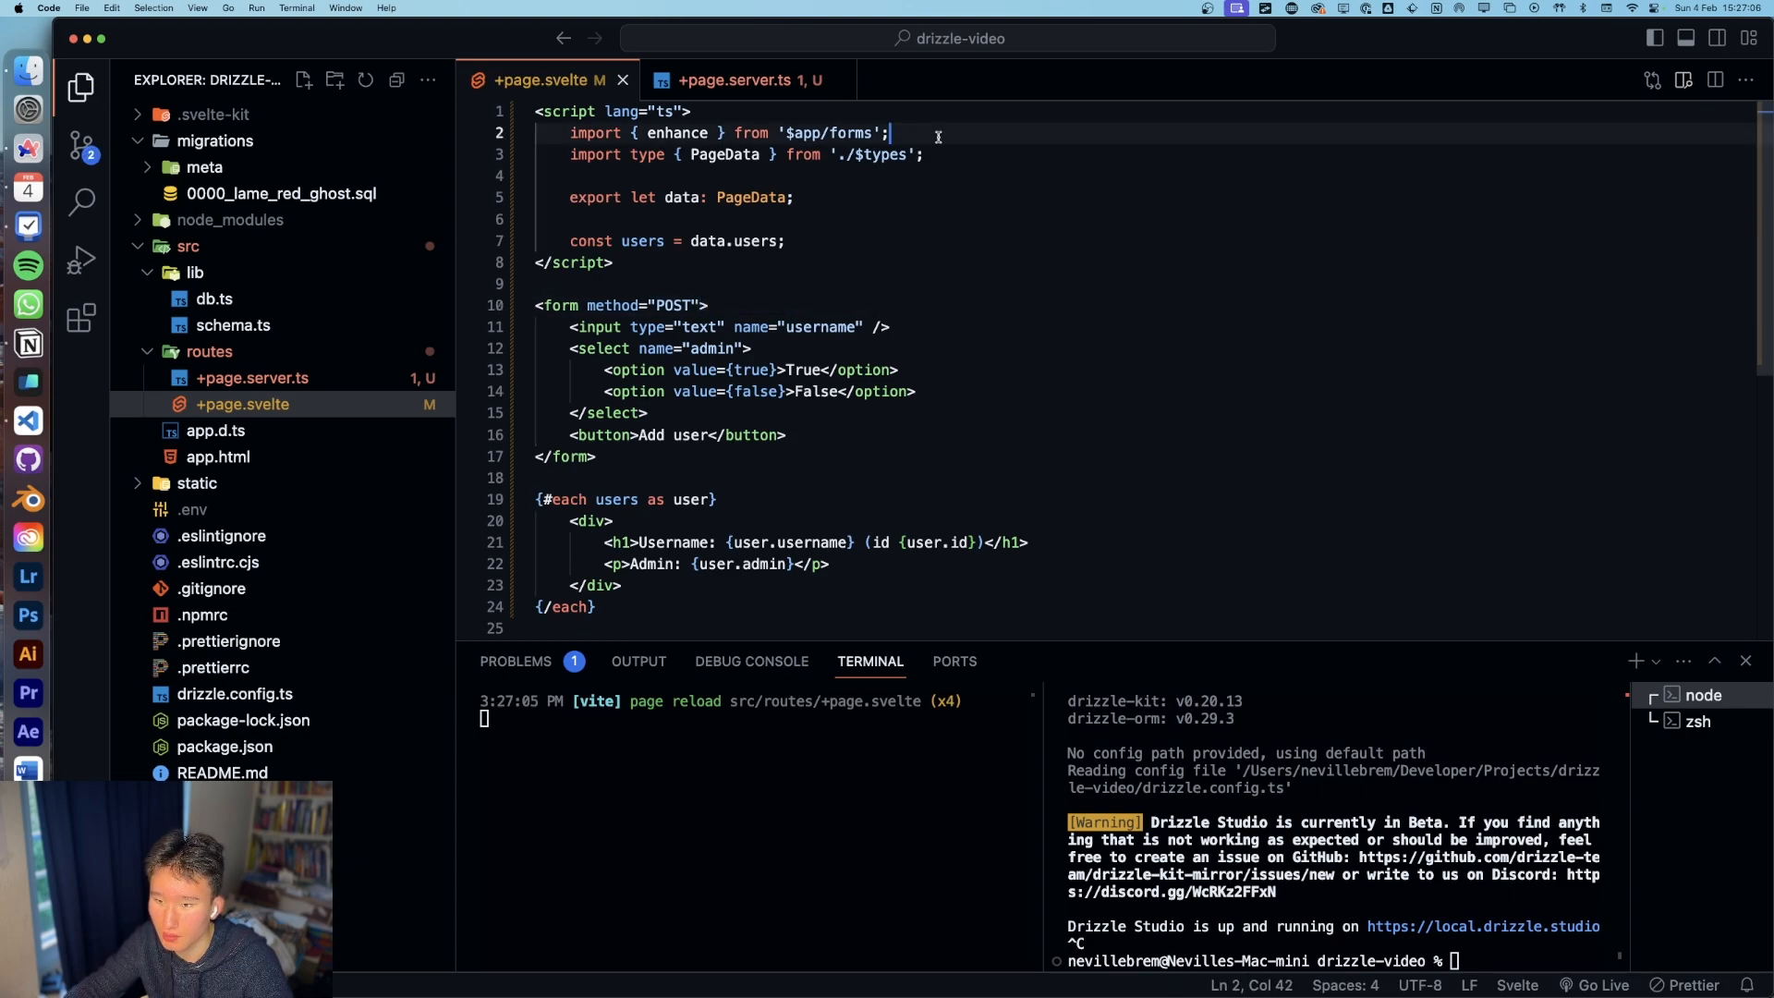
click(736, 80)
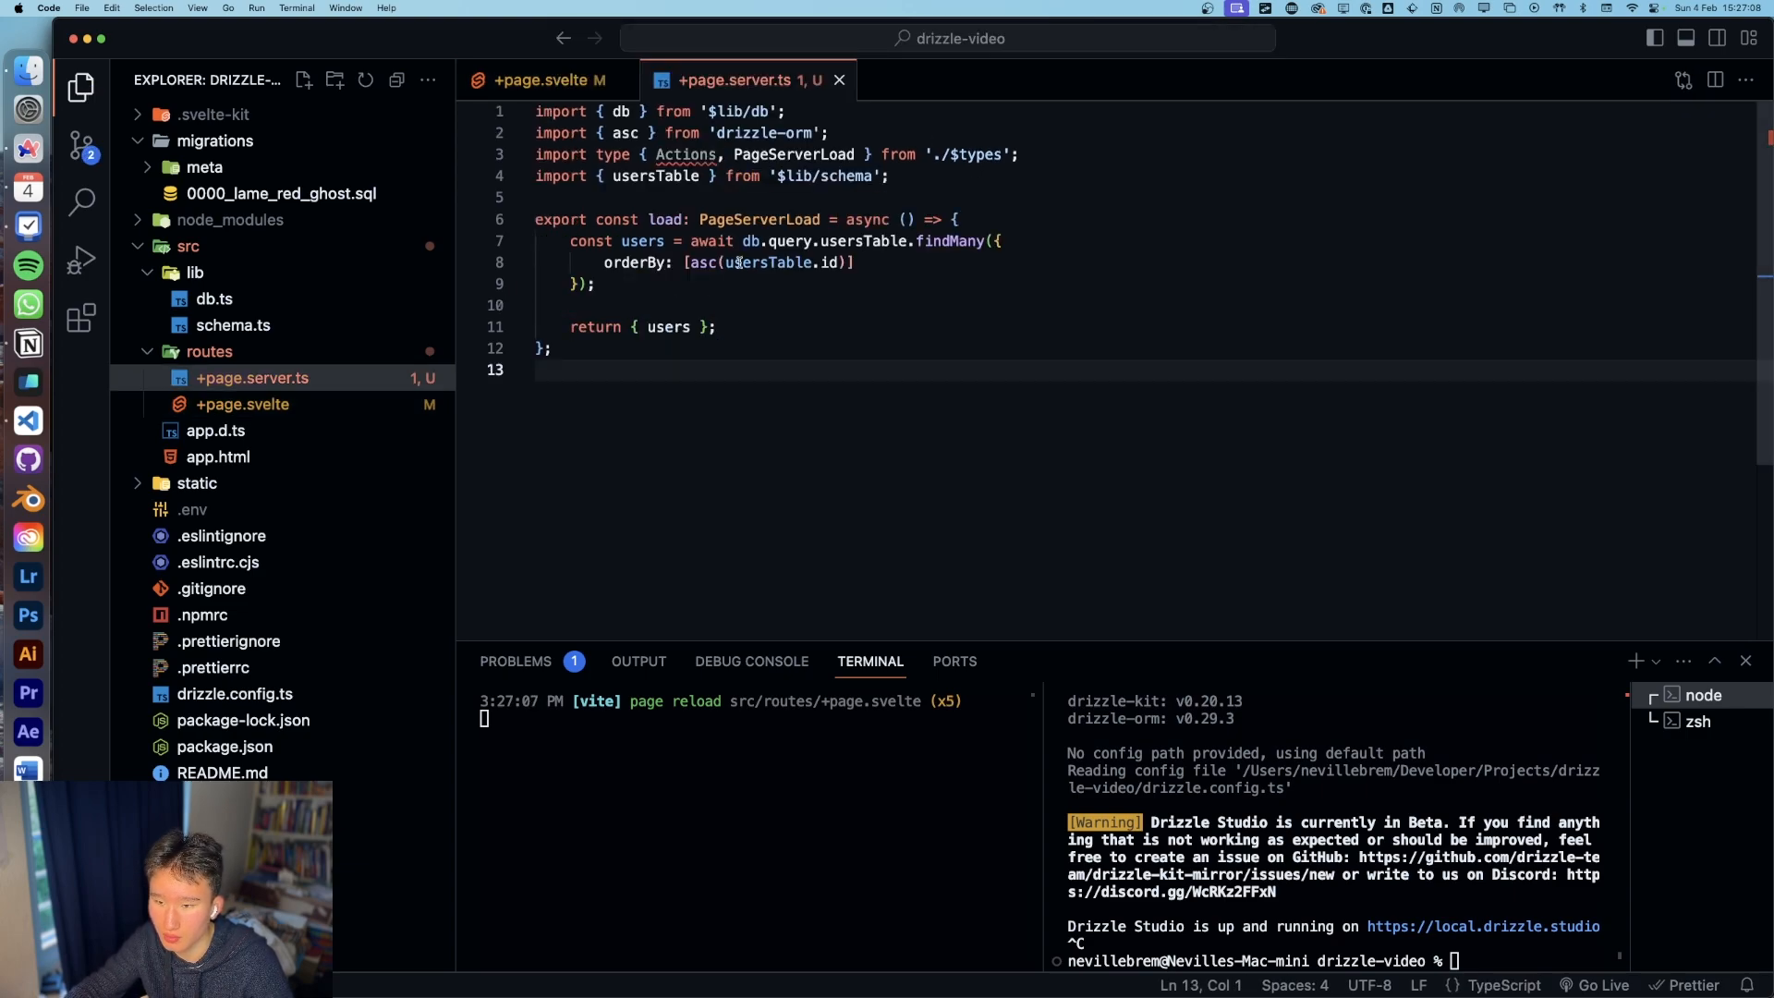
text(kit)
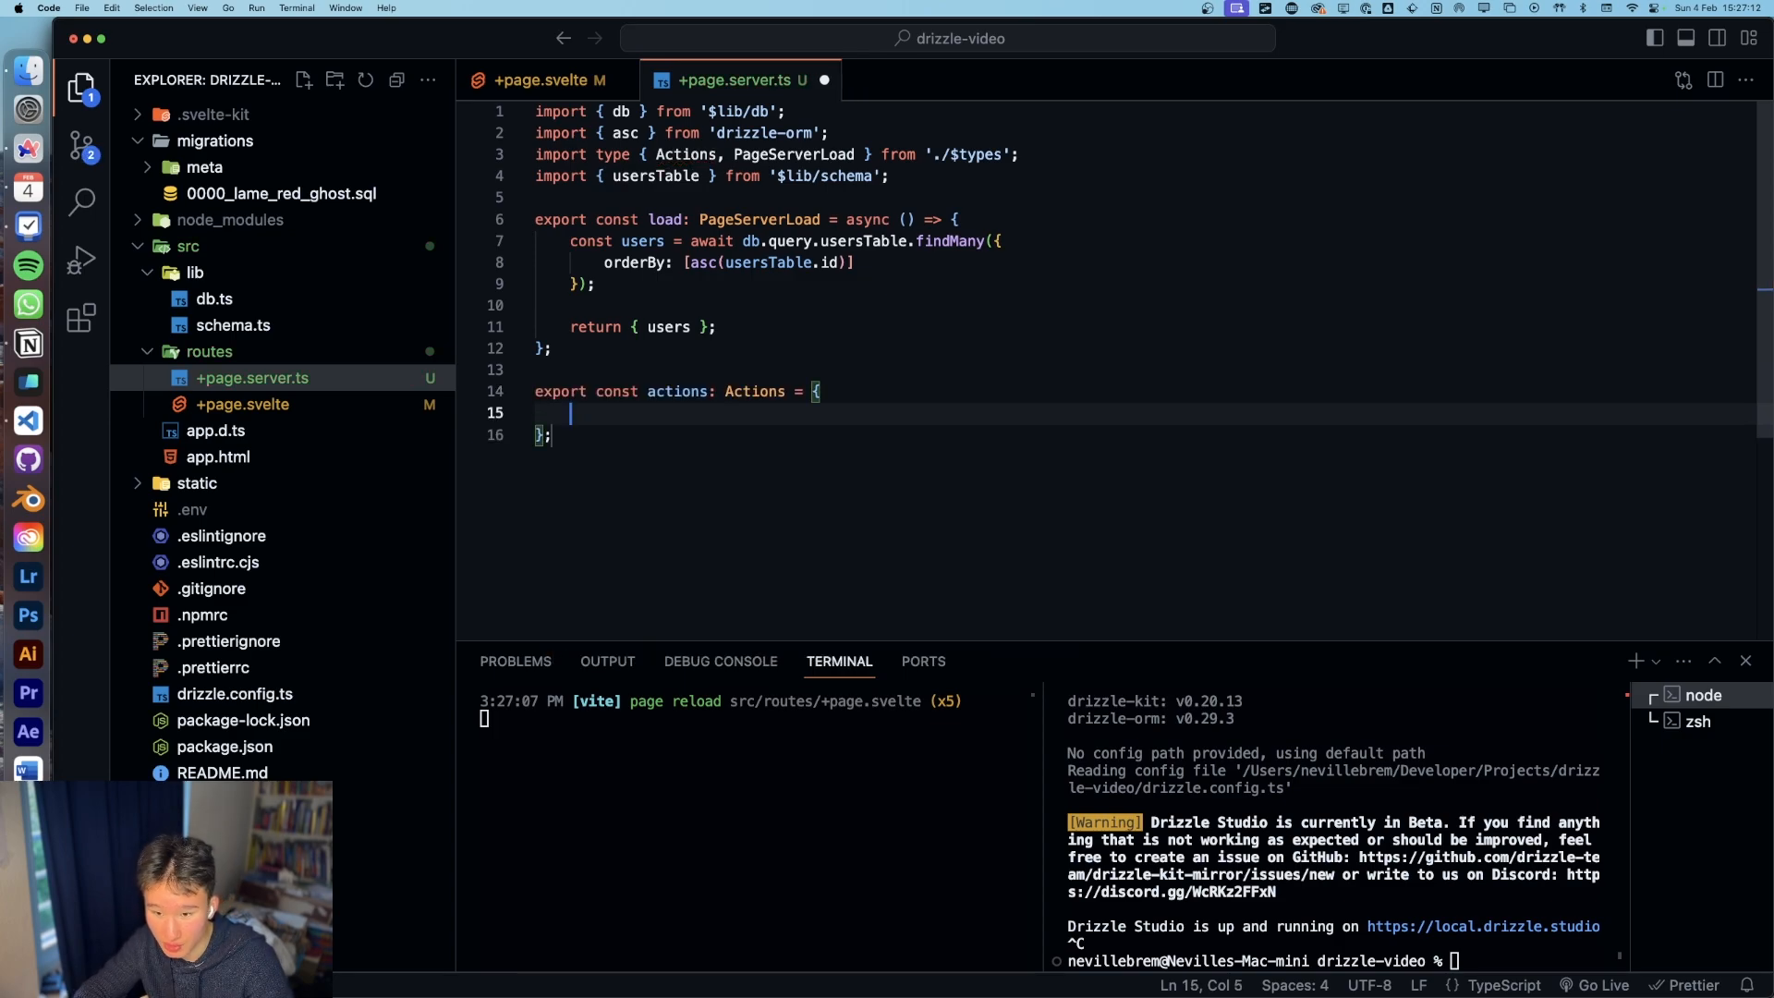
text(default: async () =>)
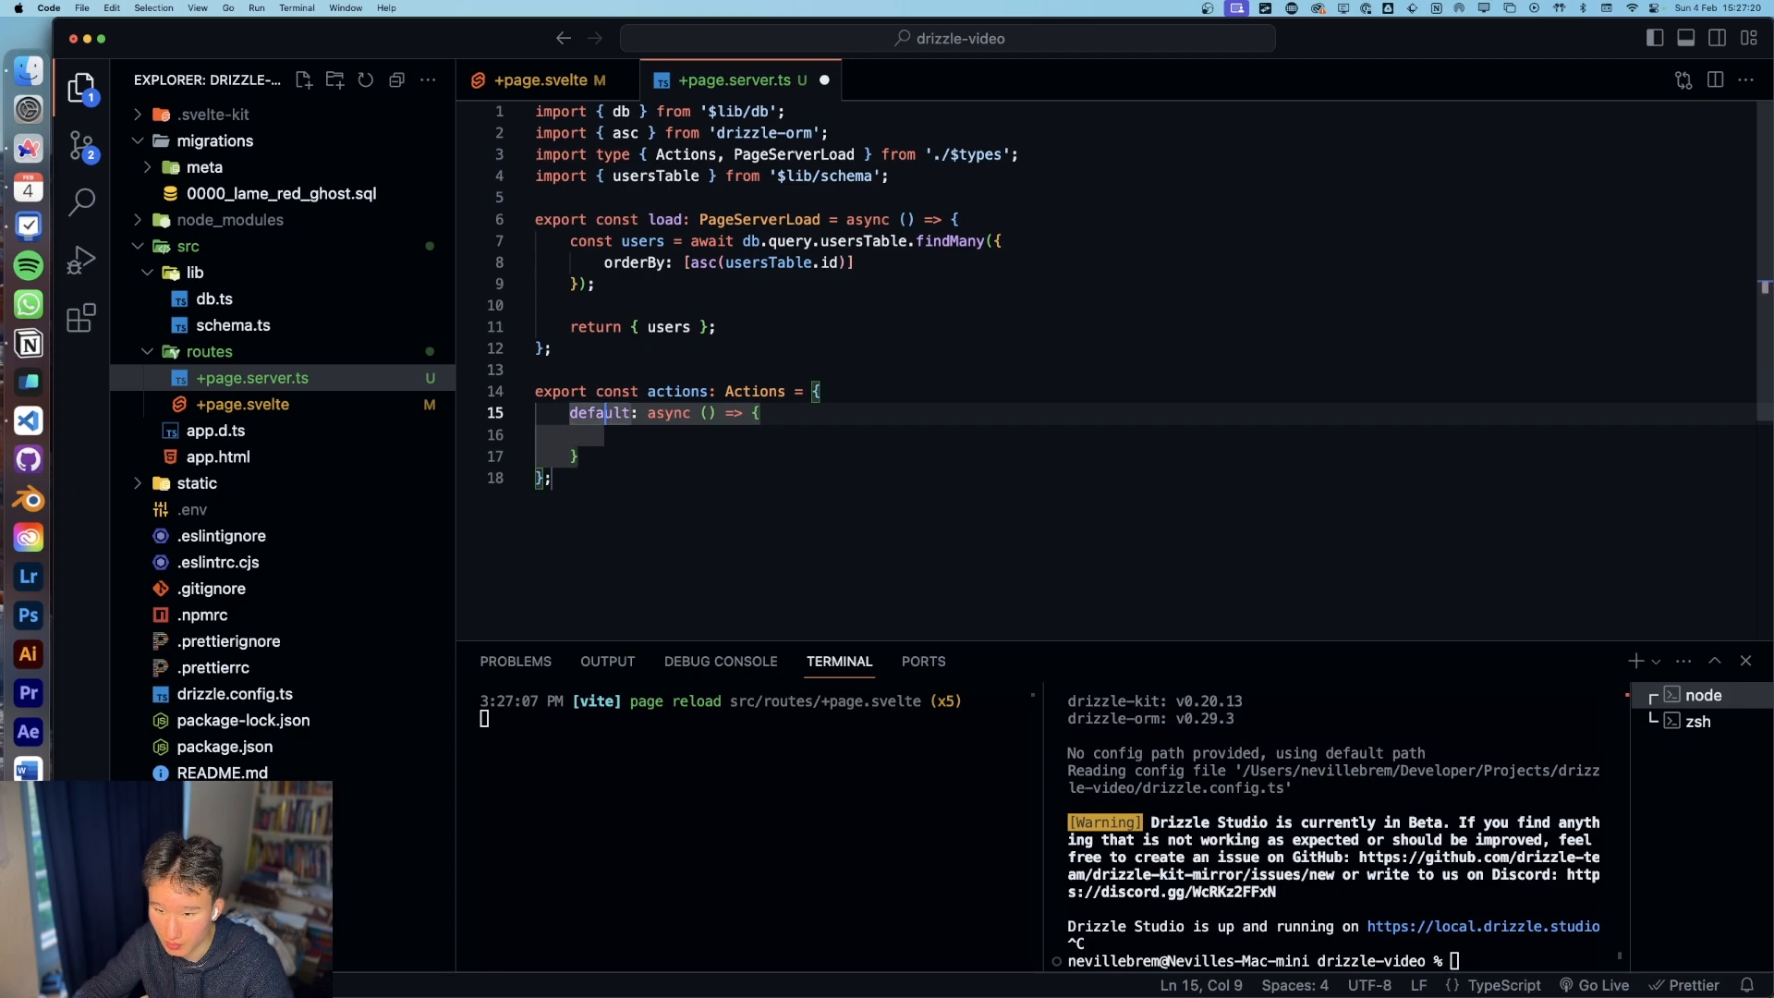
text({})
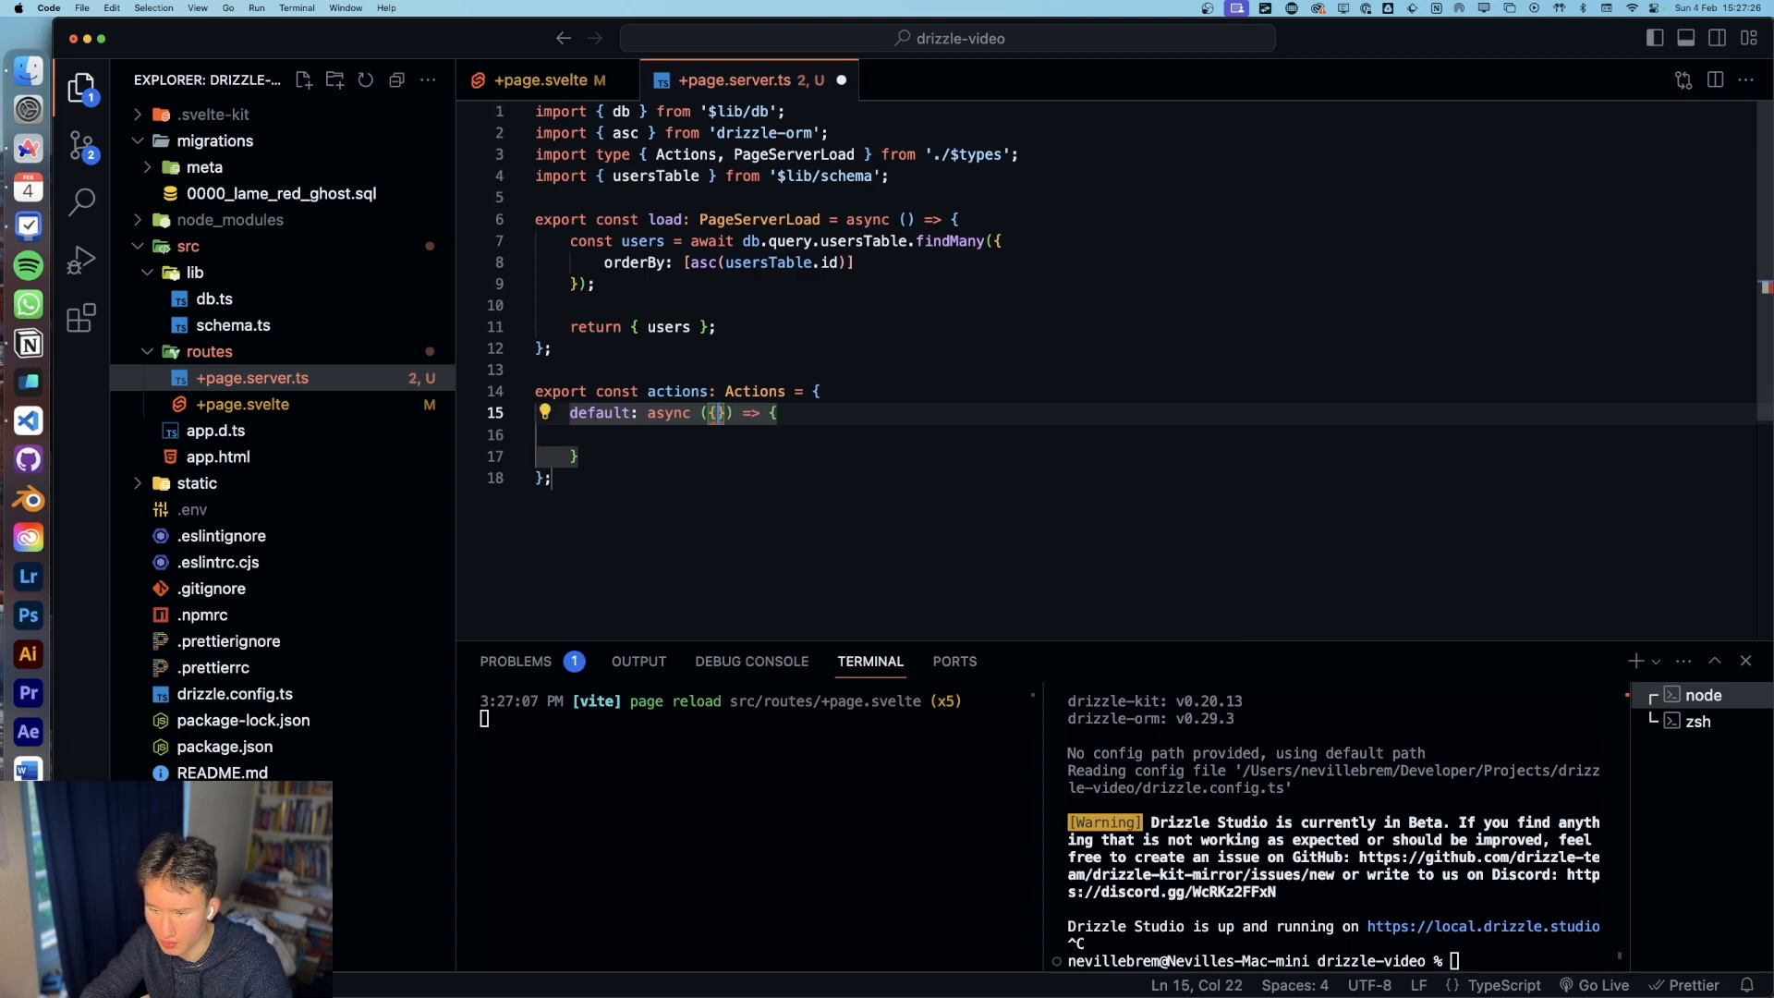
text(requs)
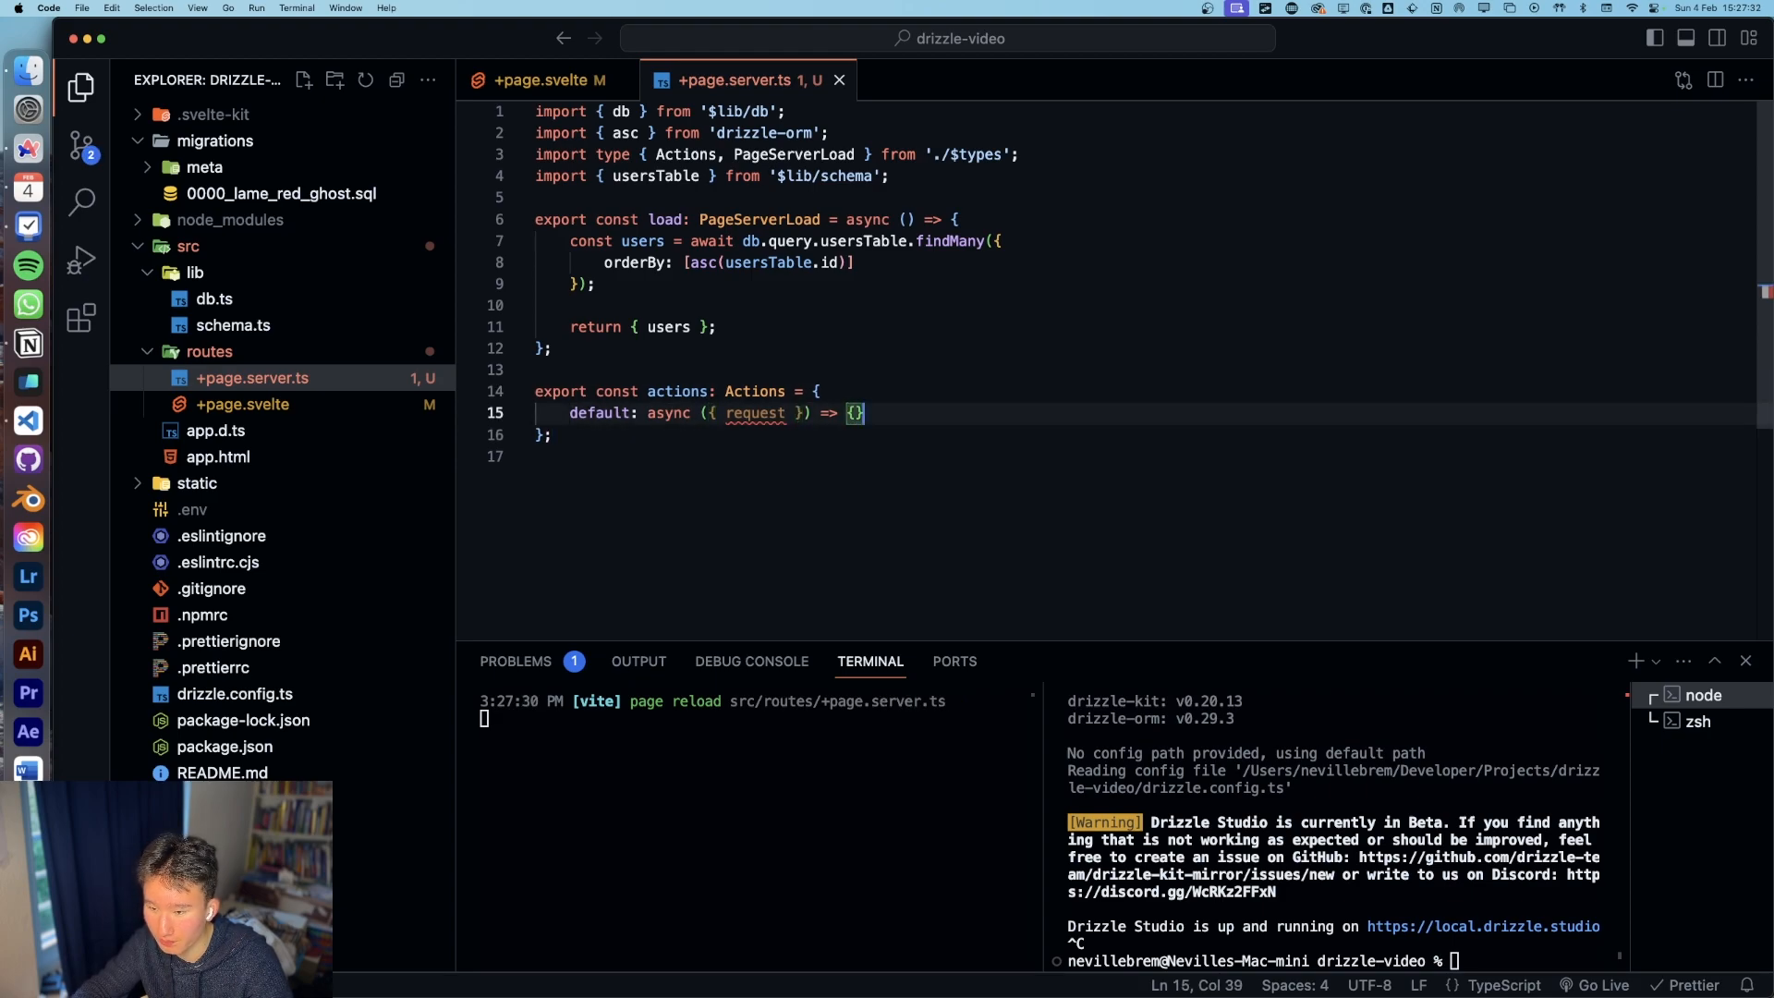
Step: Read request.formData() into String username and Boolean(data.get('admin')) admin
text(const data =)
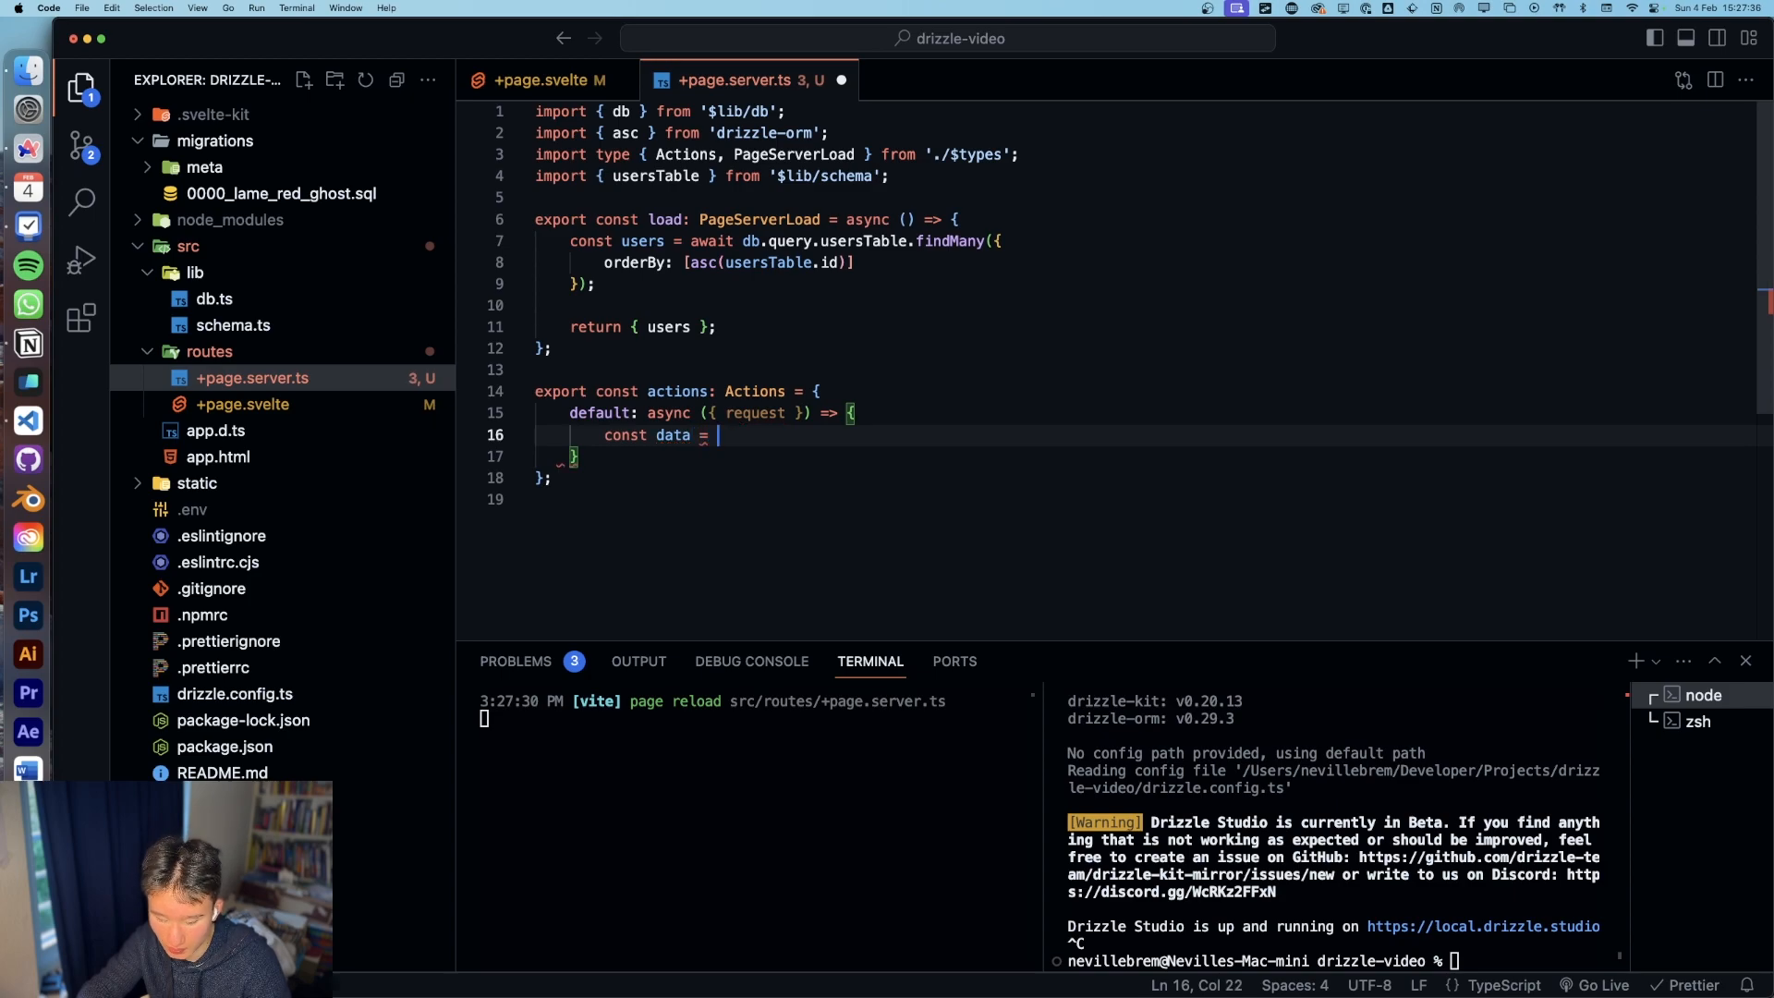
text(await request.formData)
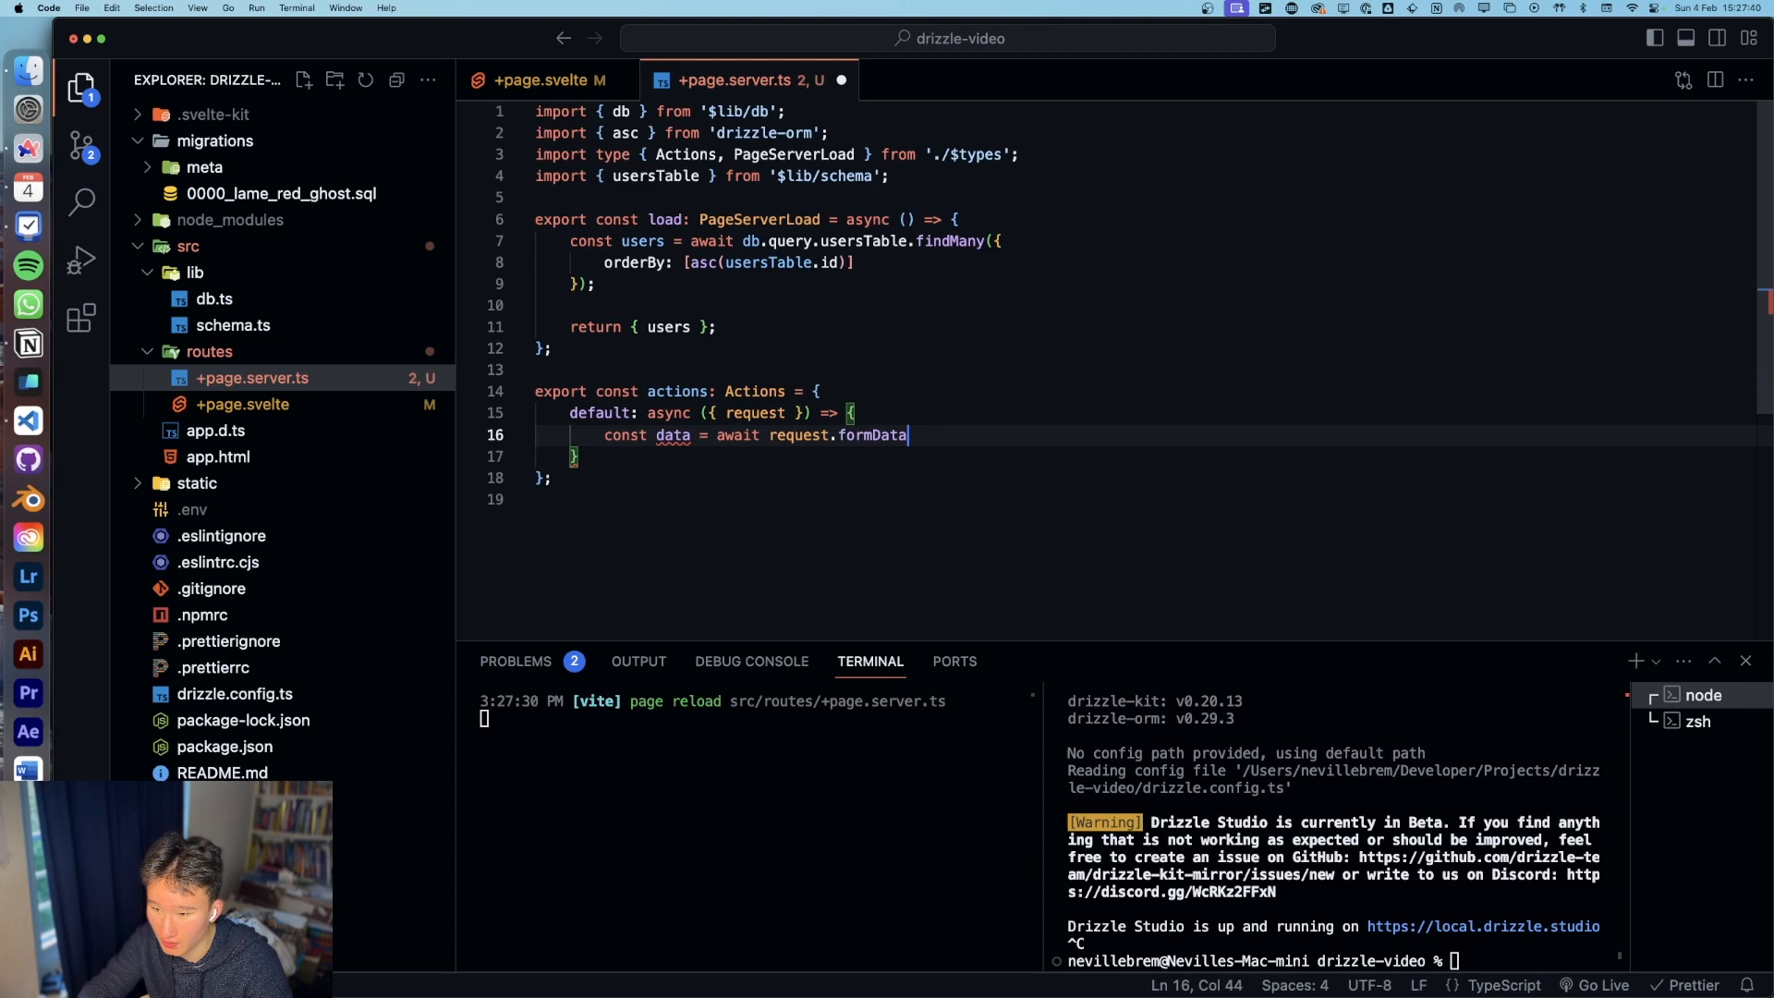
text(();)
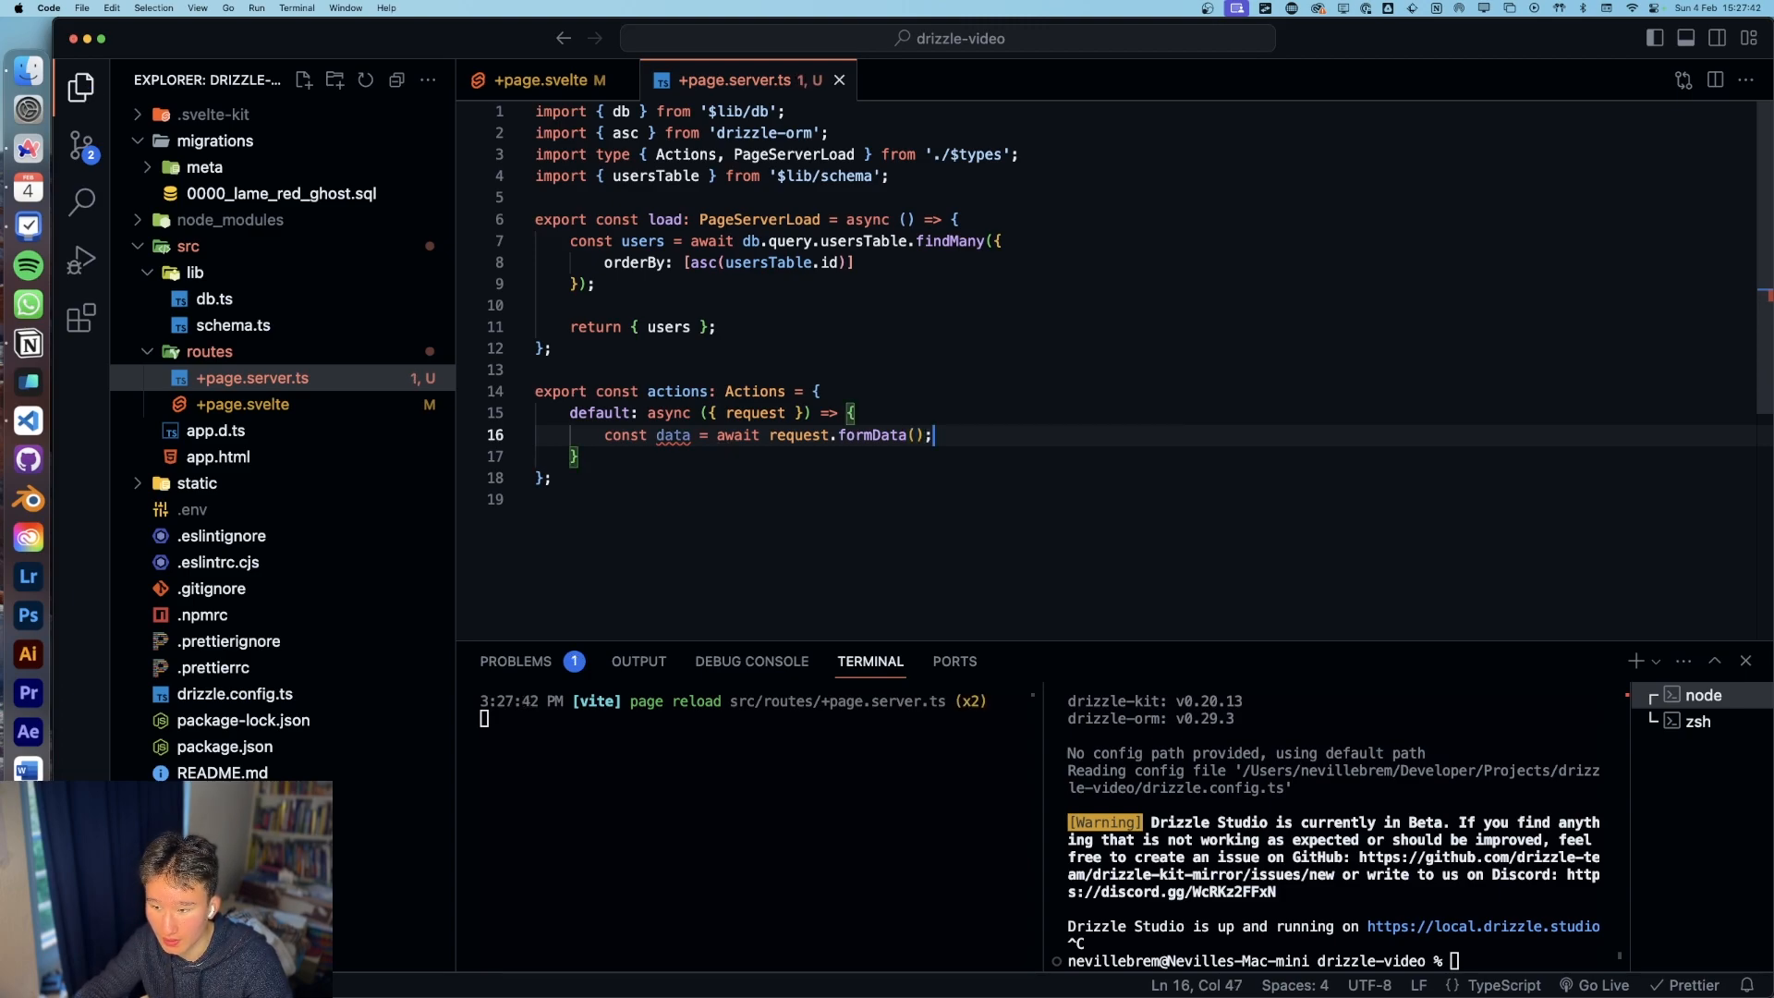
text(const username = St)
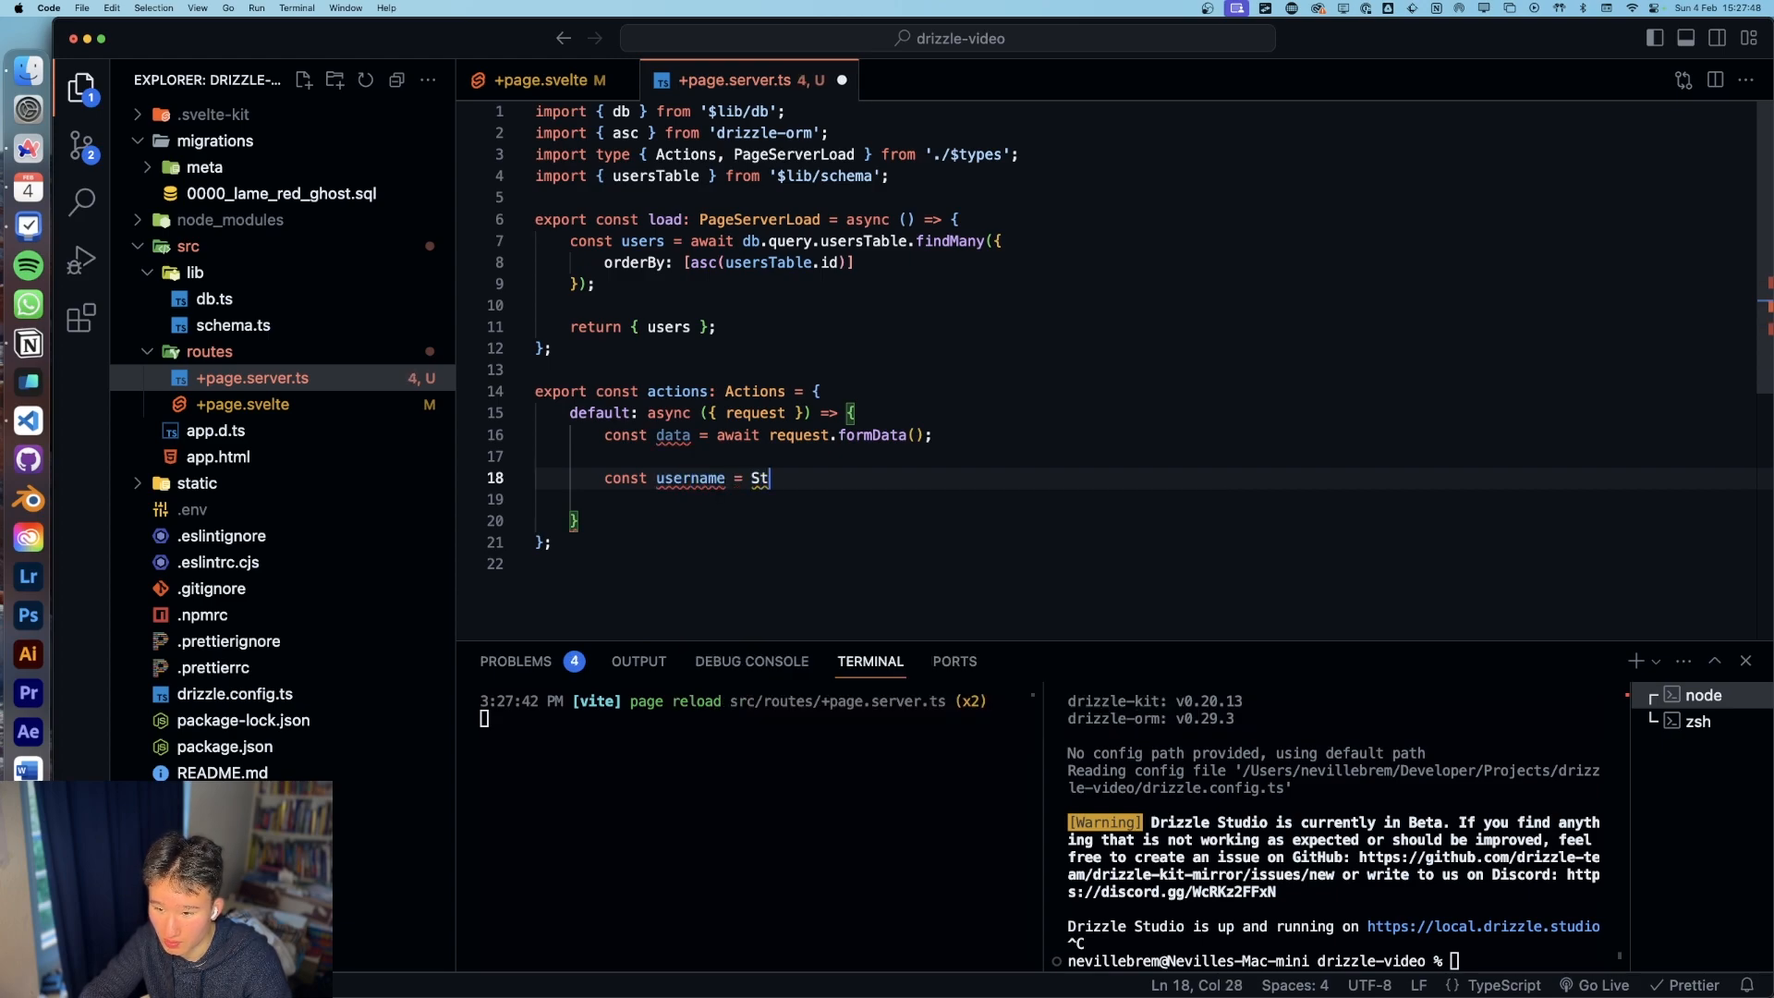
text(ring())
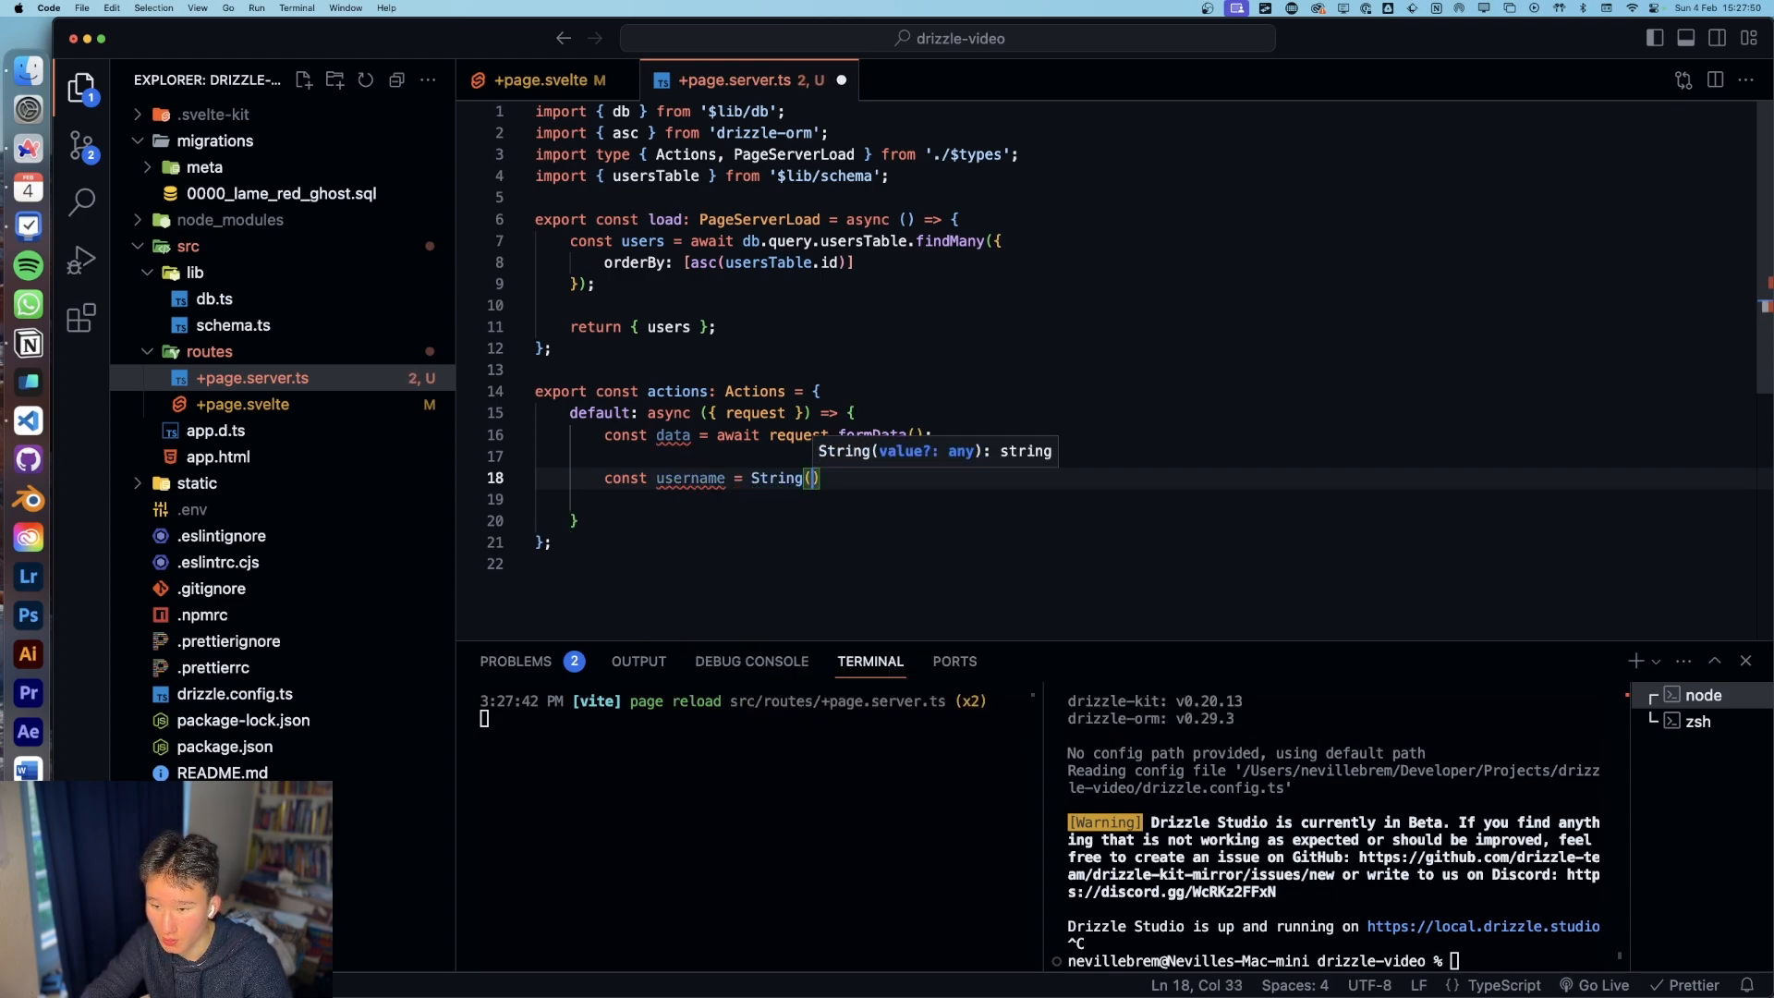
text(data.get("usern)
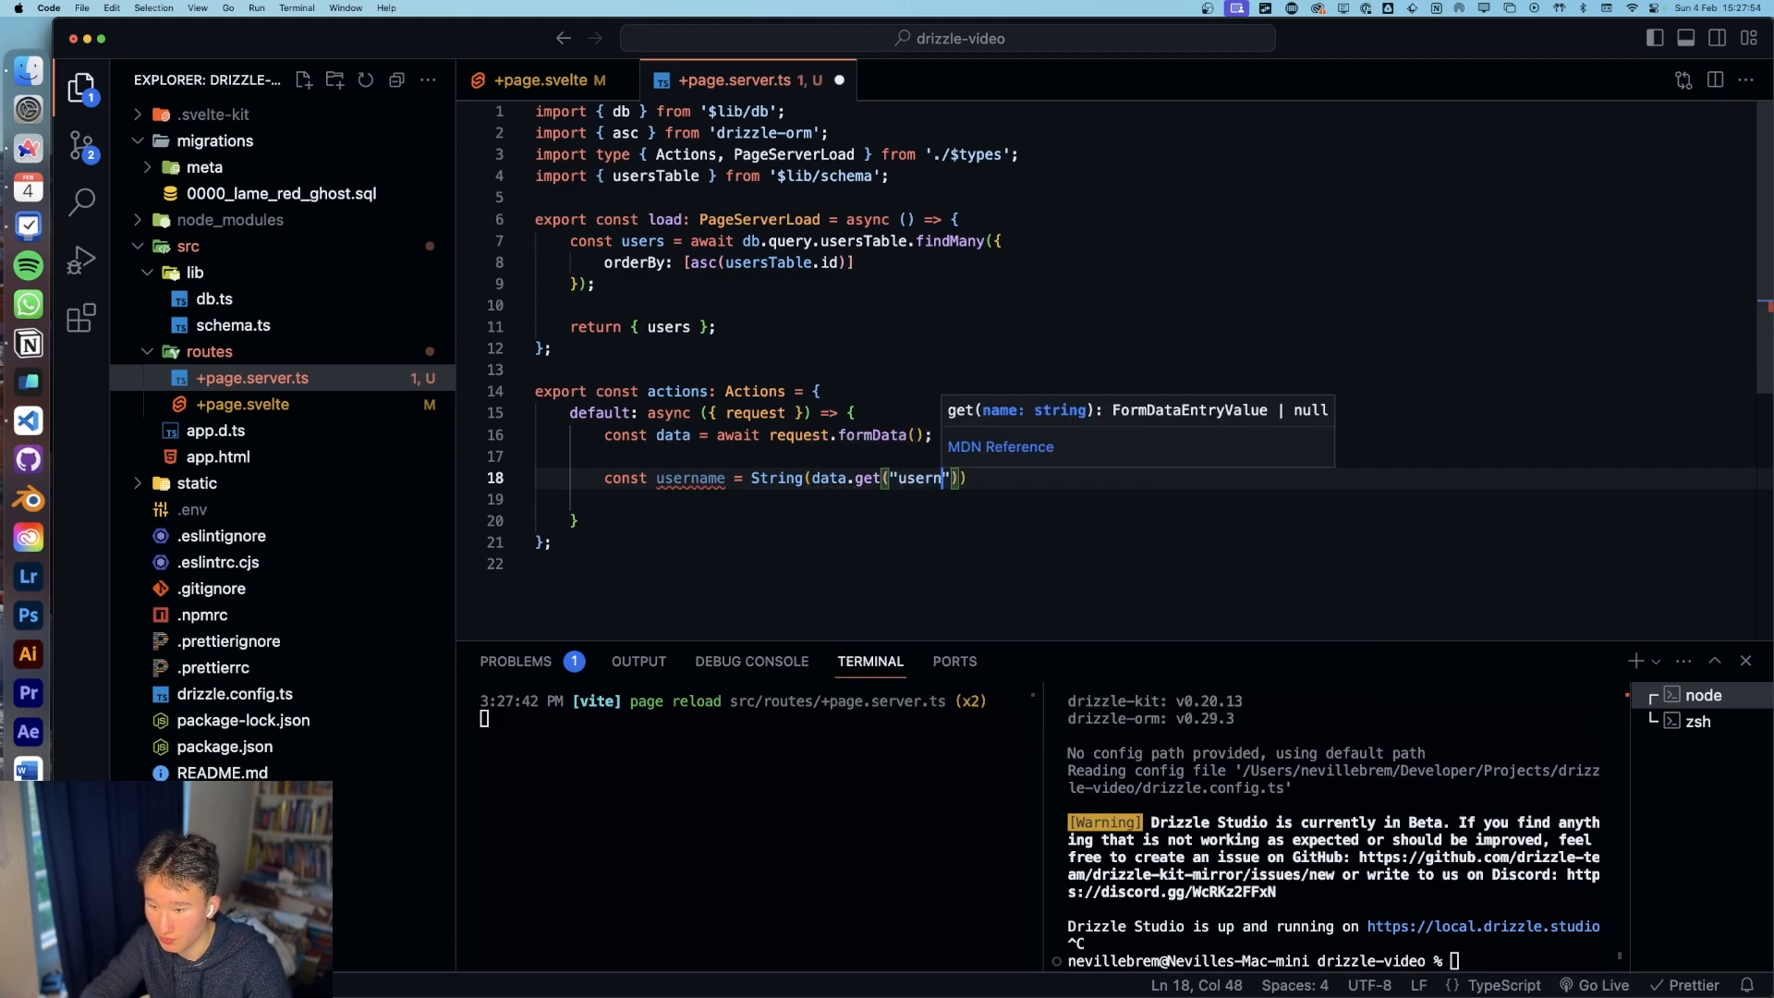
text(ame)
click(1147, 499)
text(const)
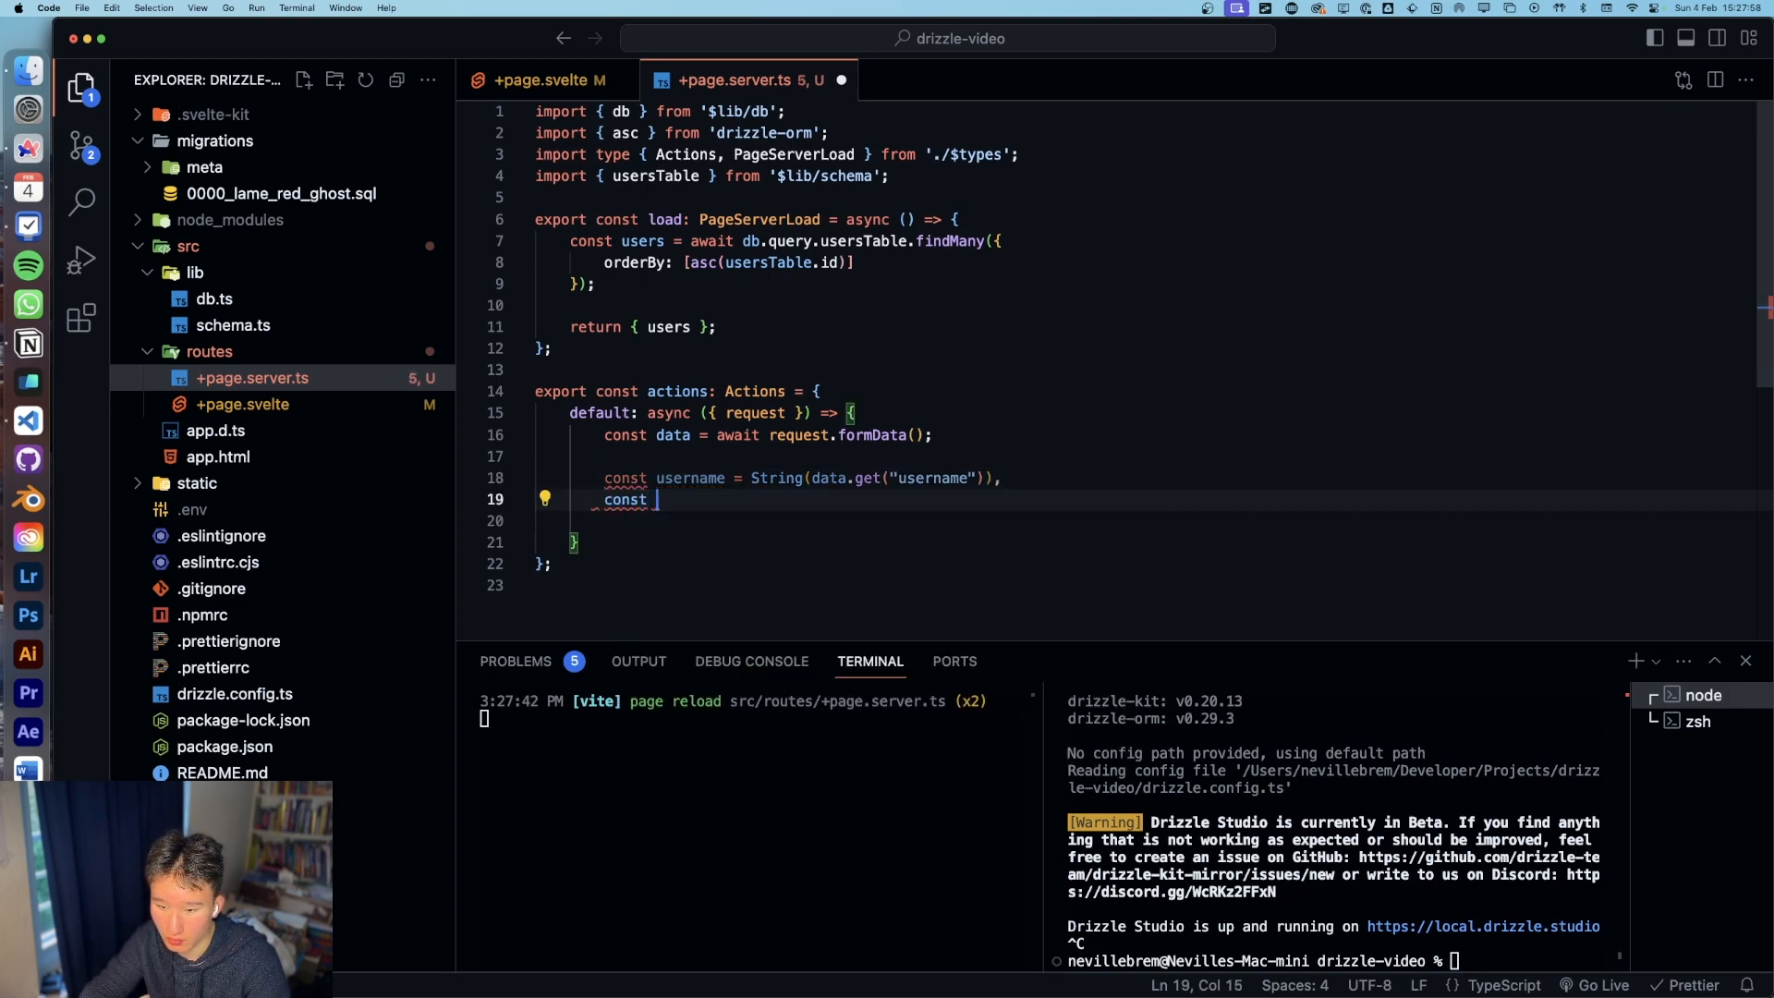
text(admin =)
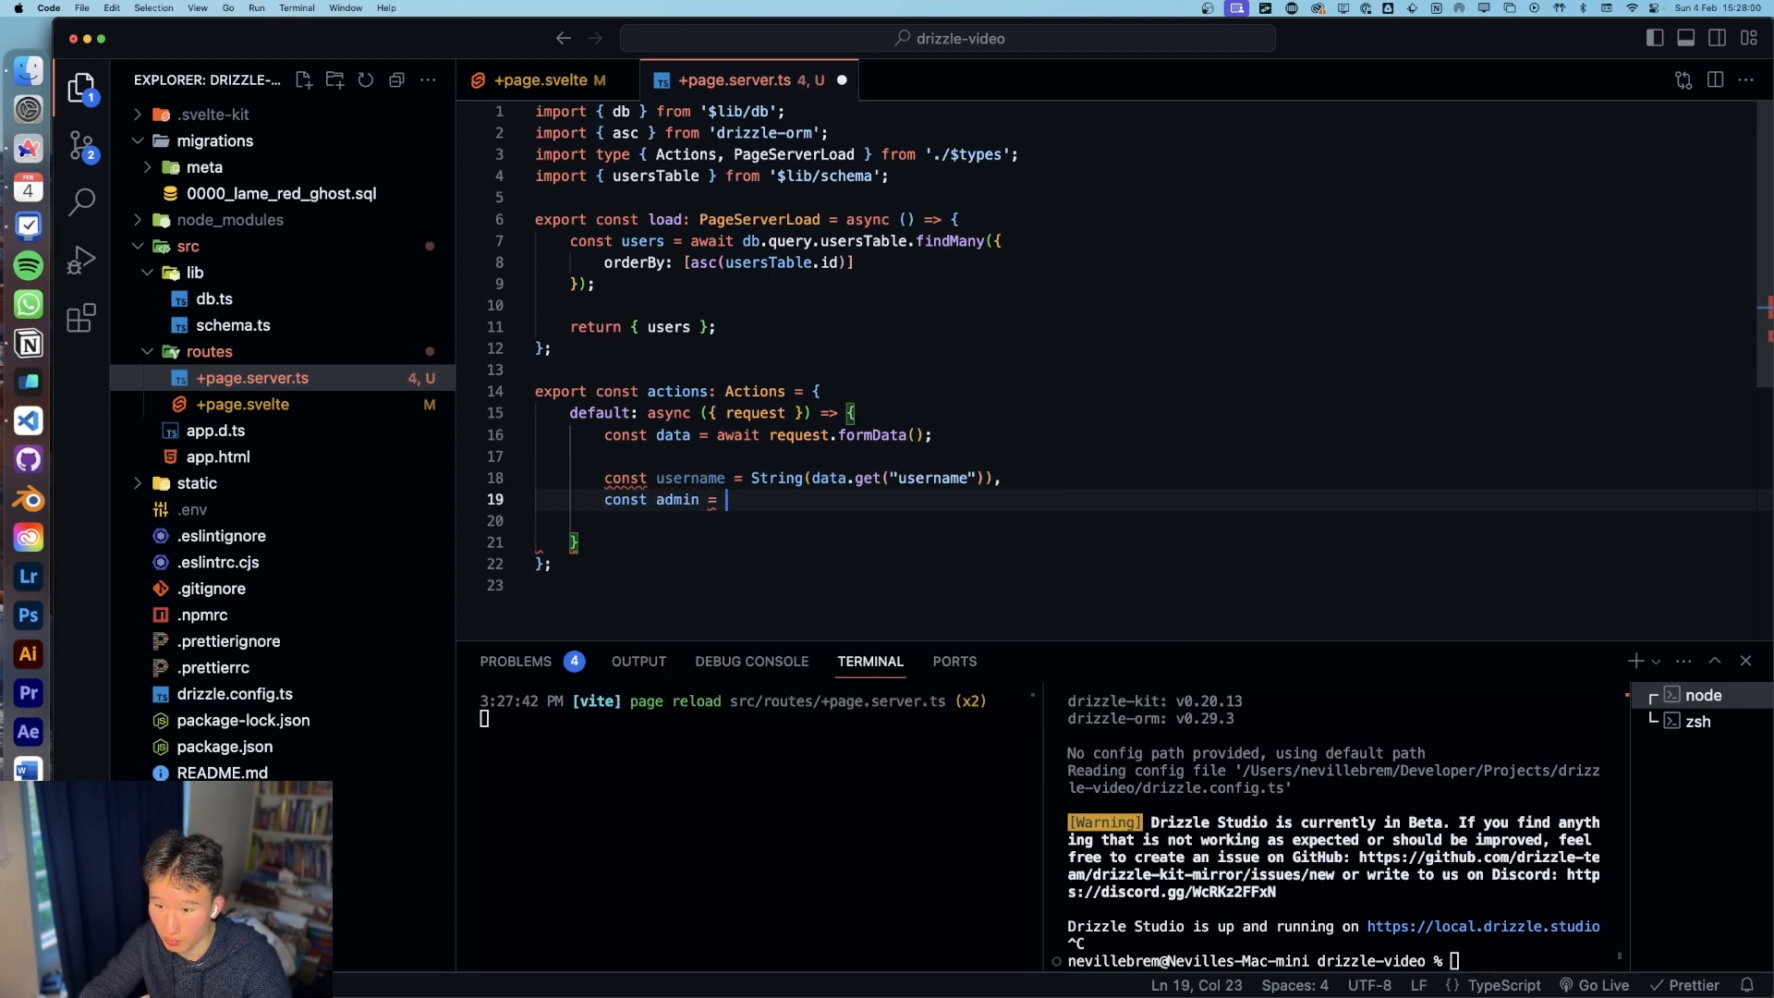
text(Boolean(data.get(")
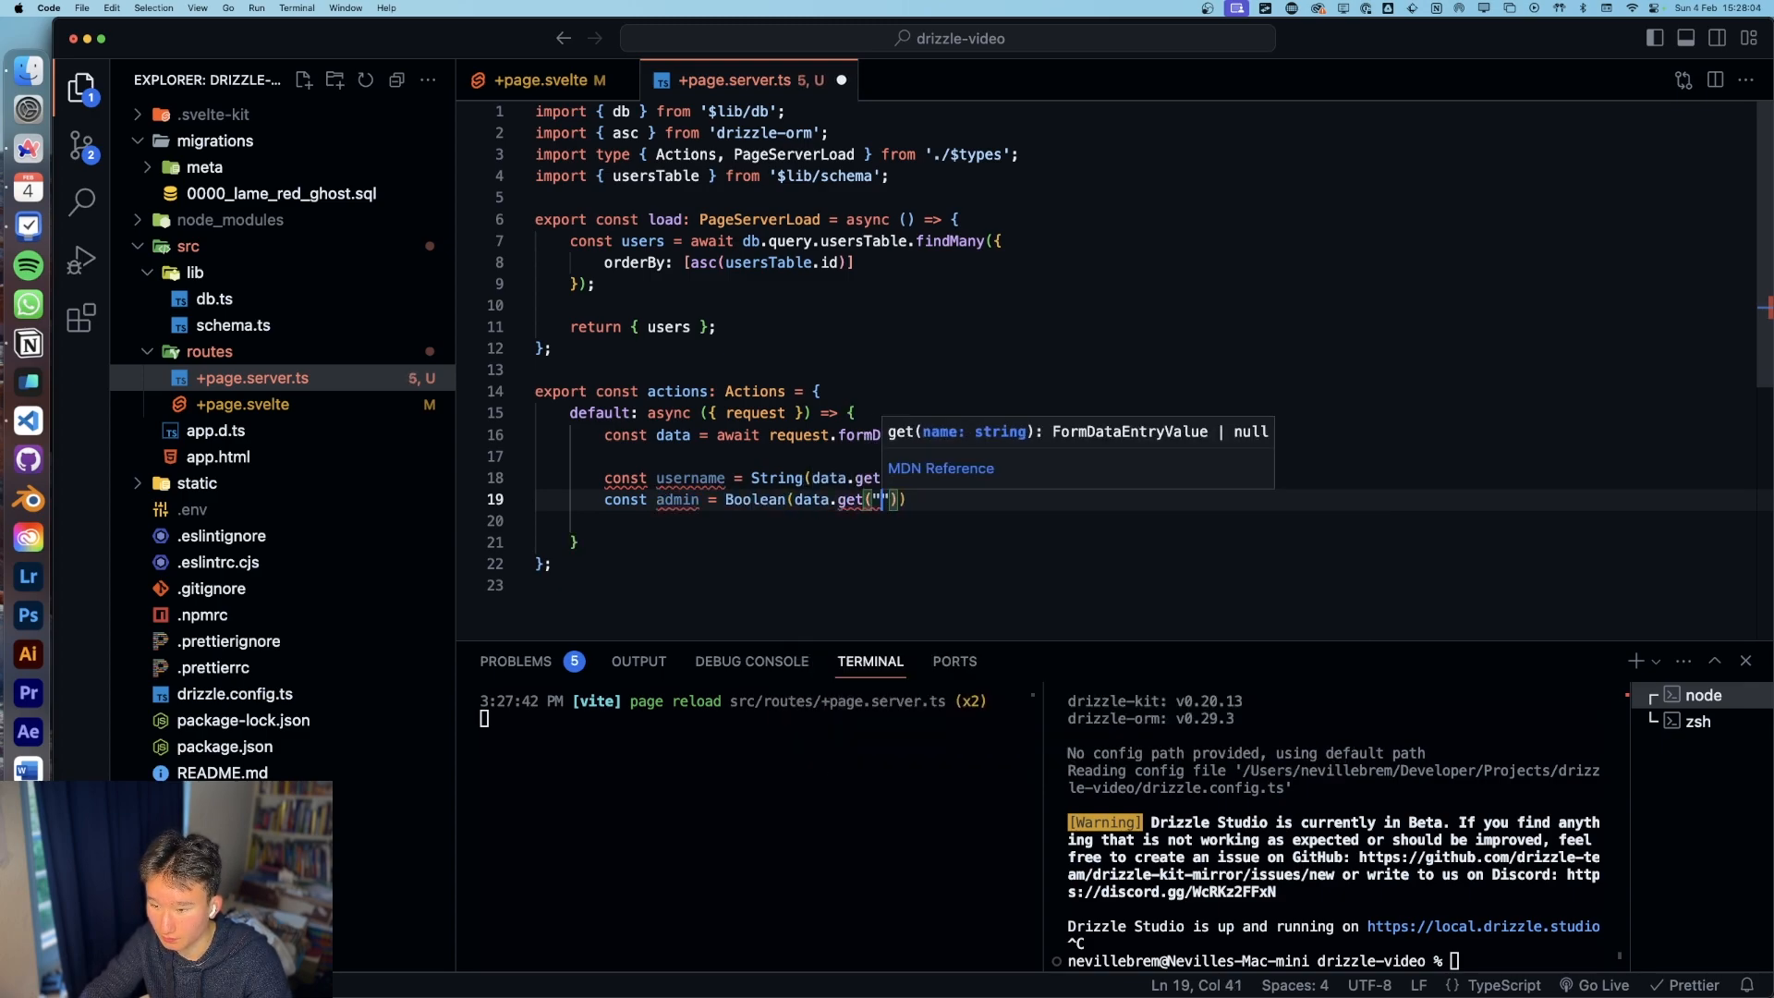
text(admin')
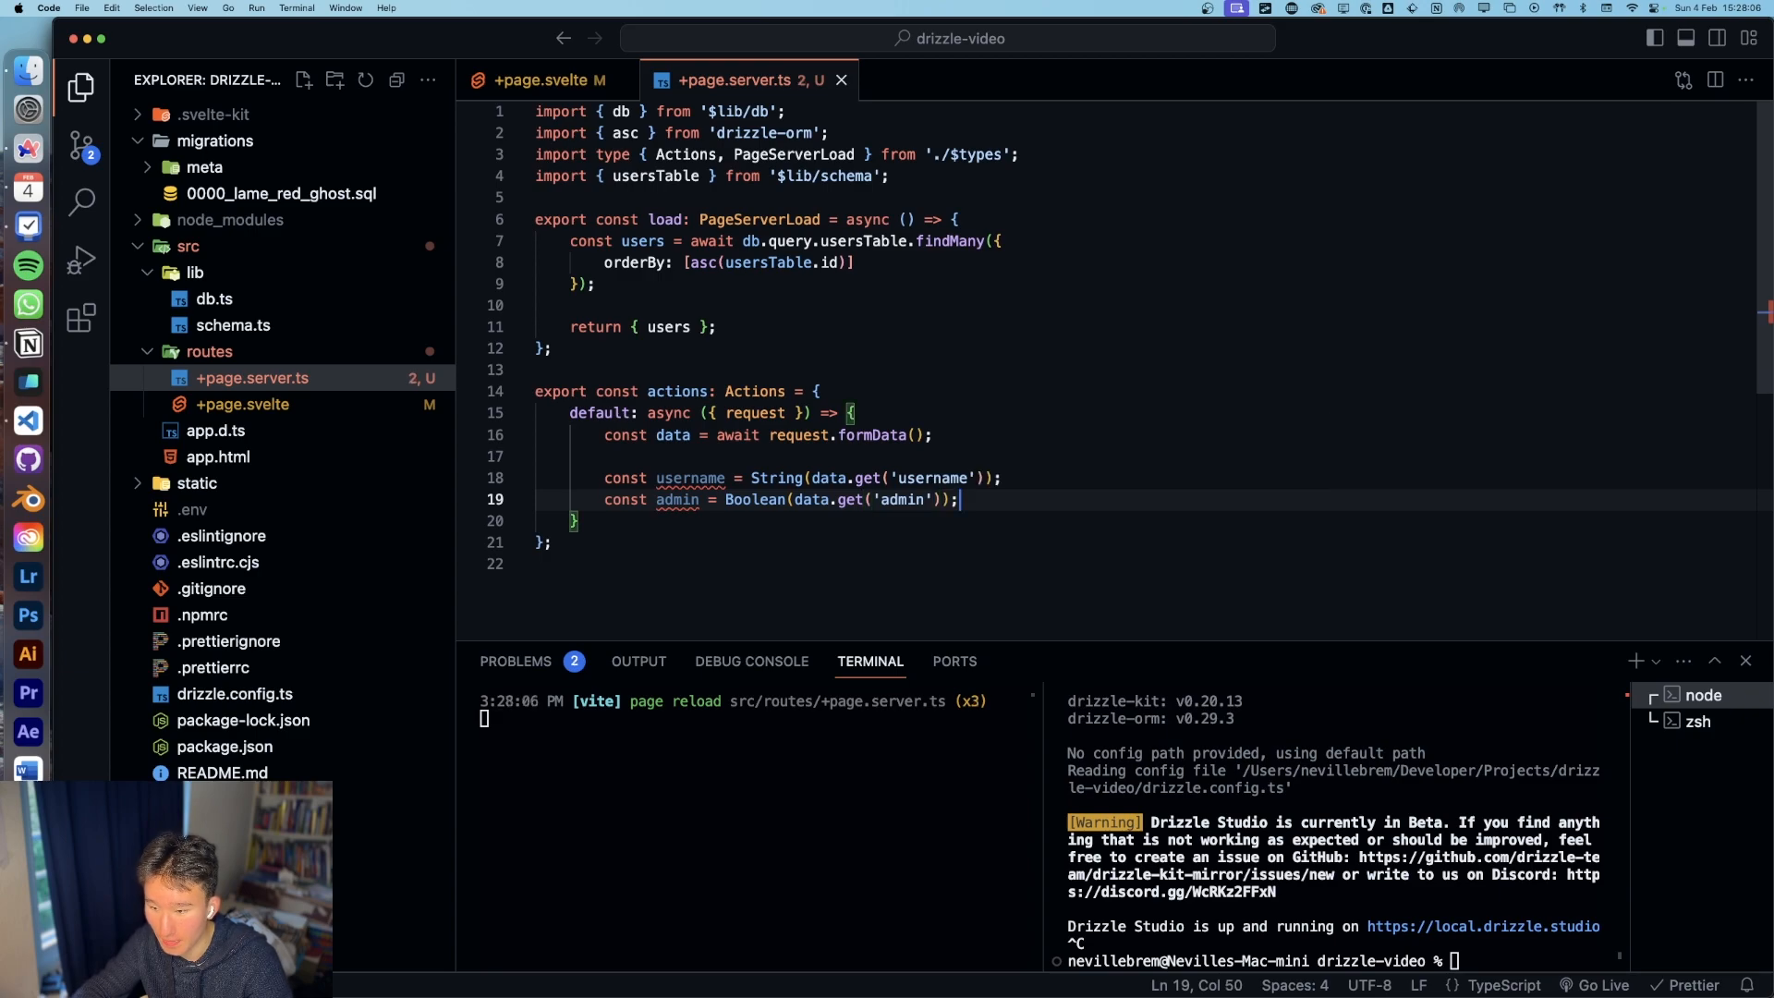
Step: Add a console.log(username, admin) line to the default form action
key(enter)
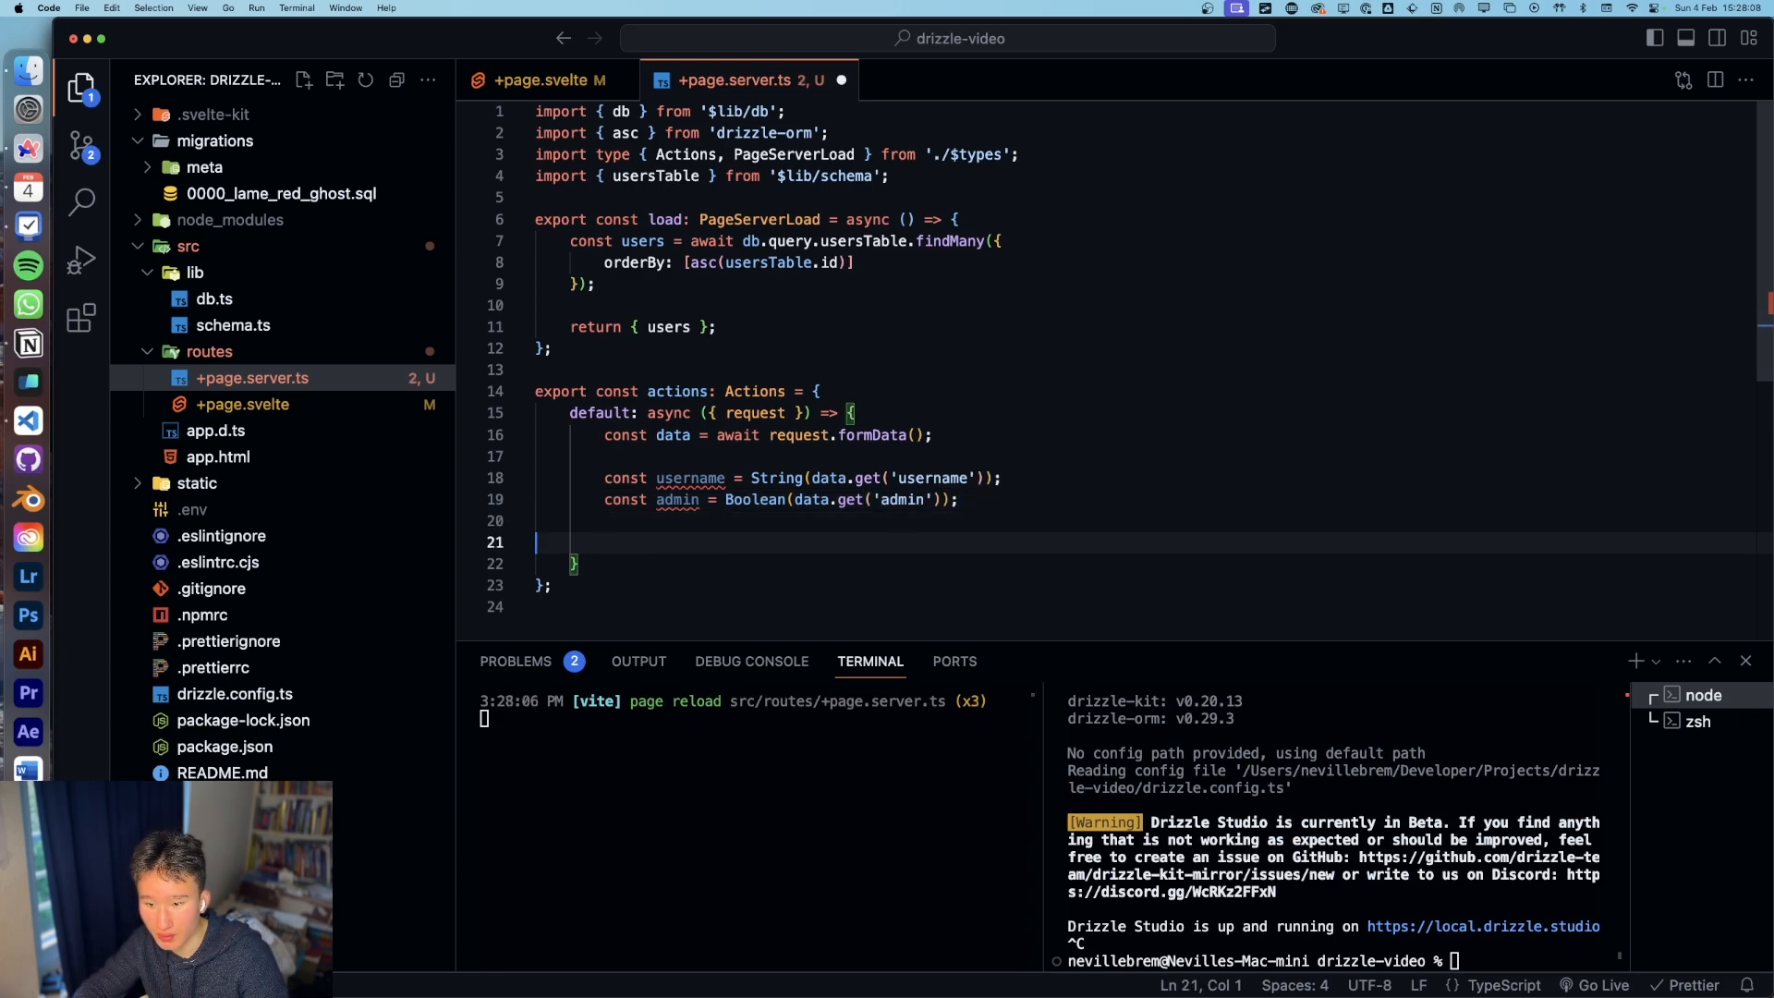
text(console.log)
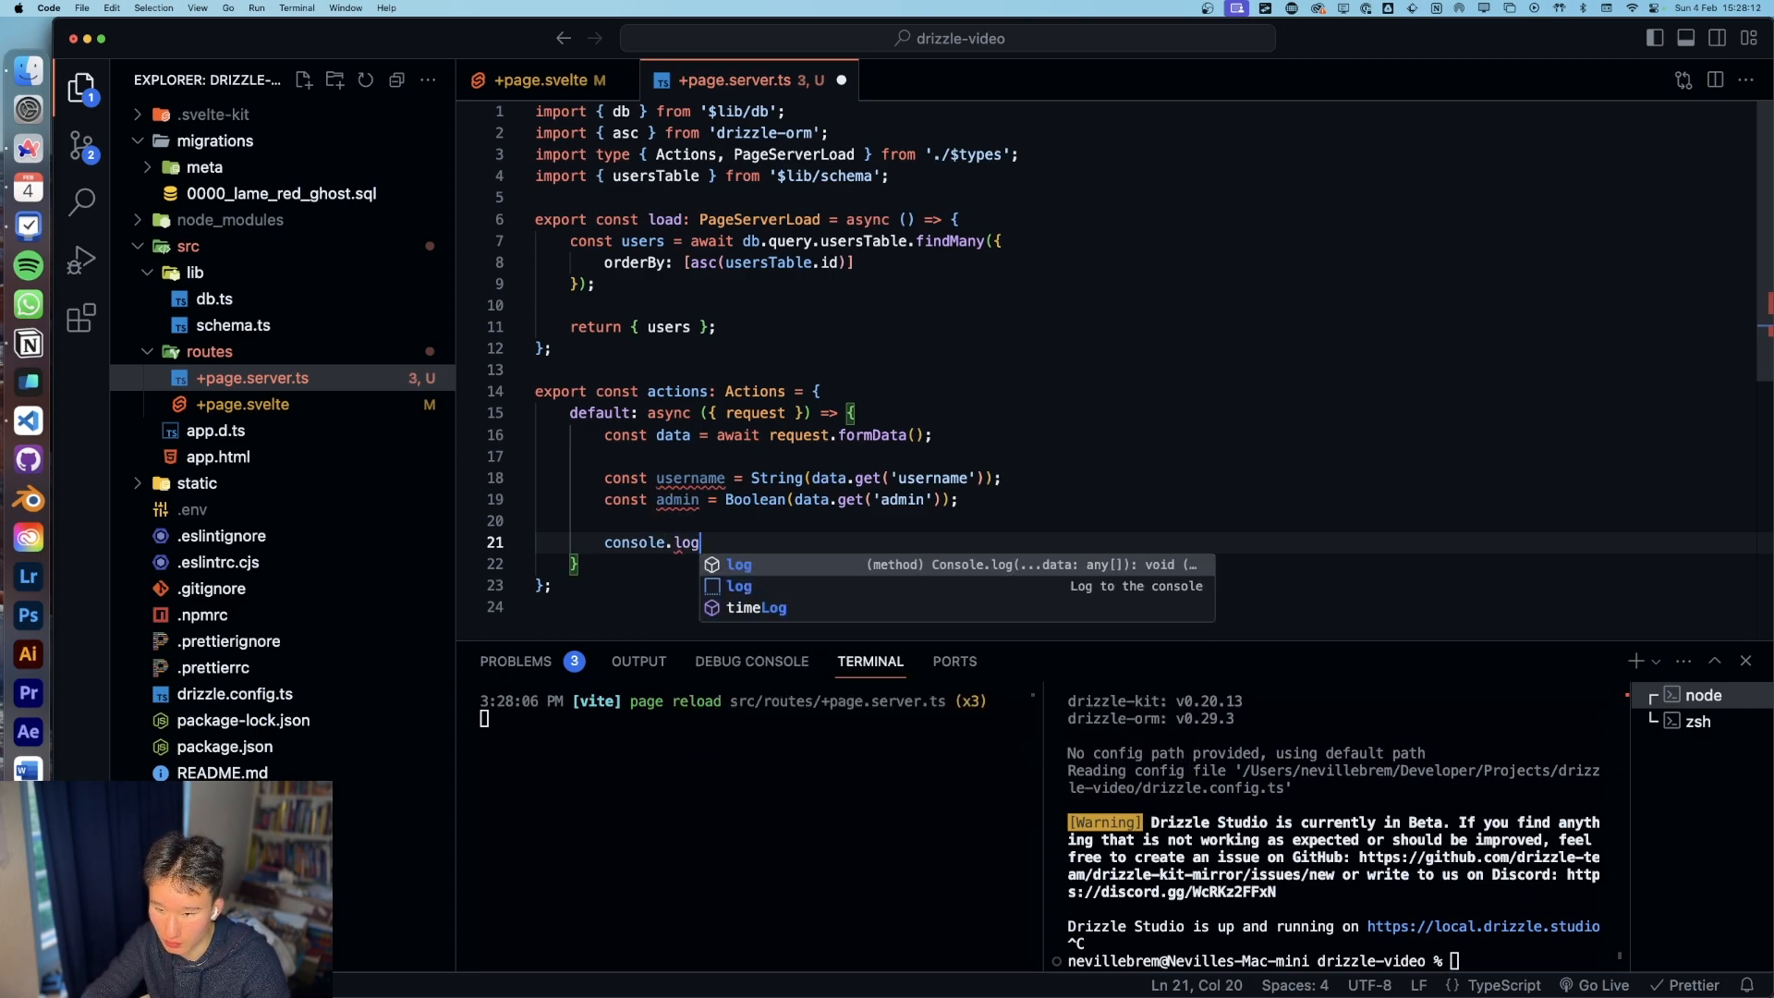
text((username, admin);)
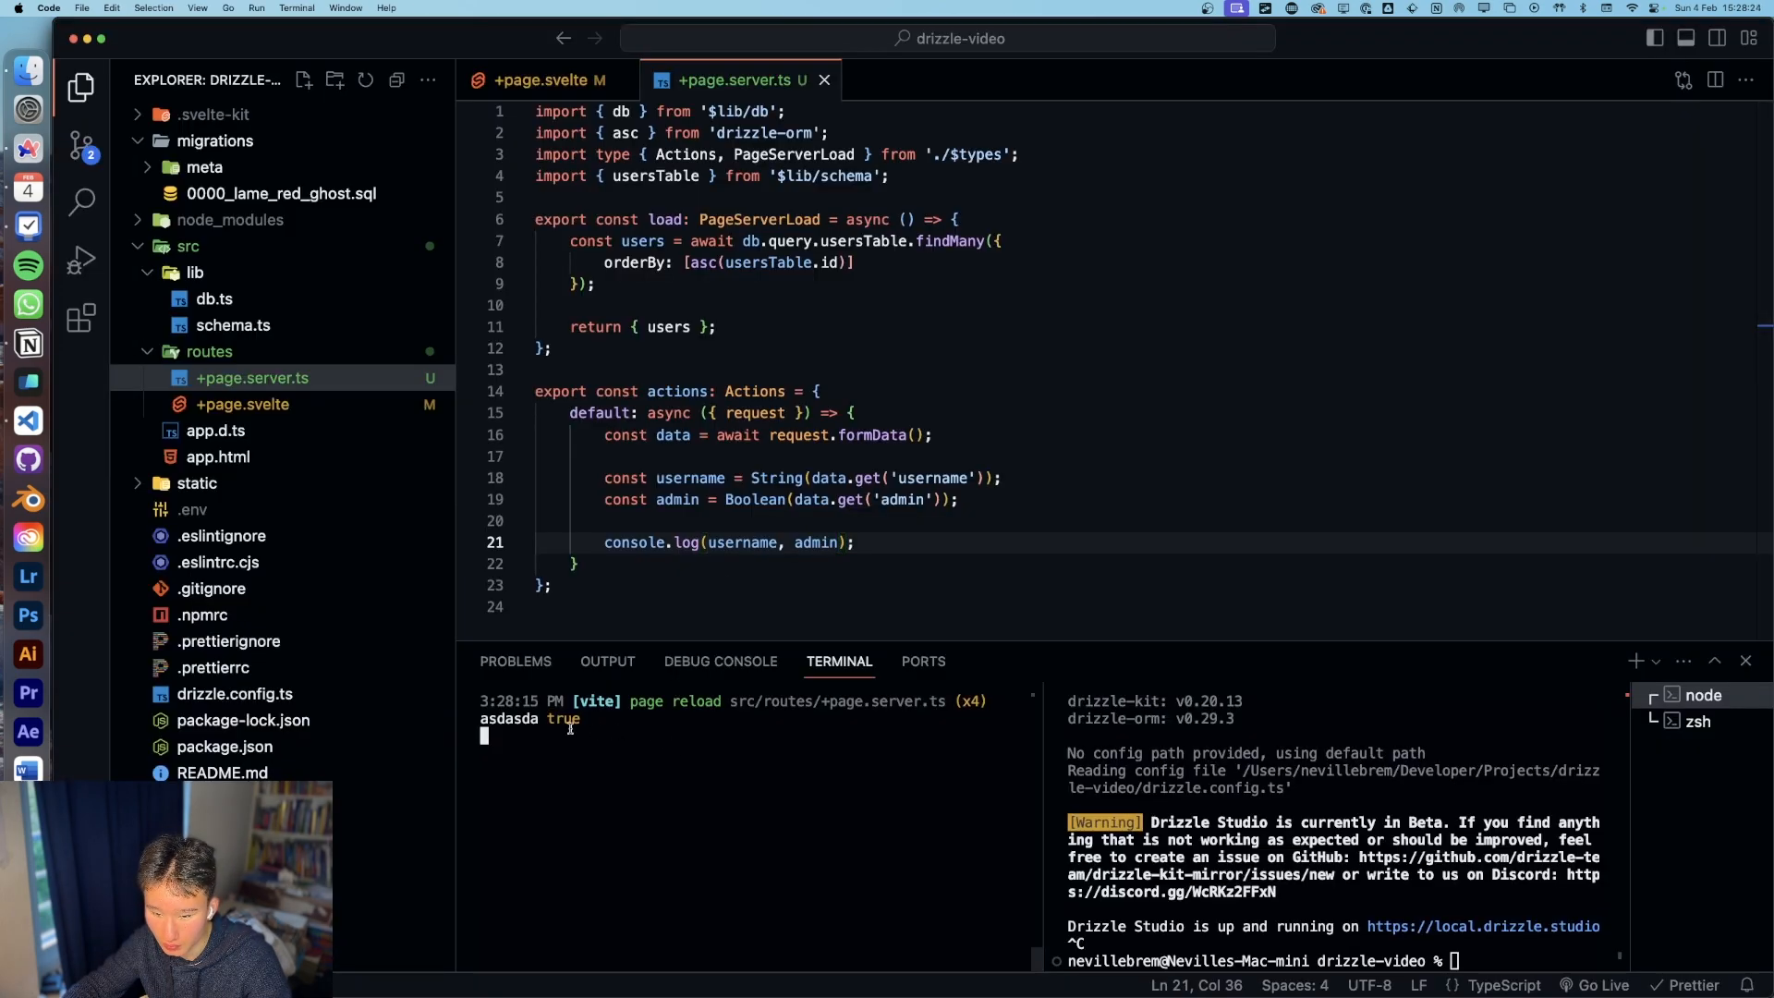
Step: Confirm the terminal printed the username and true, then remove the logging line
double_click(562, 719)
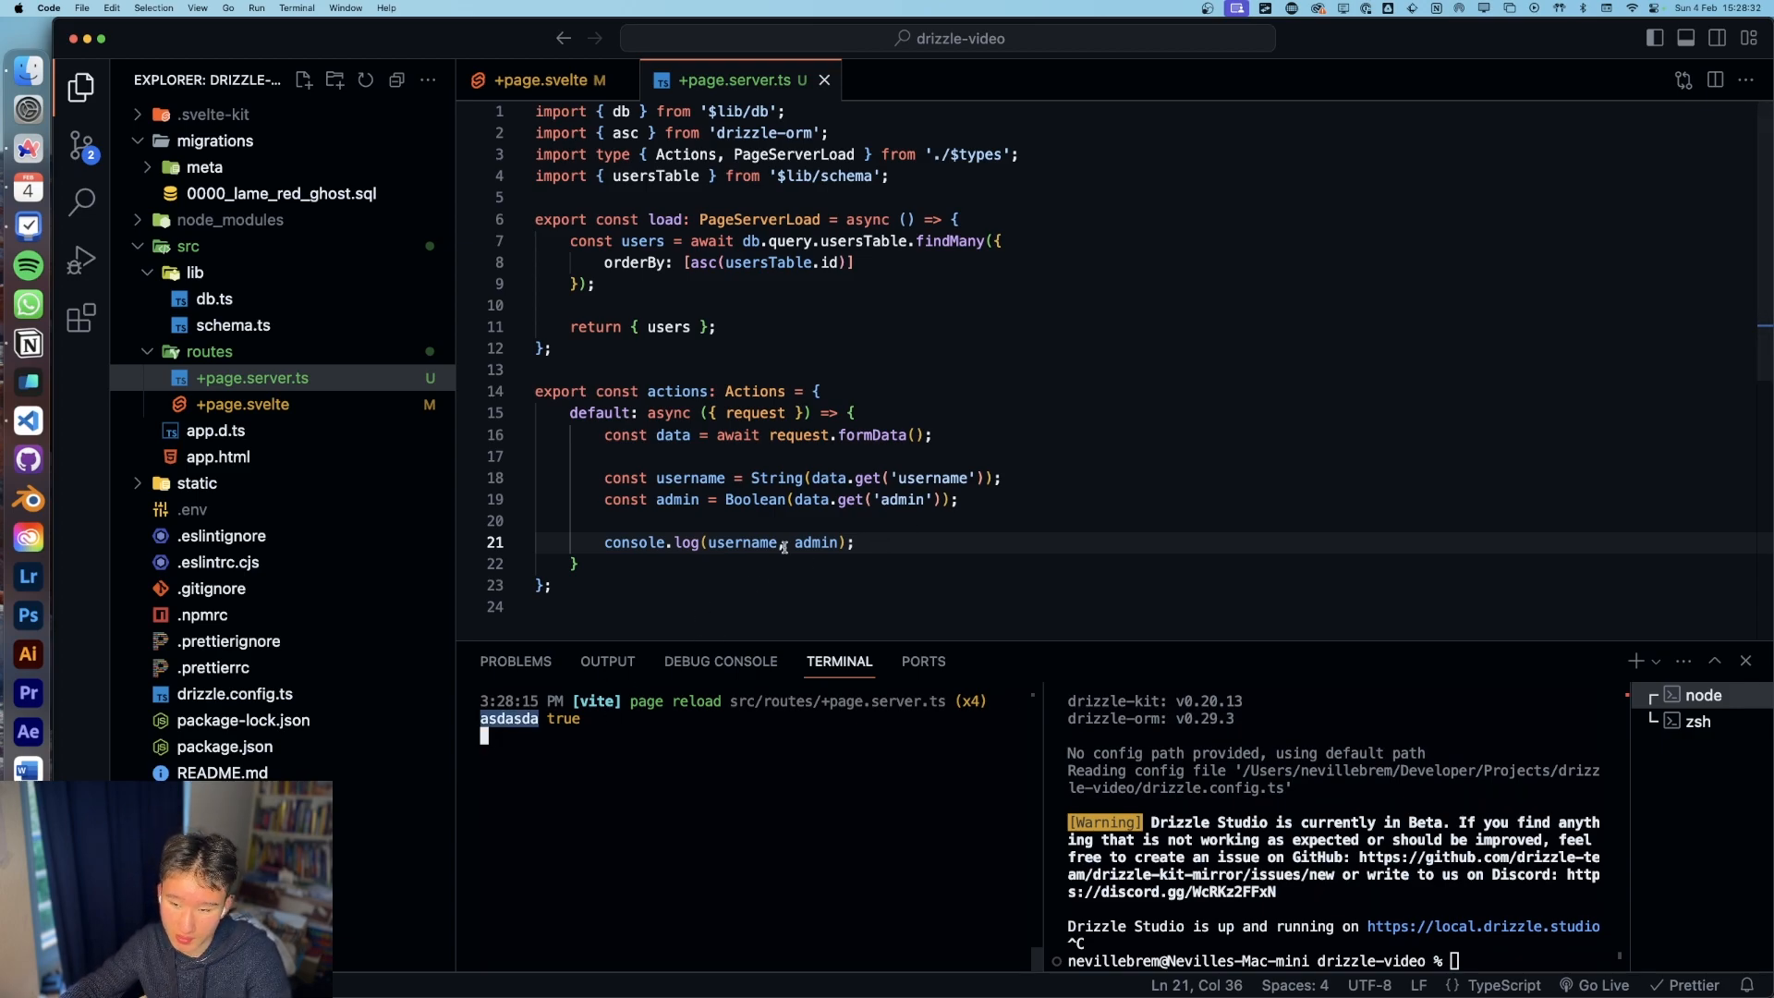
double_click(755, 499)
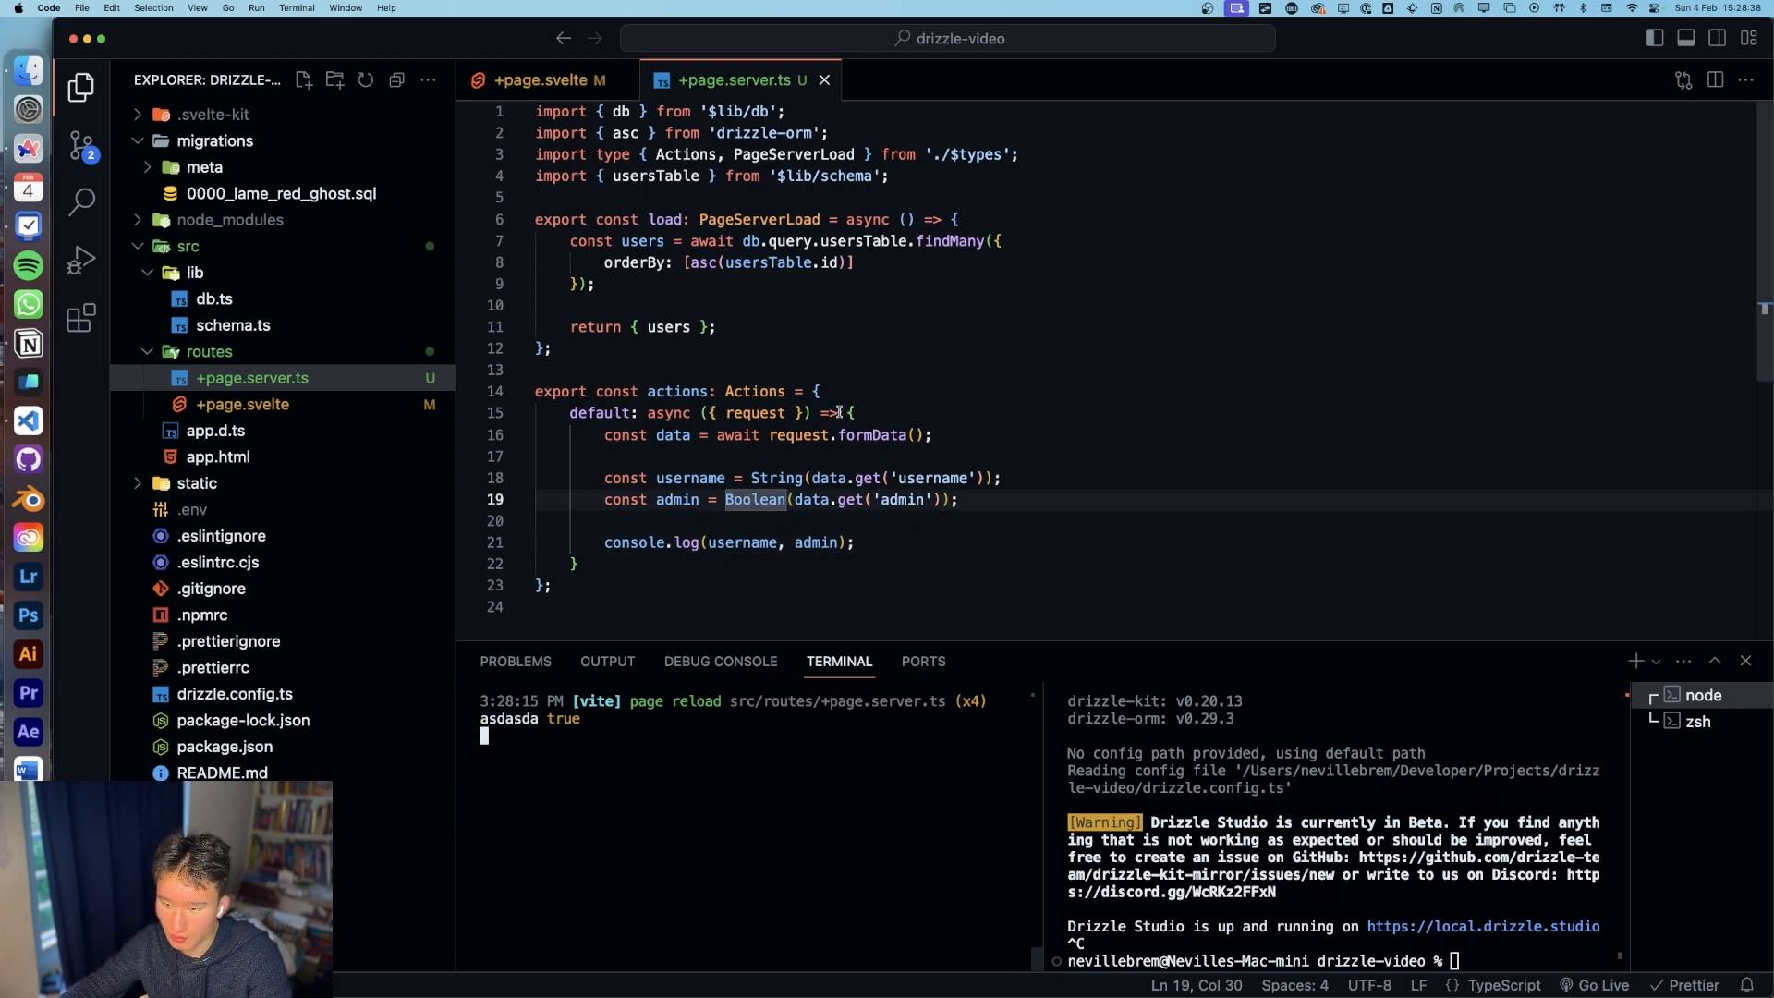
click(976, 544)
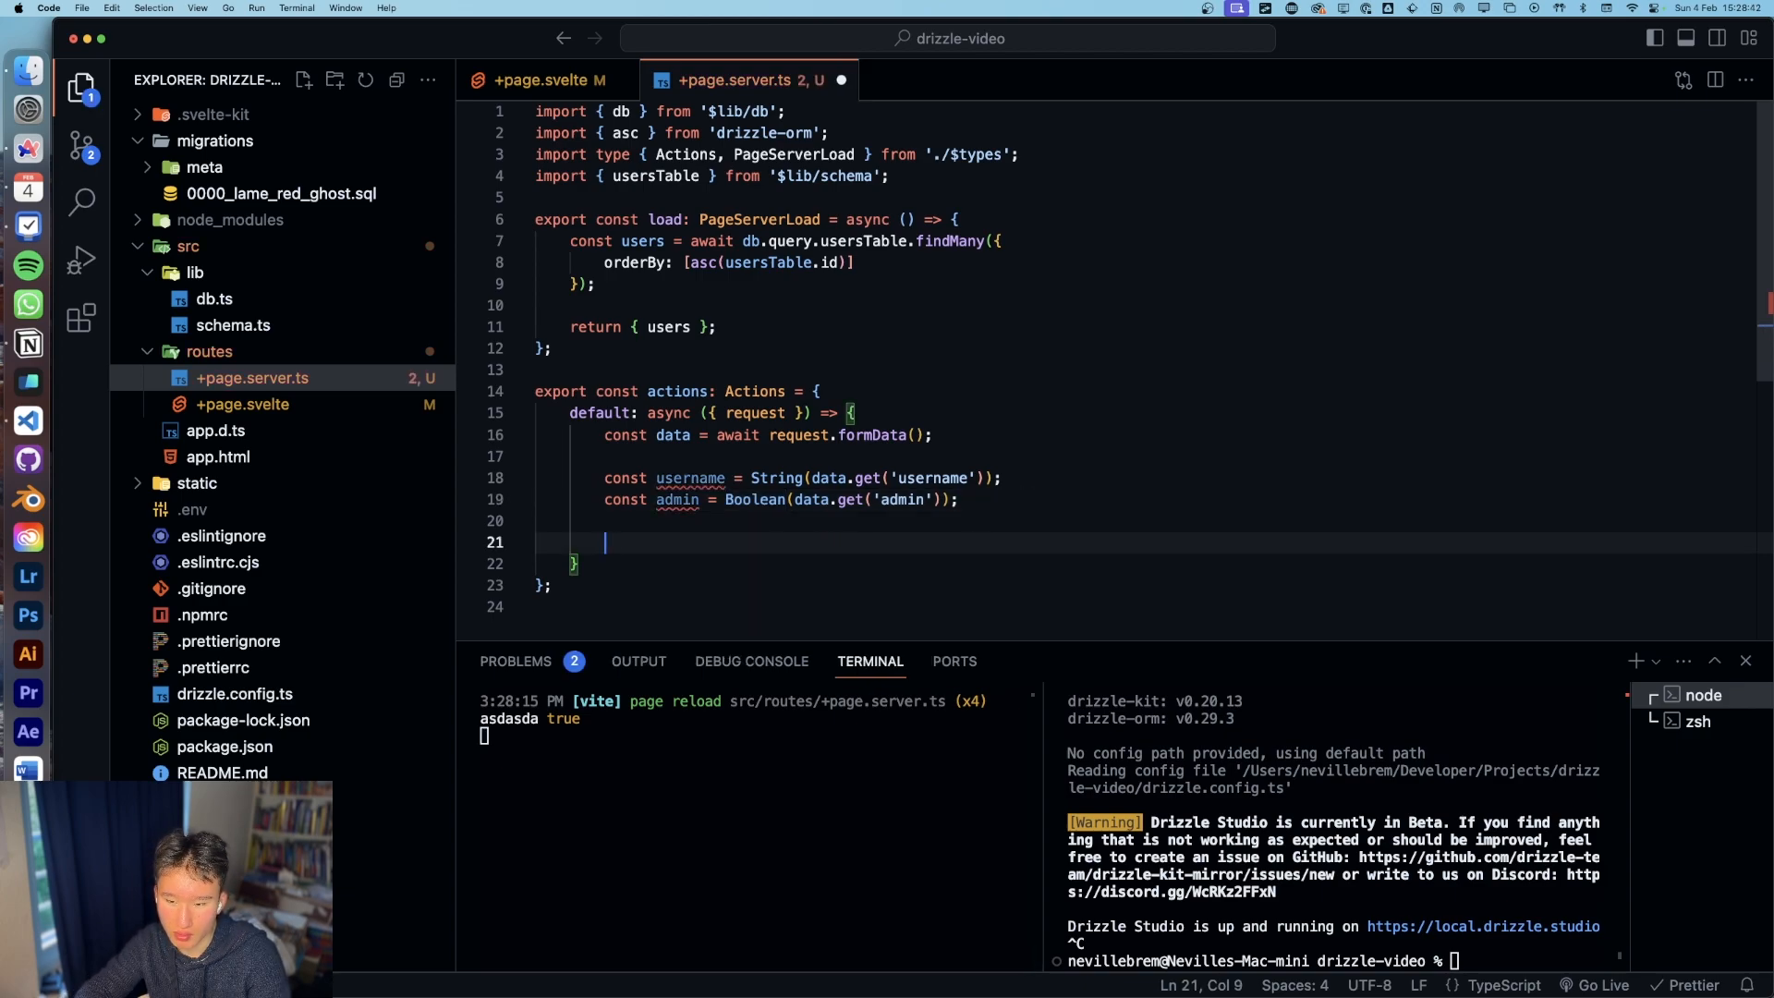
Step: Write await db.insert(usersTable).values({ username, admin }) in the default action
text(await db.)
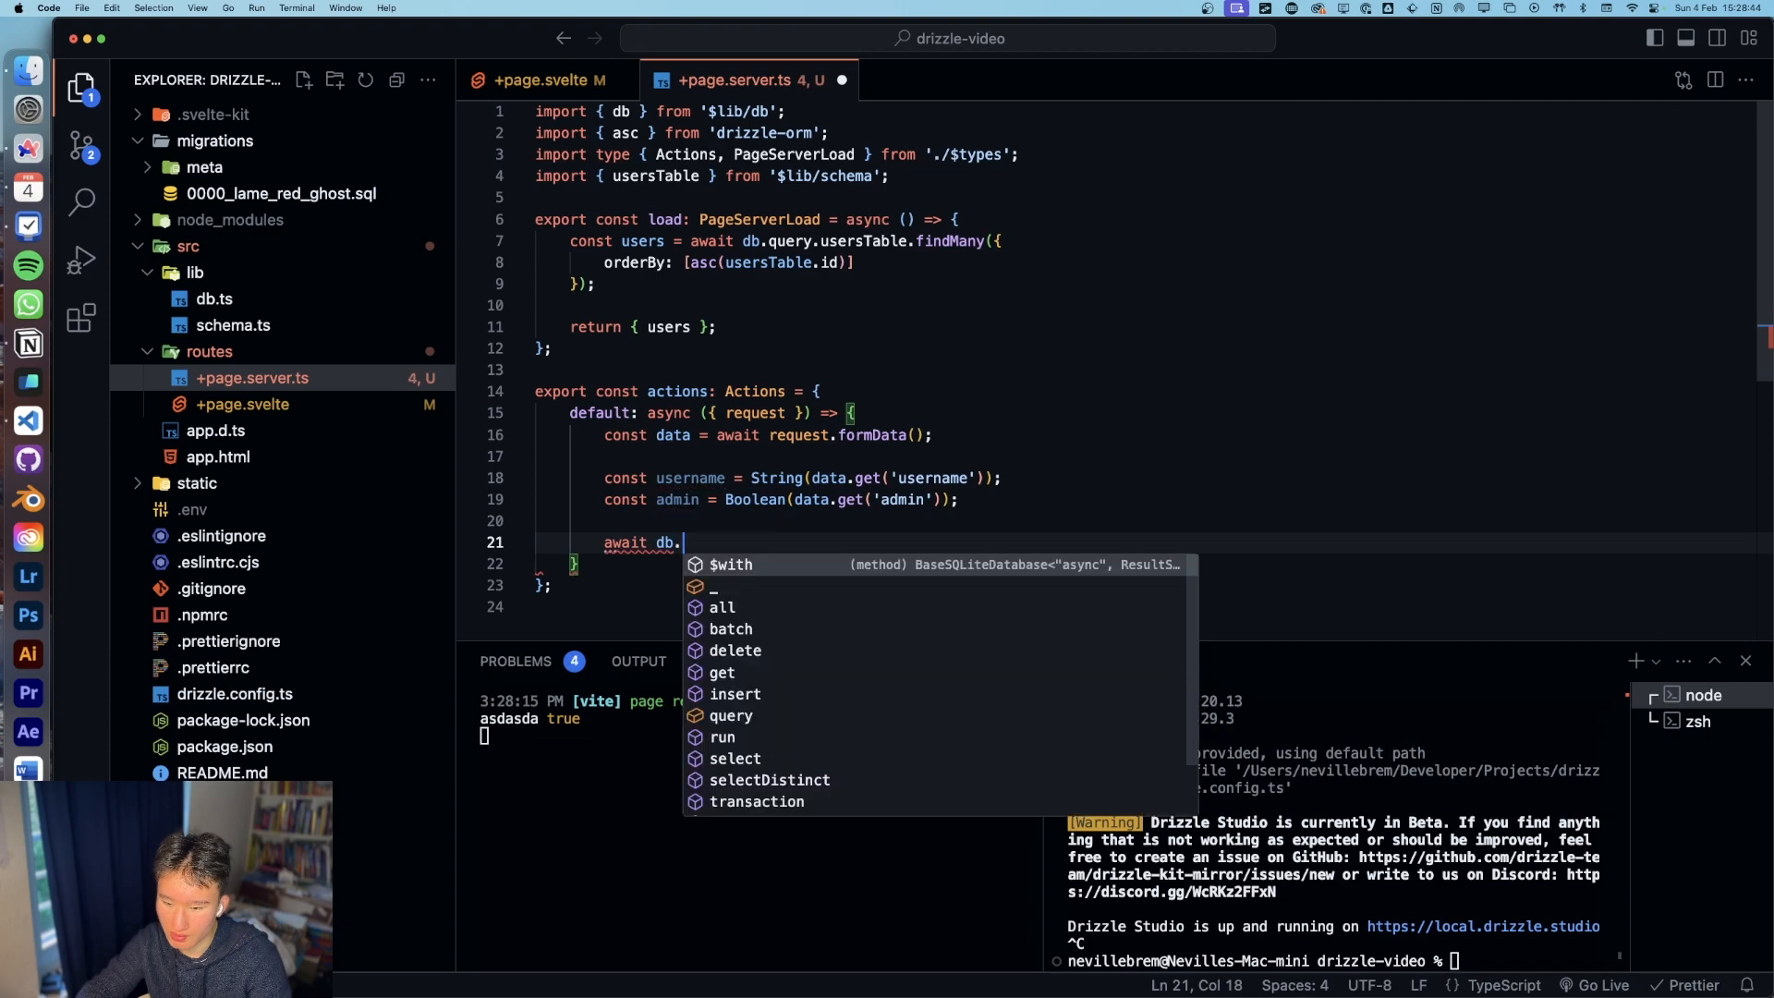
text(insert)
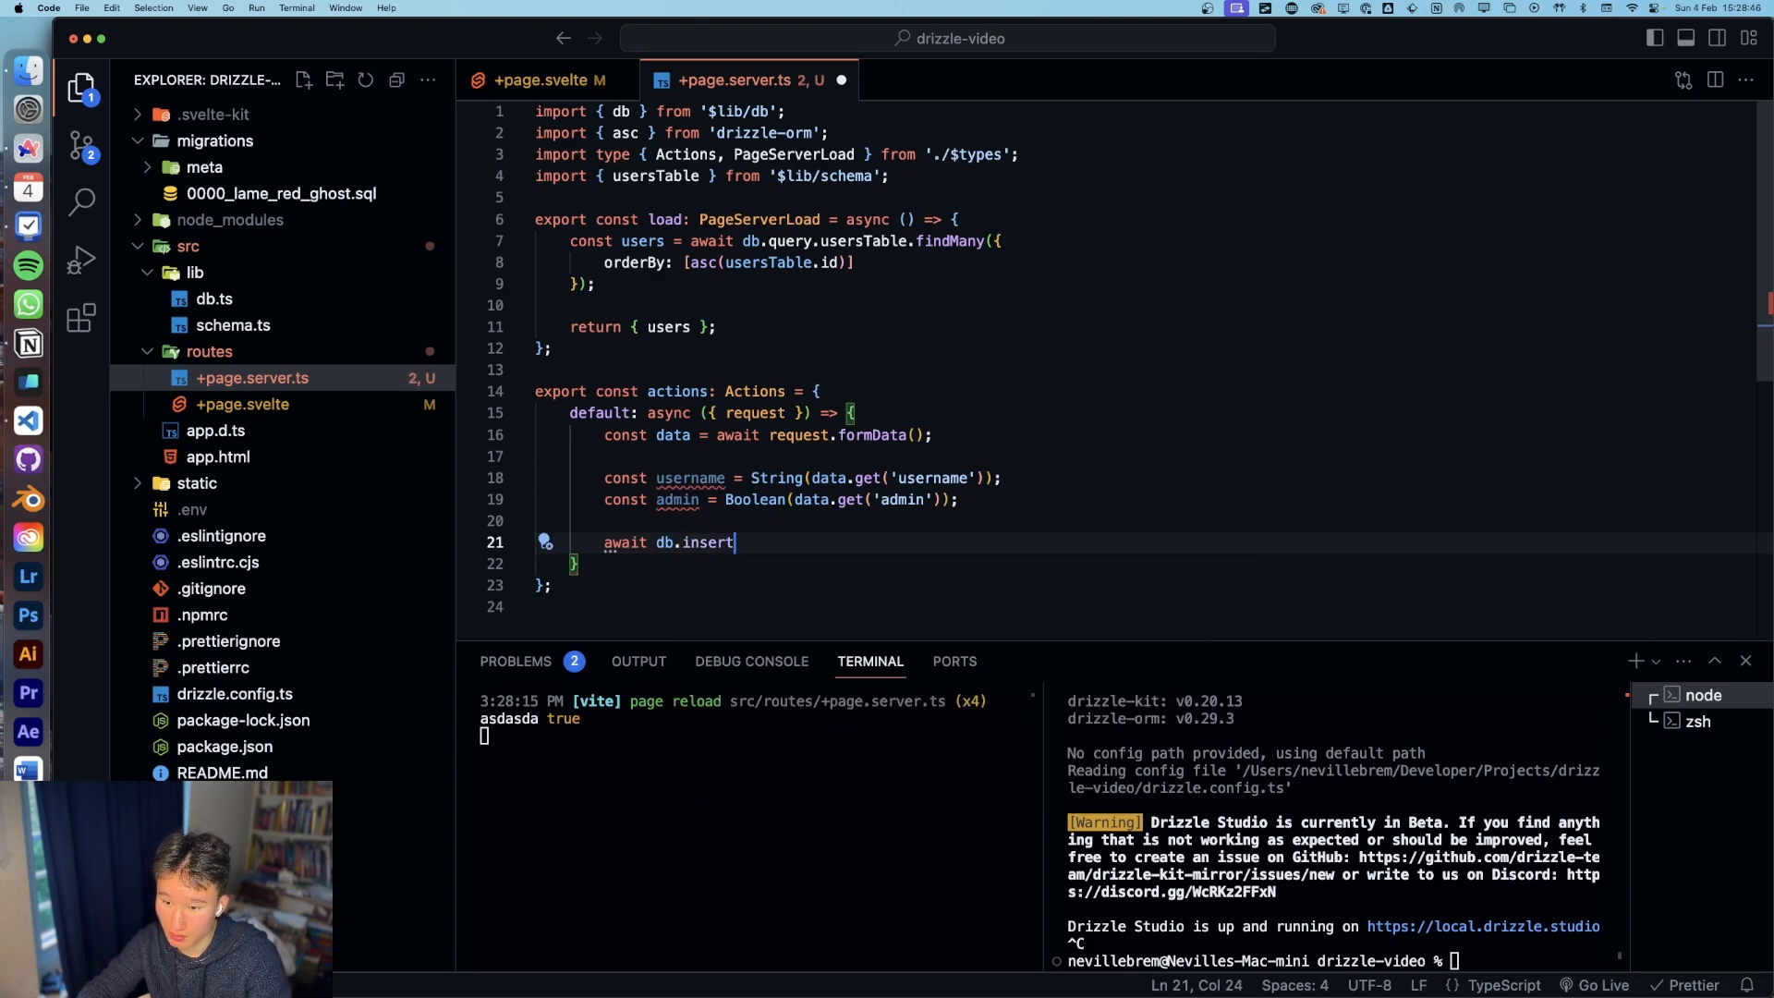
text(())
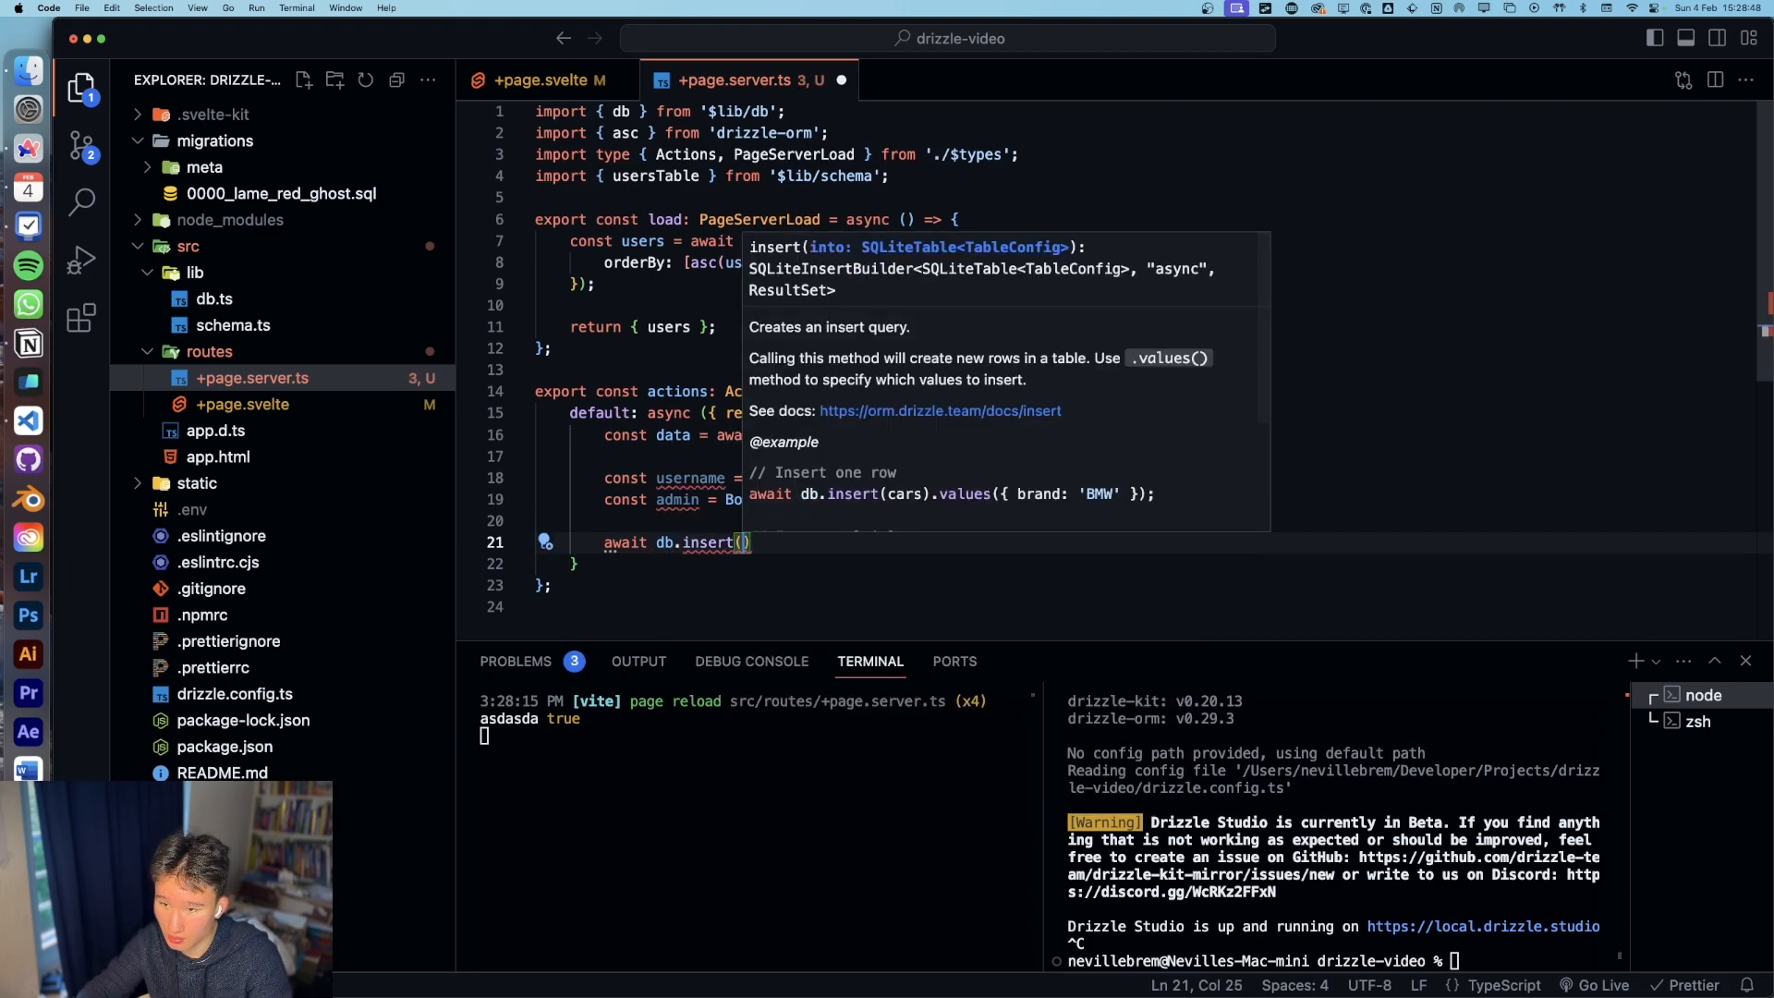
text(username)
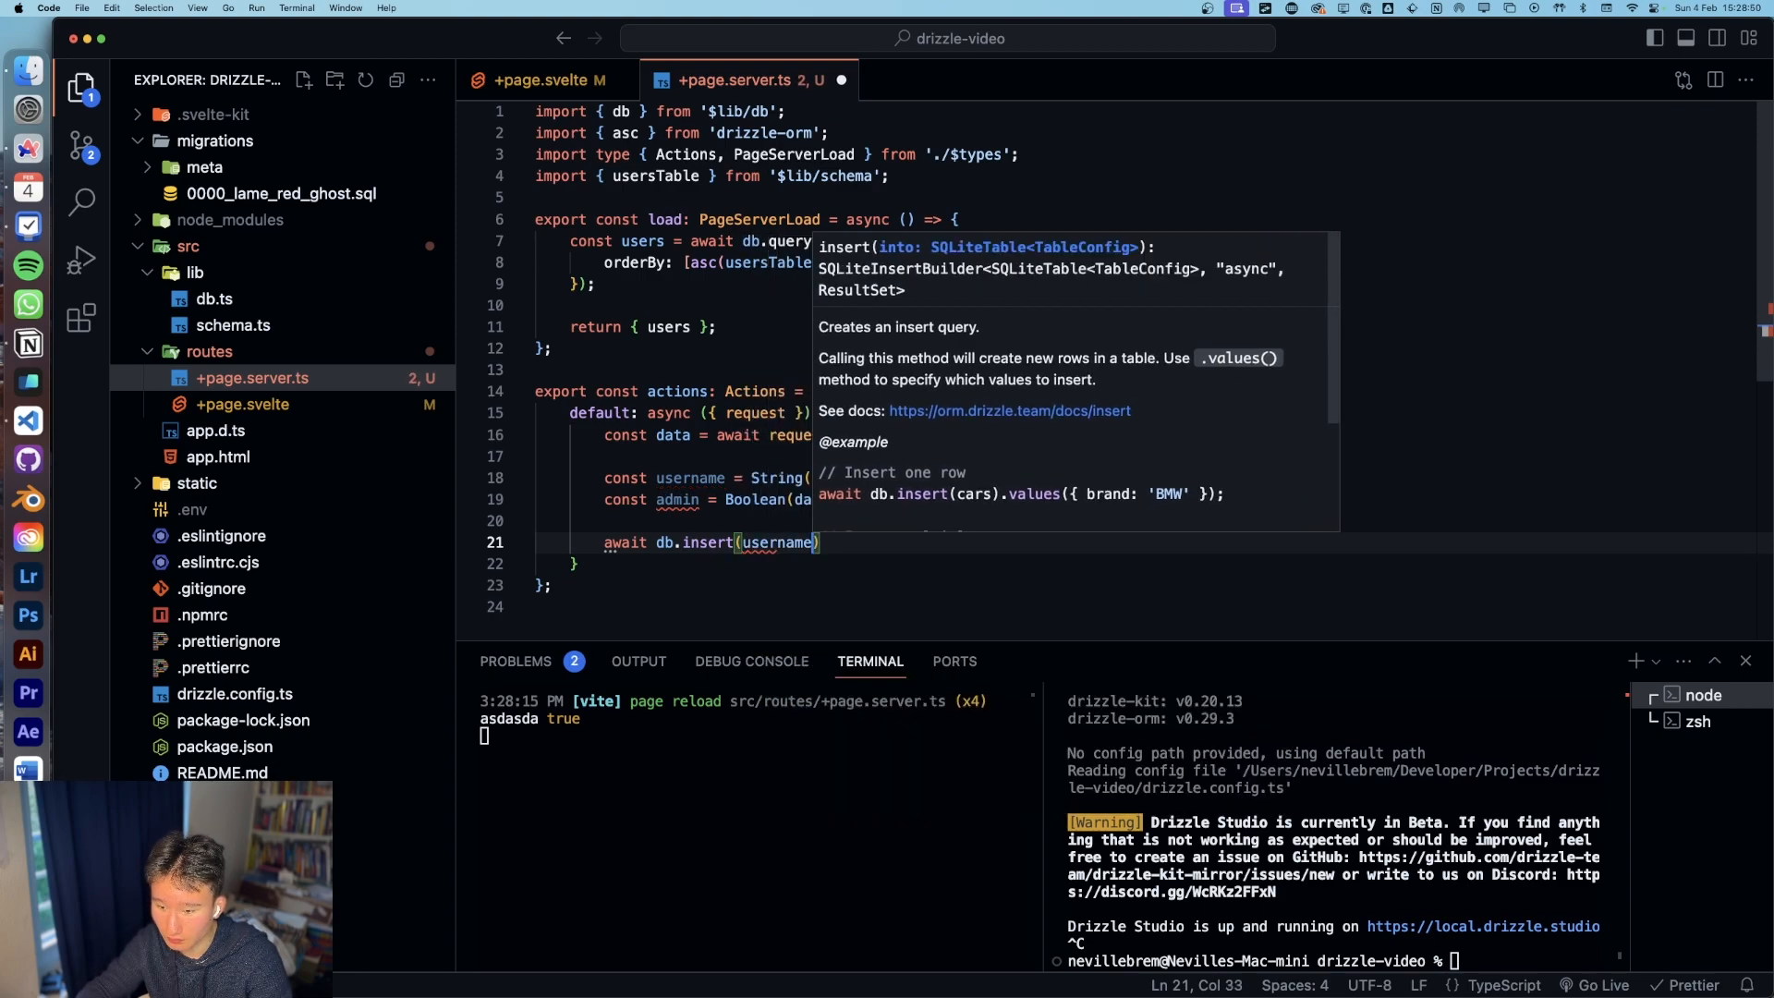
text(usersTable)
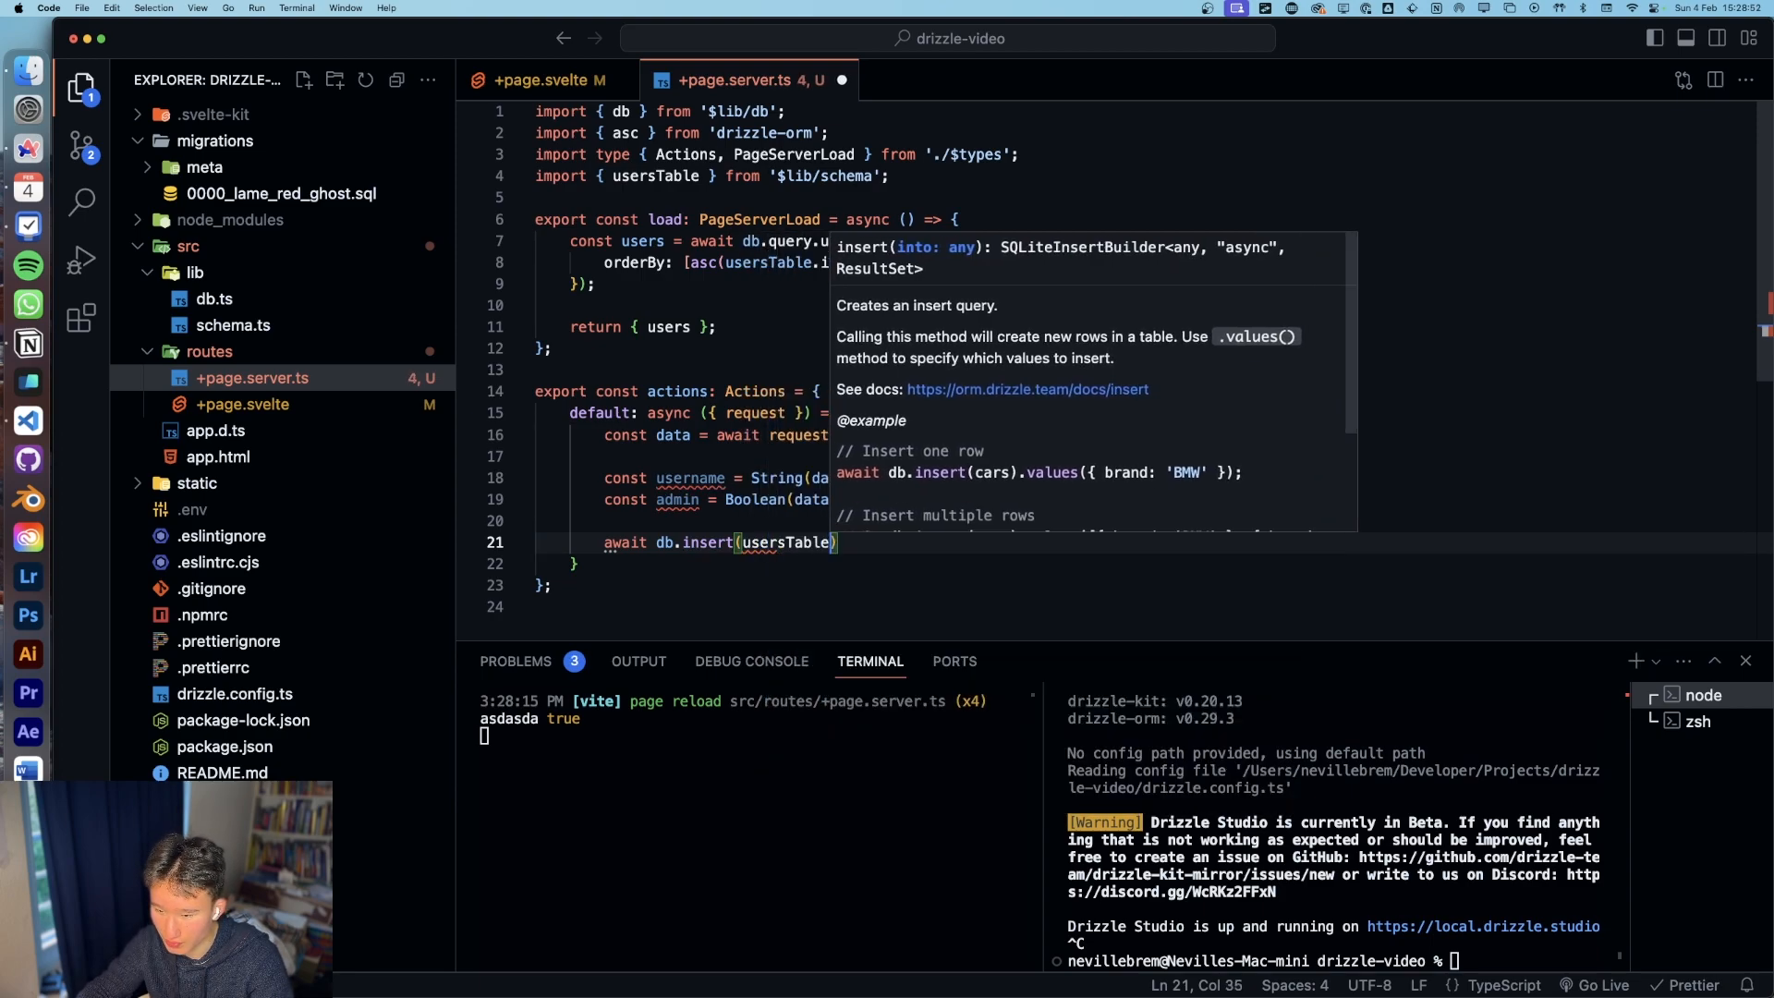
text(.valui)
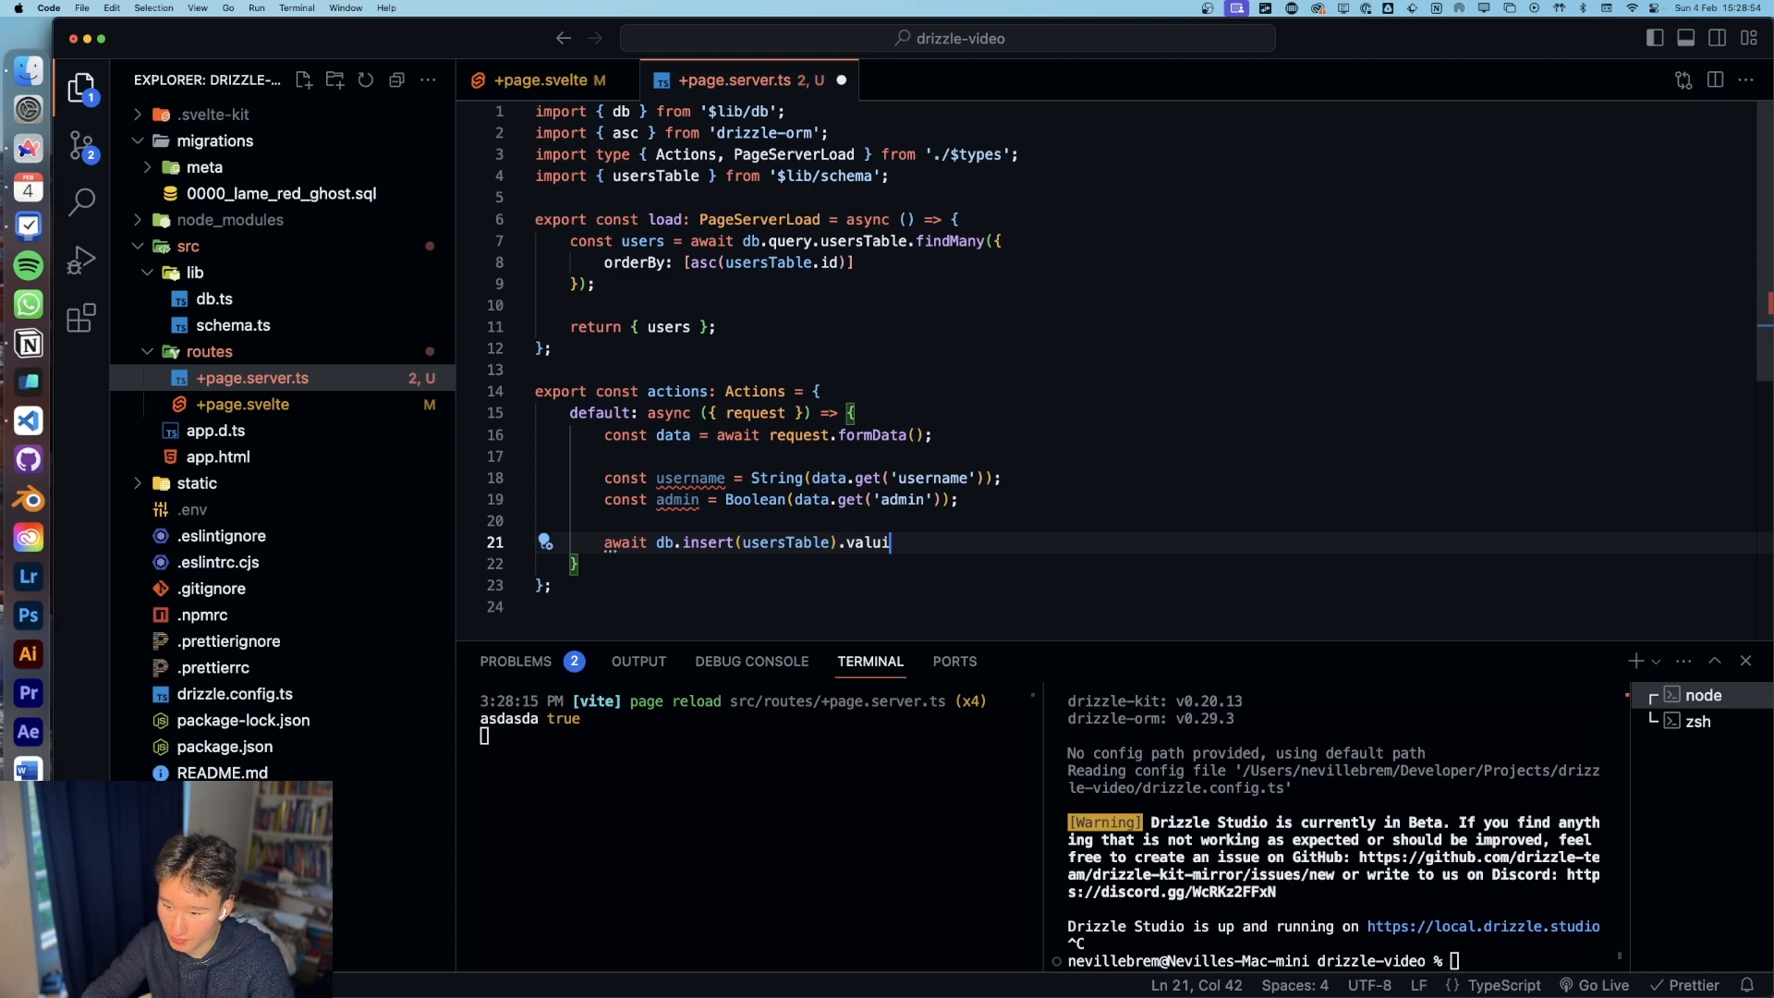
text(es({}))
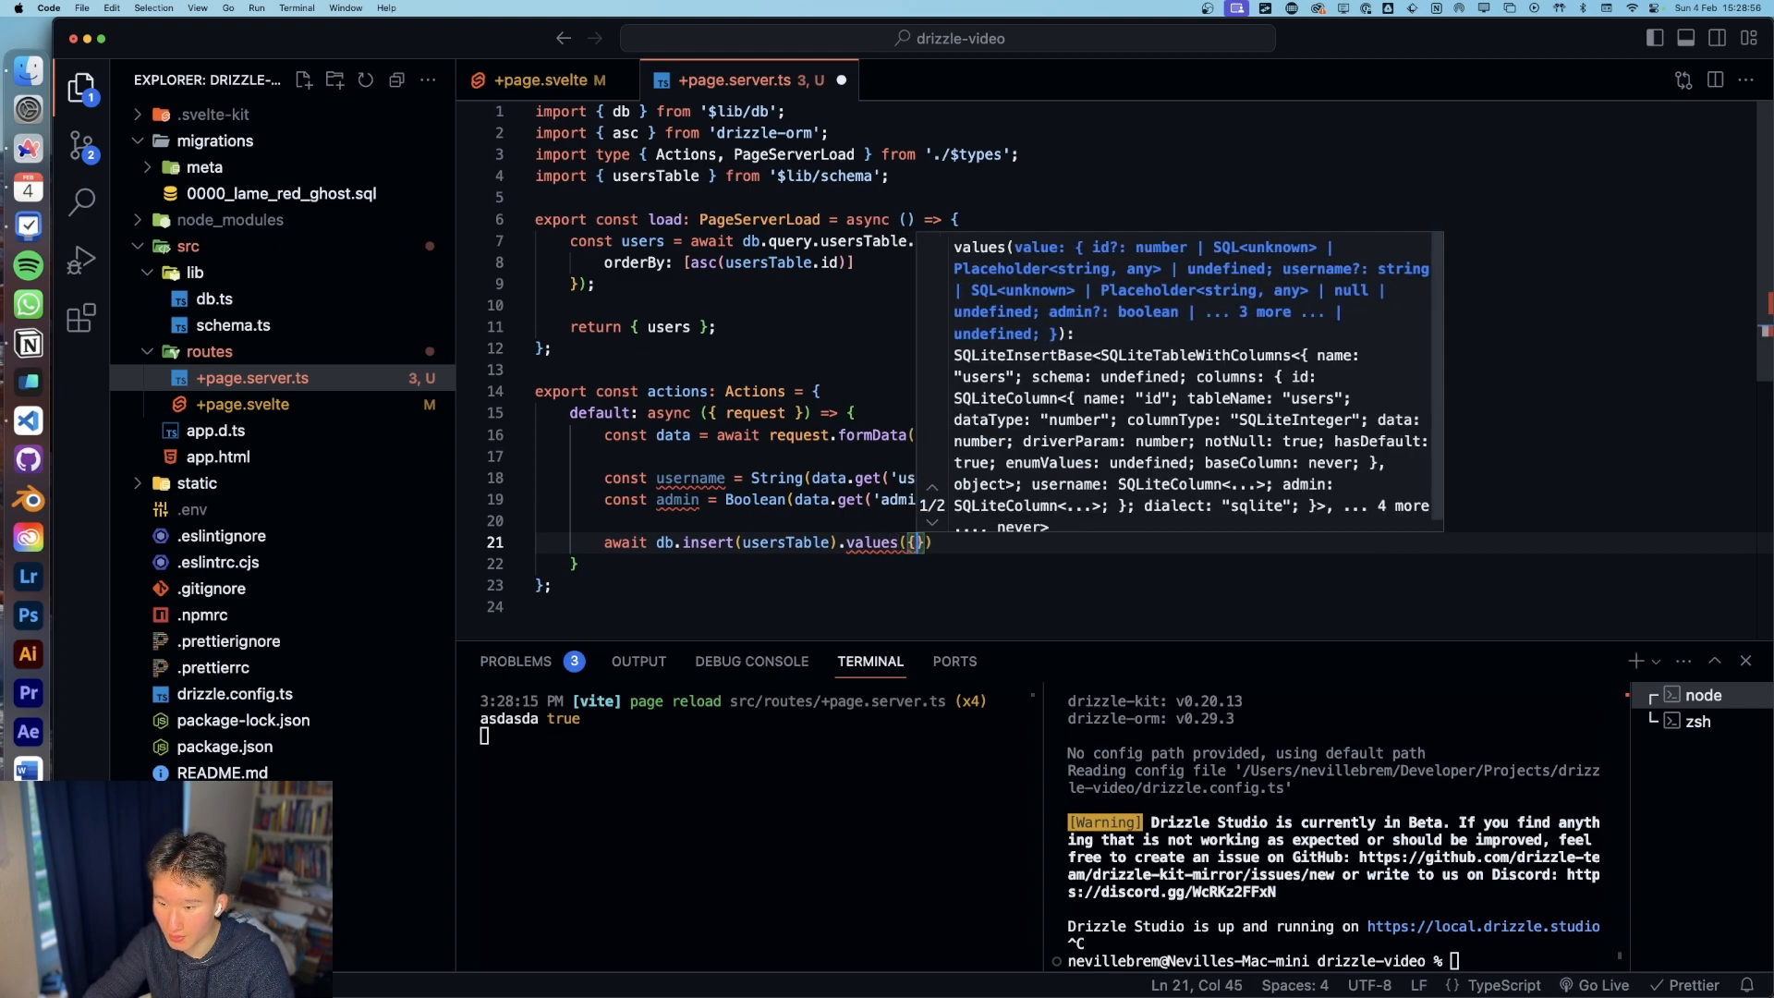
text(us)
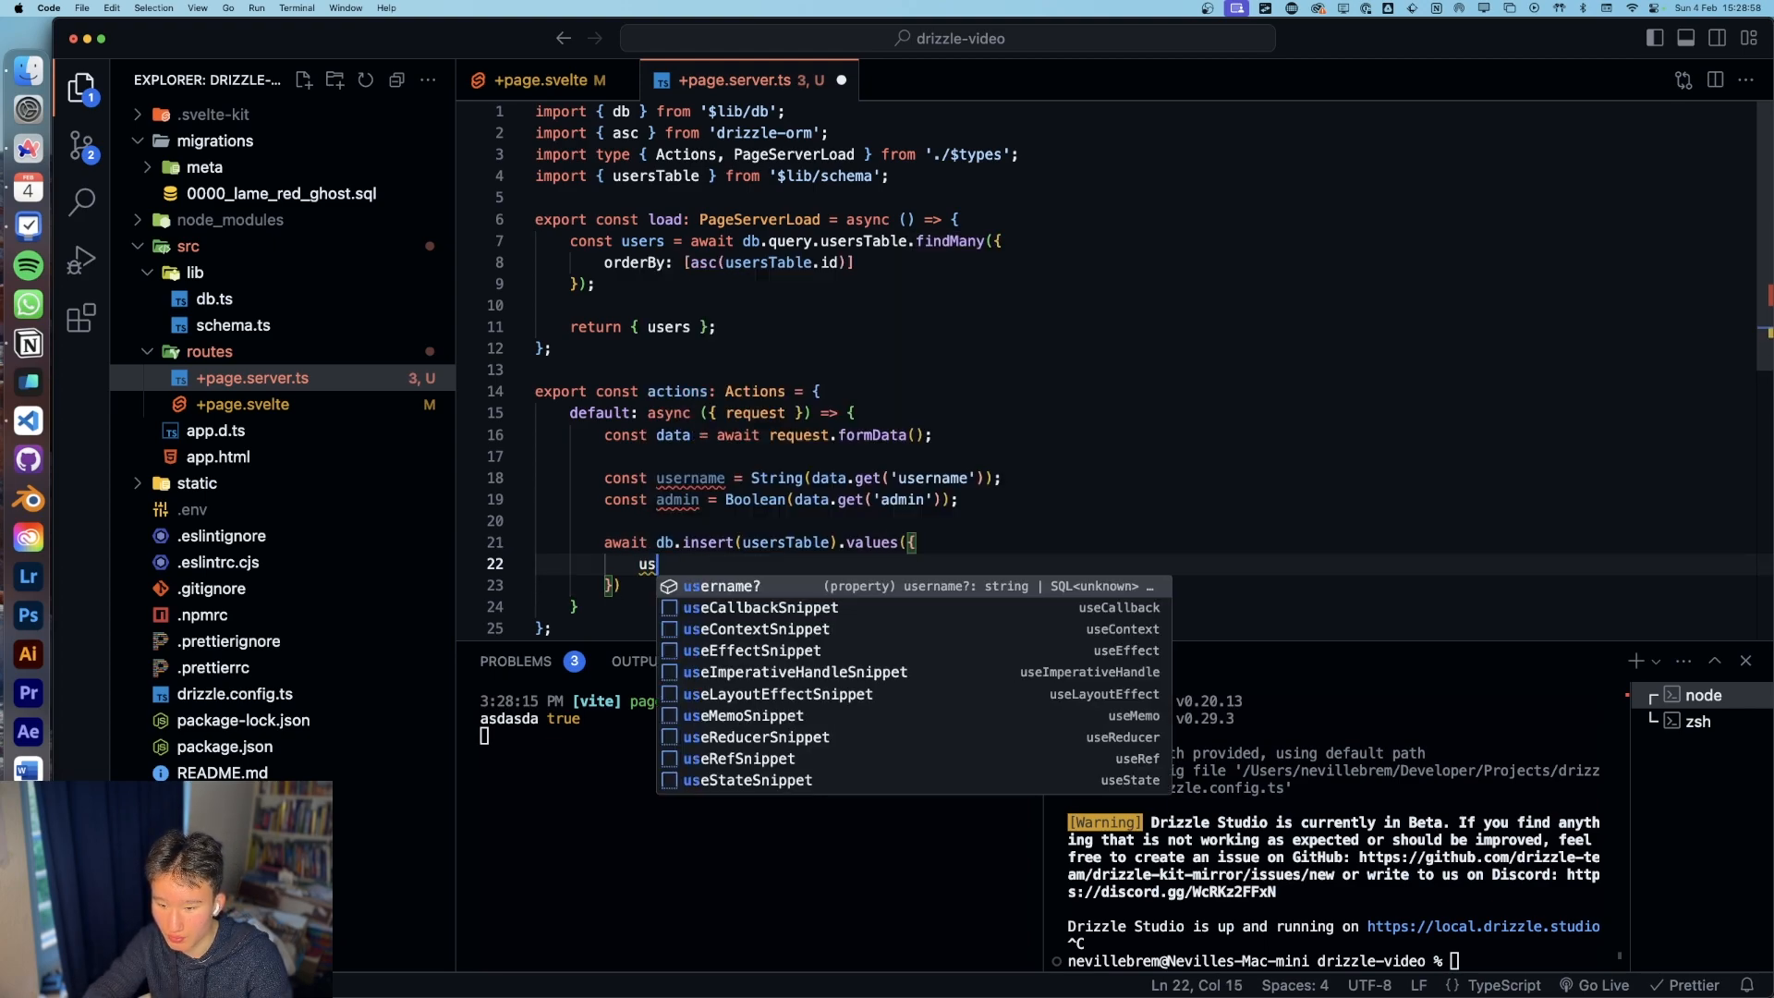
text(admi)
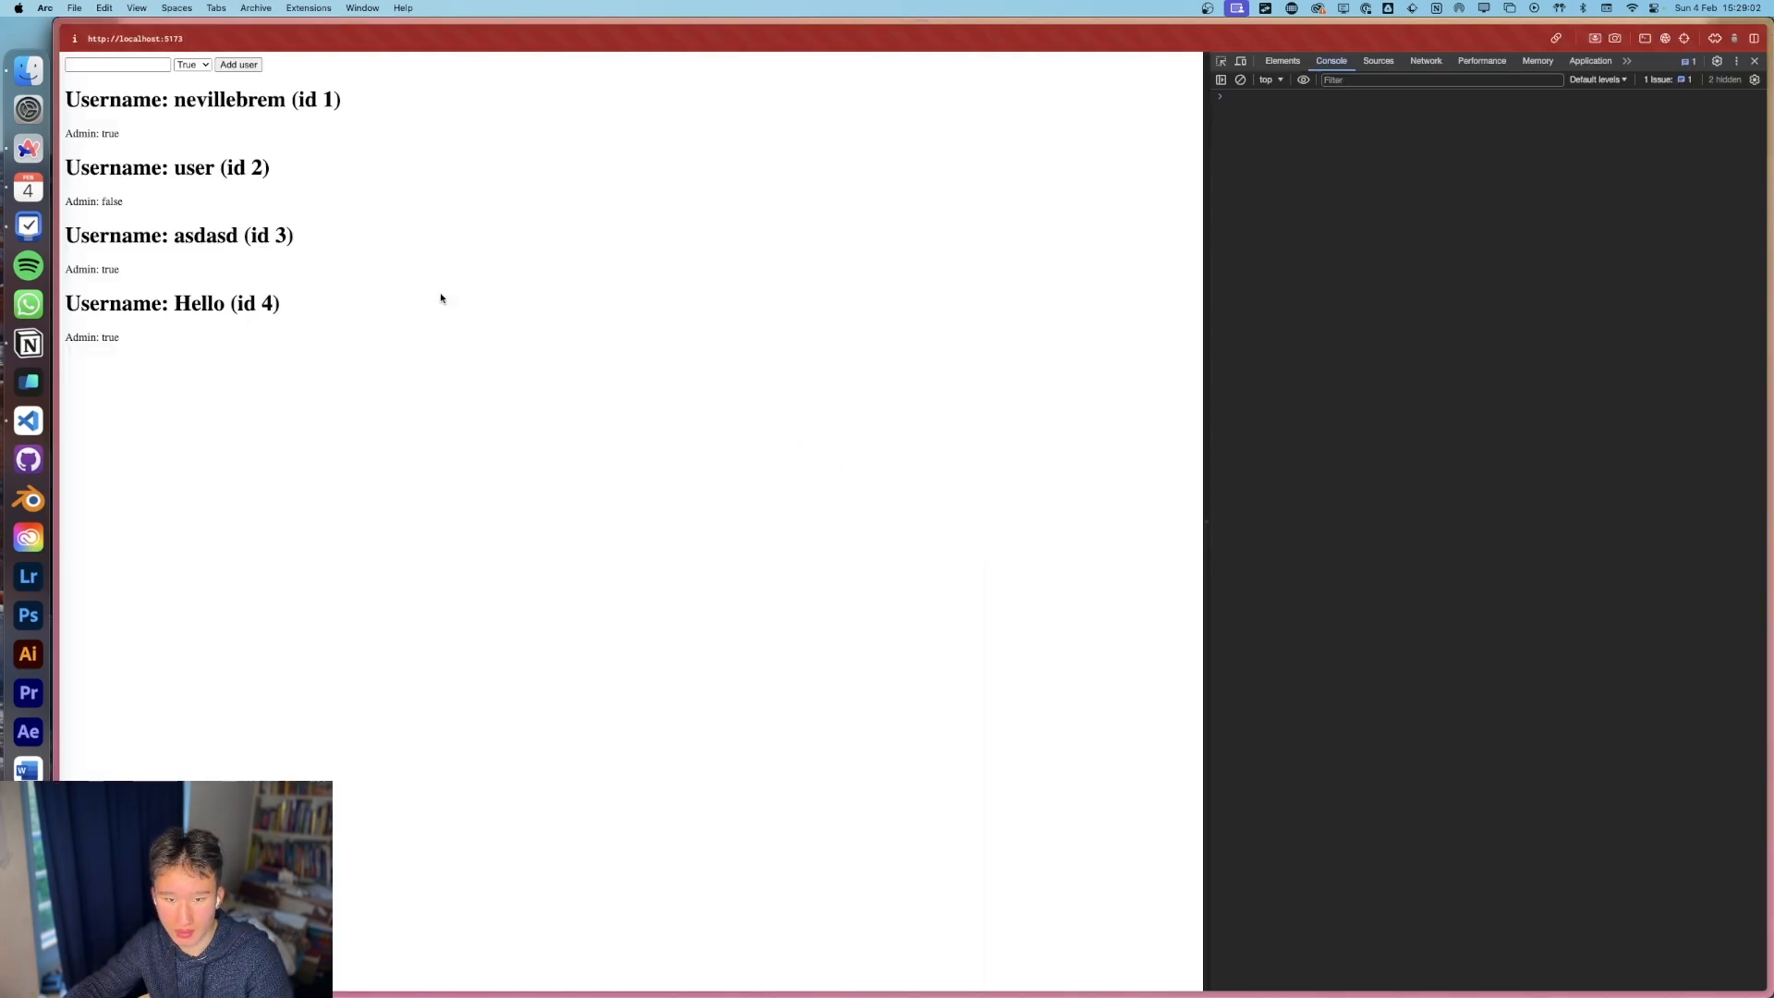
mouse_move(683, 369)
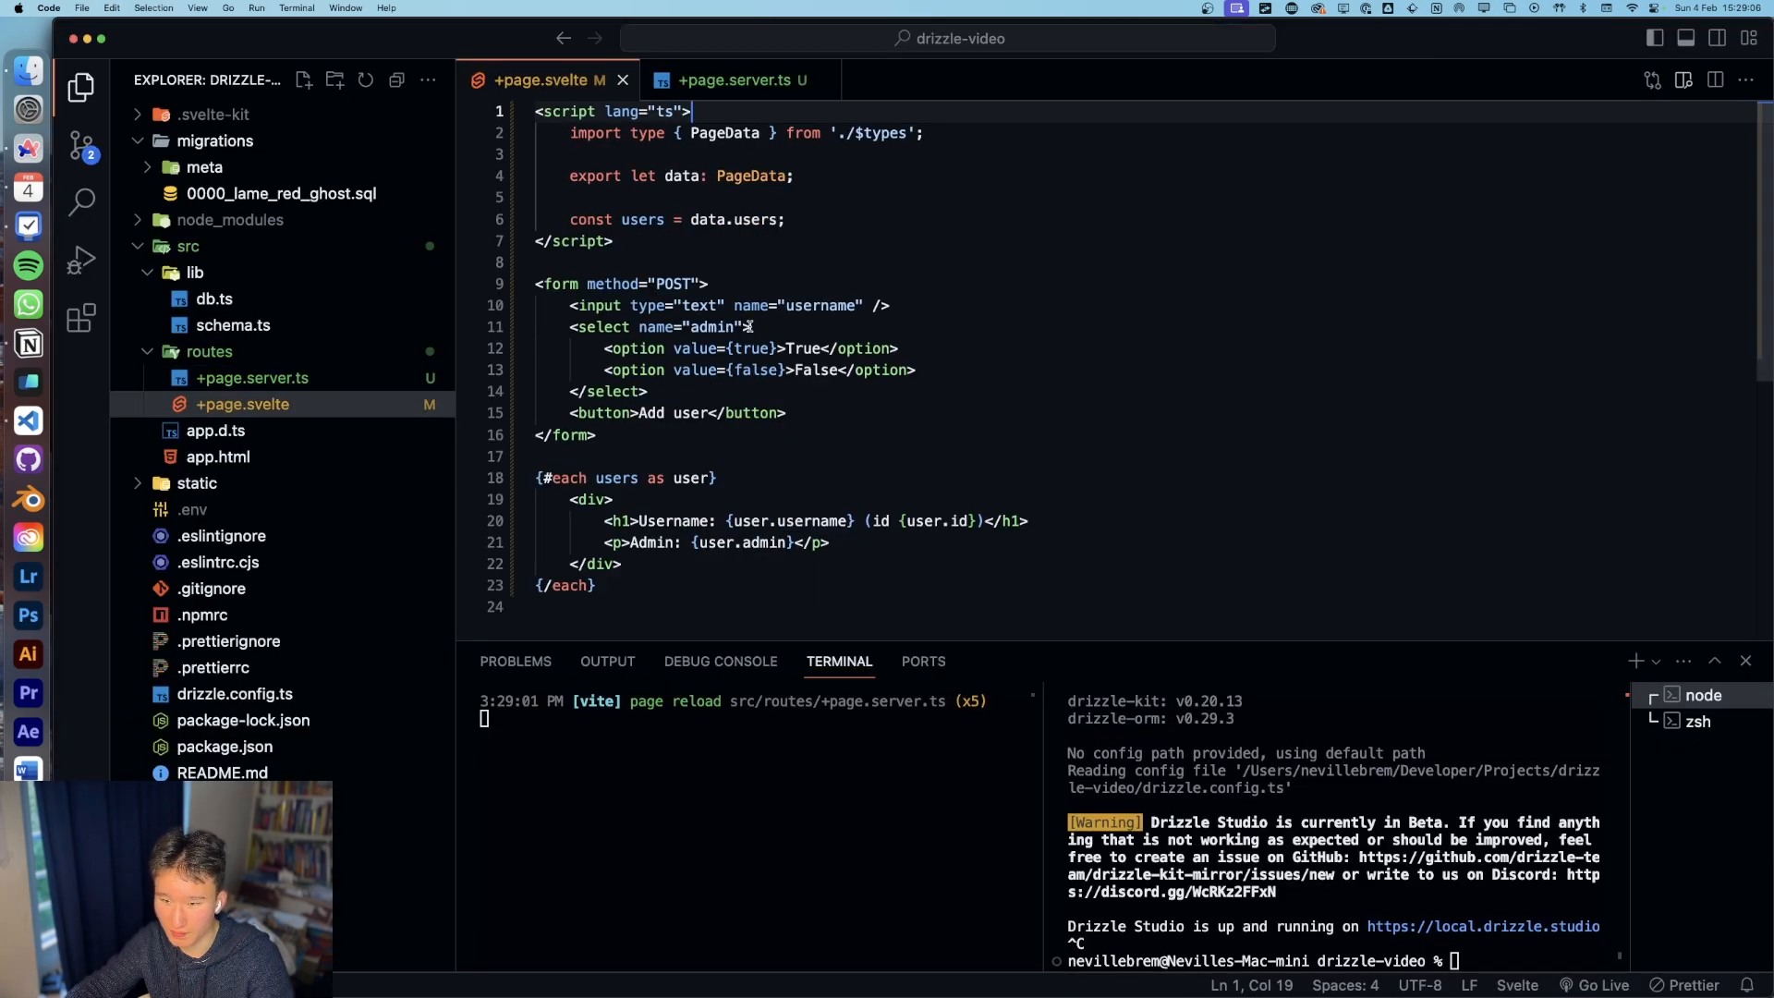
Step: Add the required attribute to the username input in +page.svelte
text(required)
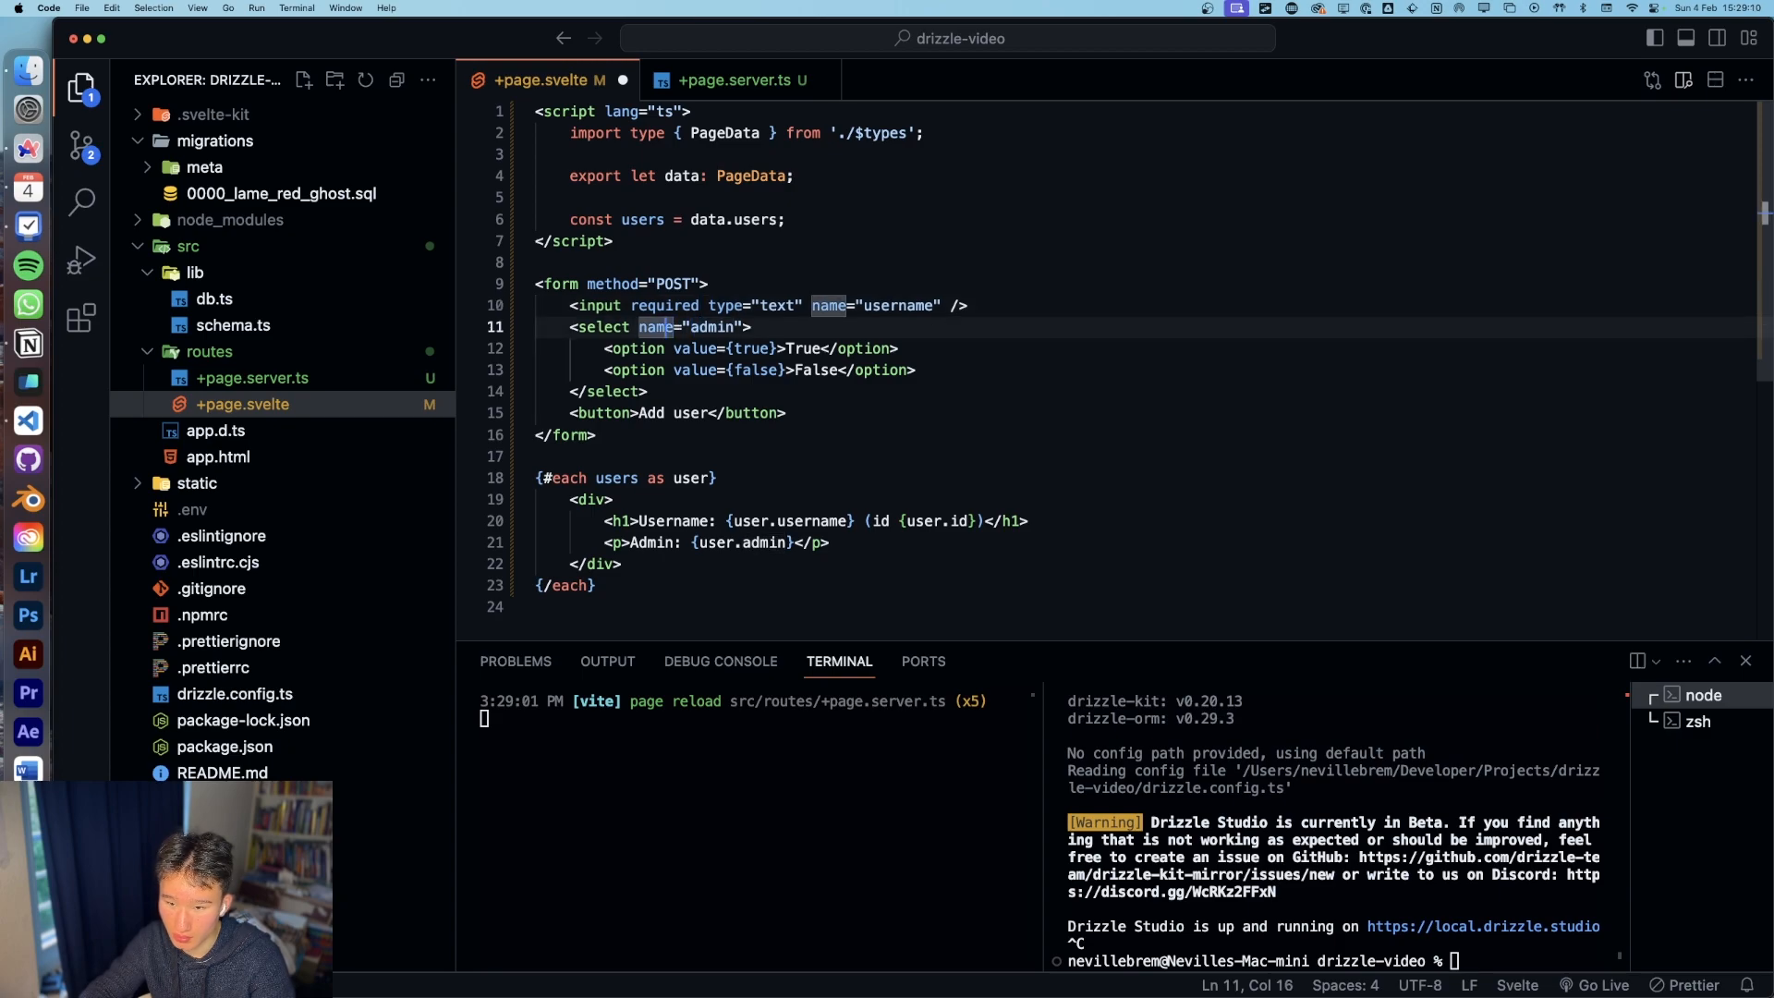
text(required)
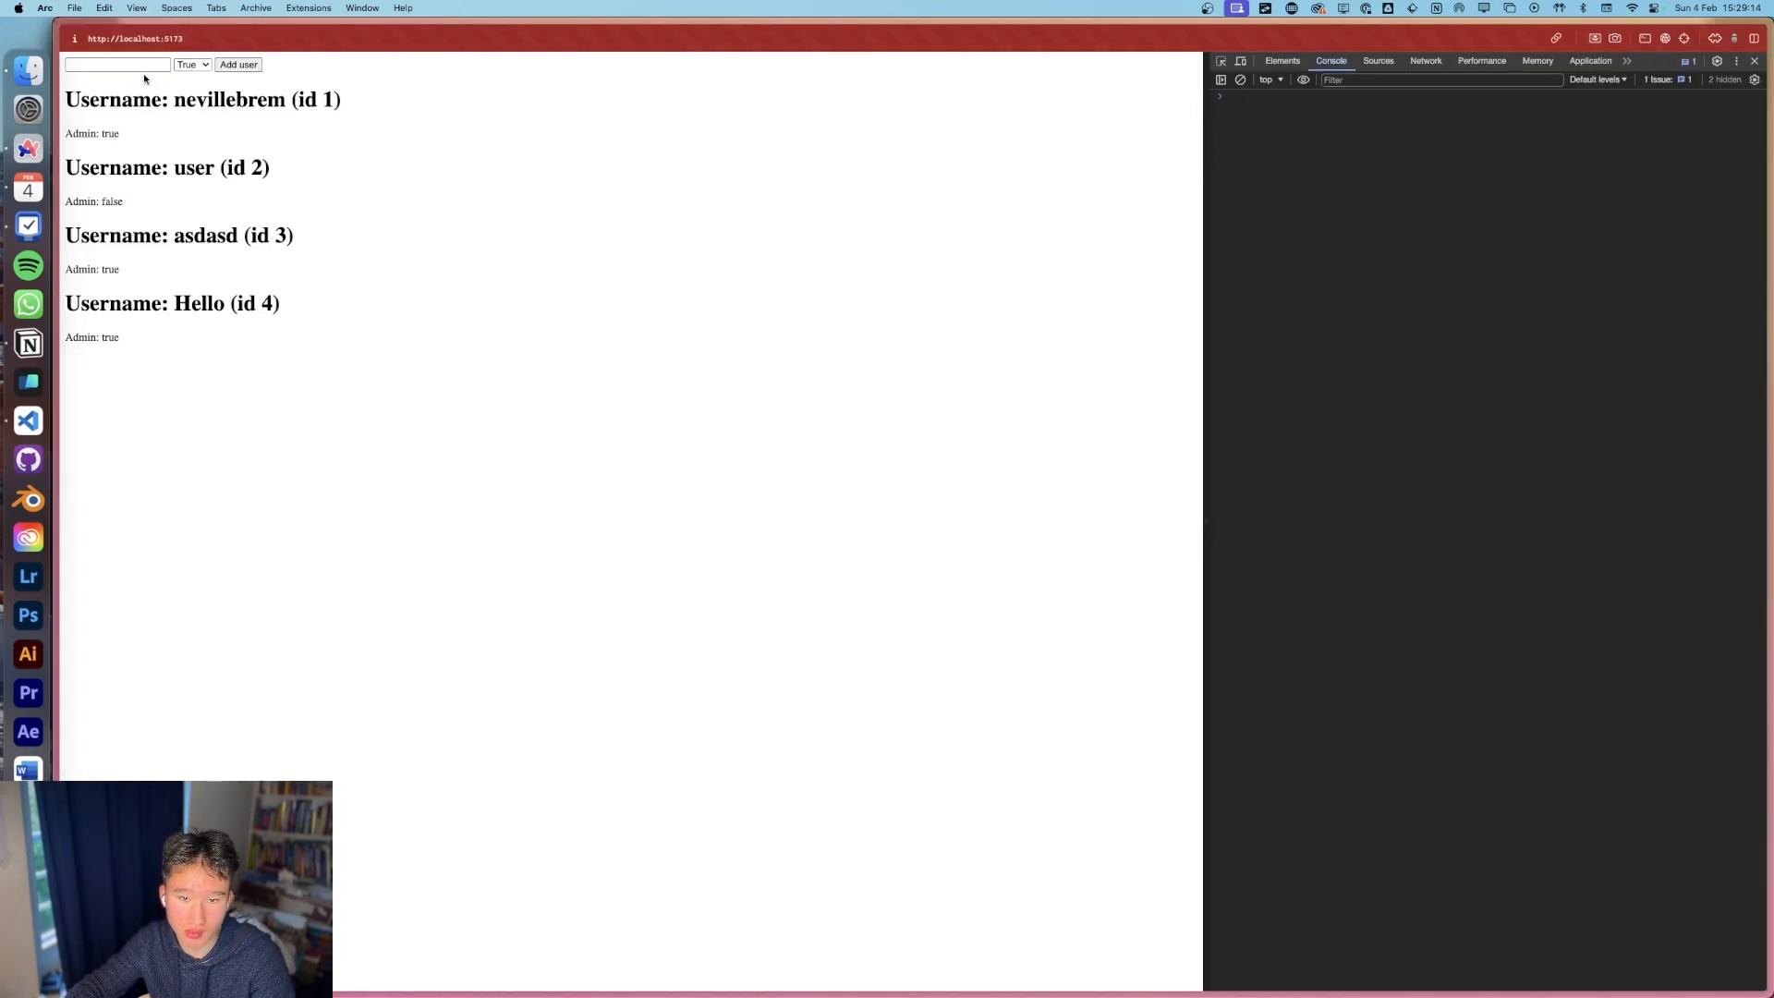
Step: Add user 'testuer' with admin True and check the new entry in the list
click(116, 65)
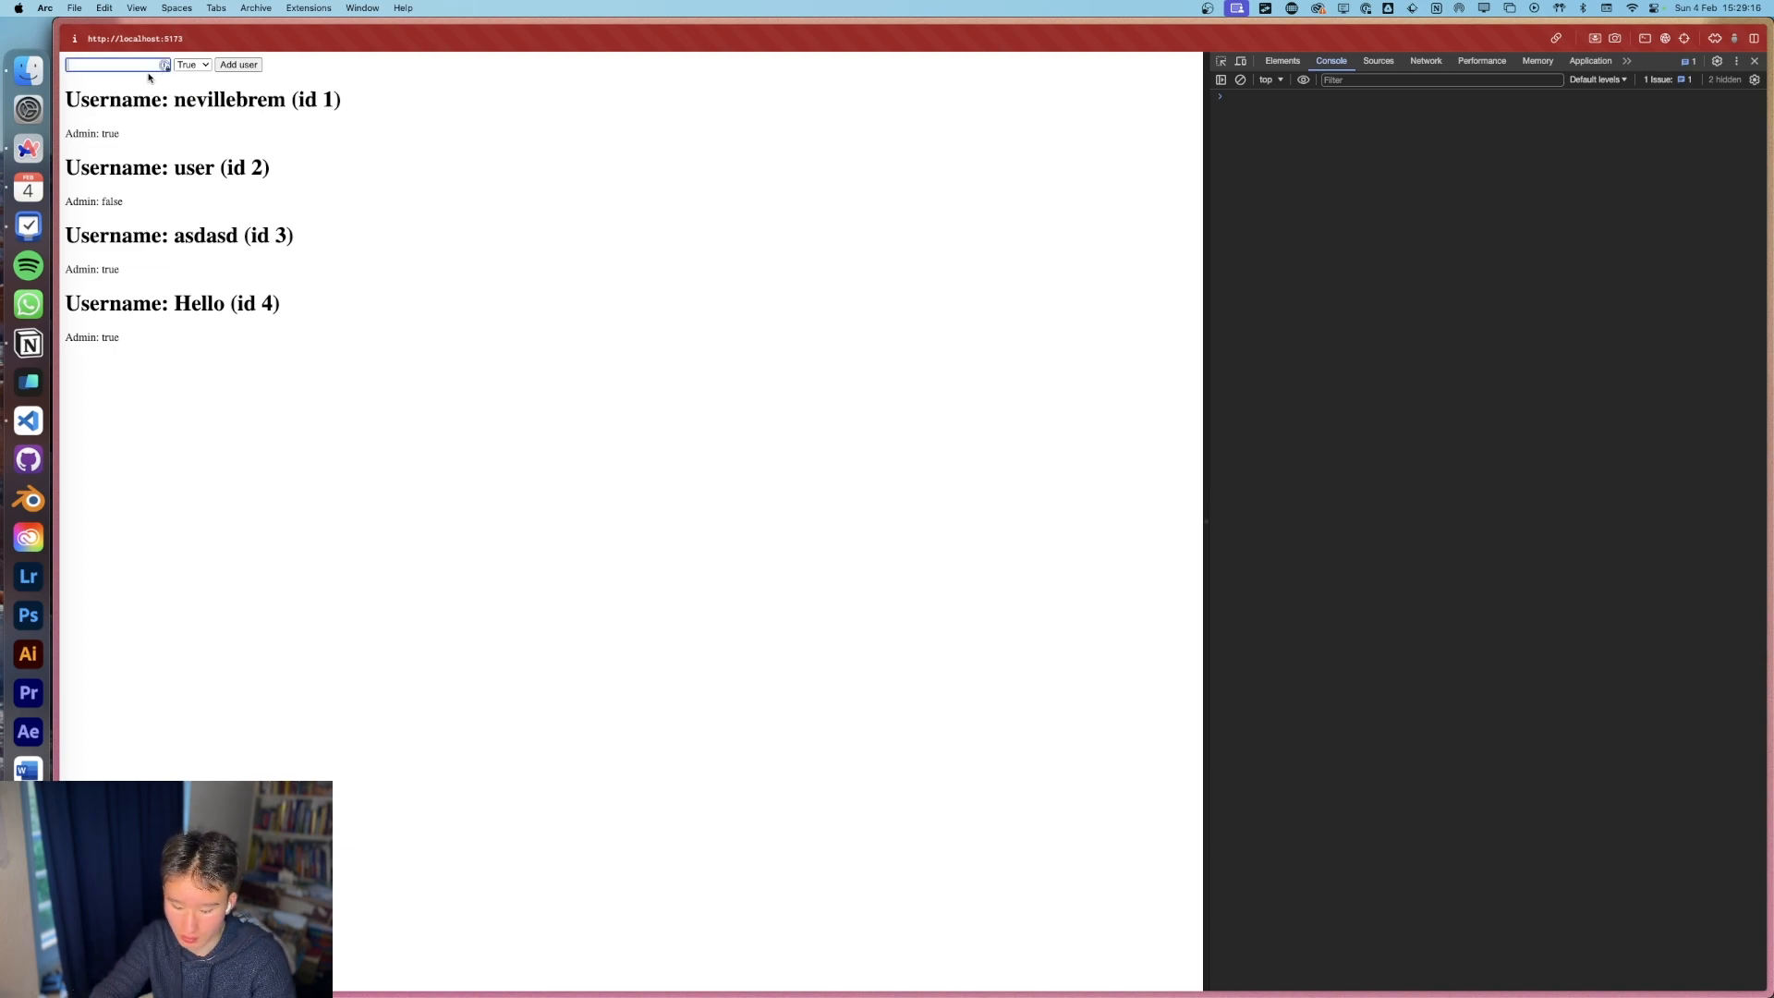
text(testuer)
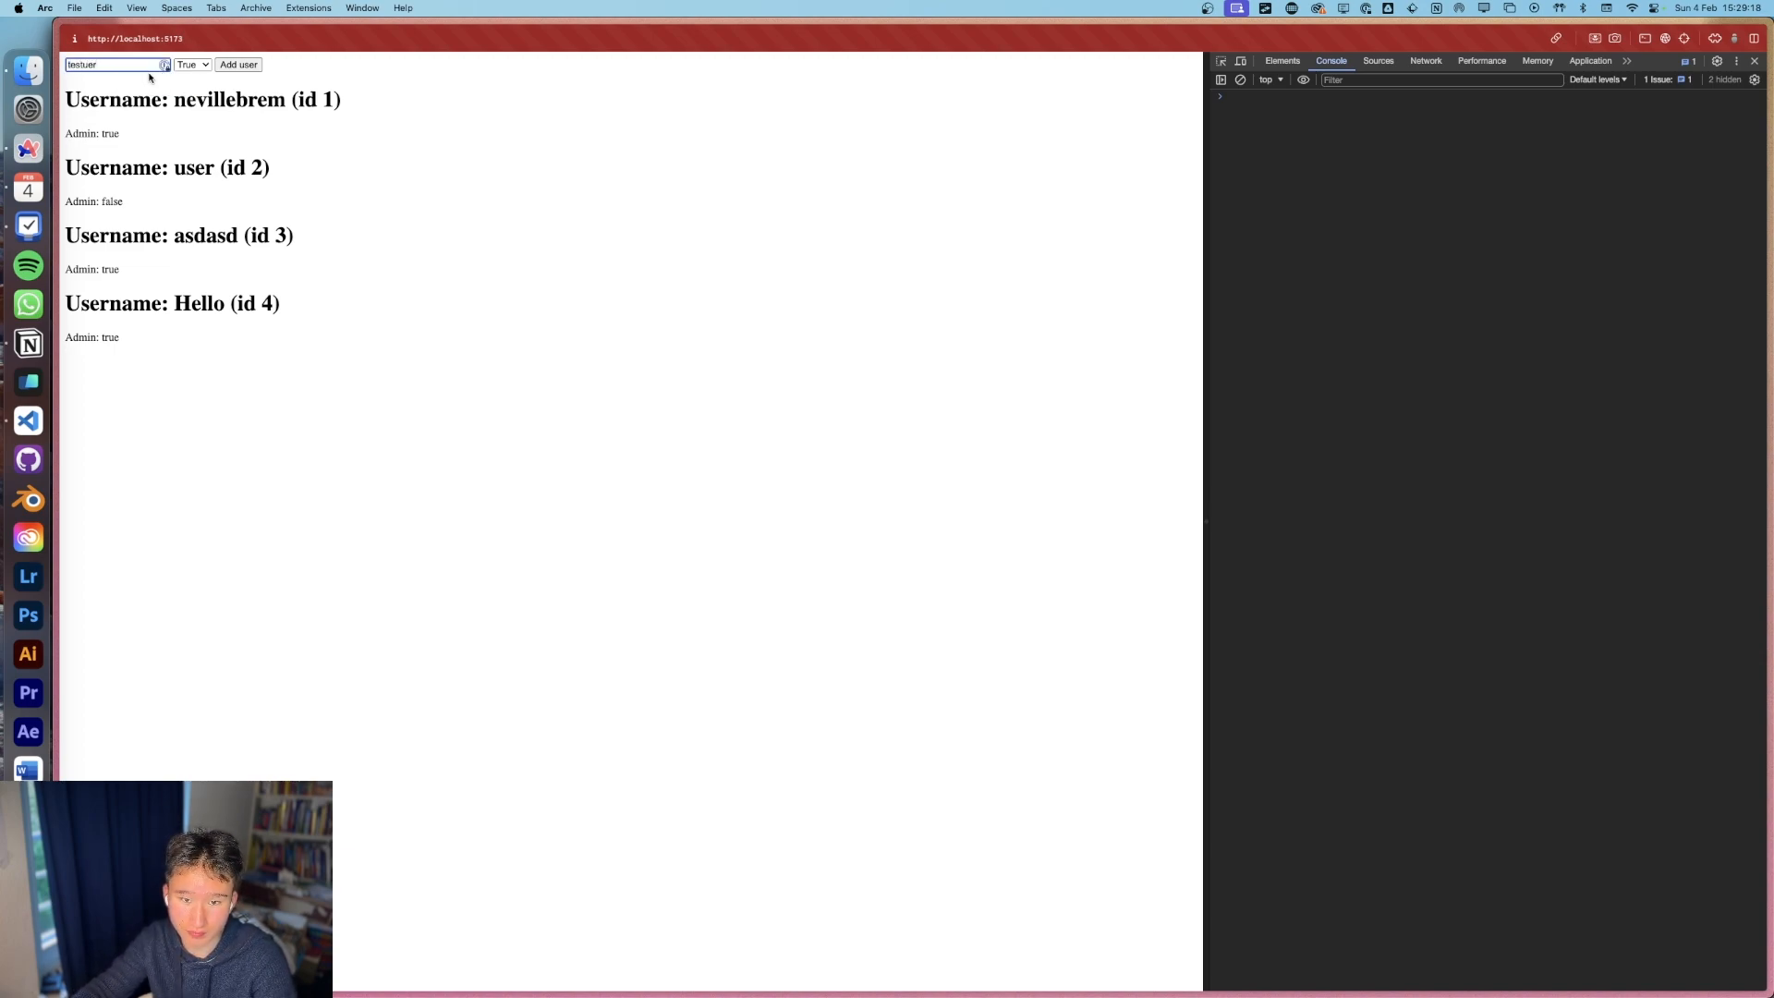
click(192, 65)
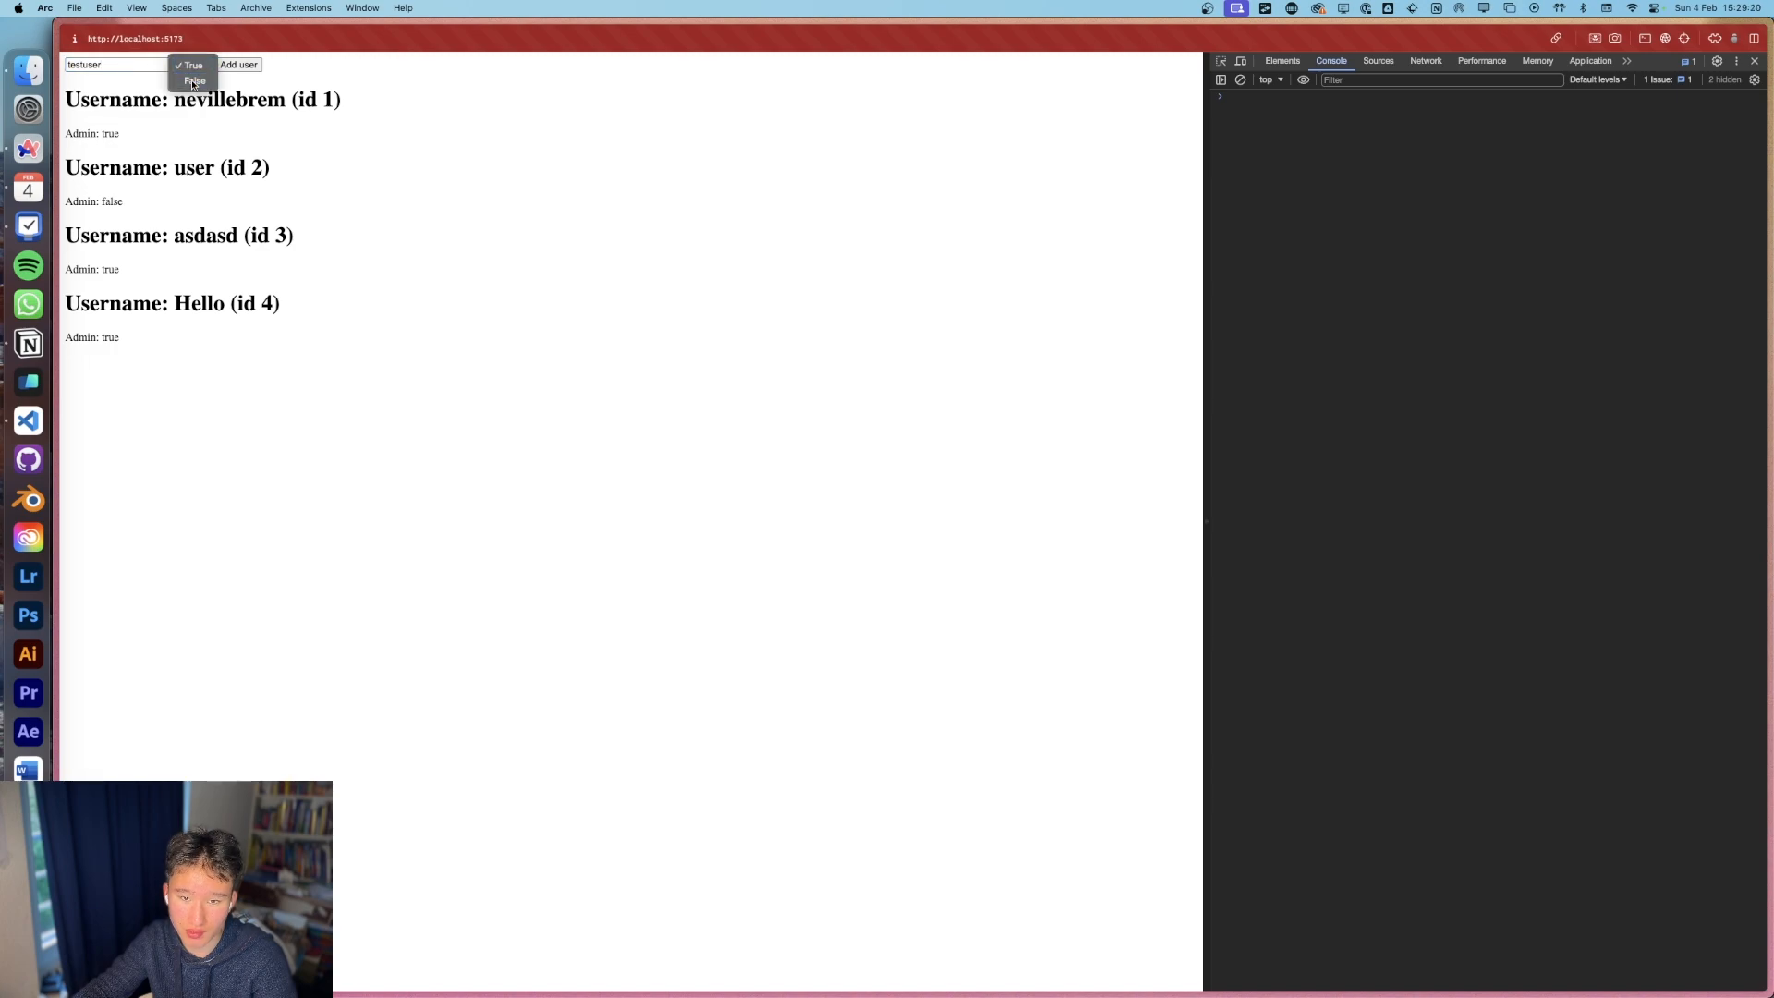
click(237, 64)
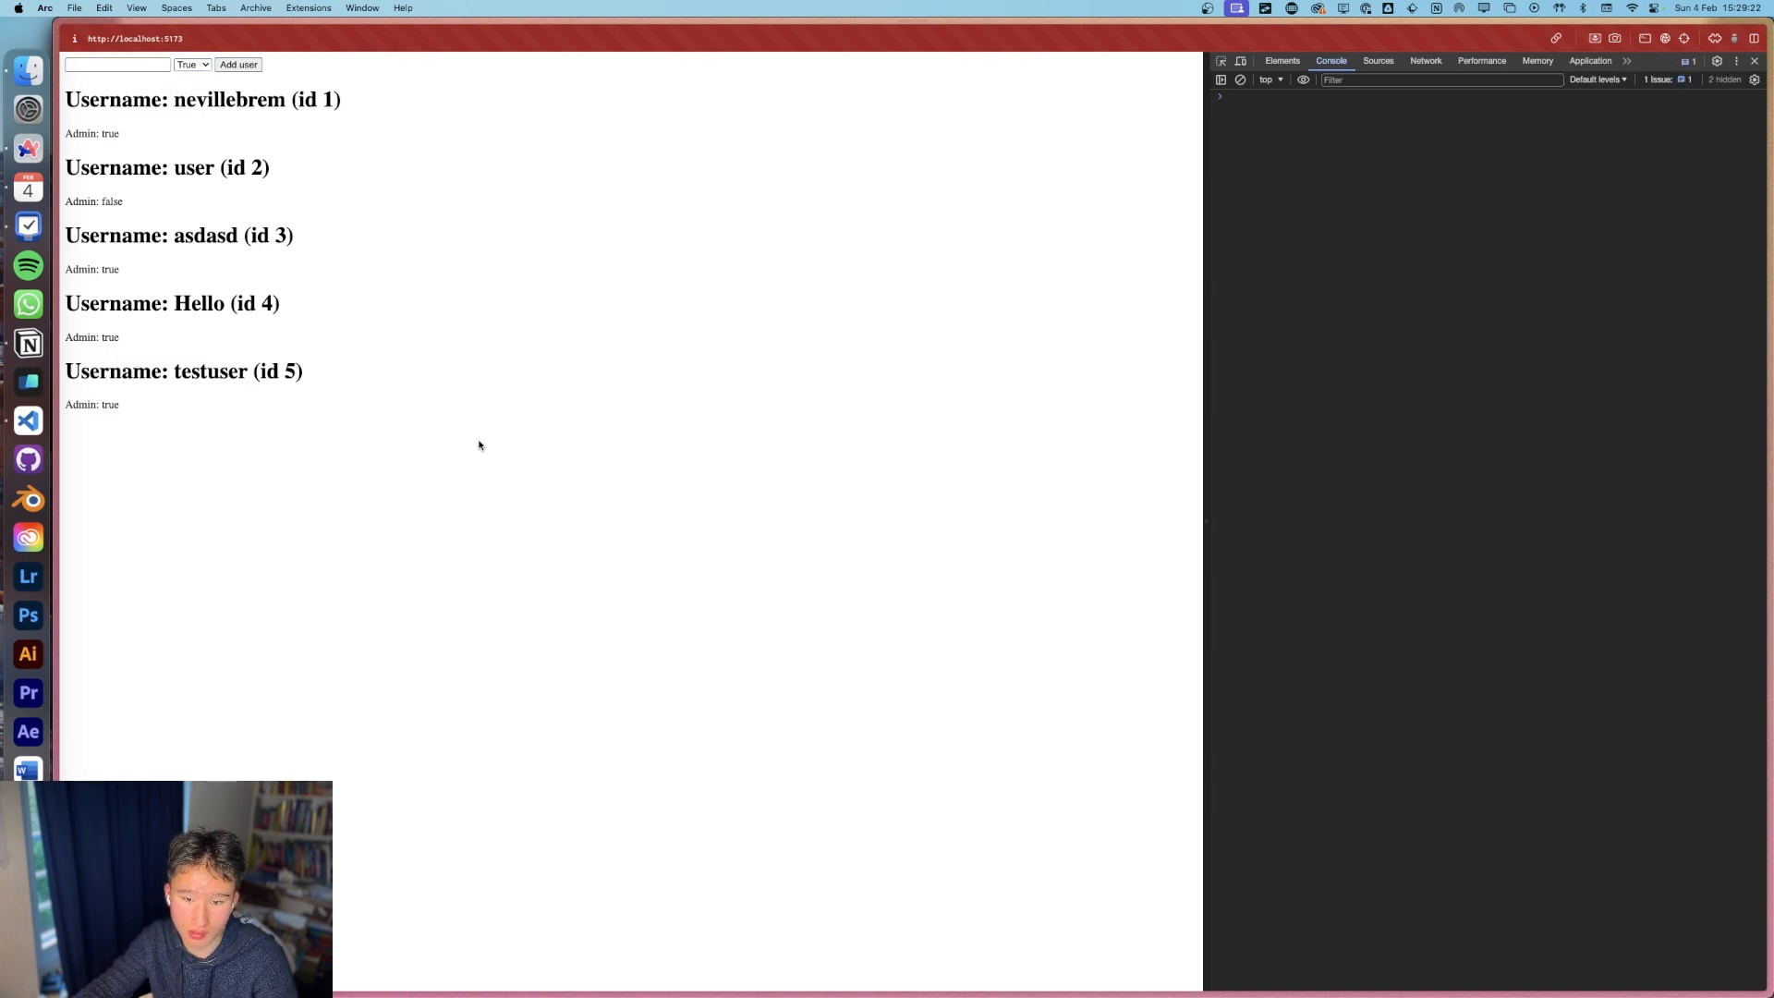
double_click(210, 372)
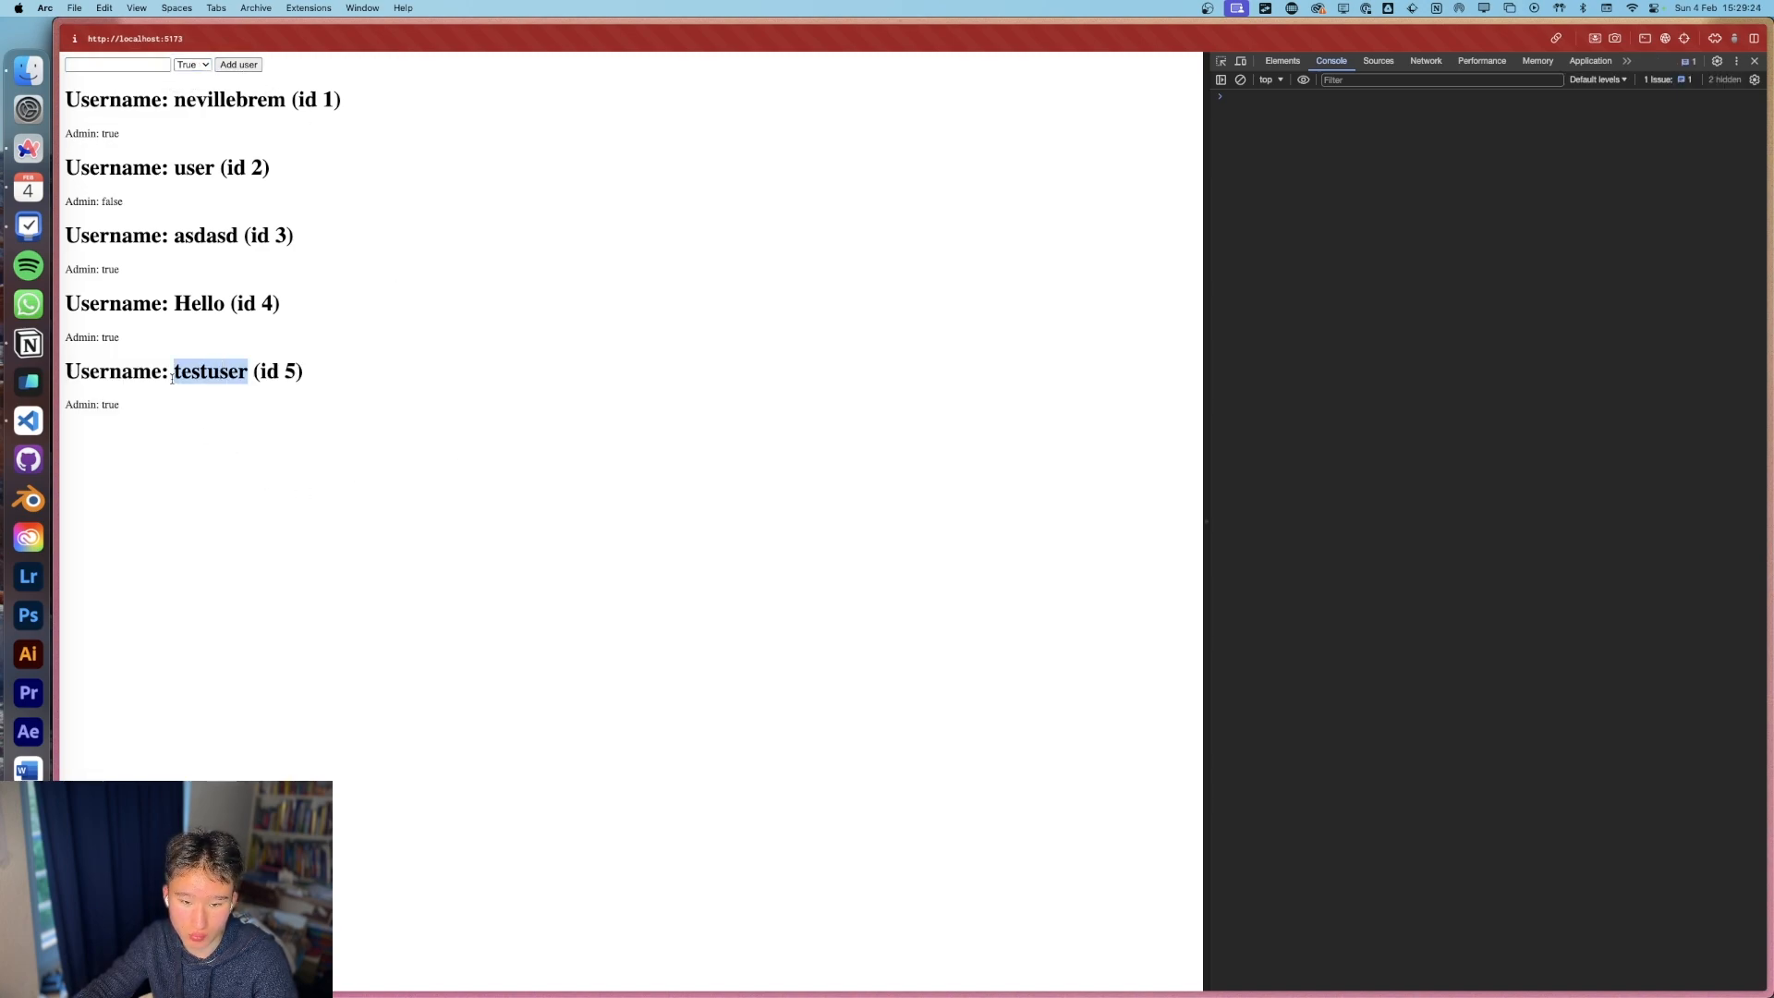
click(211, 424)
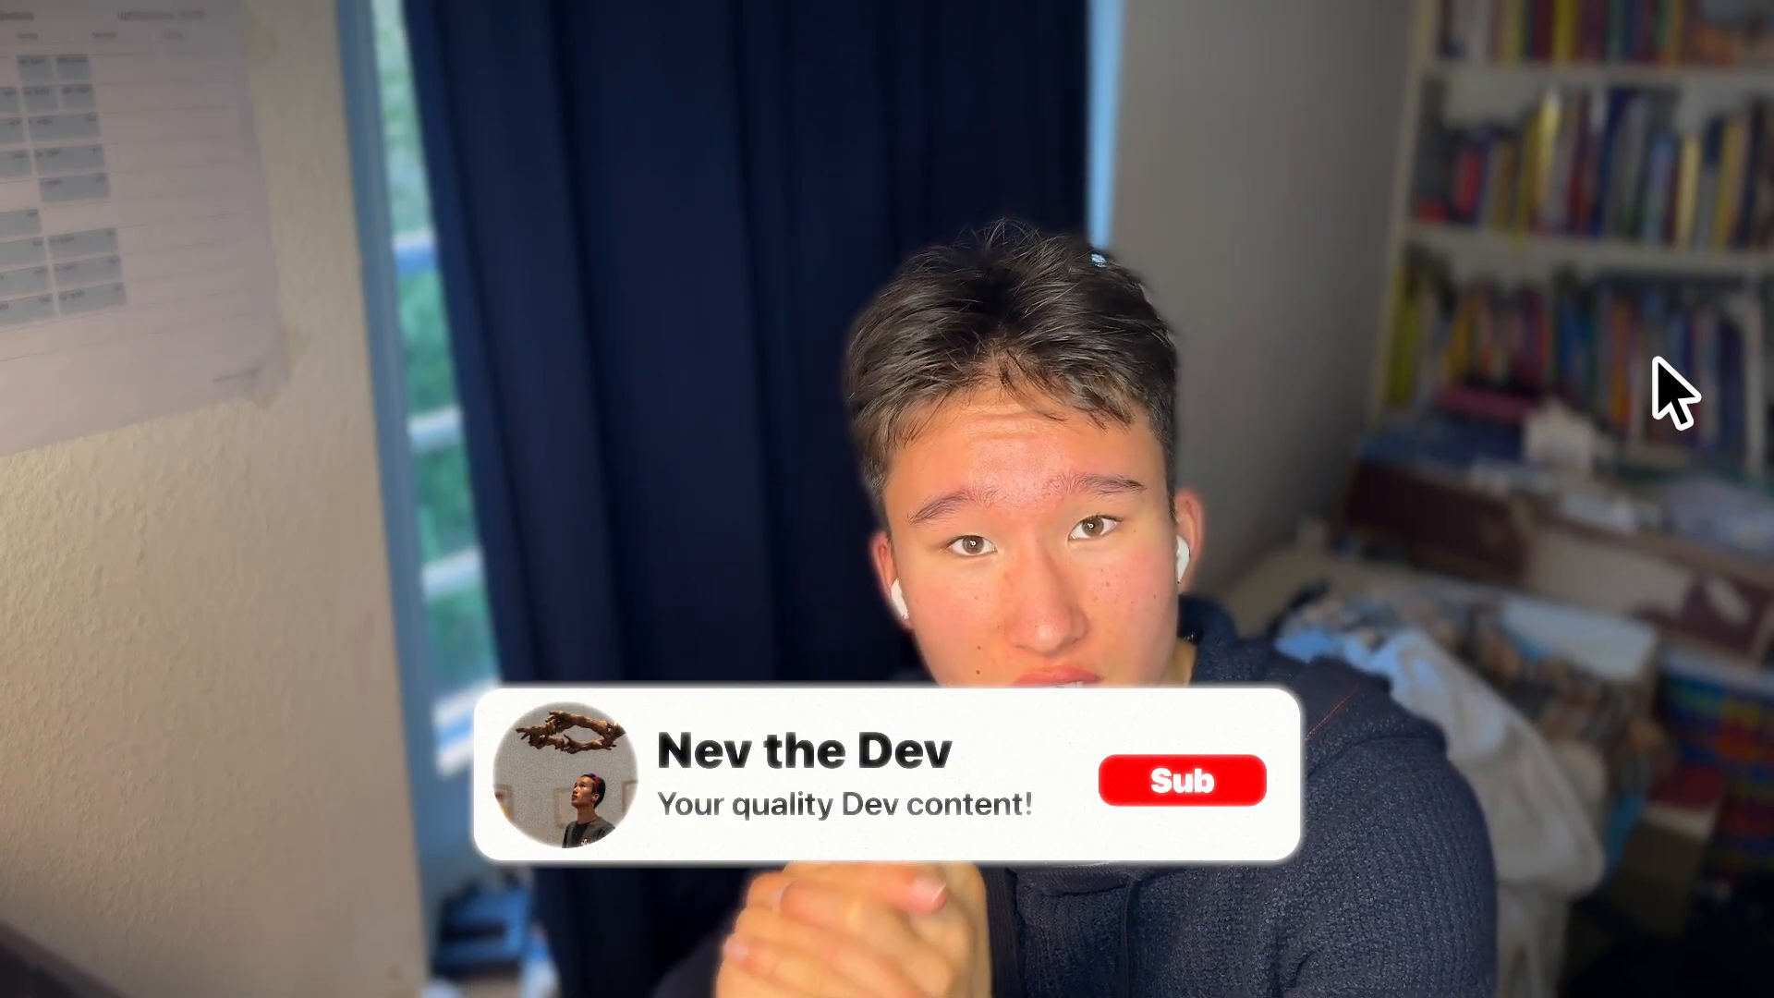
click(1179, 780)
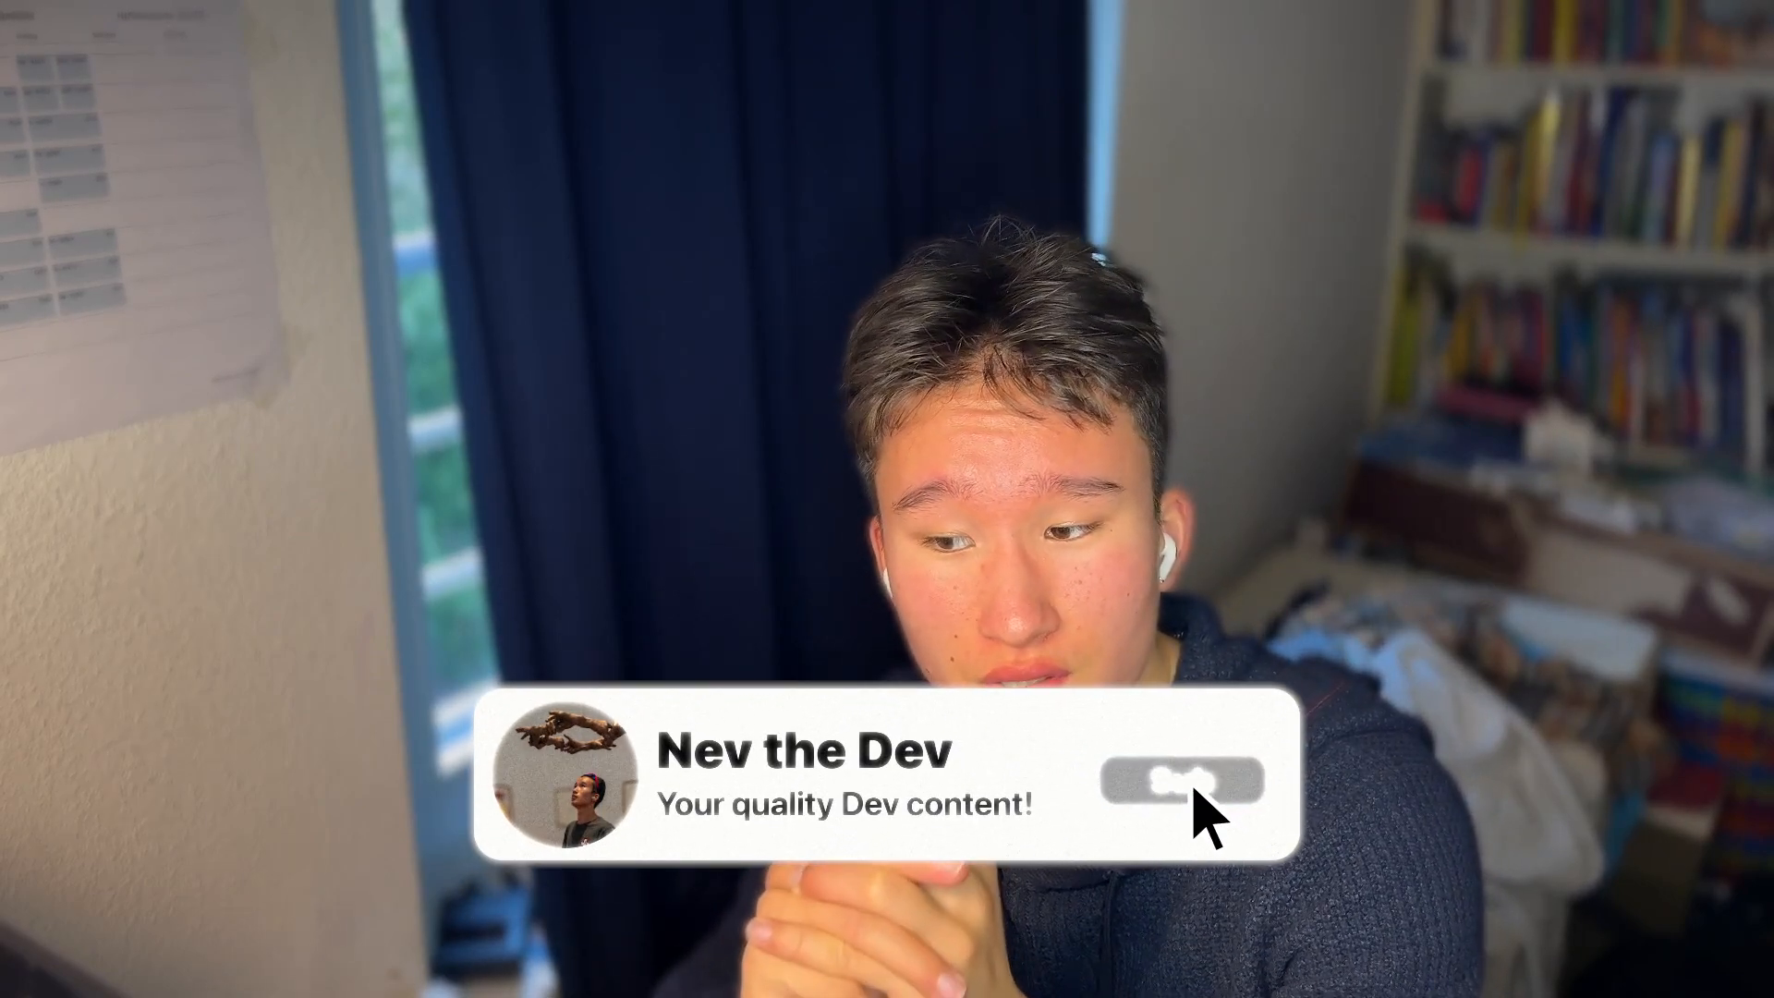